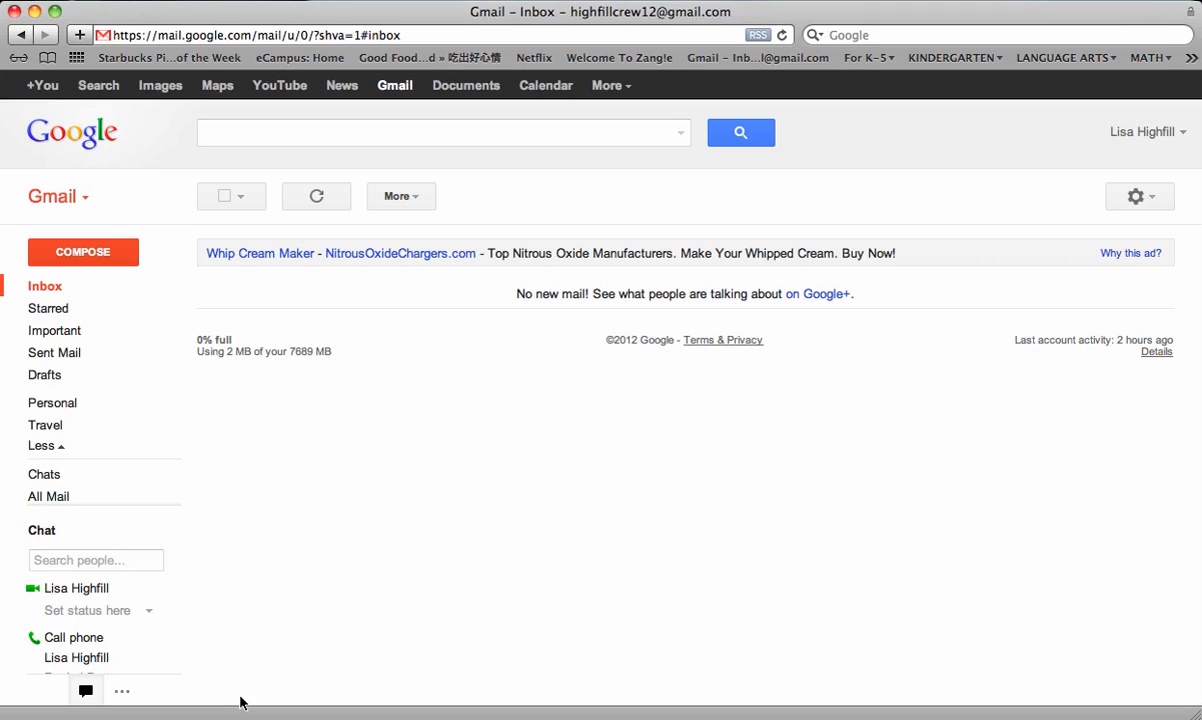
mouse_move(510, 562)
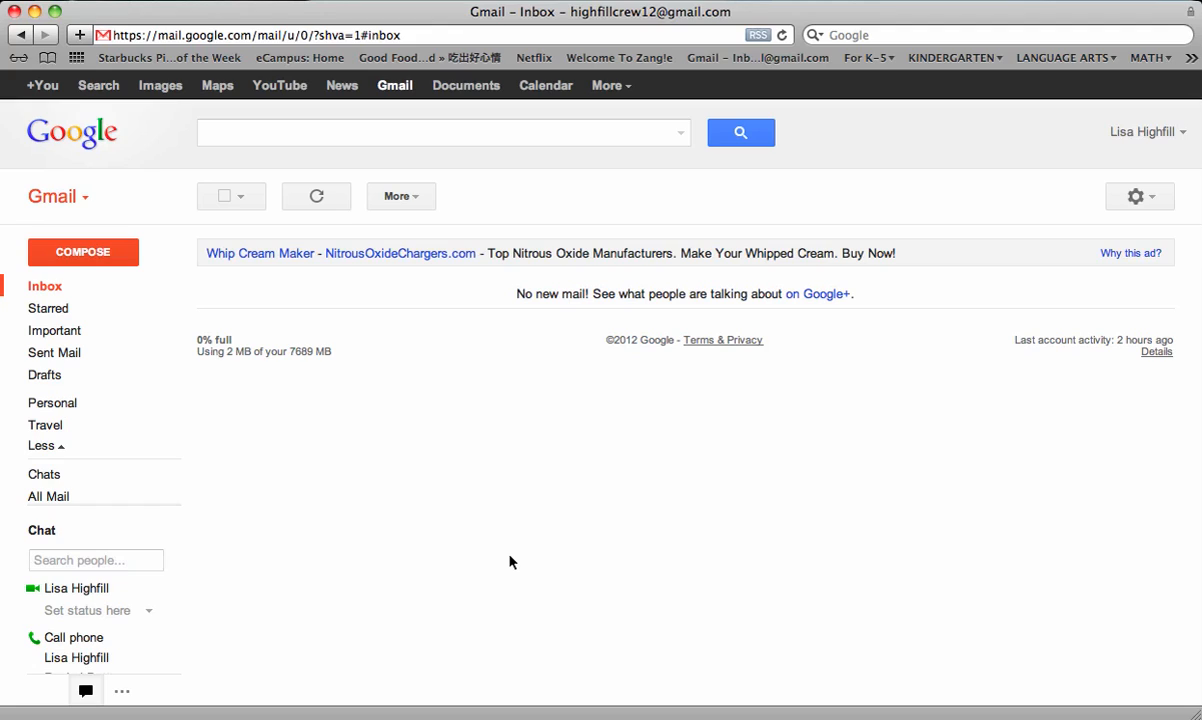
mouse_move(528, 544)
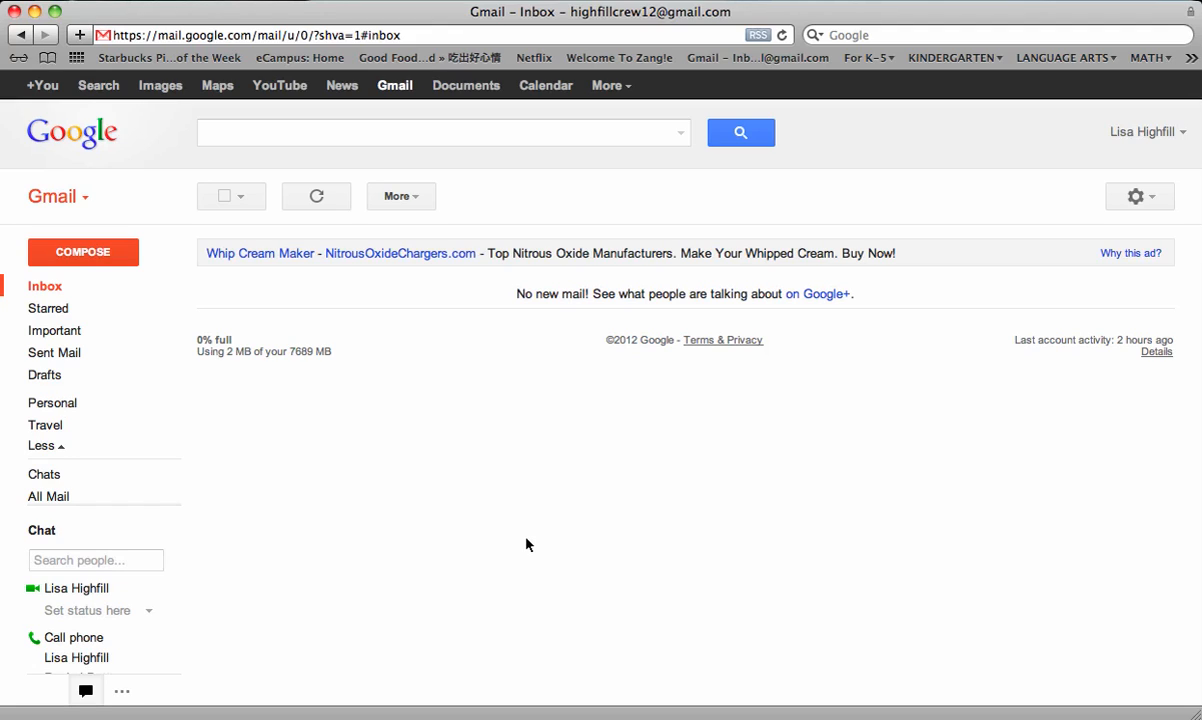
mouse_move(436, 442)
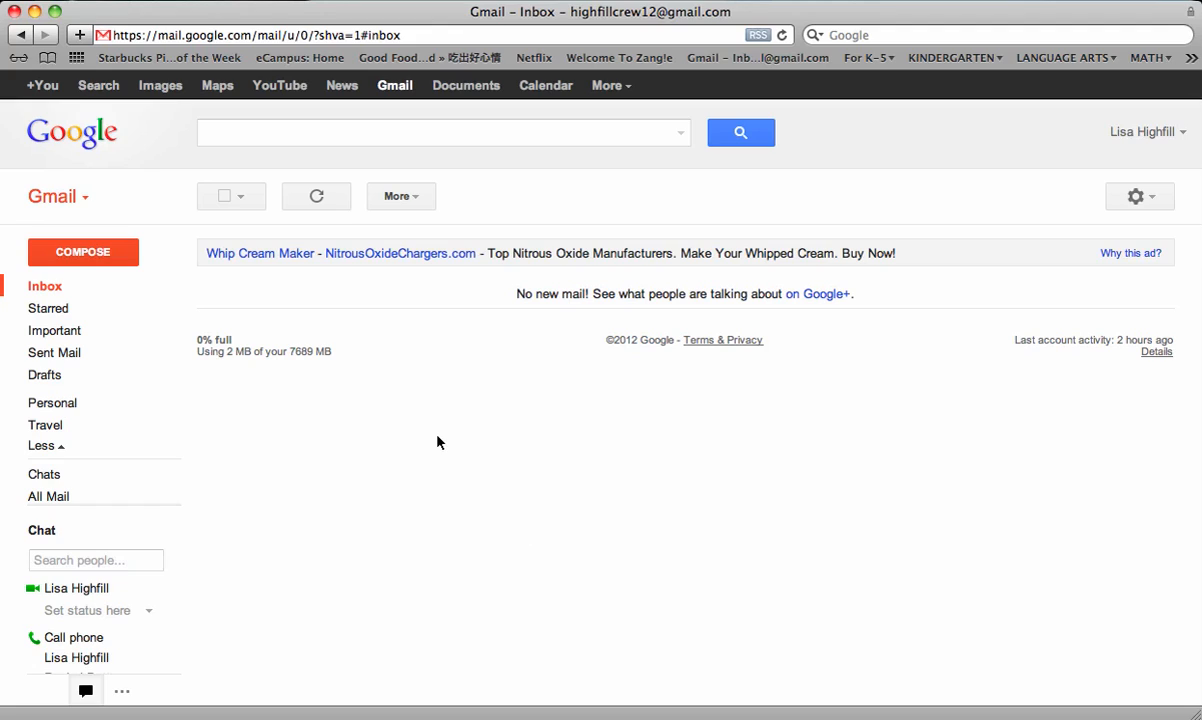
mouse_move(432, 422)
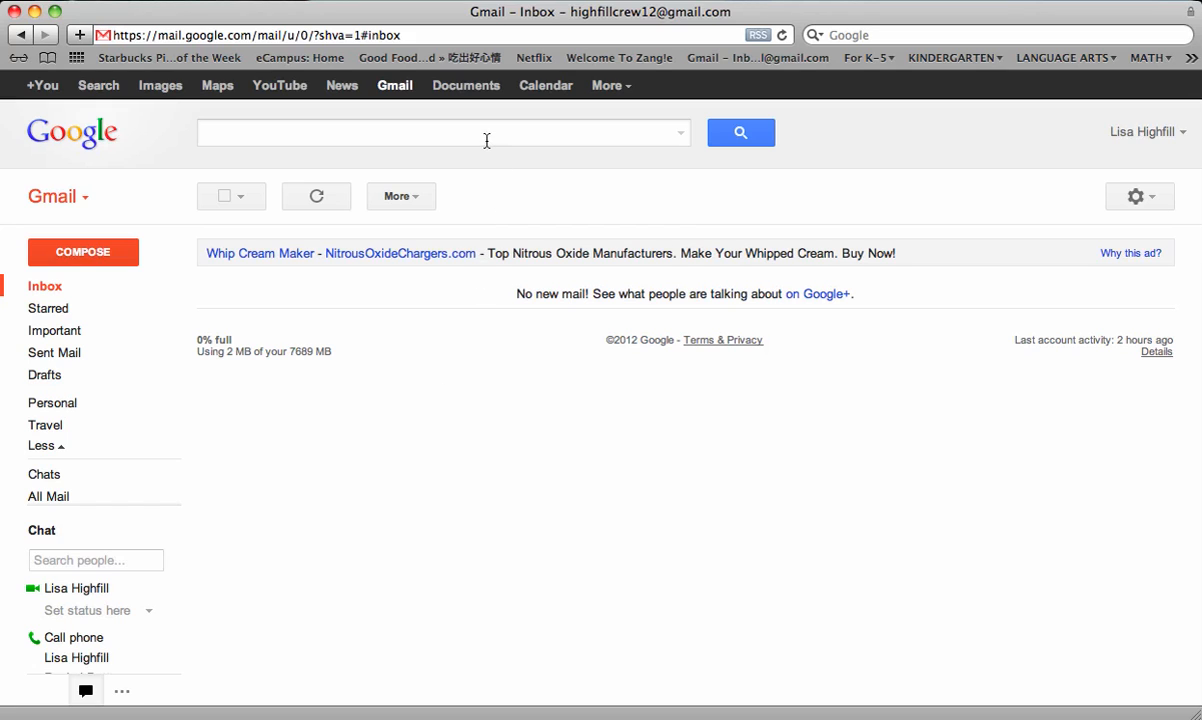
mouse_move(464, 84)
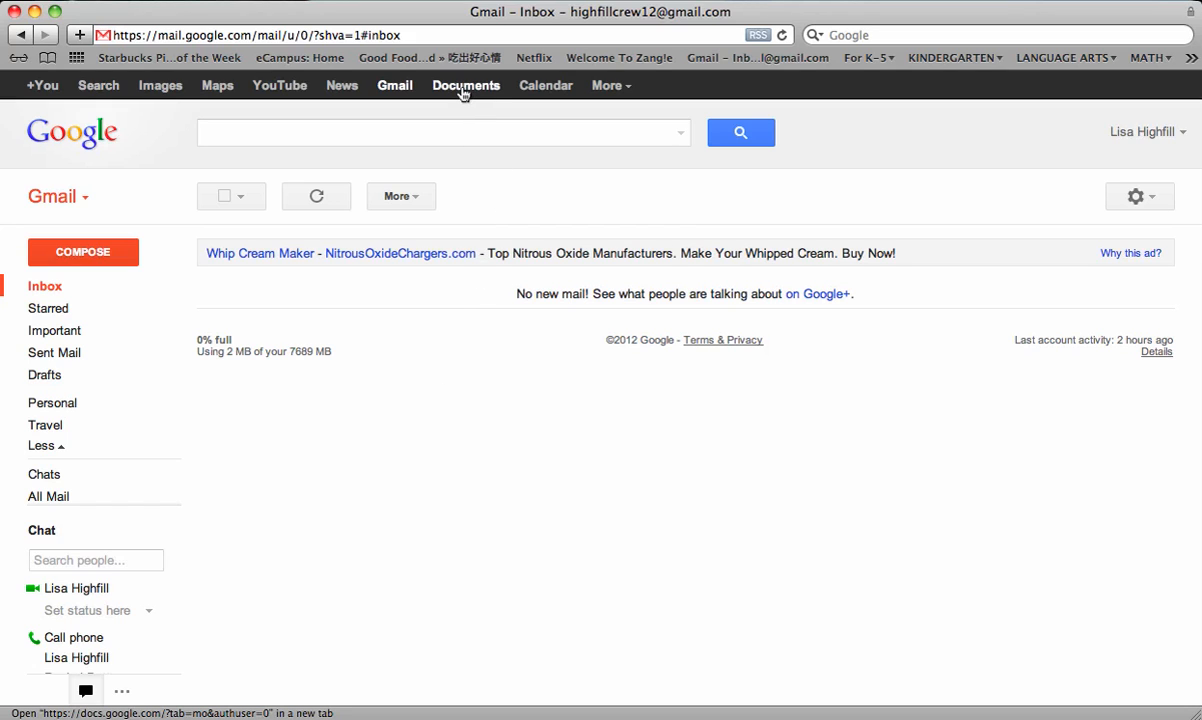
- Create a new untitled form from the Google Docs documents list
click(464, 84)
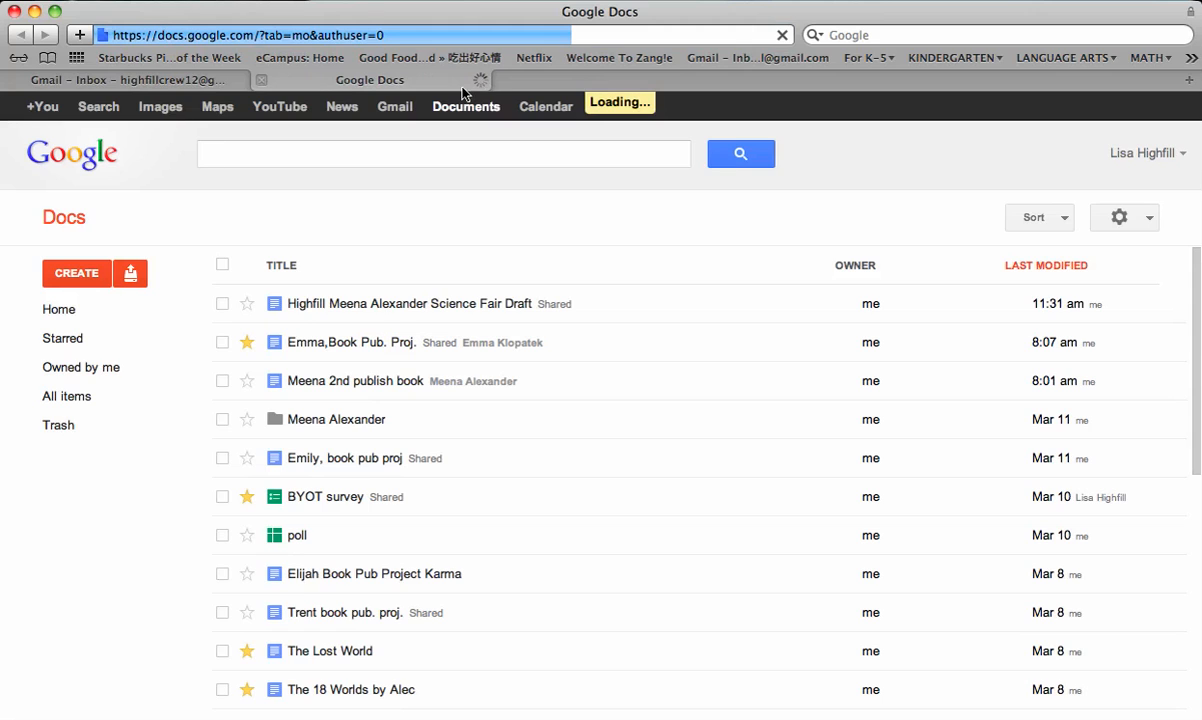
click(58, 308)
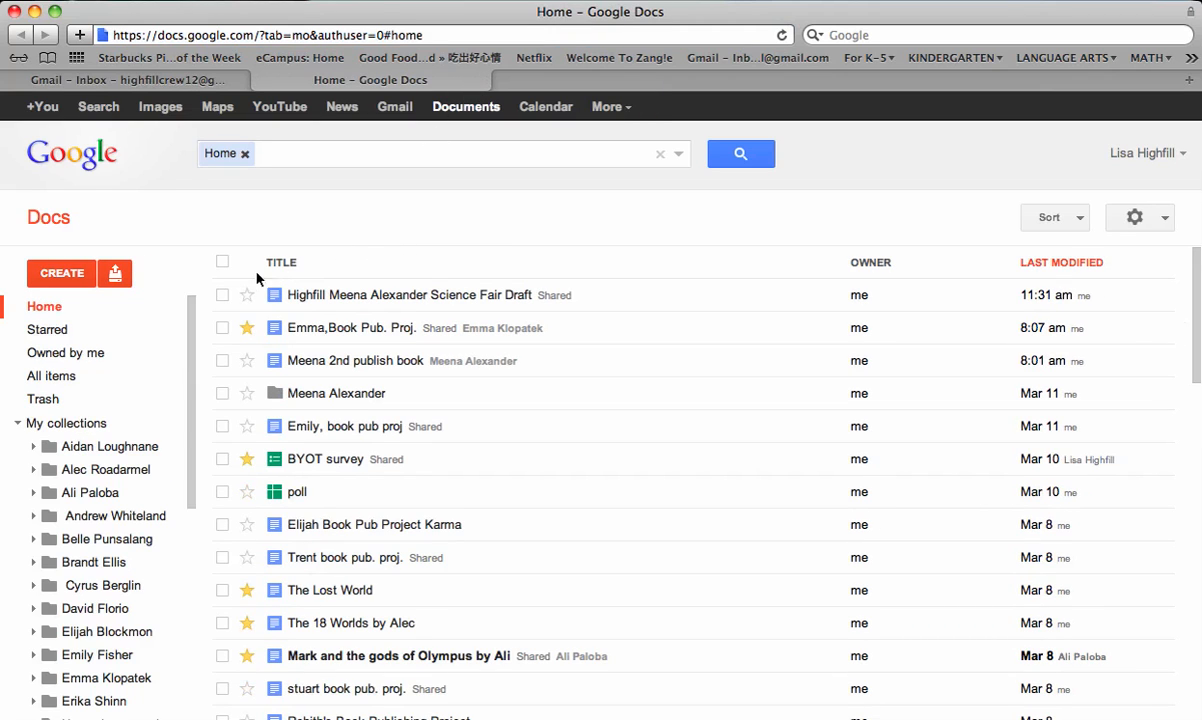
mouse_move(60, 272)
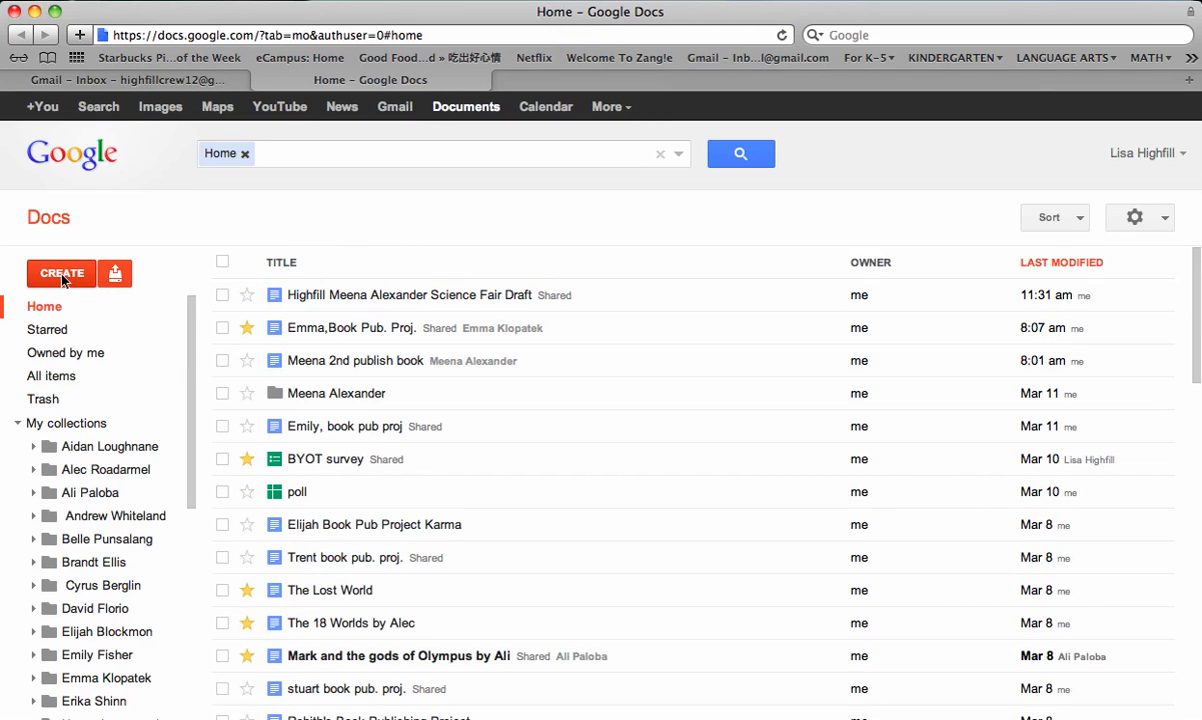
click(60, 272)
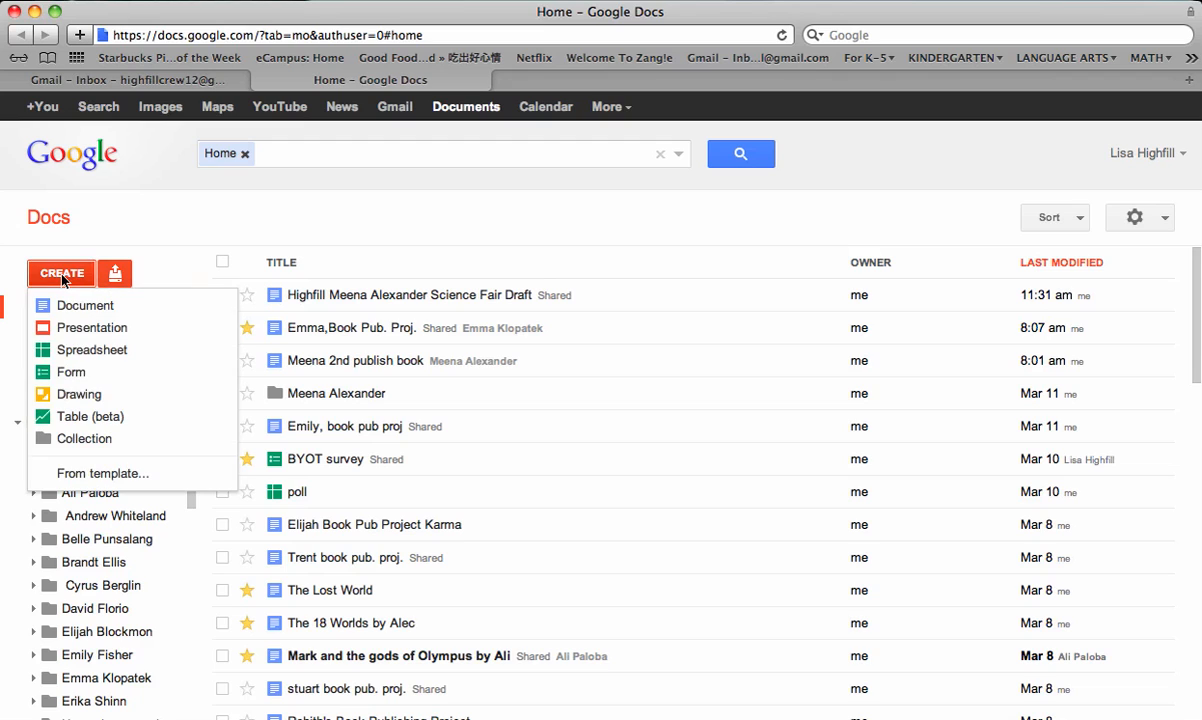
click(72, 370)
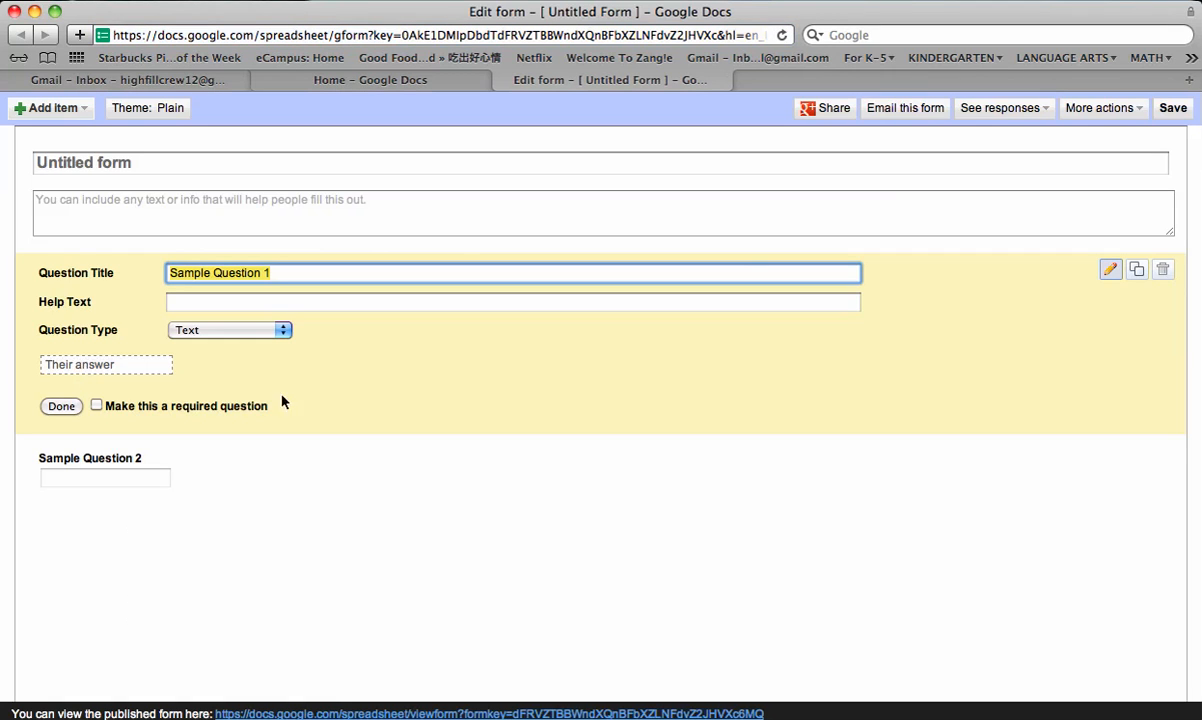
mouse_move(244, 194)
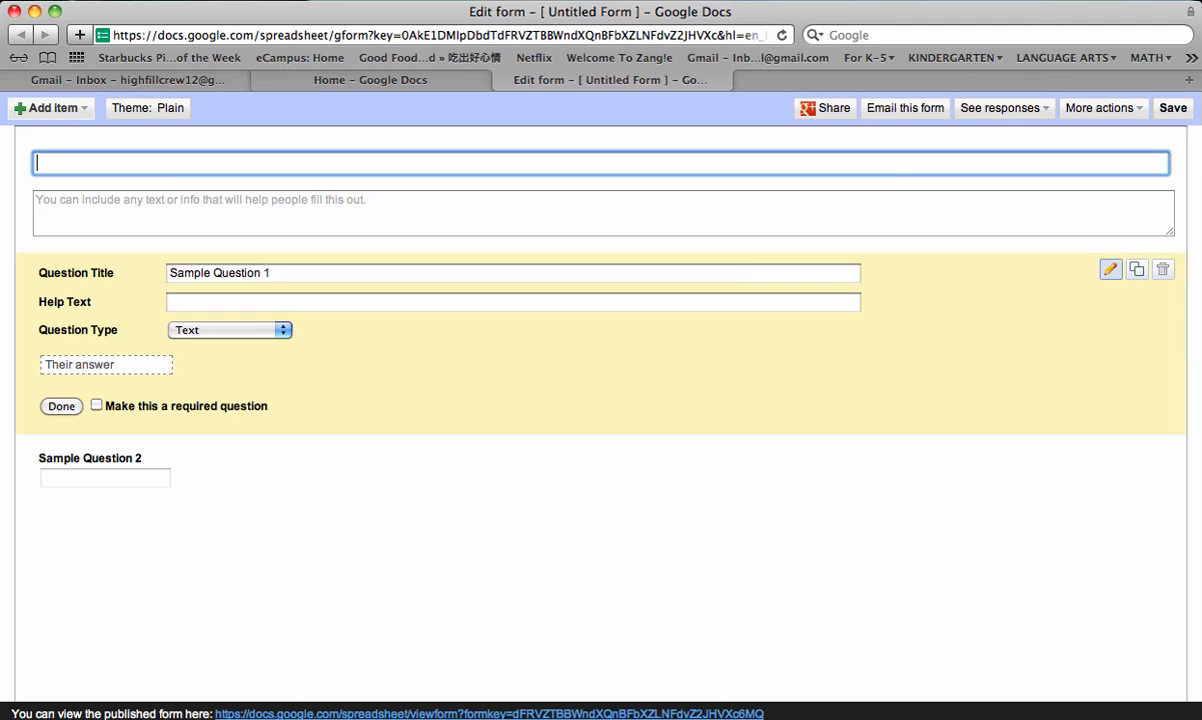
- Title the form 'The Clean Water Project'
text(The)
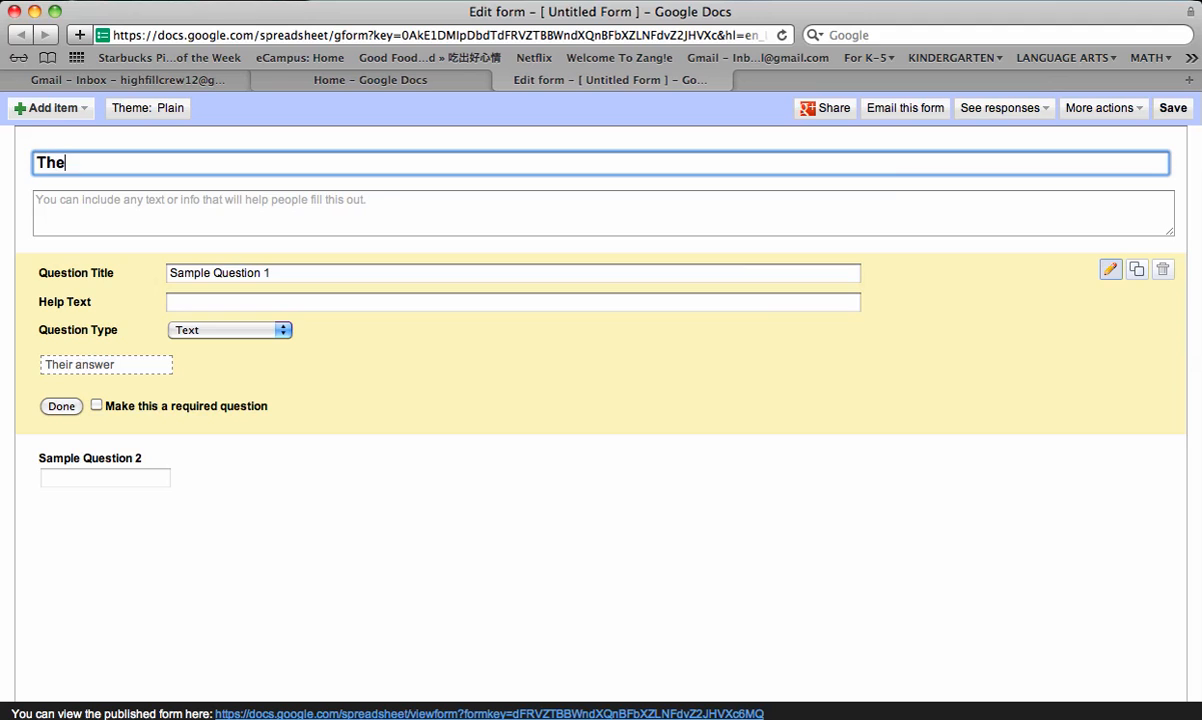
text(Clean Wa)
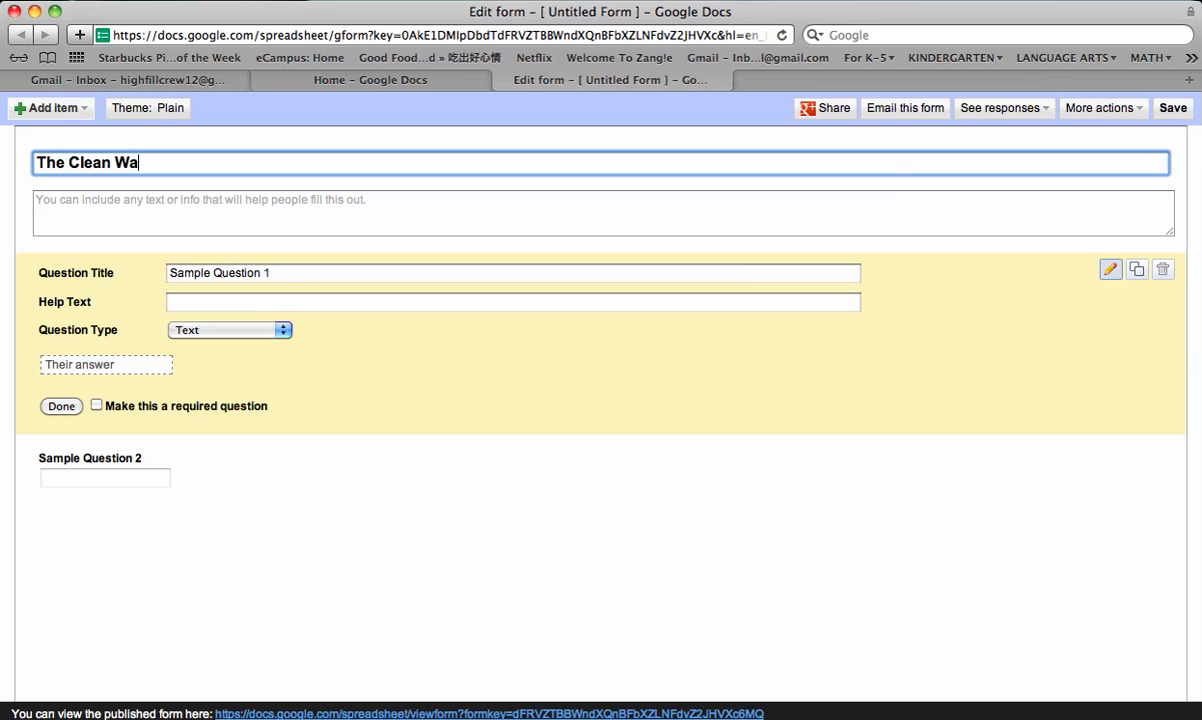
text(ter Por)
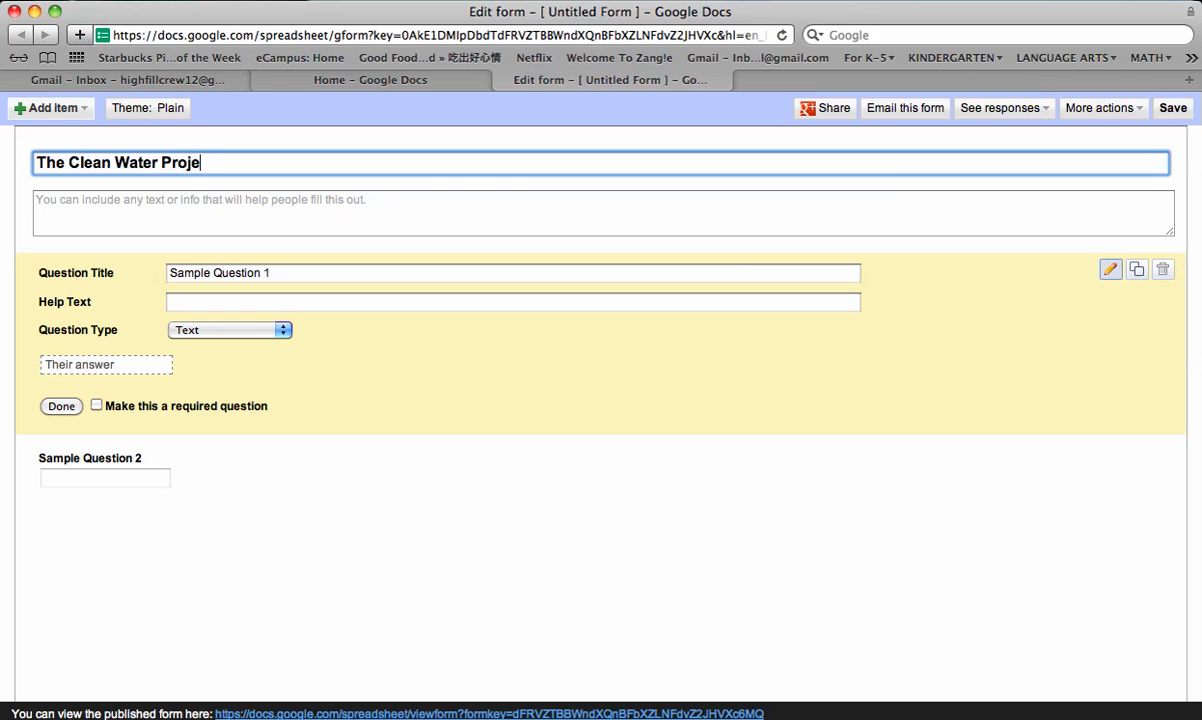
text(ct)
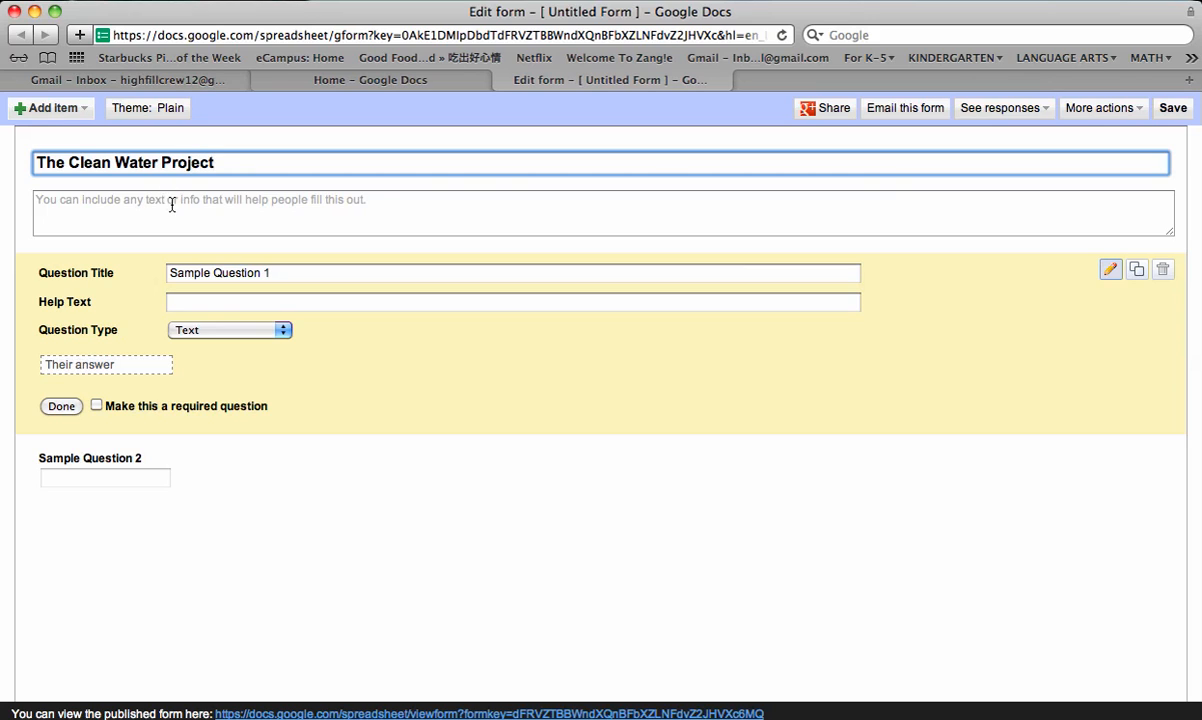
- Write the team members' first names (Li, J, Drew, Brian) in the form description
click(600, 212)
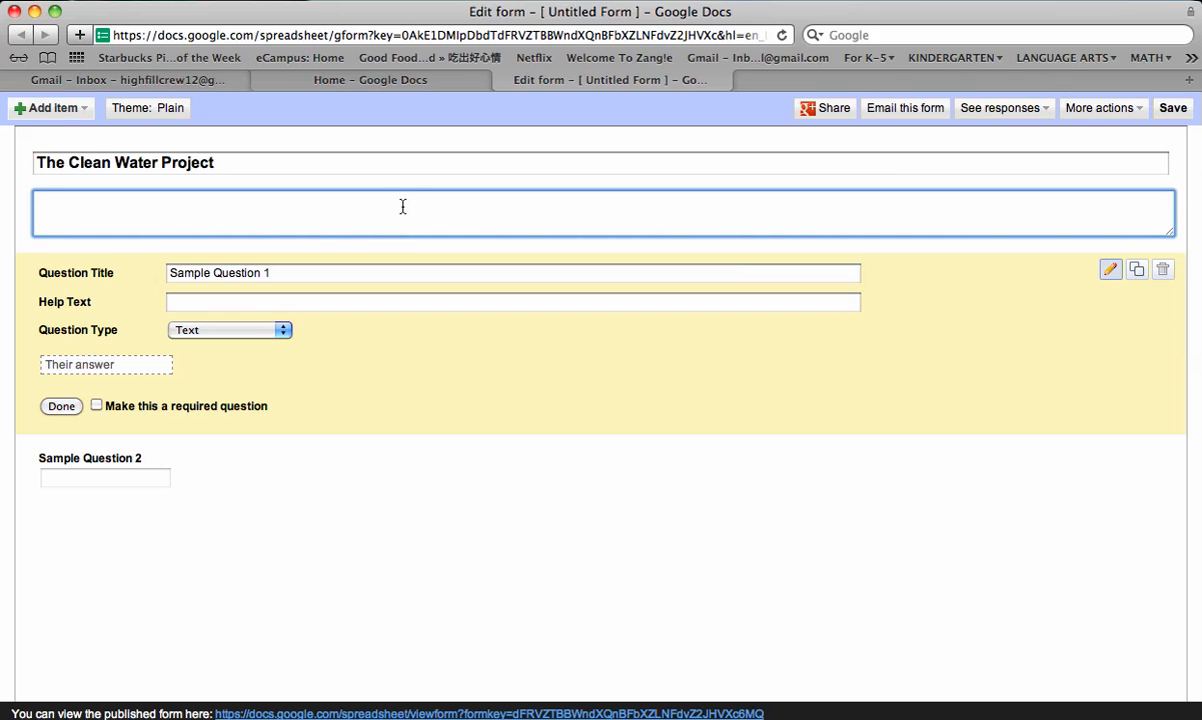
text(Lisa,)
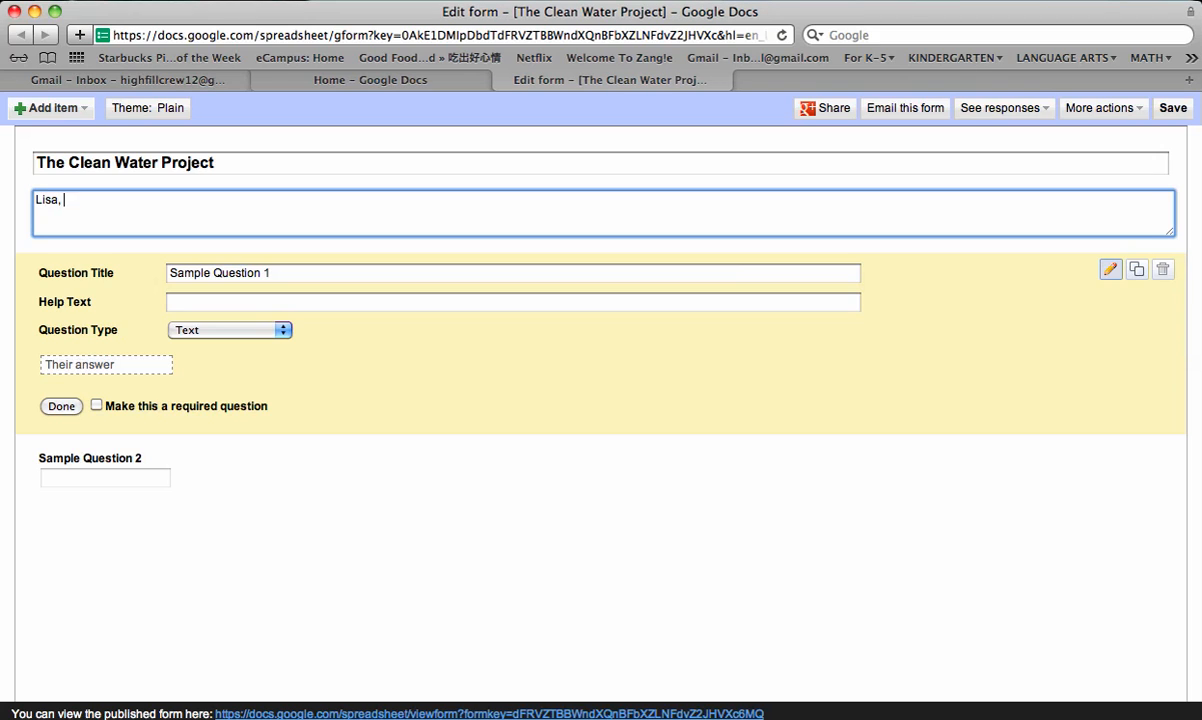
text(J)
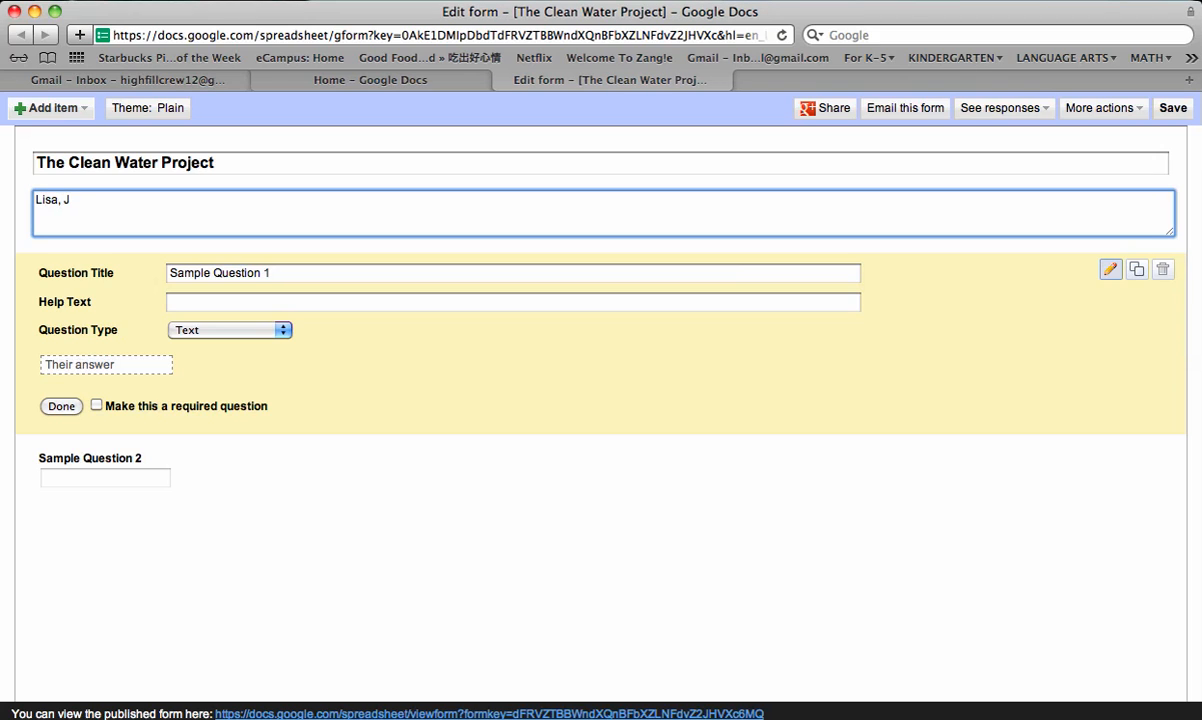
text(Drew, Ben,)
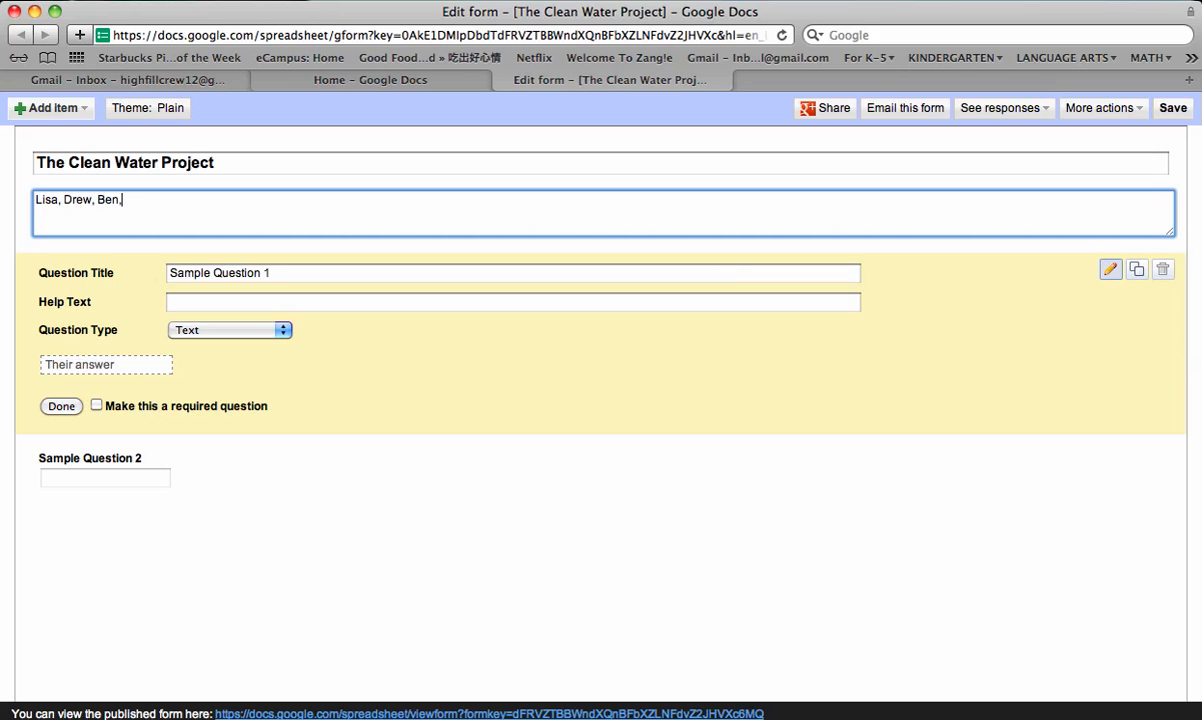
text(Brian)
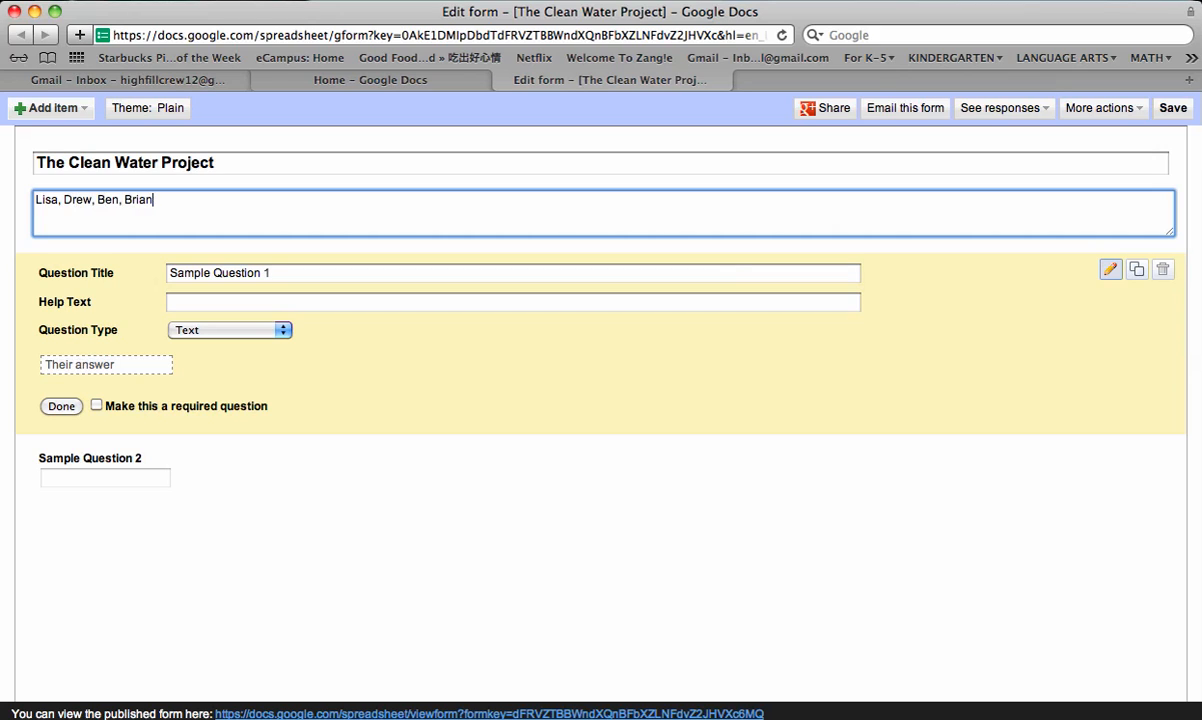
mouse_move(352, 272)
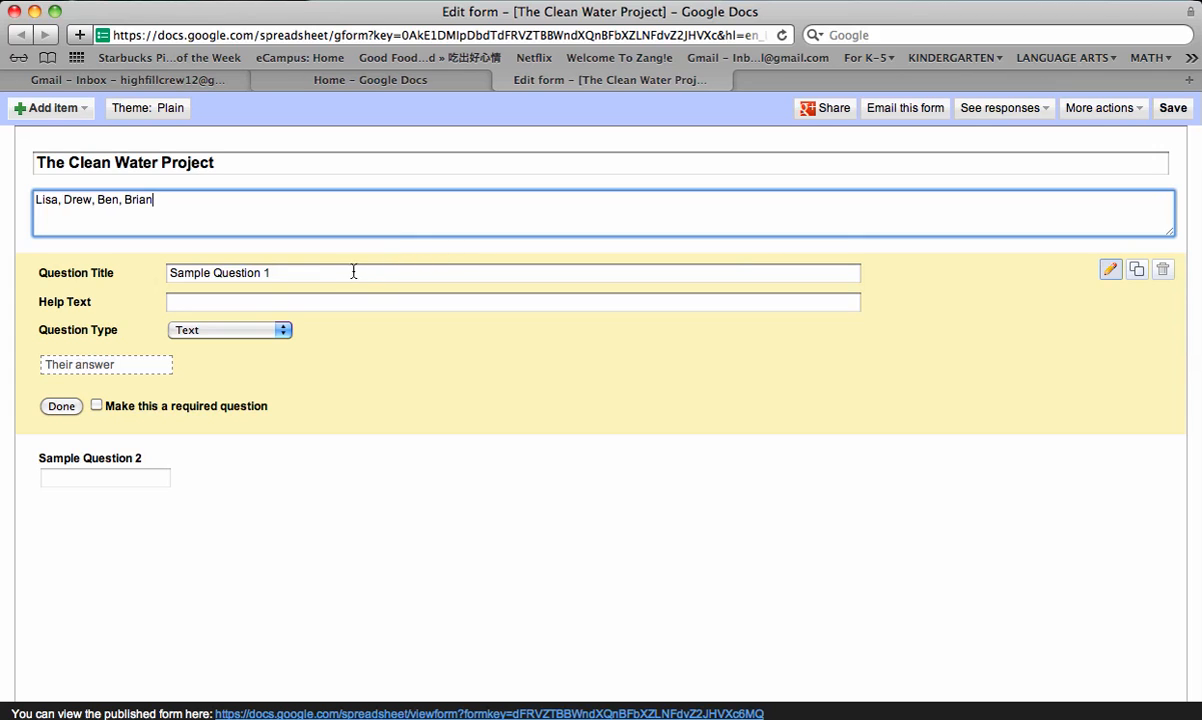
- Retitle the first sample question to 'Where do you live?'
click(350, 272)
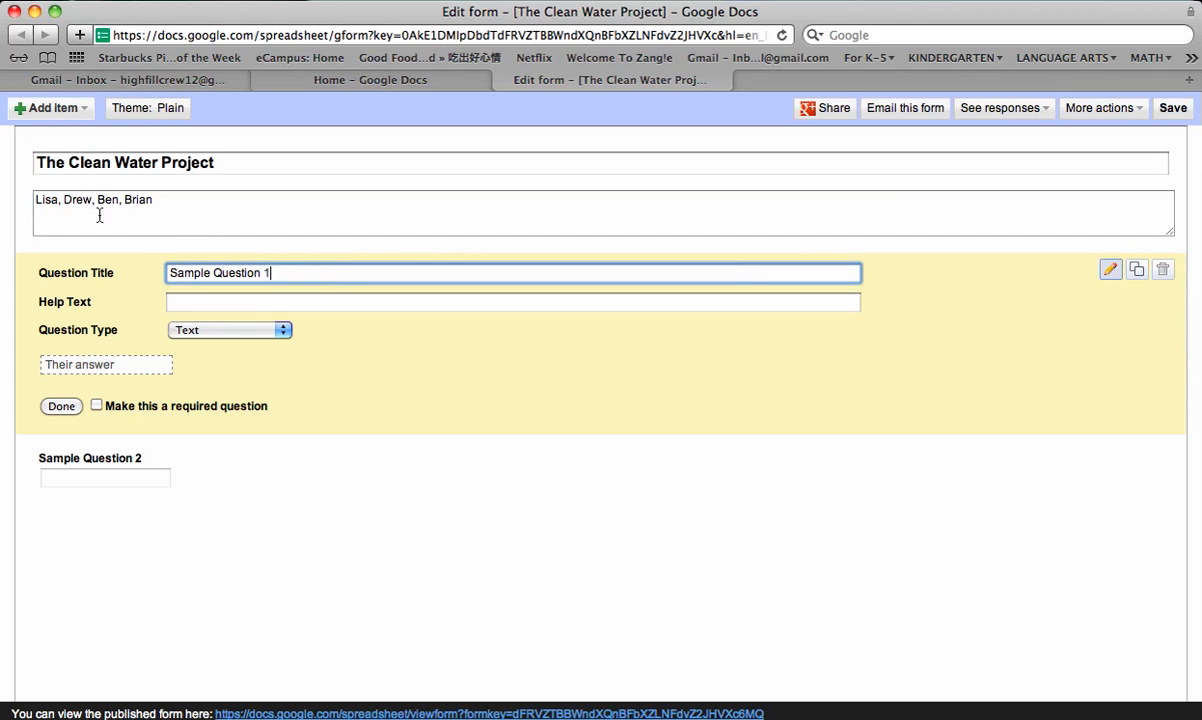
mouse_move(200, 224)
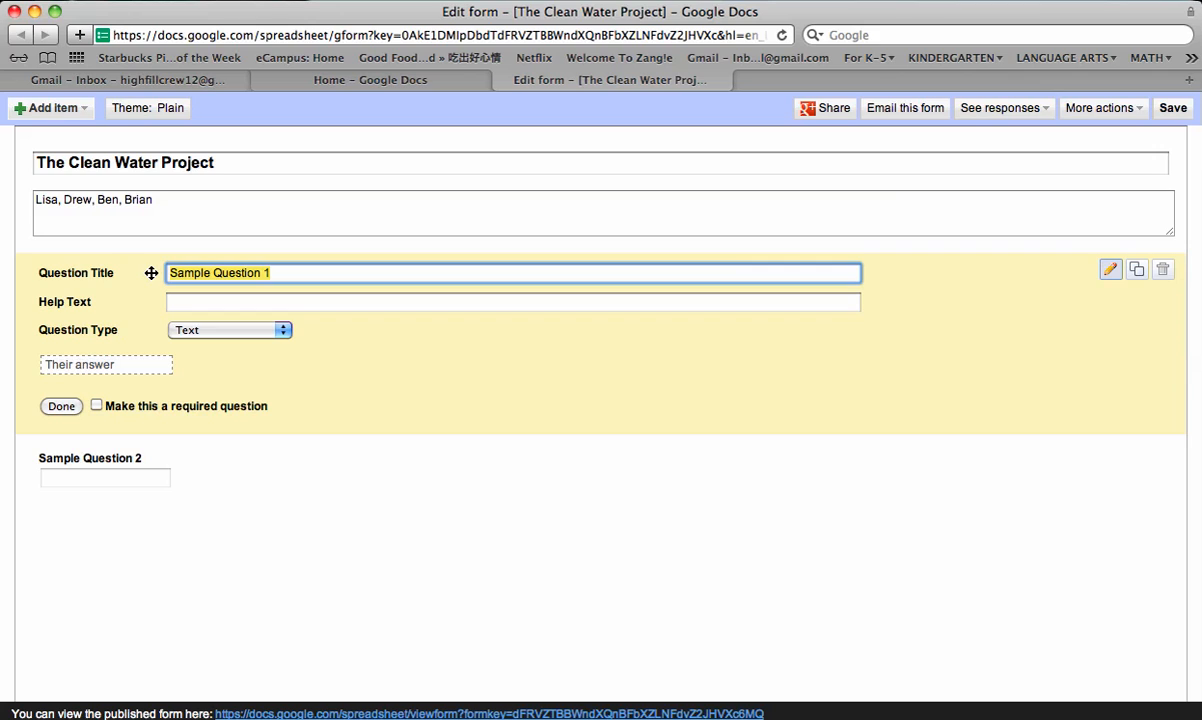
text(Where d)
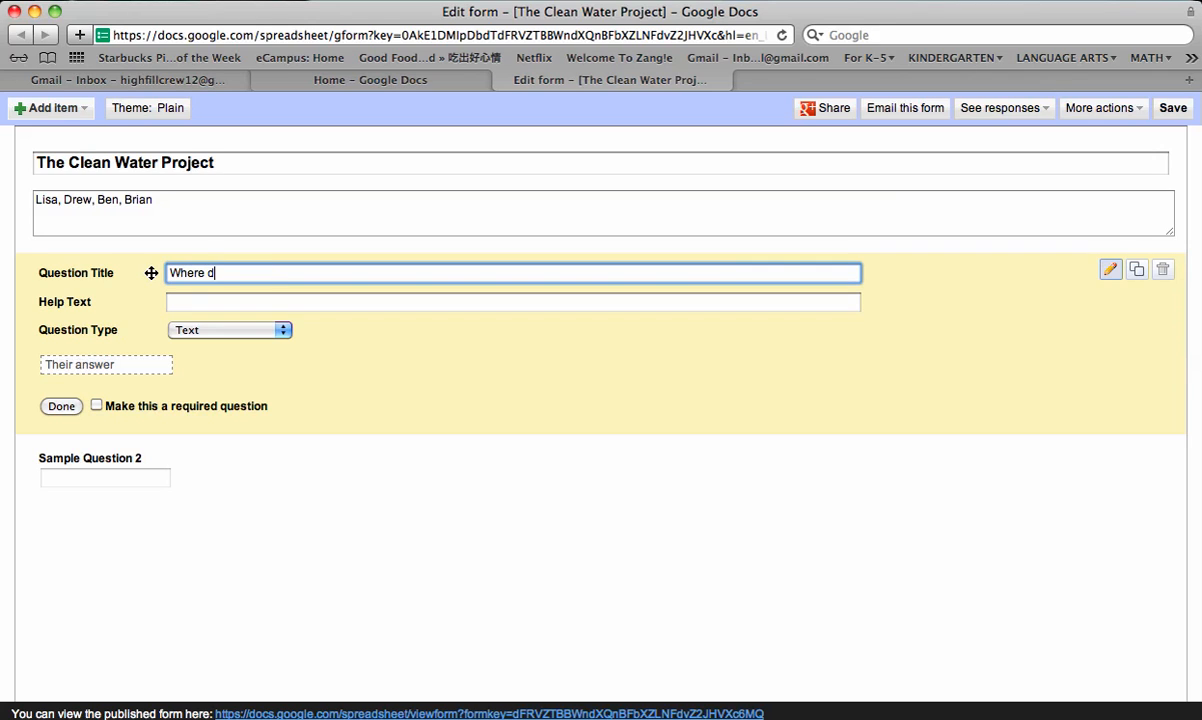
text(o you live)
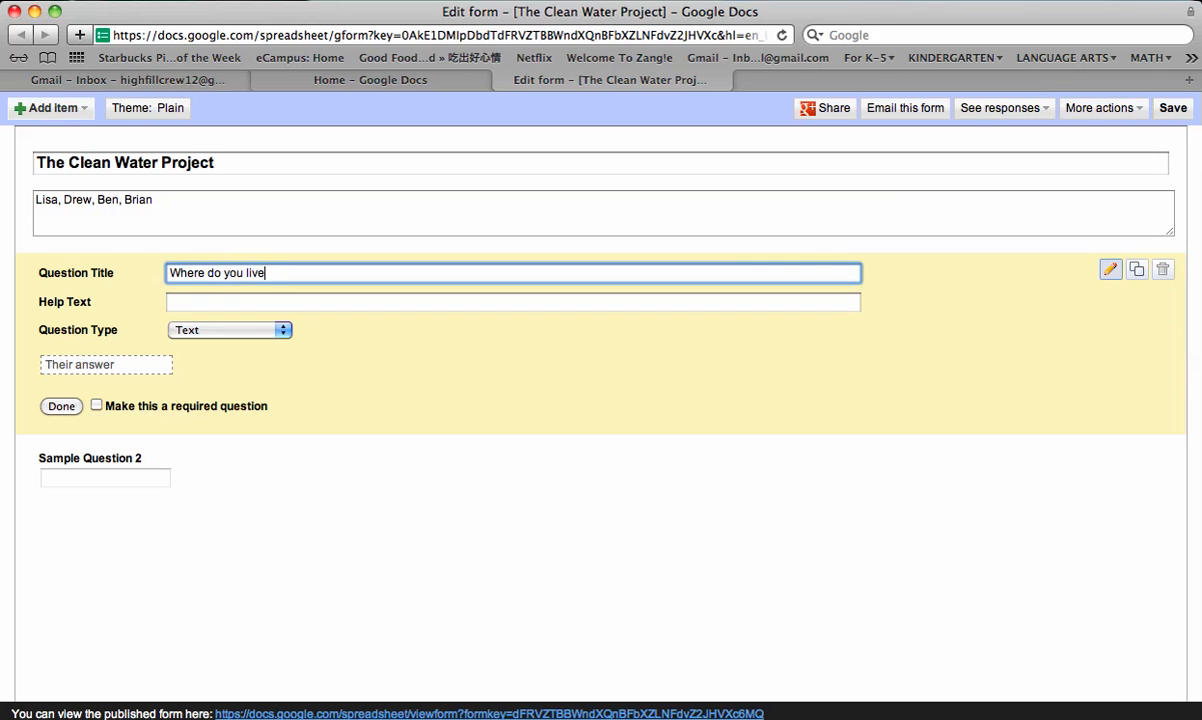
text(?)
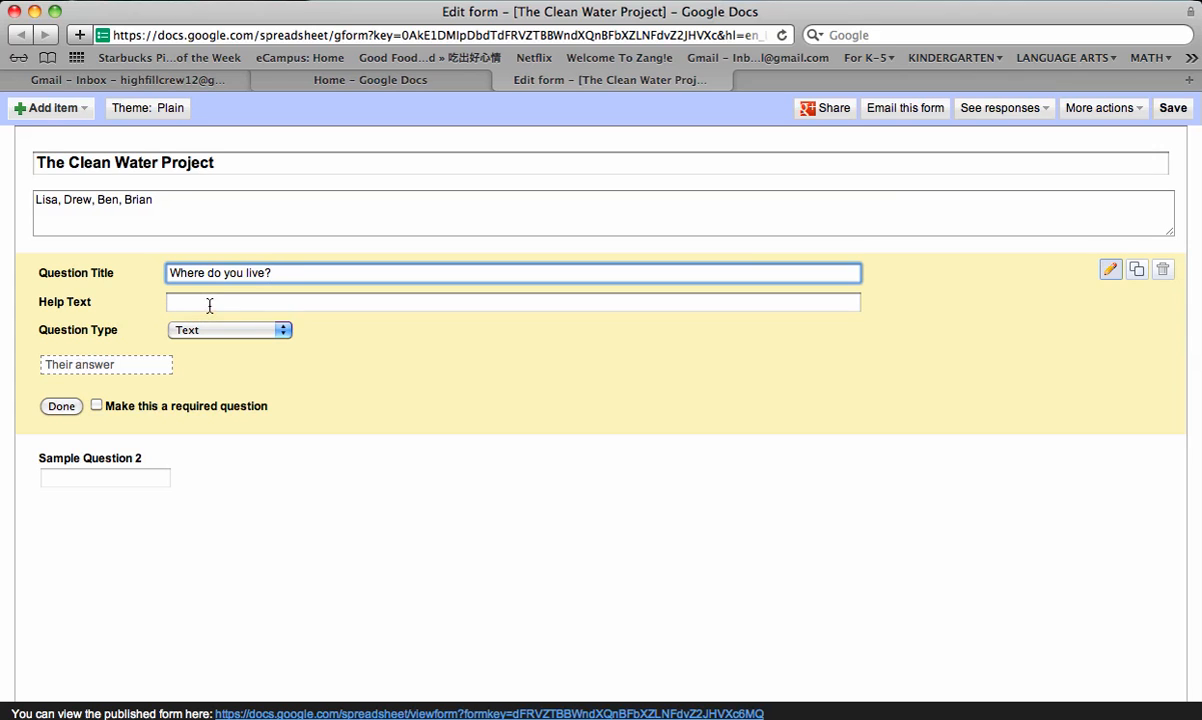
mouse_move(274, 336)
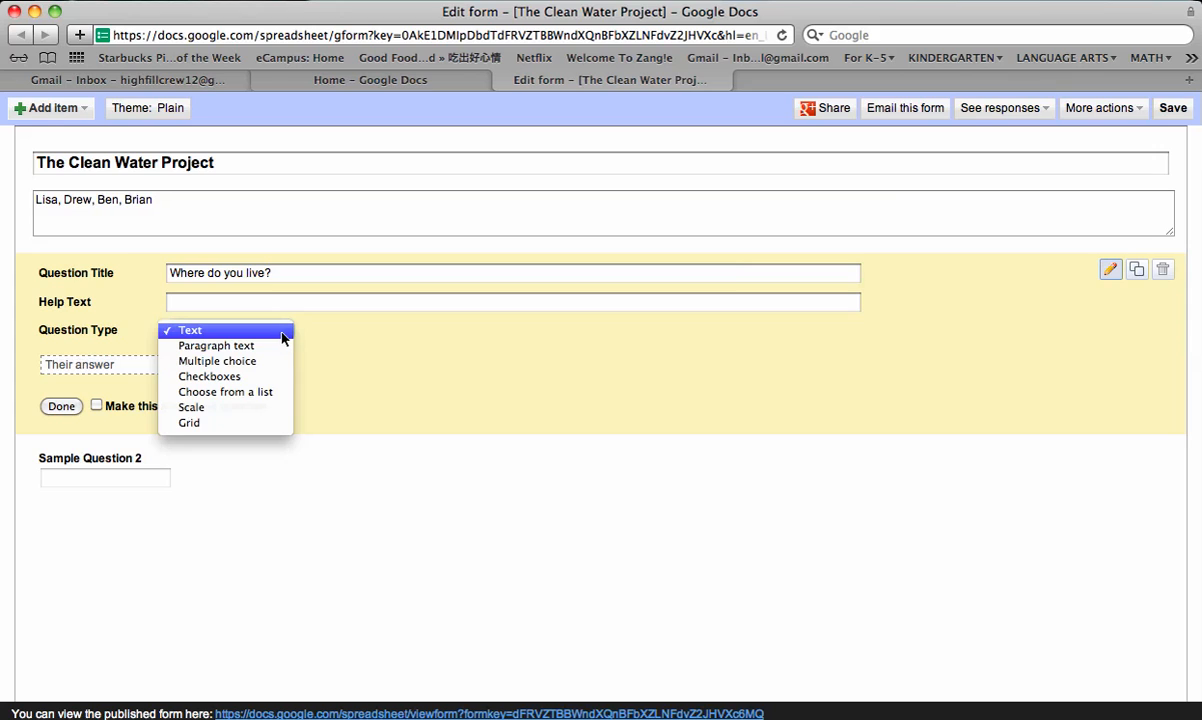
mouse_move(188, 330)
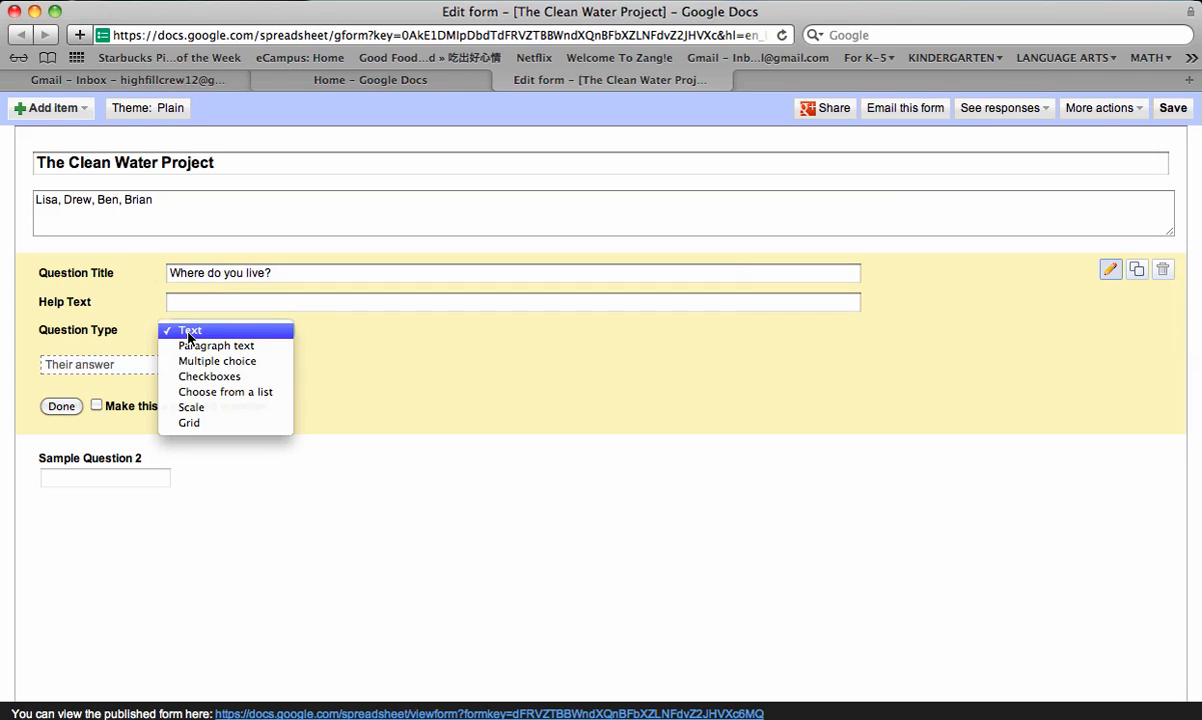
mouse_move(216, 360)
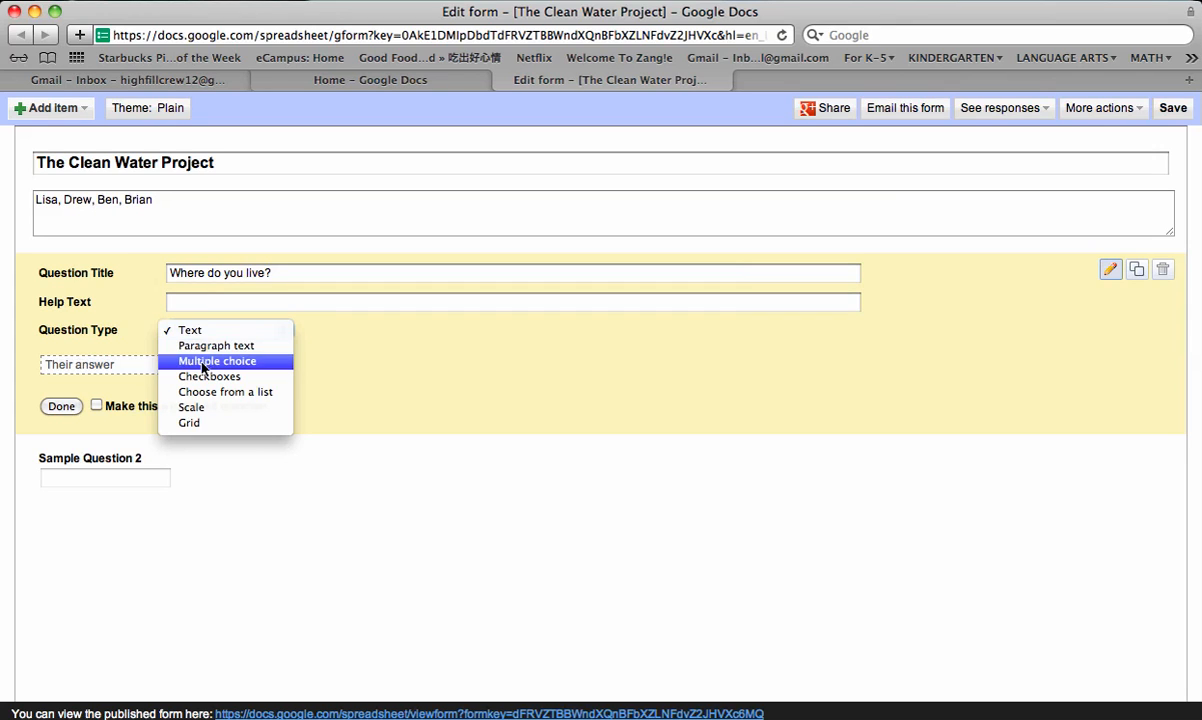
mouse_move(196, 390)
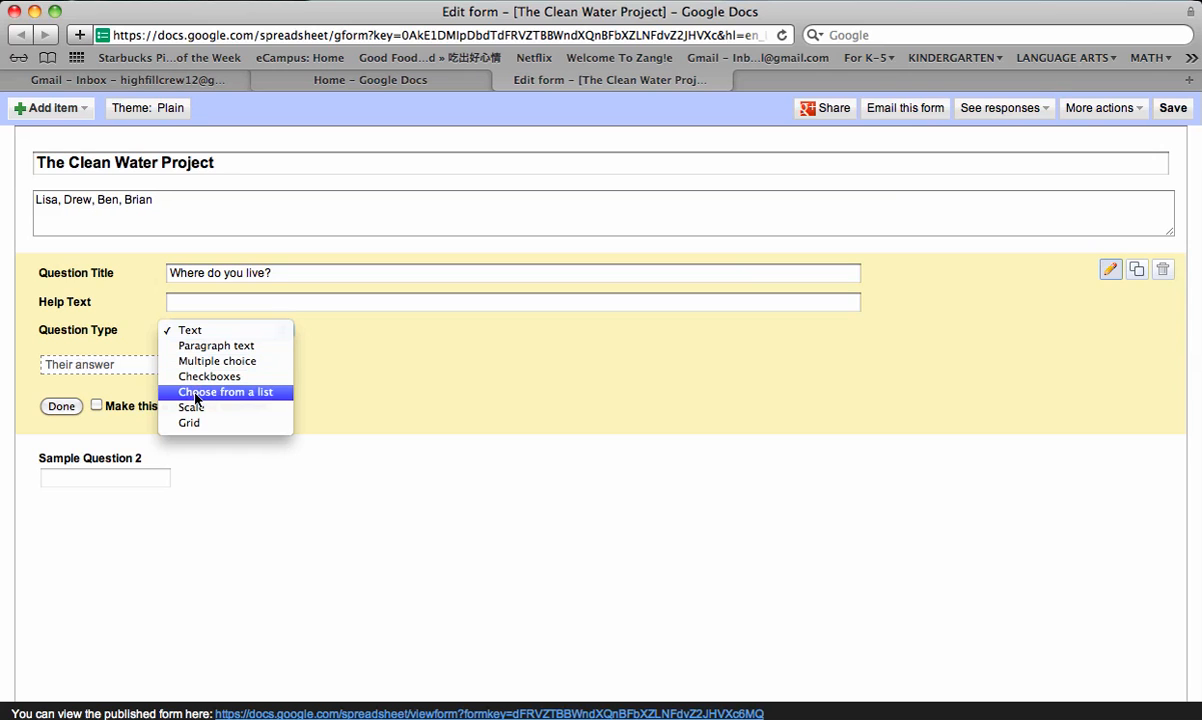
mouse_move(216, 360)
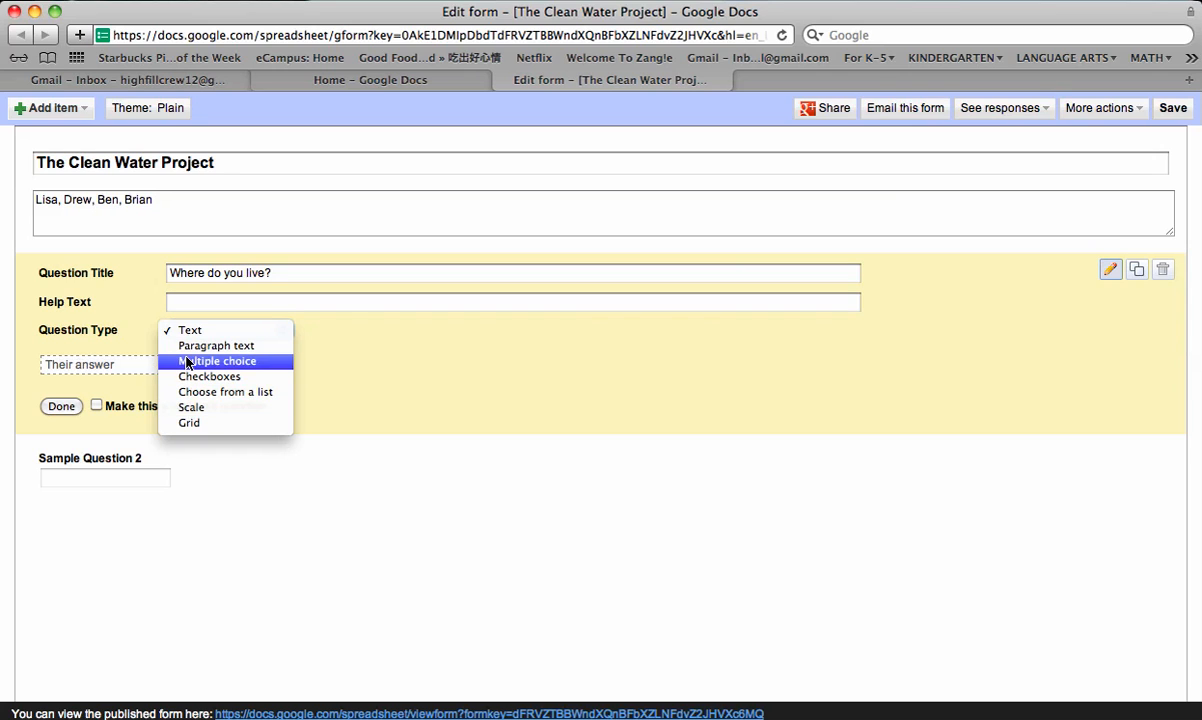
mouse_move(190, 330)
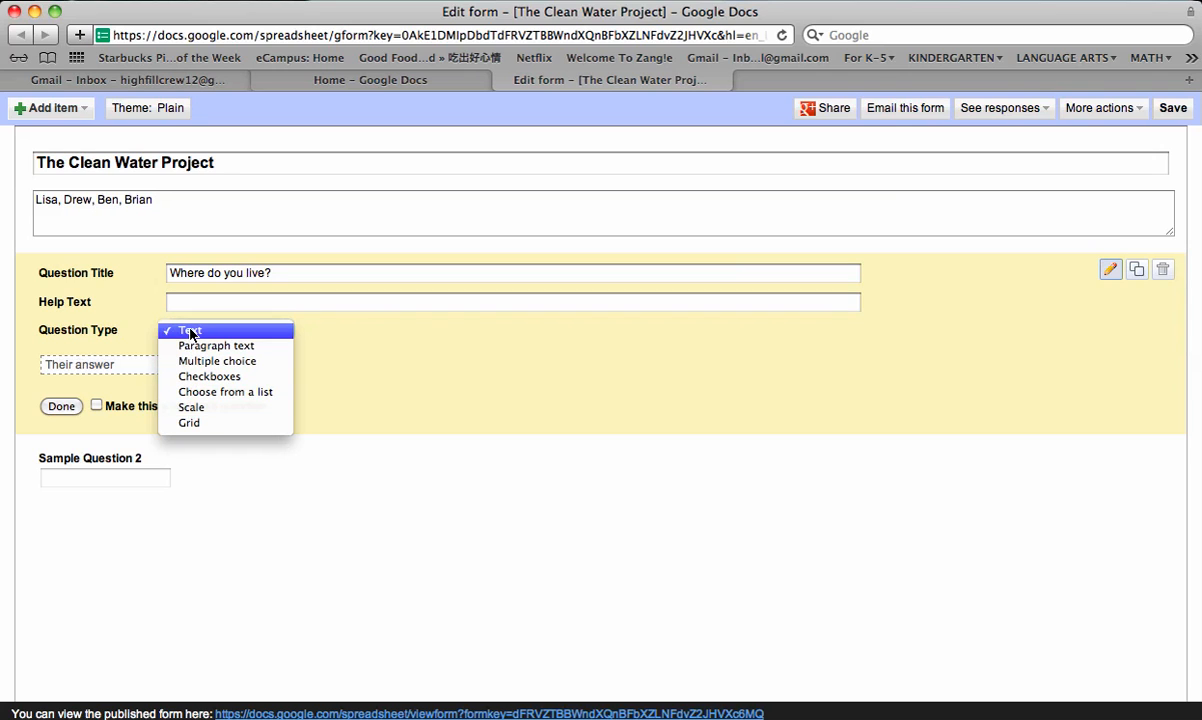
- Keep it a Text question, add help text 'Please include your city, state, and country' and make it required
click(190, 330)
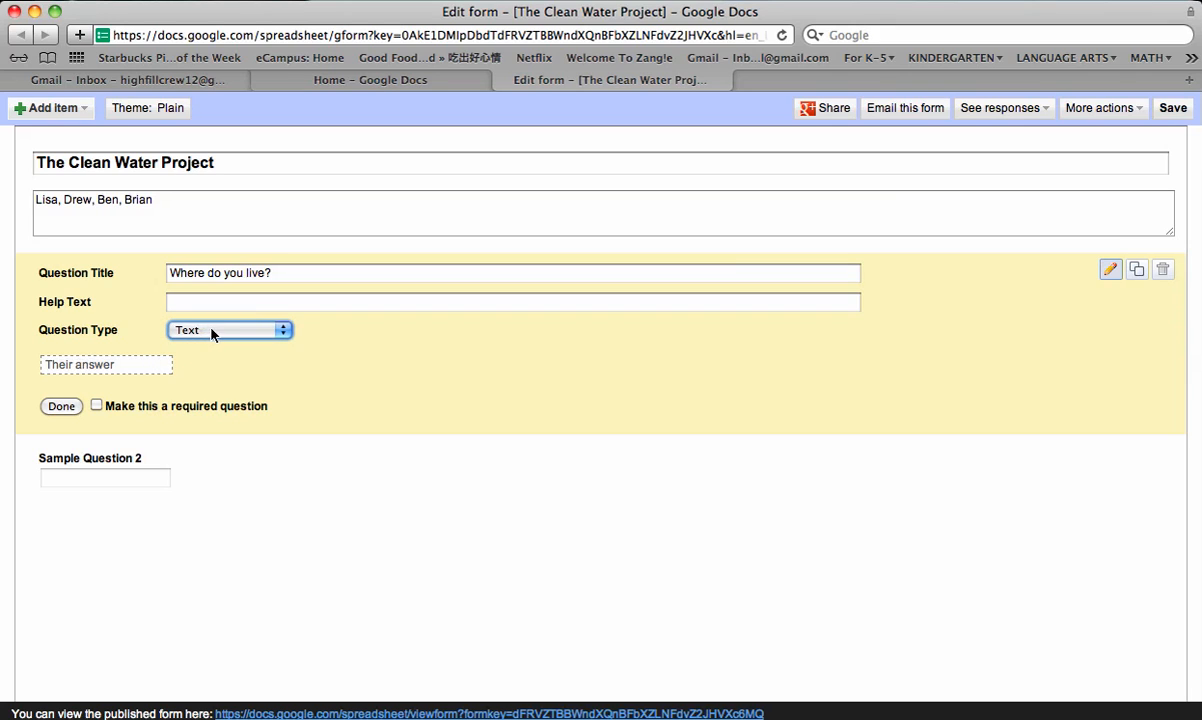
click(512, 300)
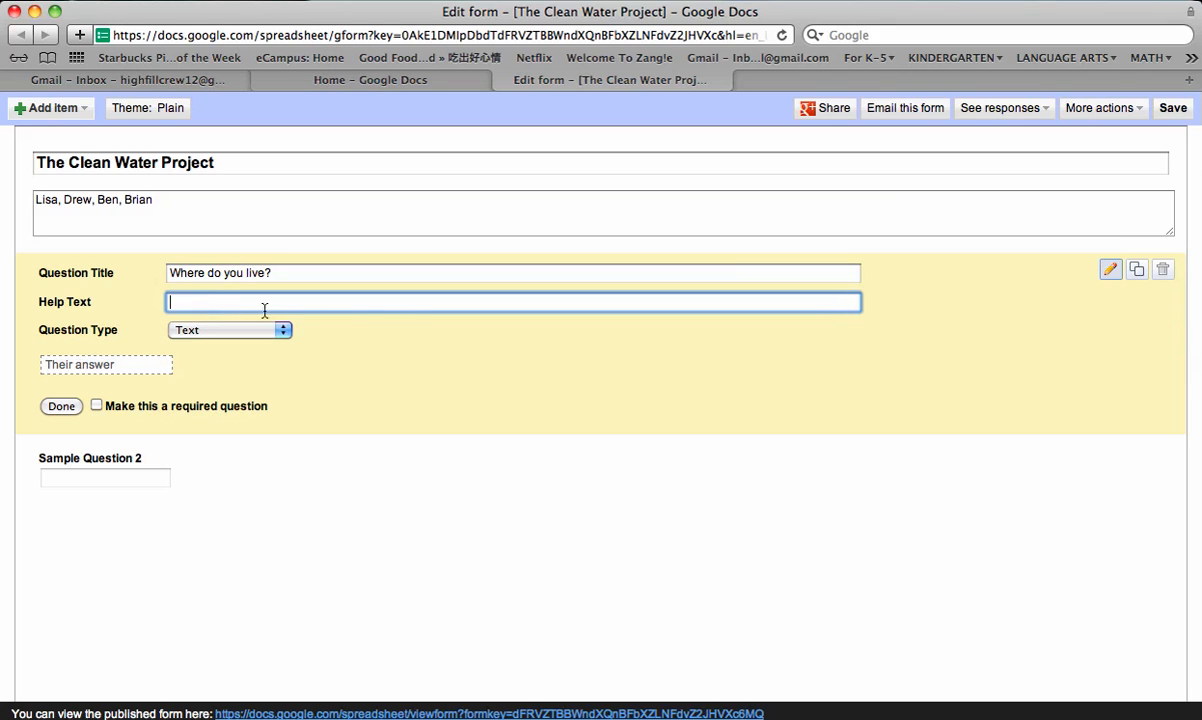
text(Plea)
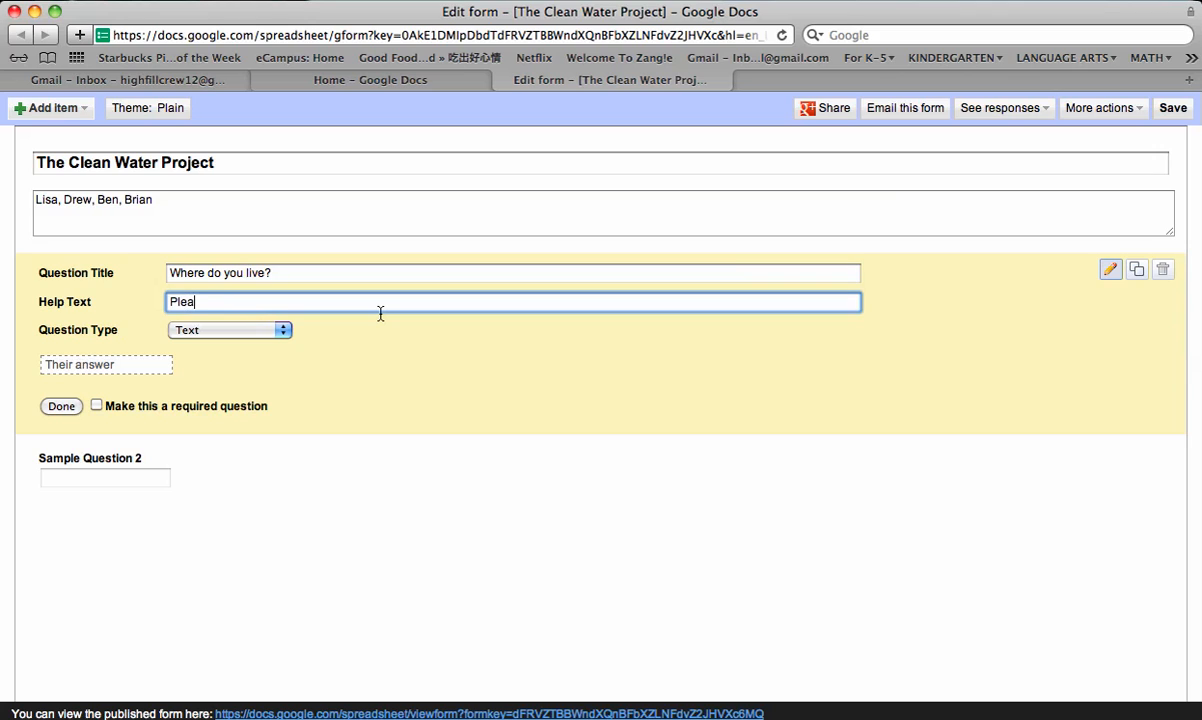
text(se includ)
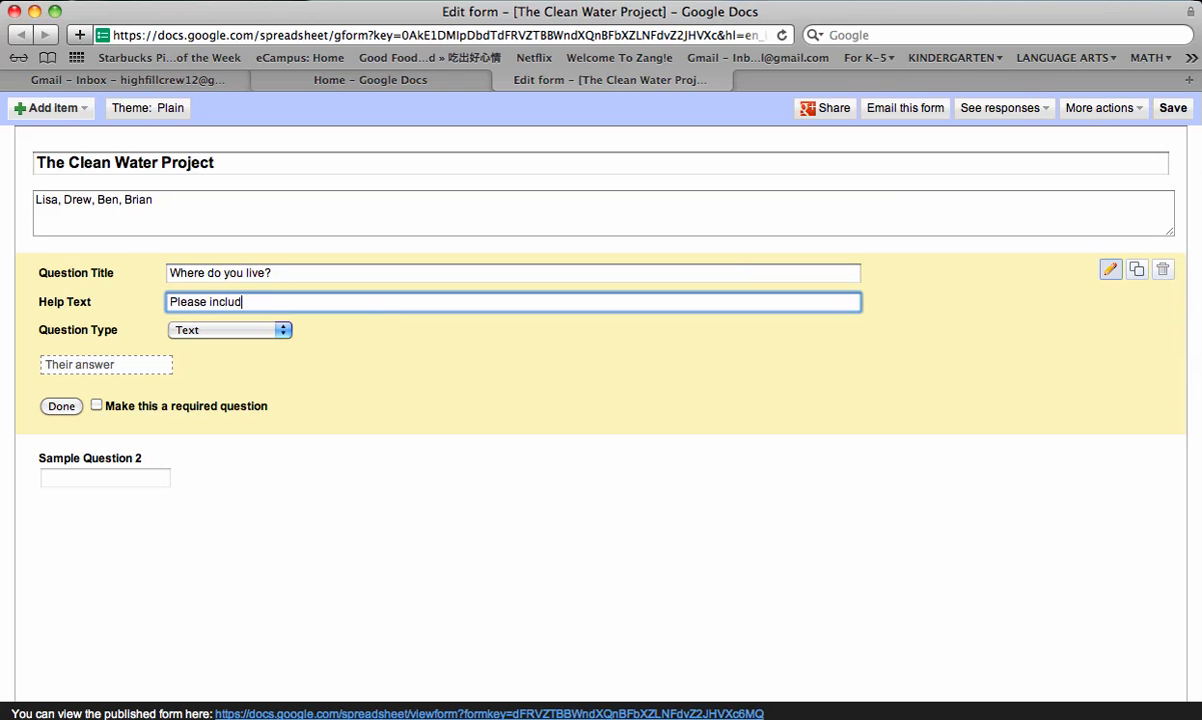
text(e your)
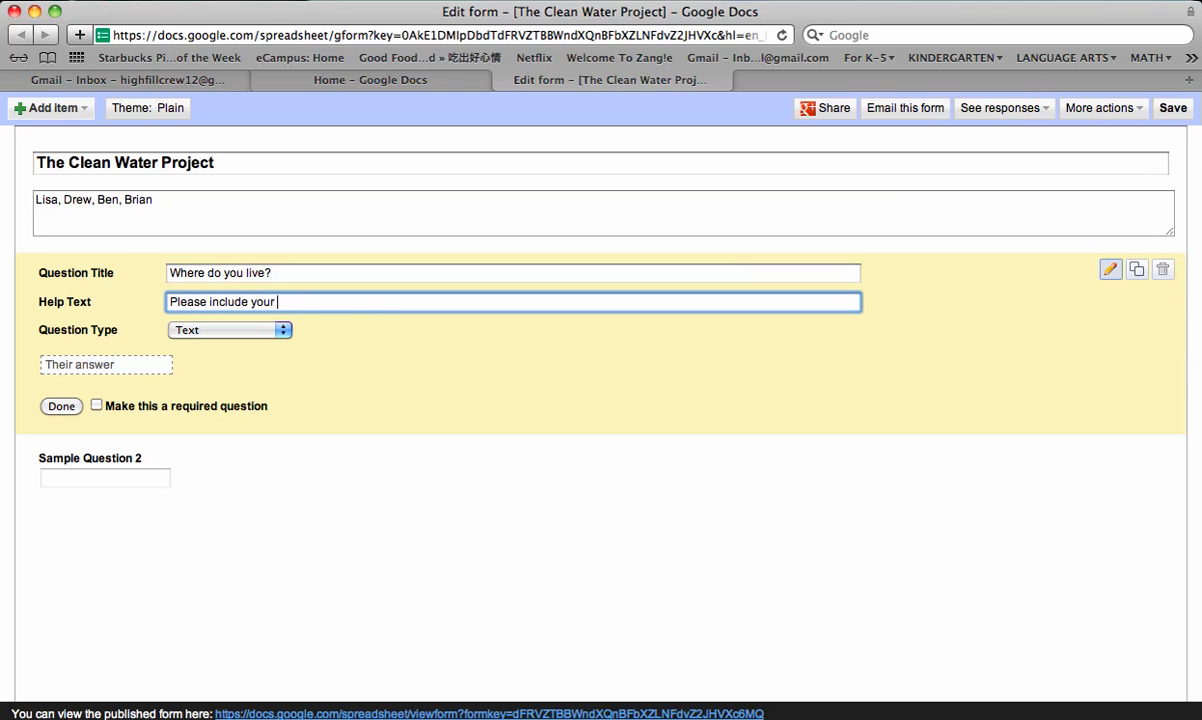
text(city and)
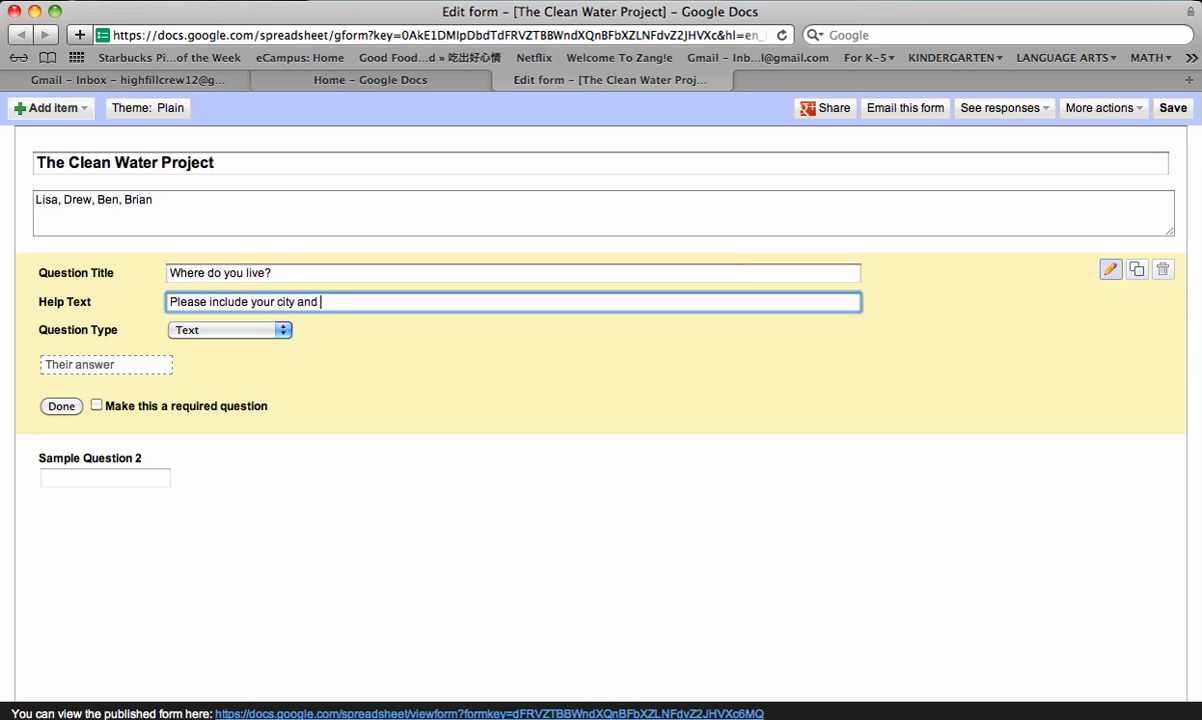
key(Backspace)
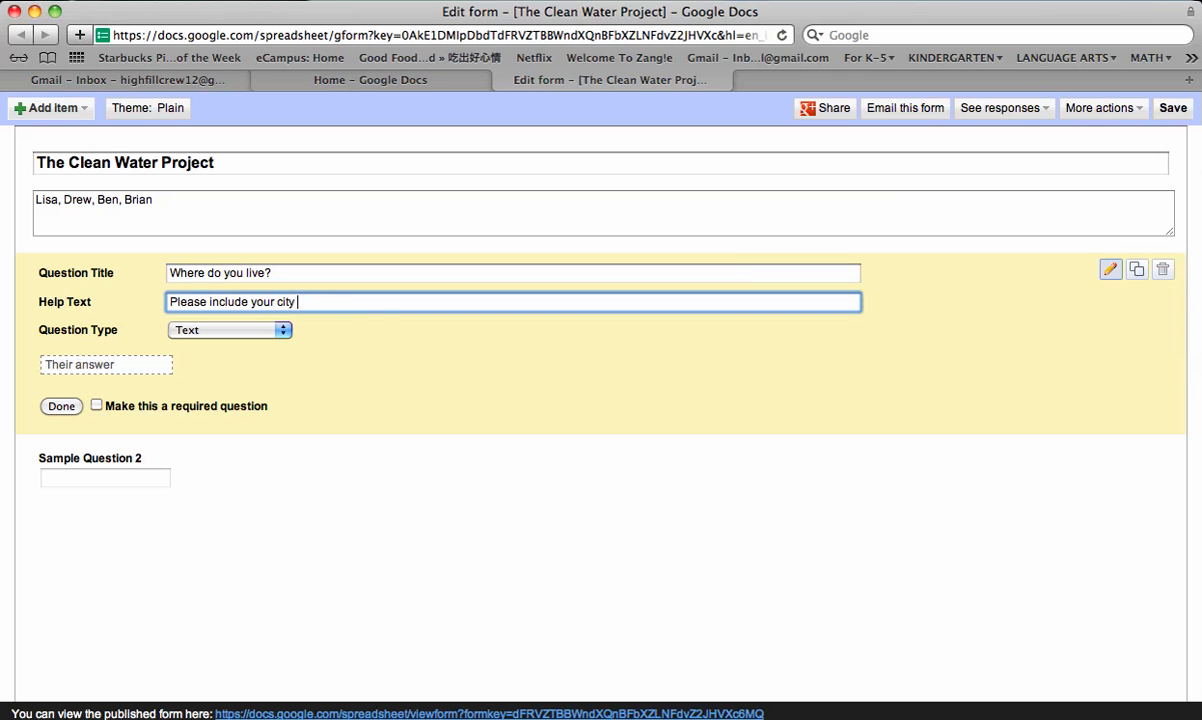
text(, state)
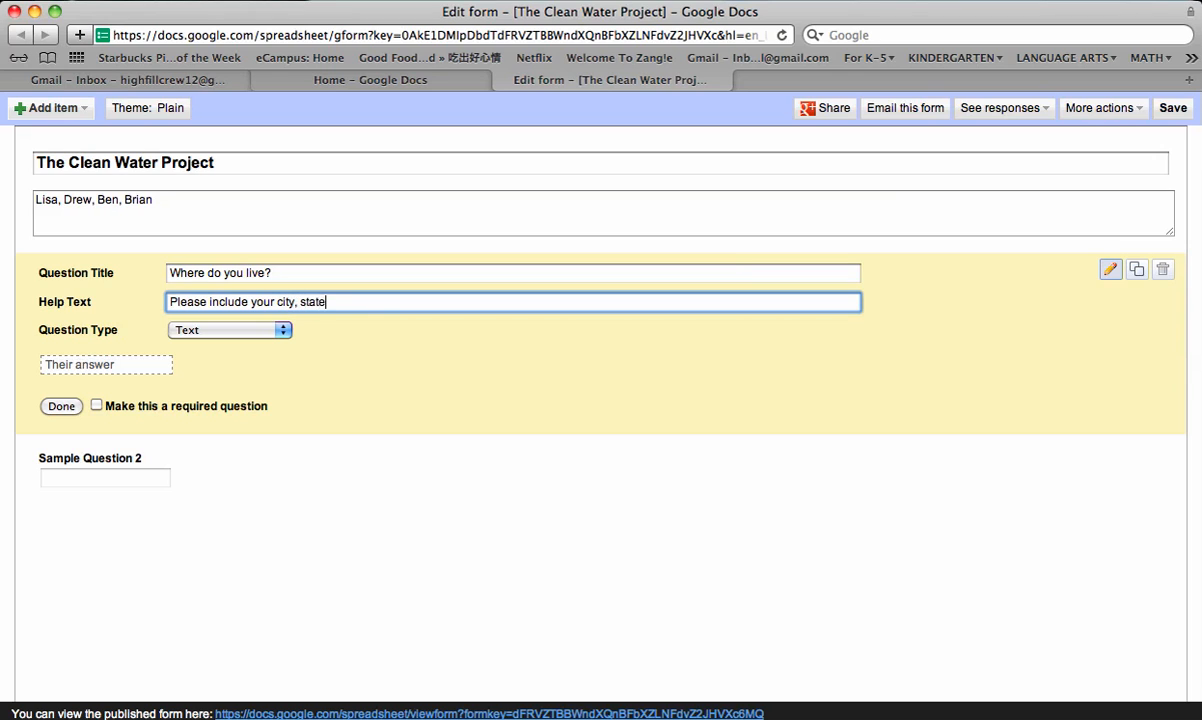
text(, and country)
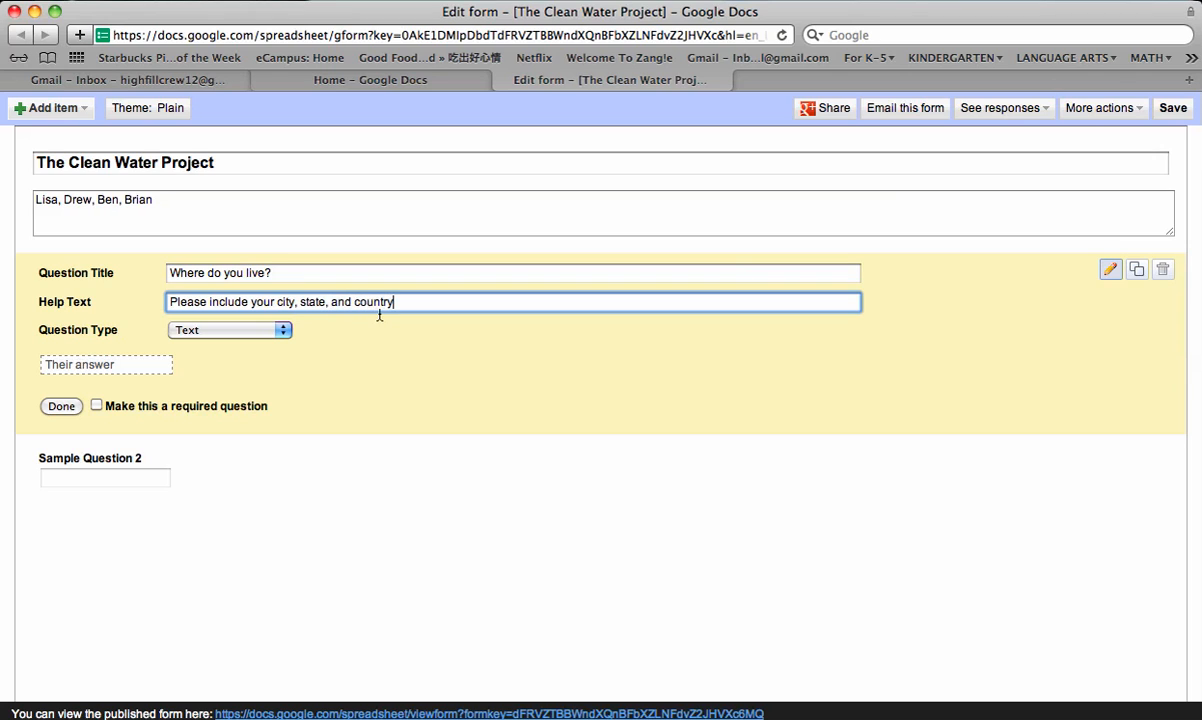
mouse_move(390, 300)
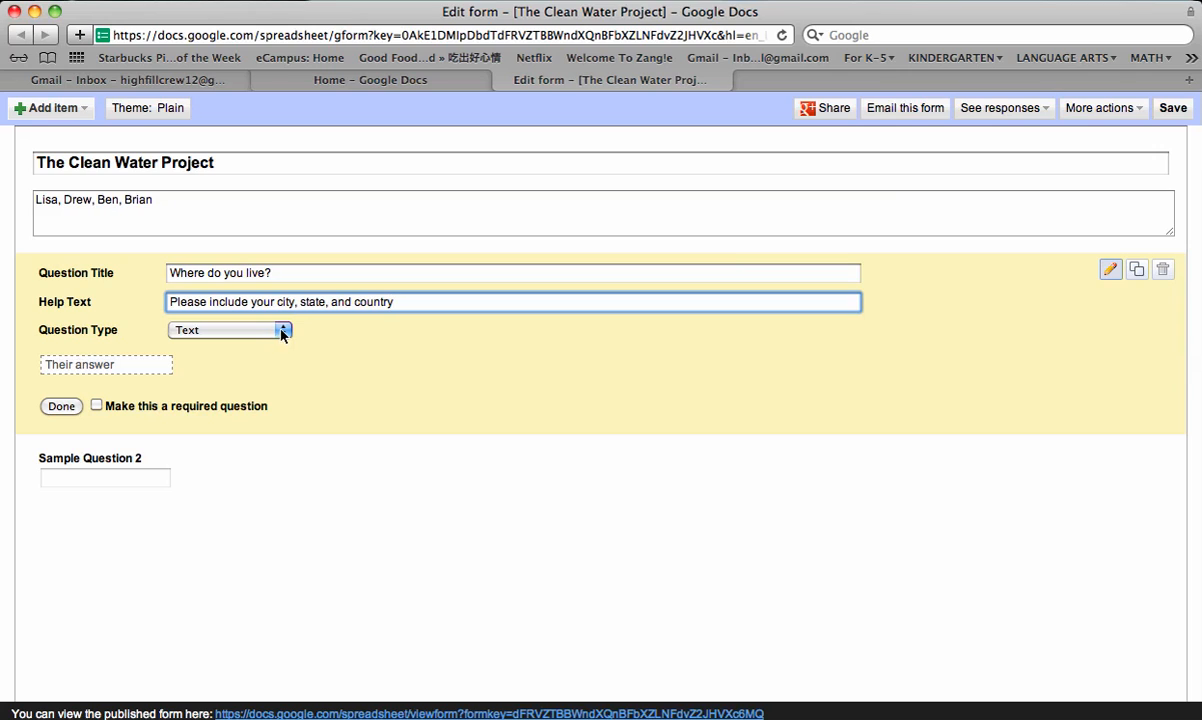
mouse_move(208, 368)
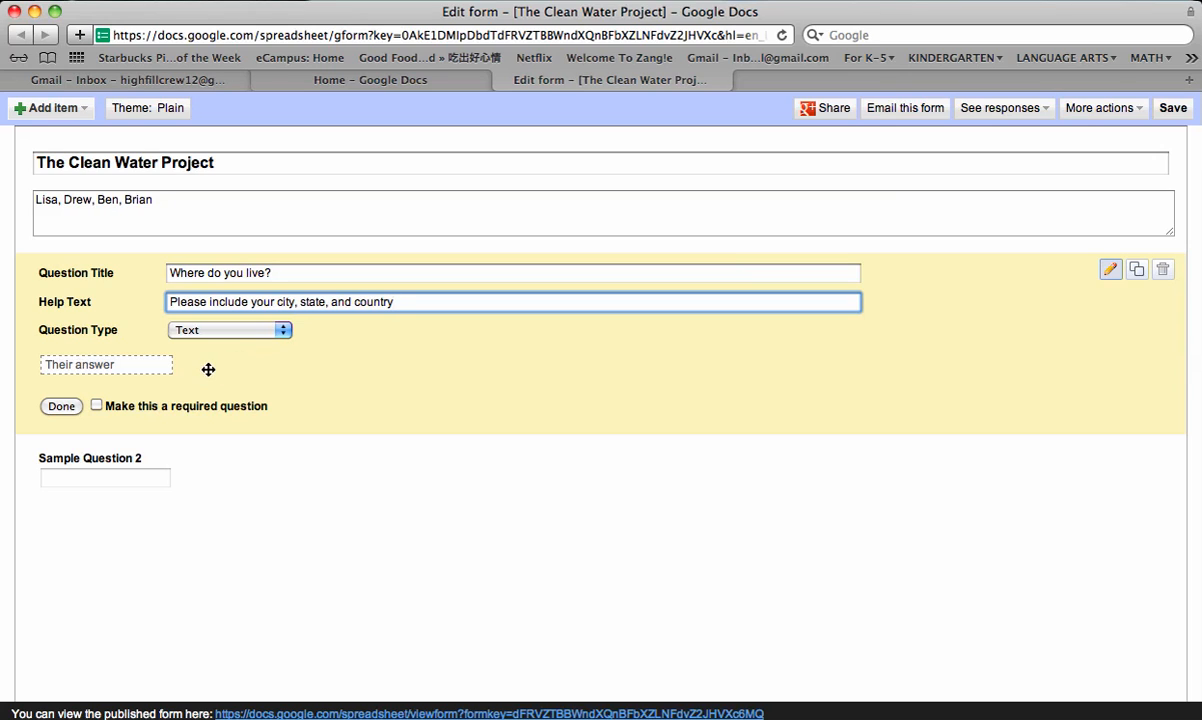
mouse_move(96, 412)
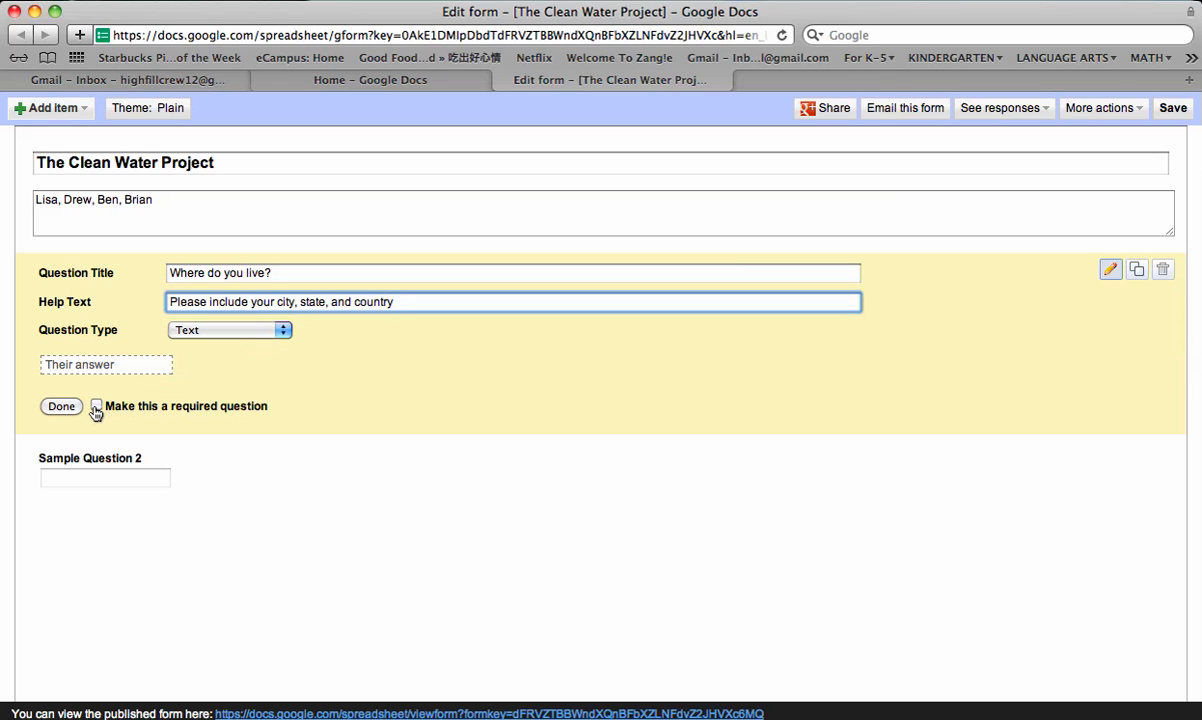
click(96, 404)
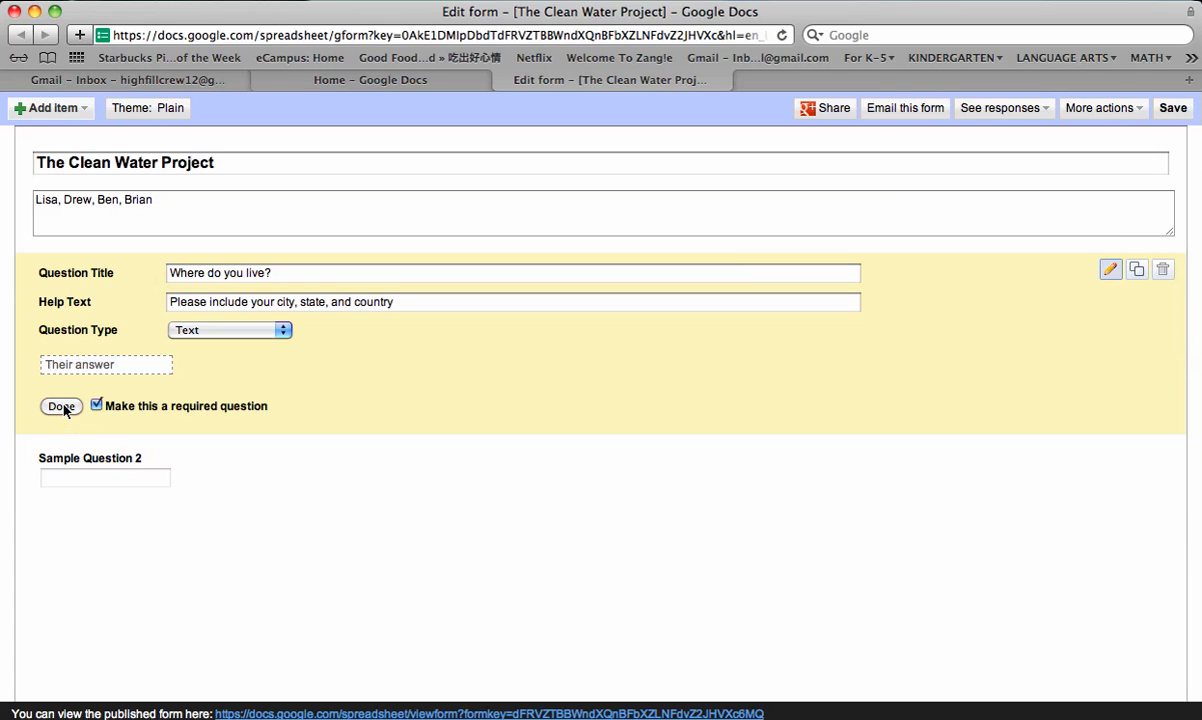
- Finish the 'Where do you live?' question so it previews as required with help text
click(60, 406)
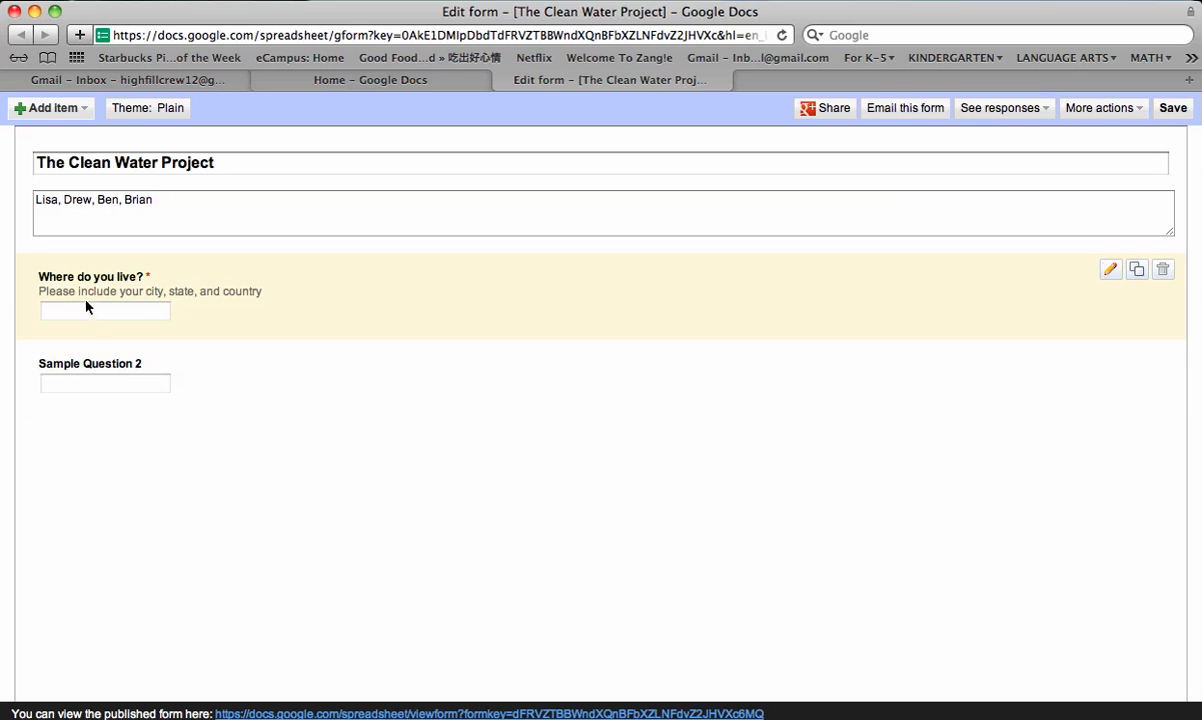
mouse_move(248, 292)
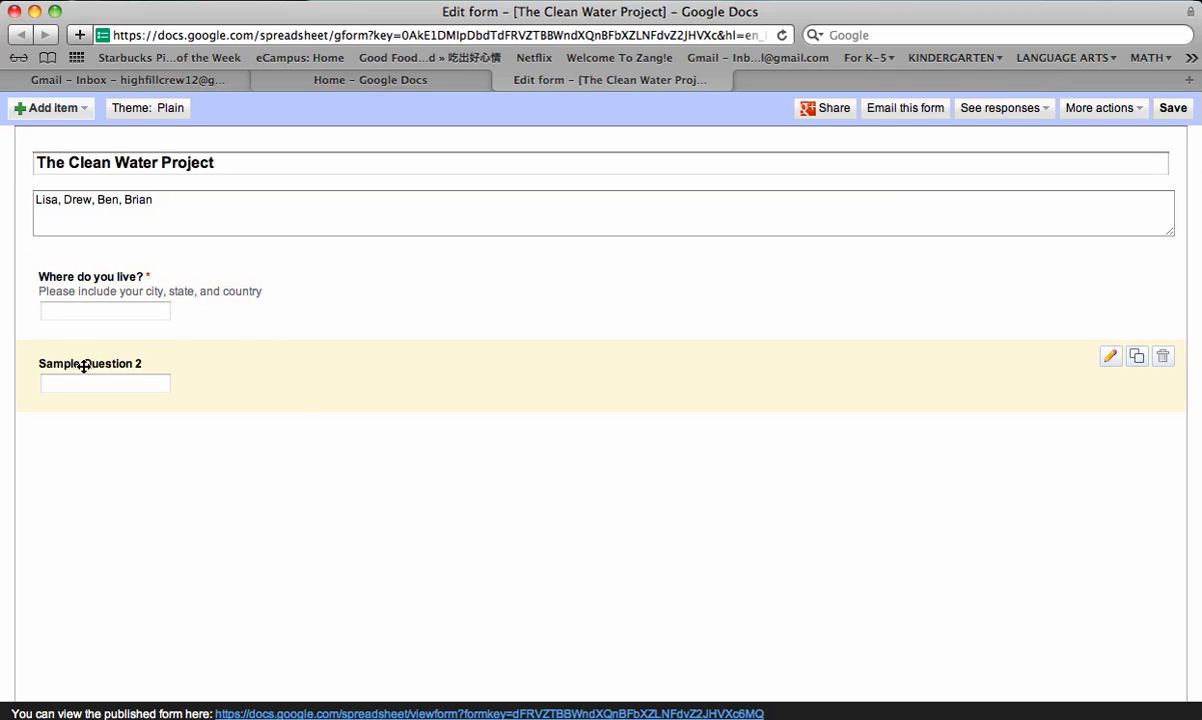
mouse_move(1040, 380)
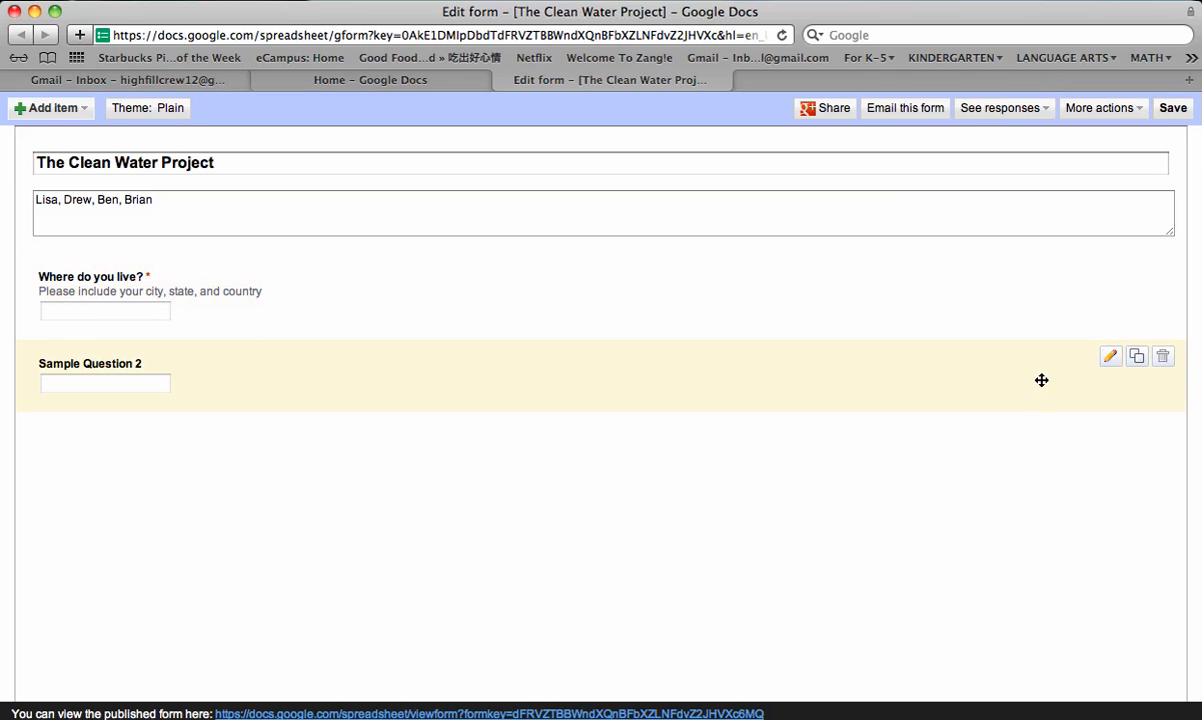
mouse_move(1110, 356)
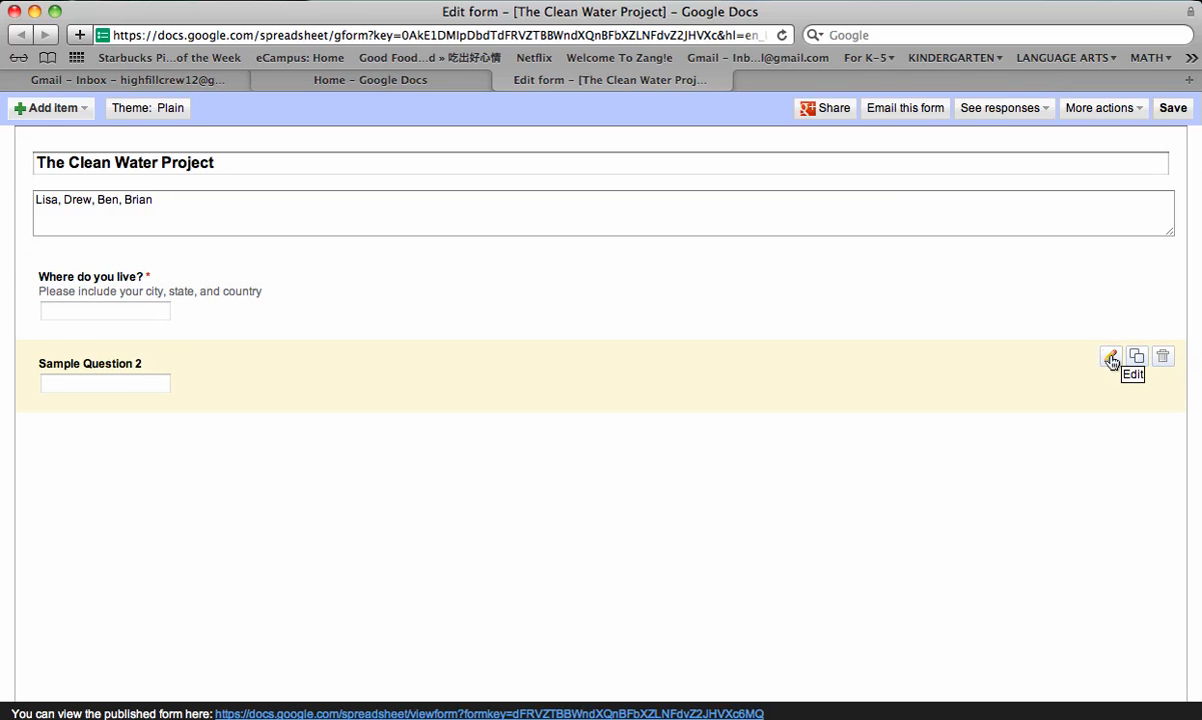
- Retitle the second question 'Please check one of the following'
click(1110, 356)
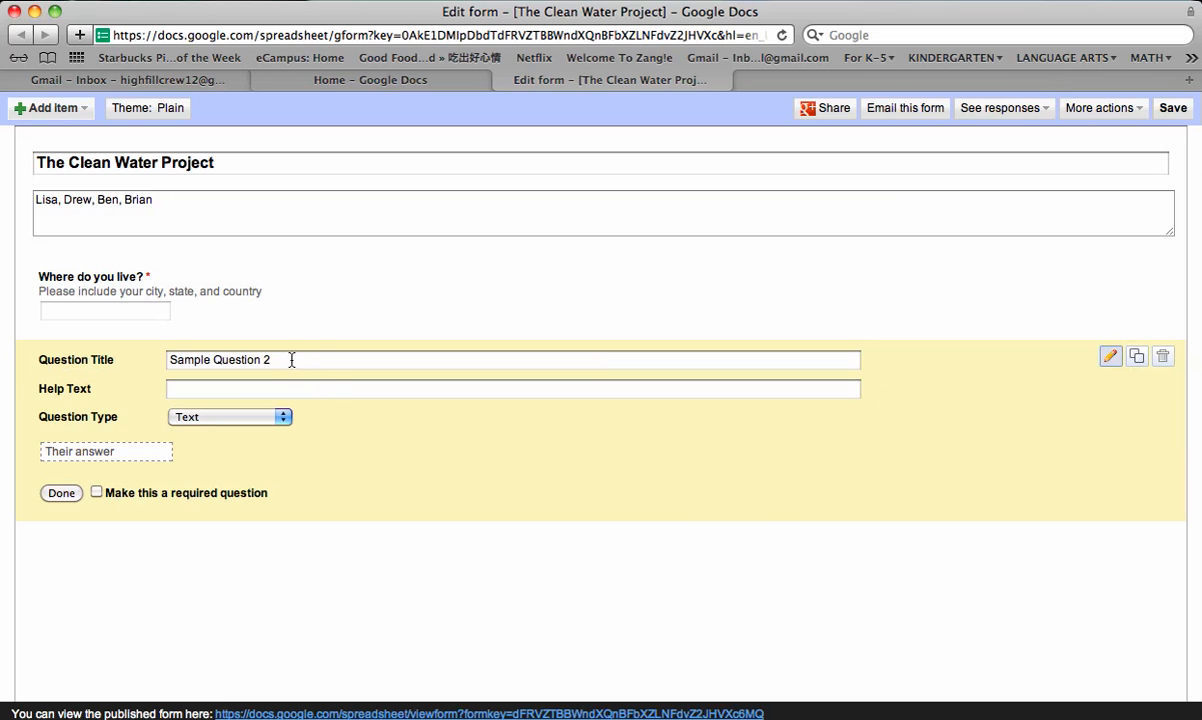
triple_click(512, 360)
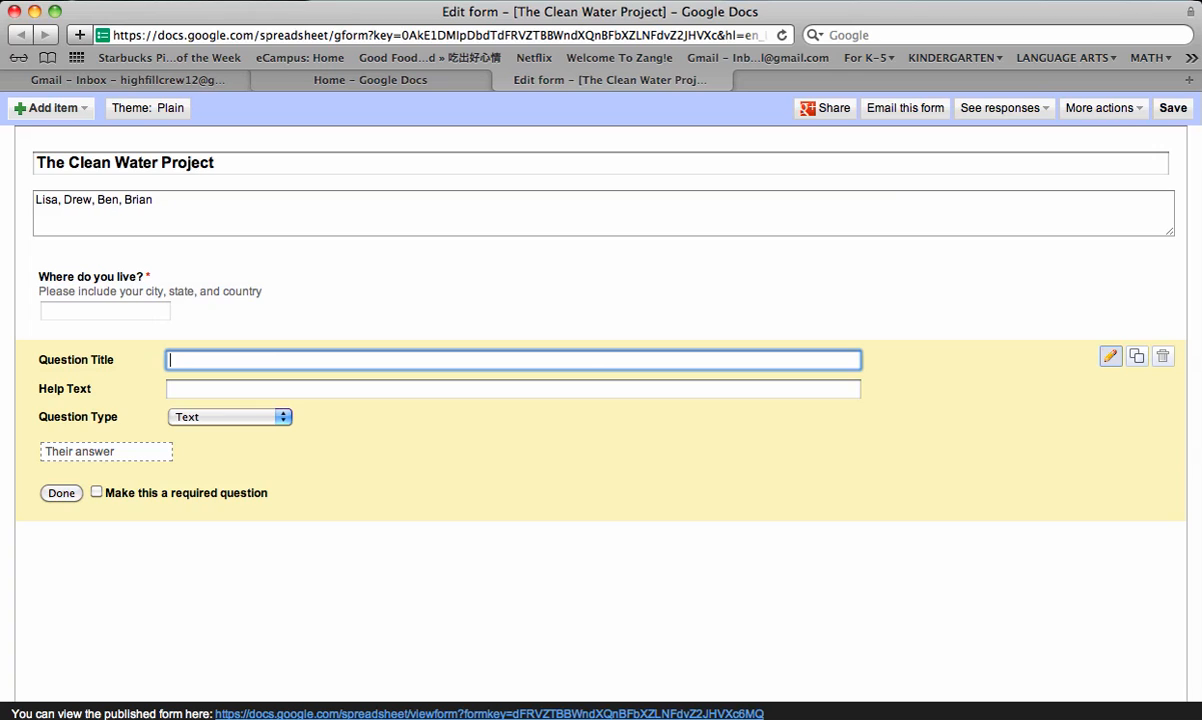
text(Please)
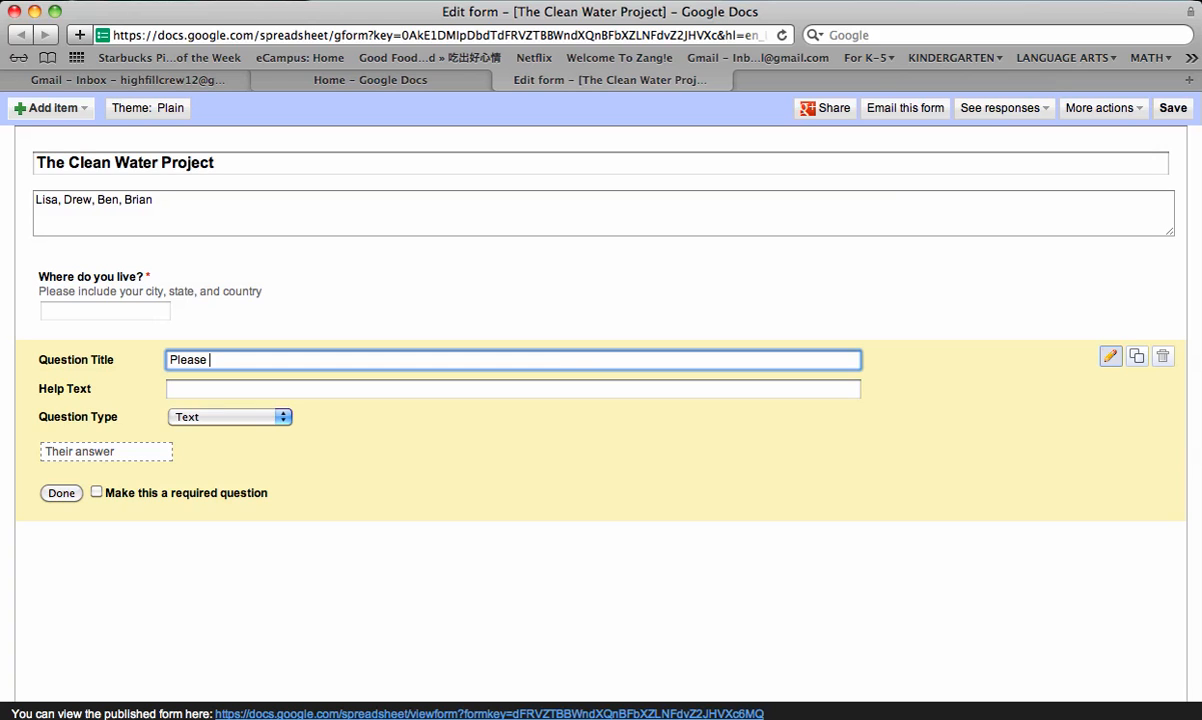
text(che)
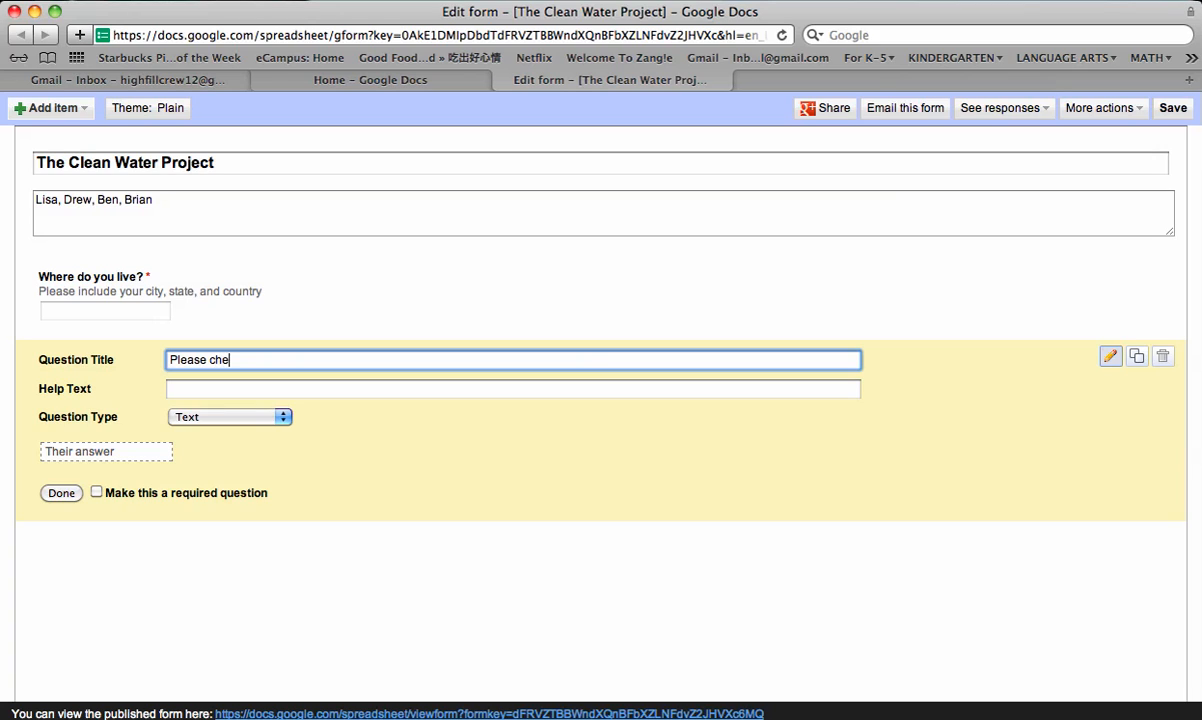
text(ck one of the)
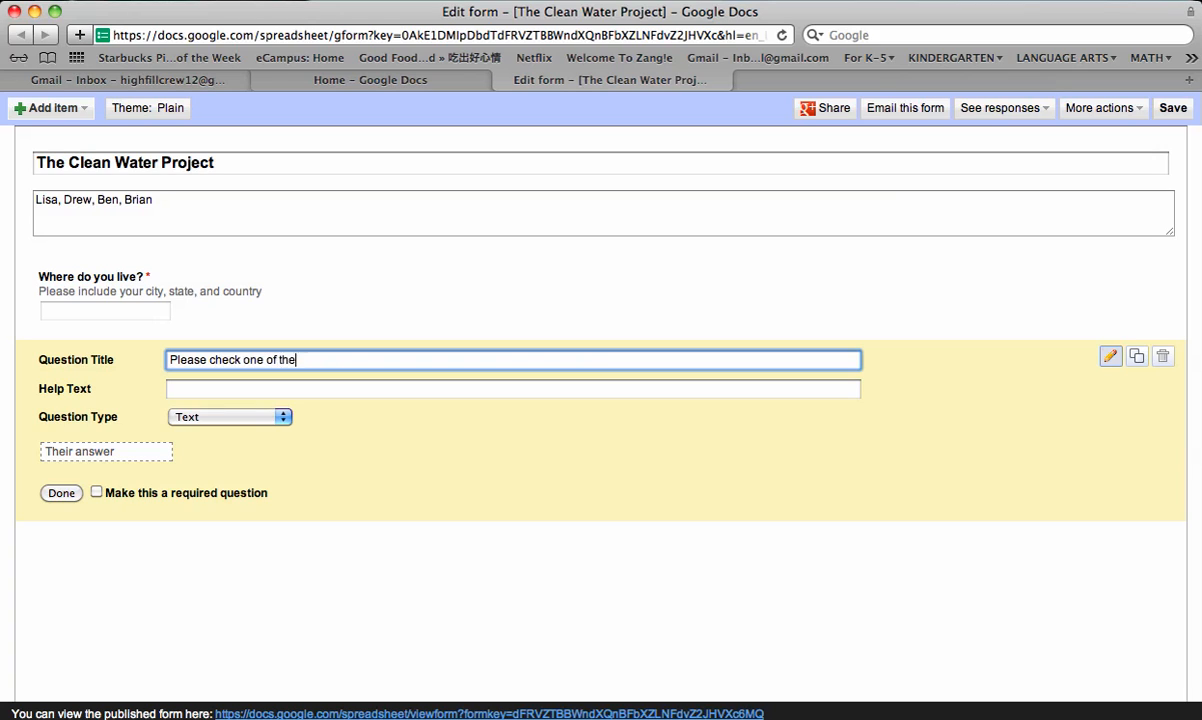
text(following:)
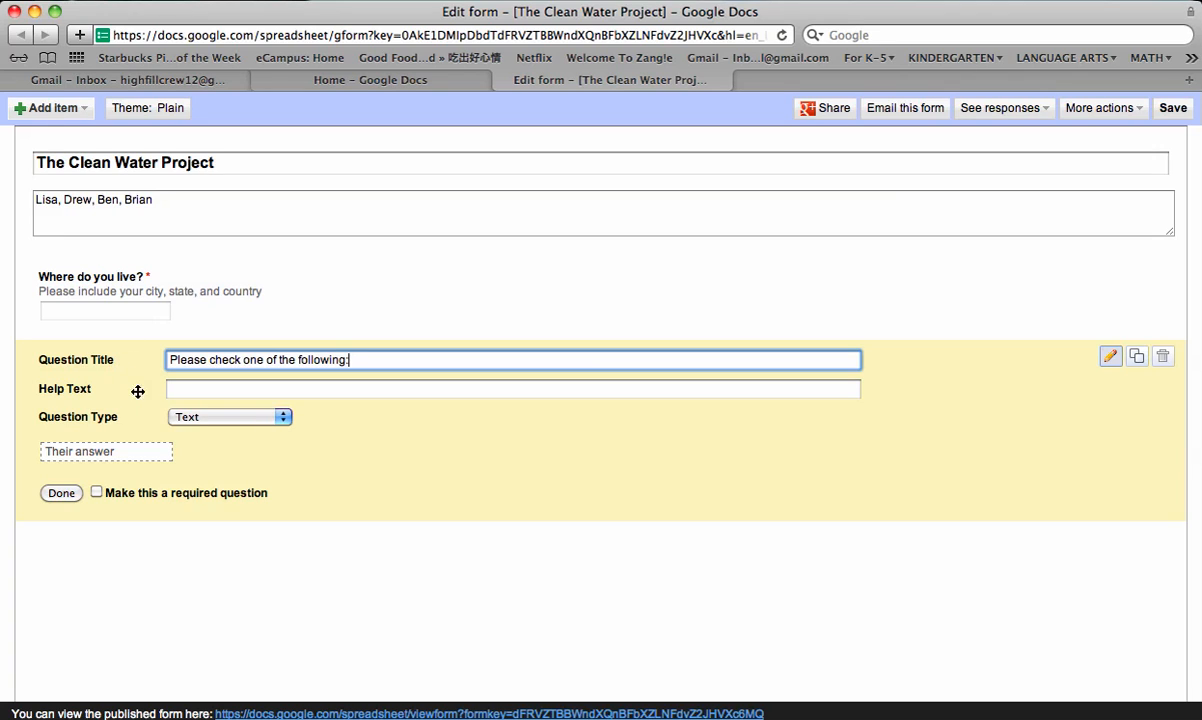
- Make it a required multiple-choice question with options male and female
click(228, 418)
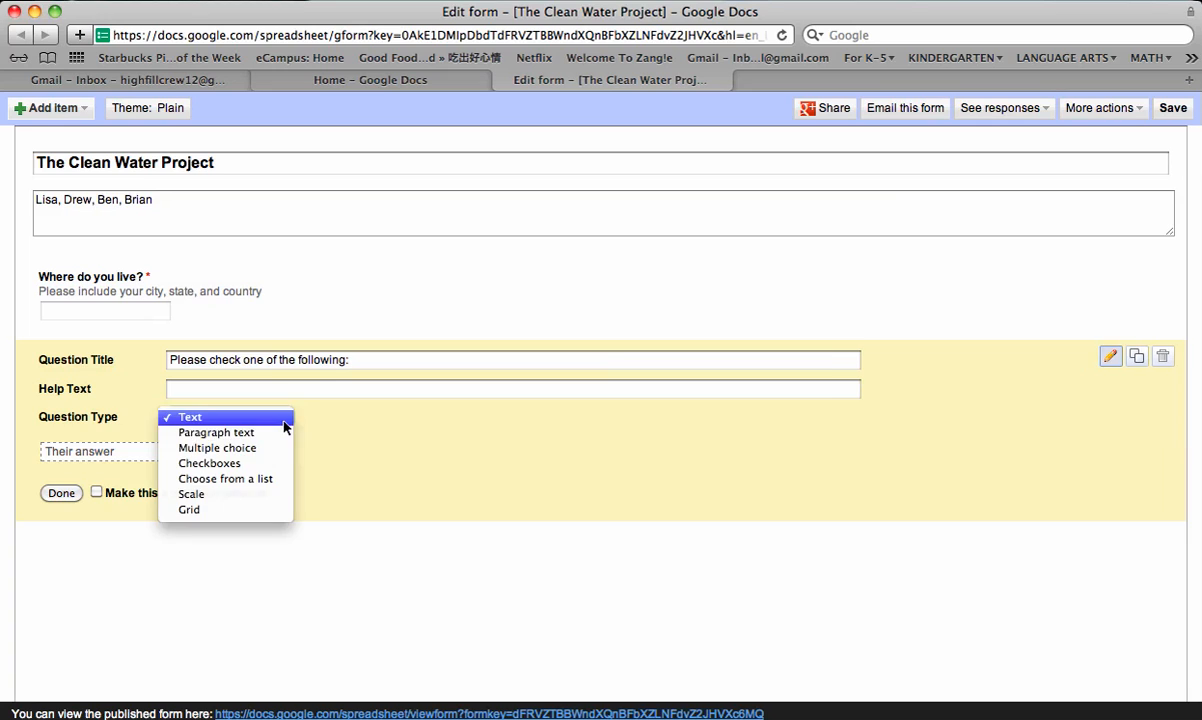
click(216, 448)
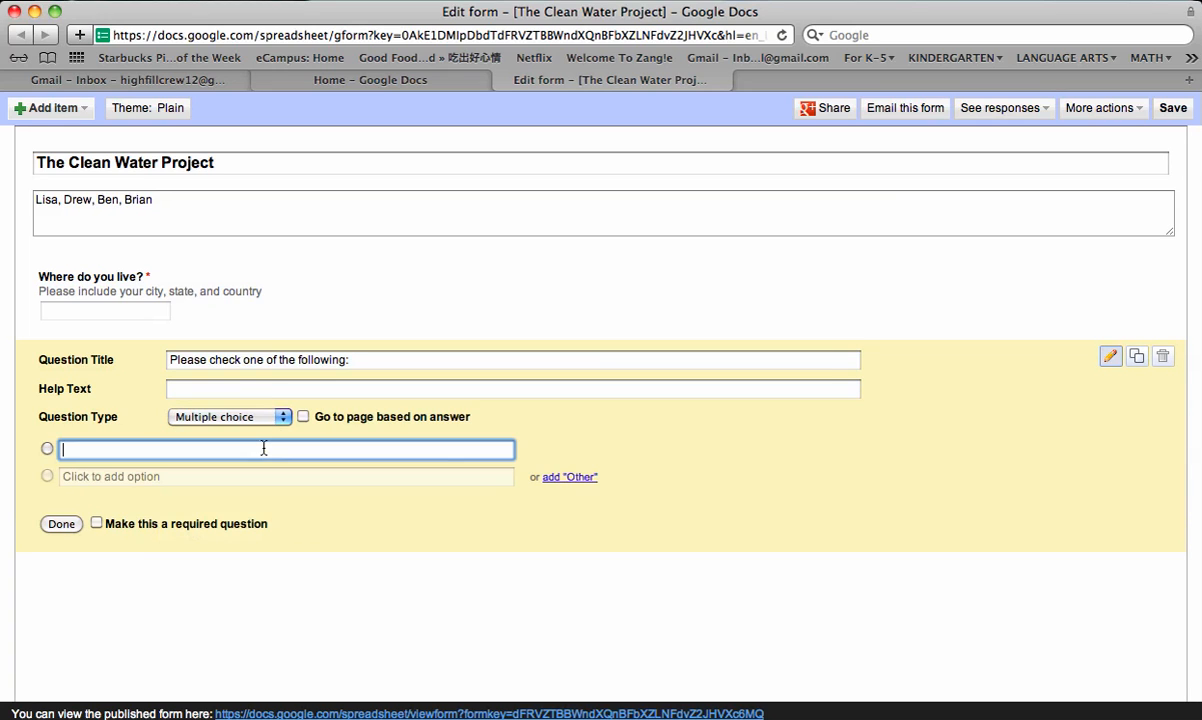
mouse_move(360, 512)
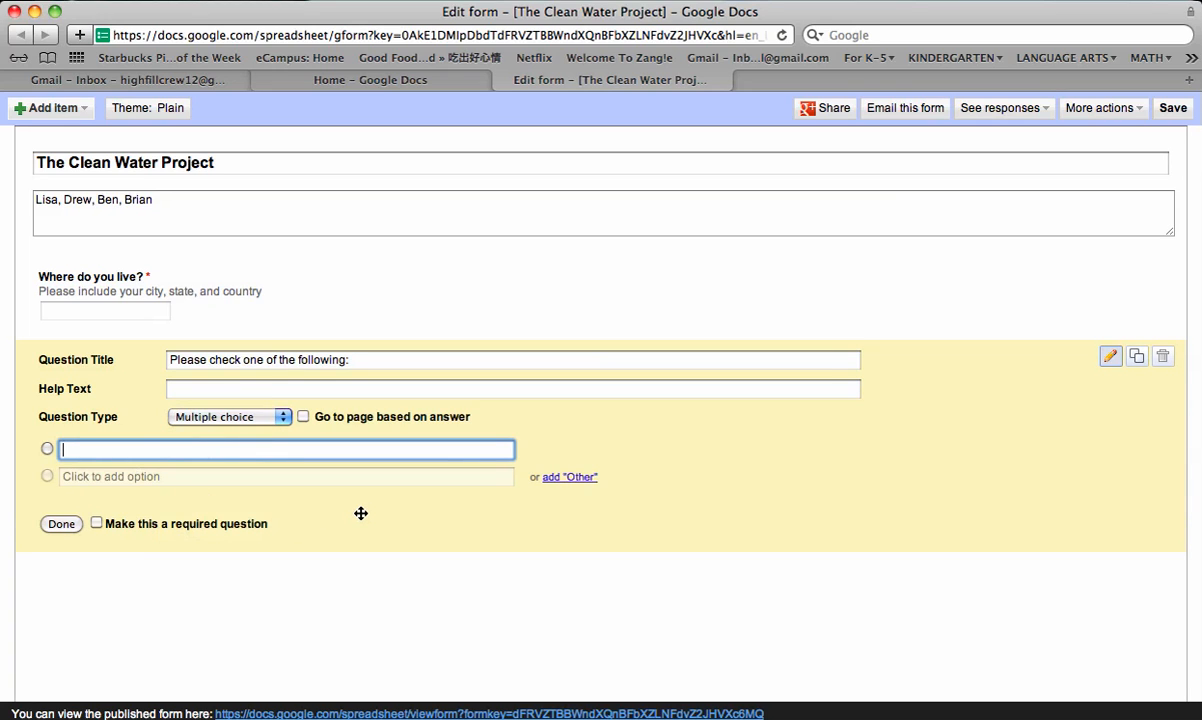
text(ma)
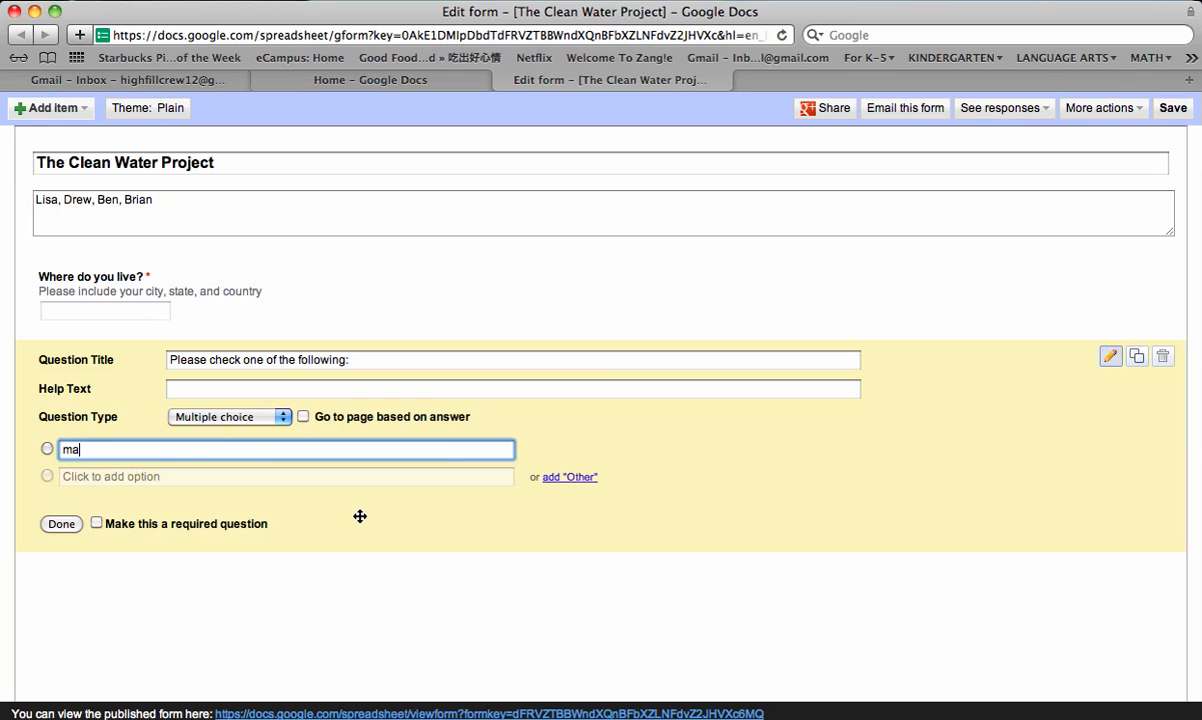
text(le)
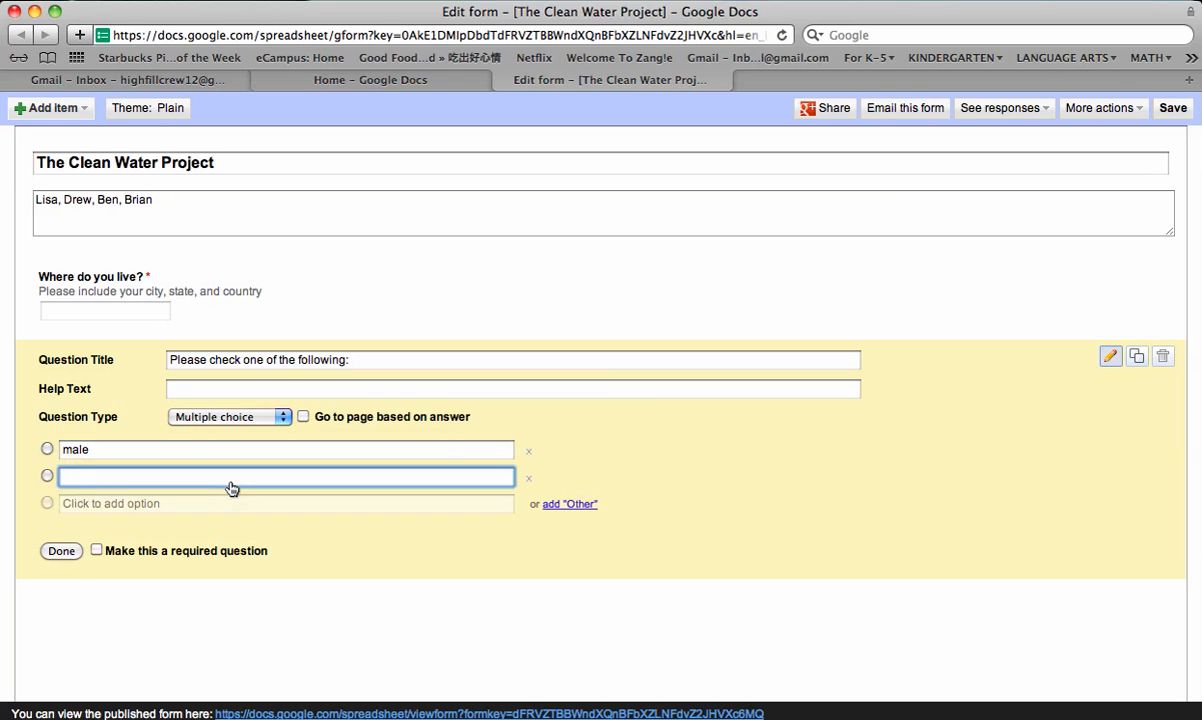
text(f)
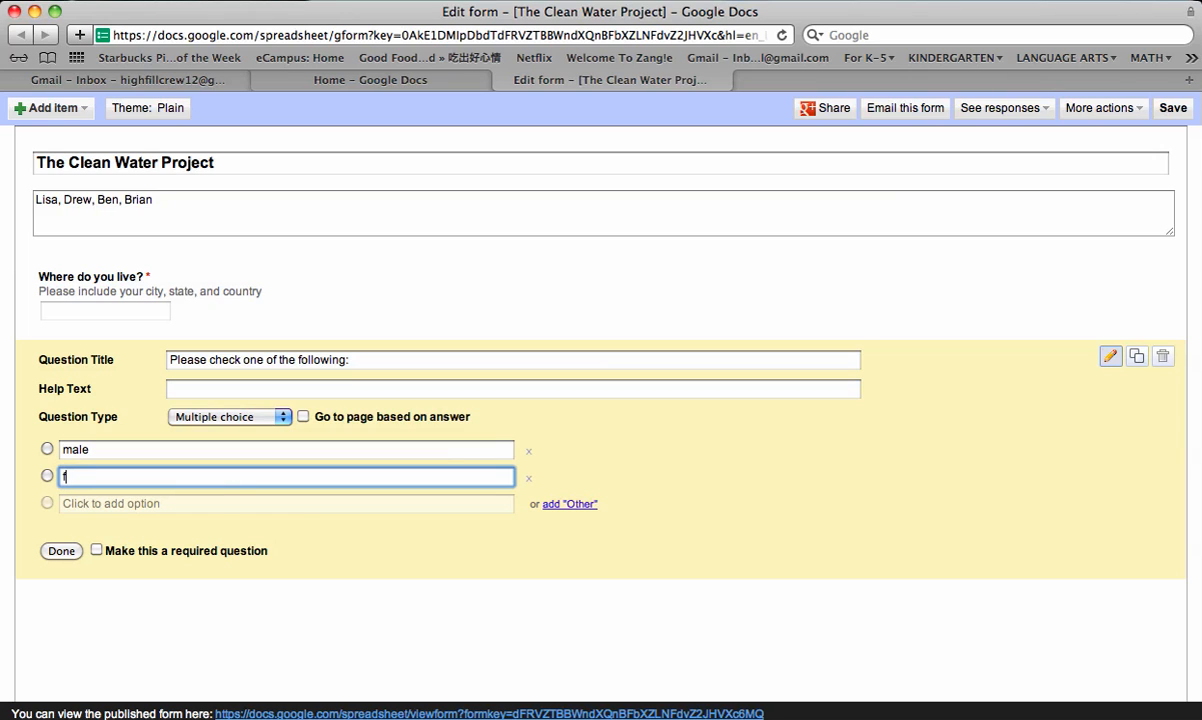
text(ema)
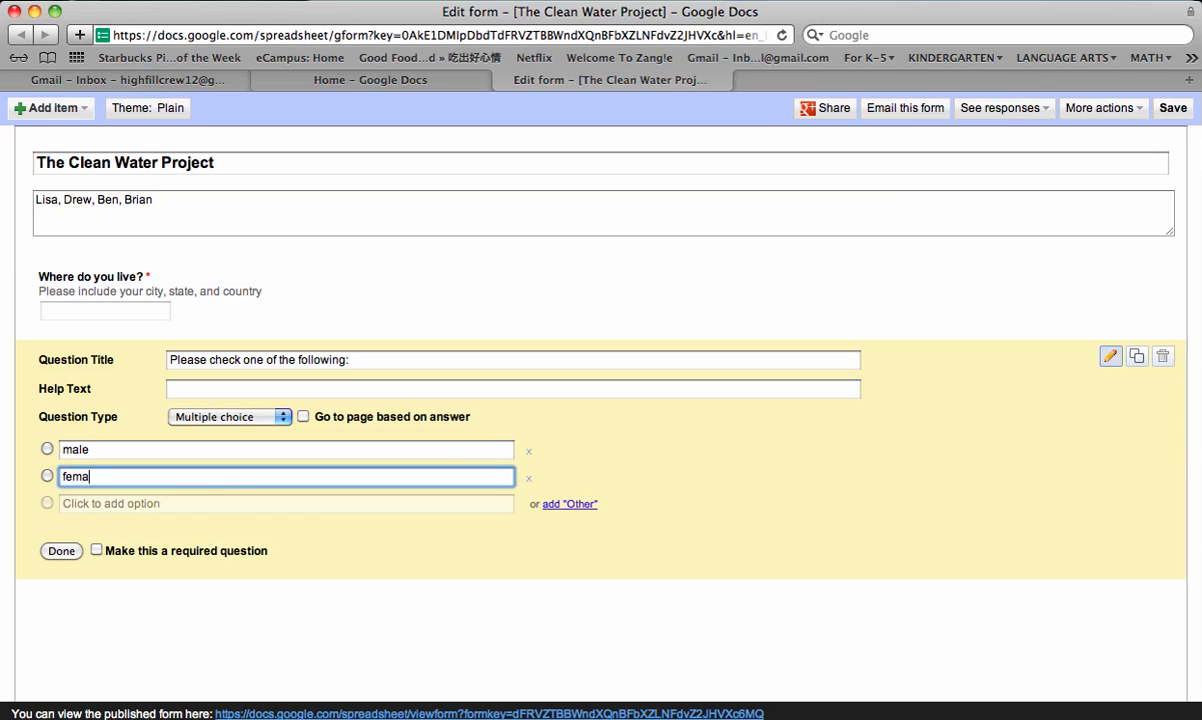
text(le)
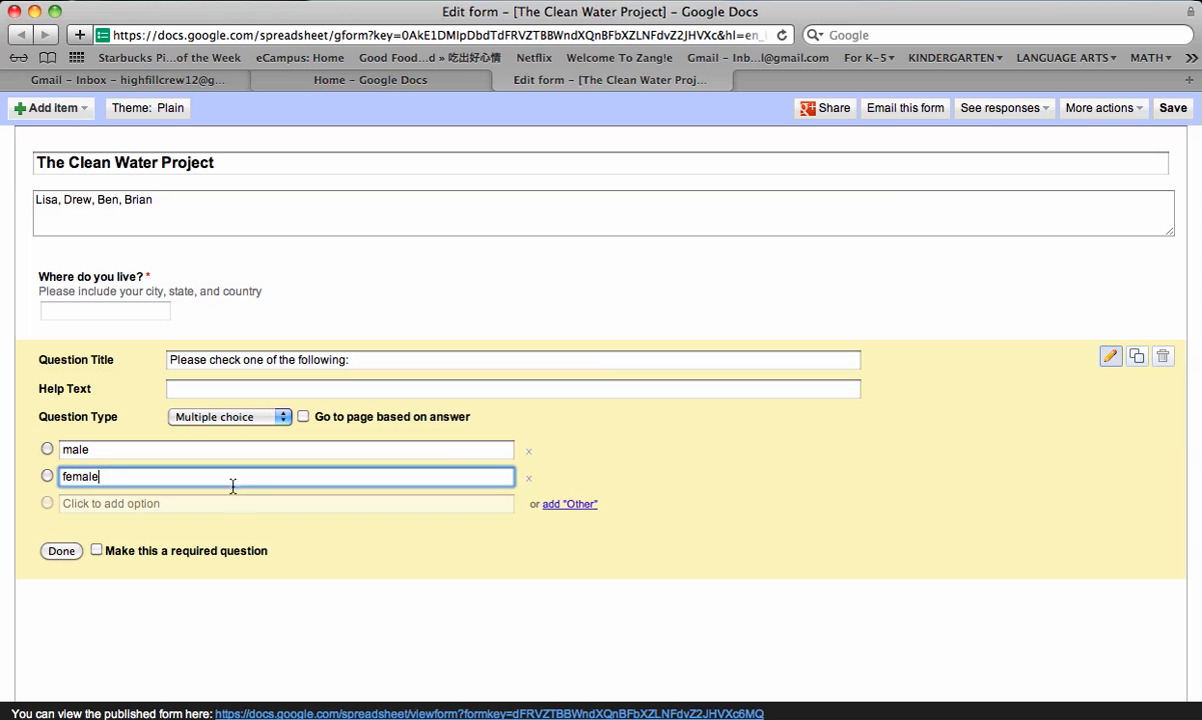
mouse_move(288, 540)
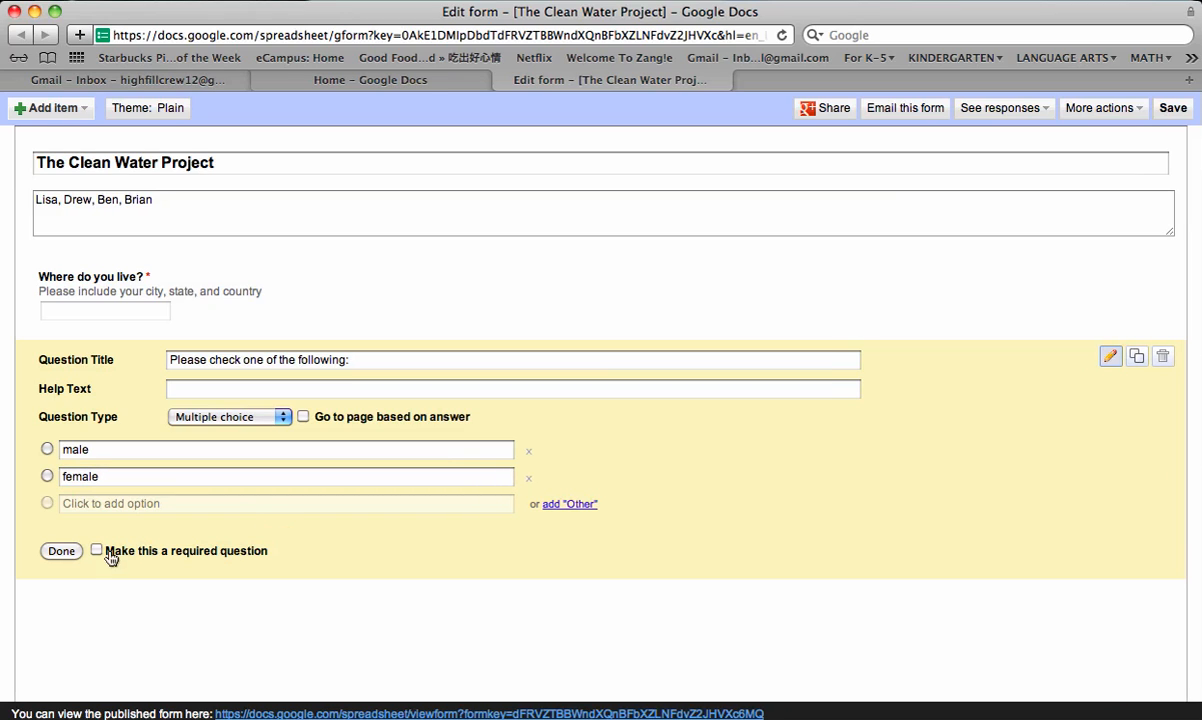
click(96, 550)
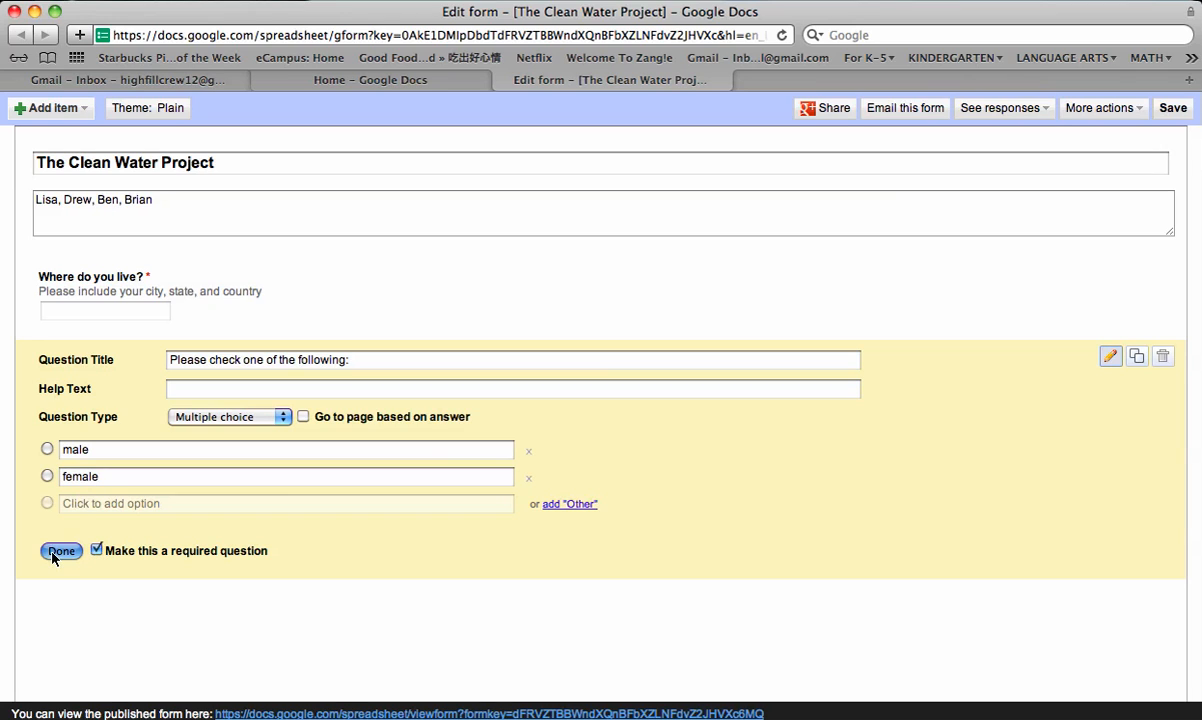
- Finish the gender question so it previews with its male and female choices
click(60, 552)
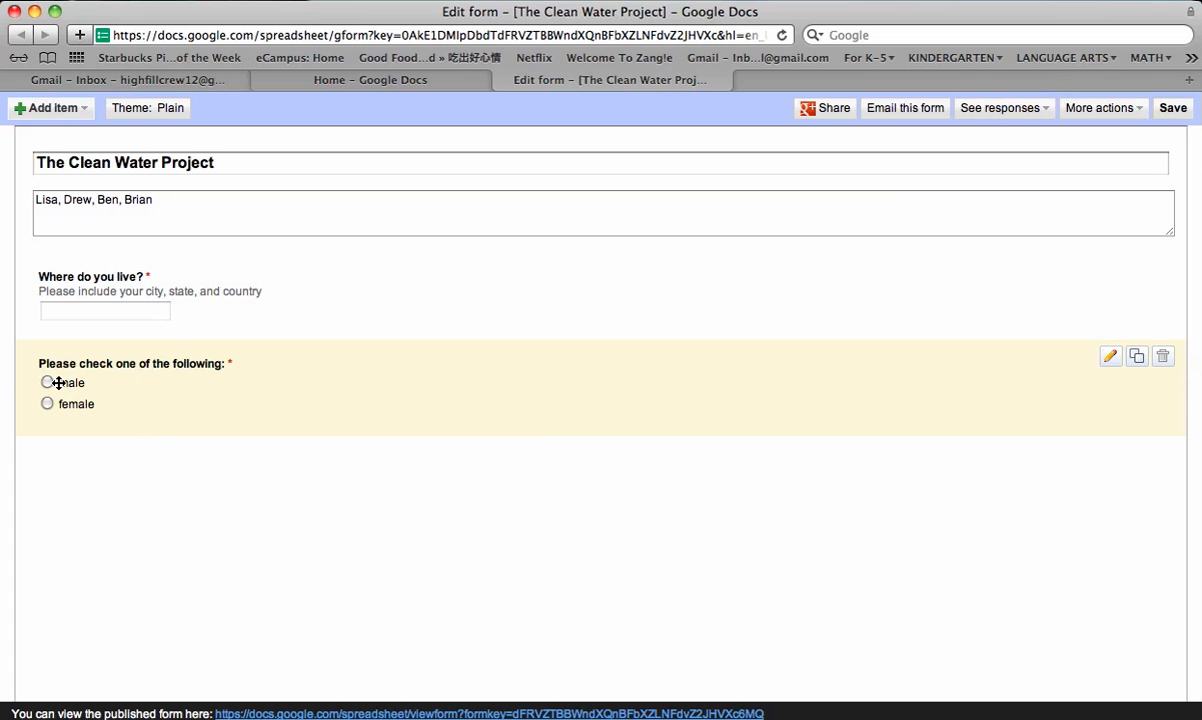
mouse_move(948, 418)
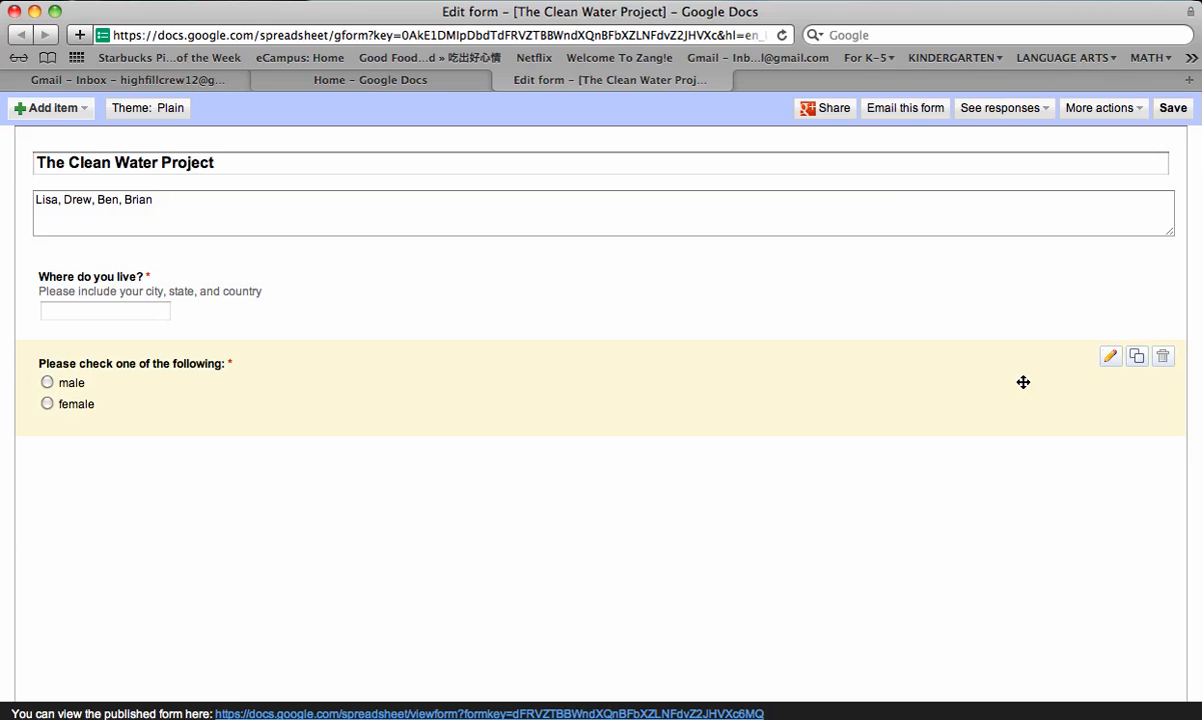
mouse_move(1136, 356)
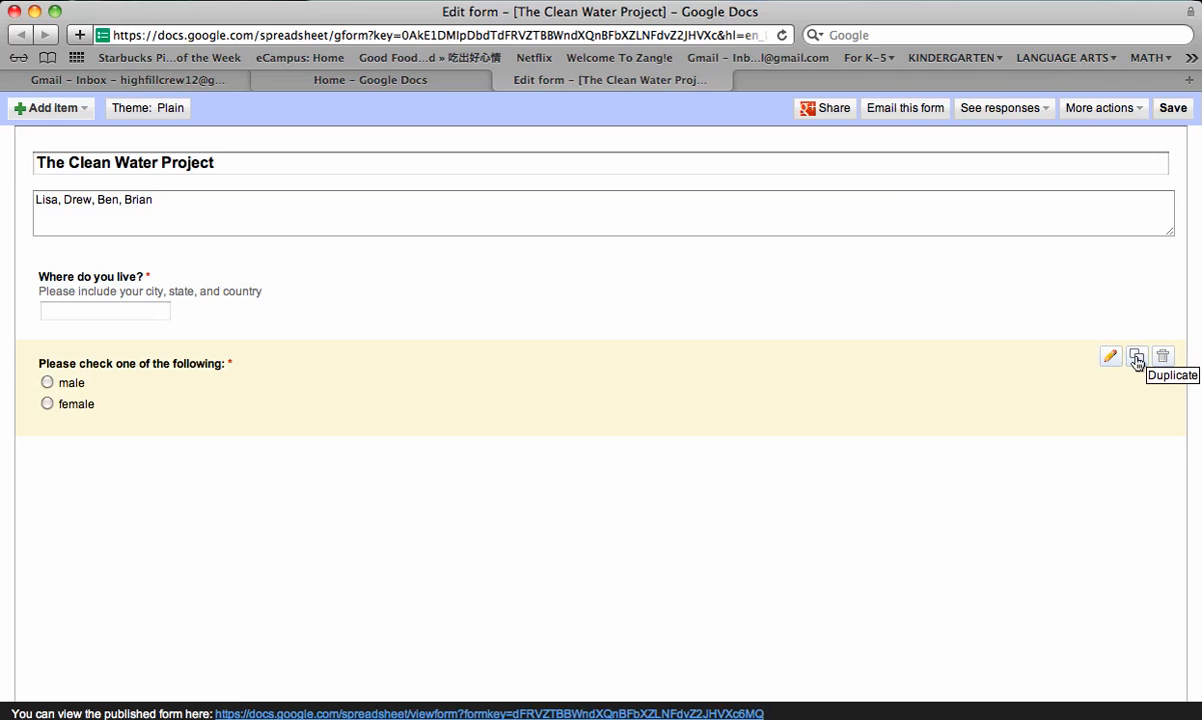
mouse_move(1164, 356)
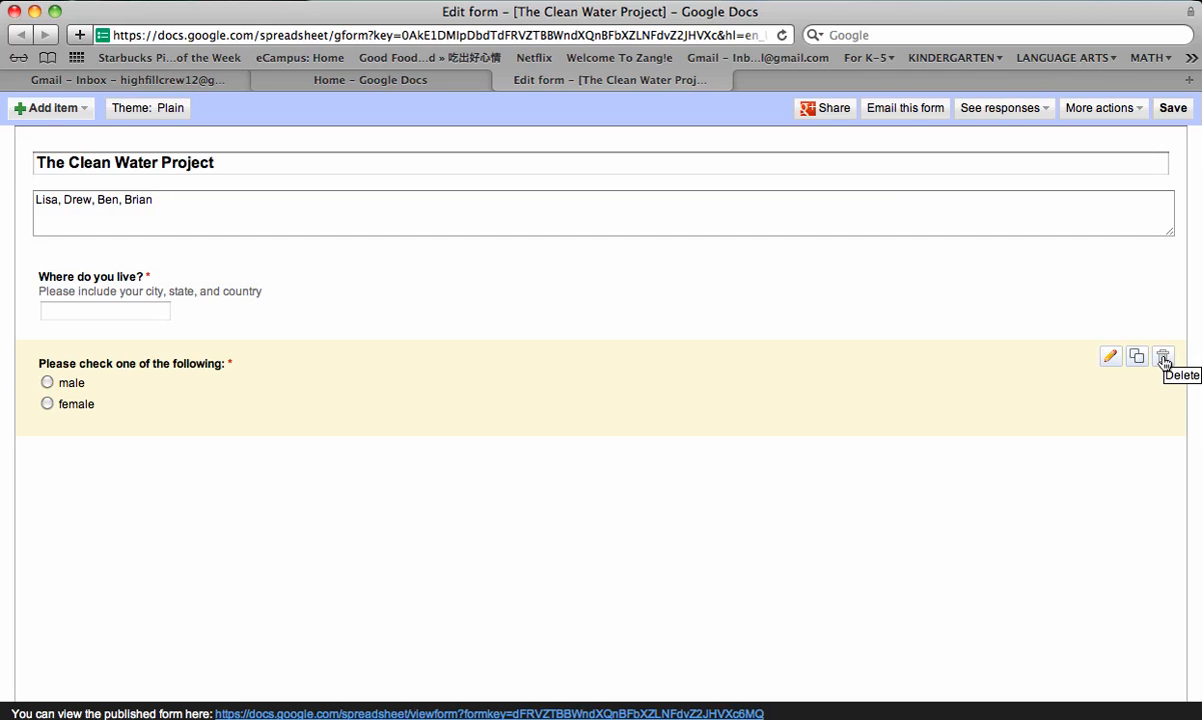
mouse_move(1136, 358)
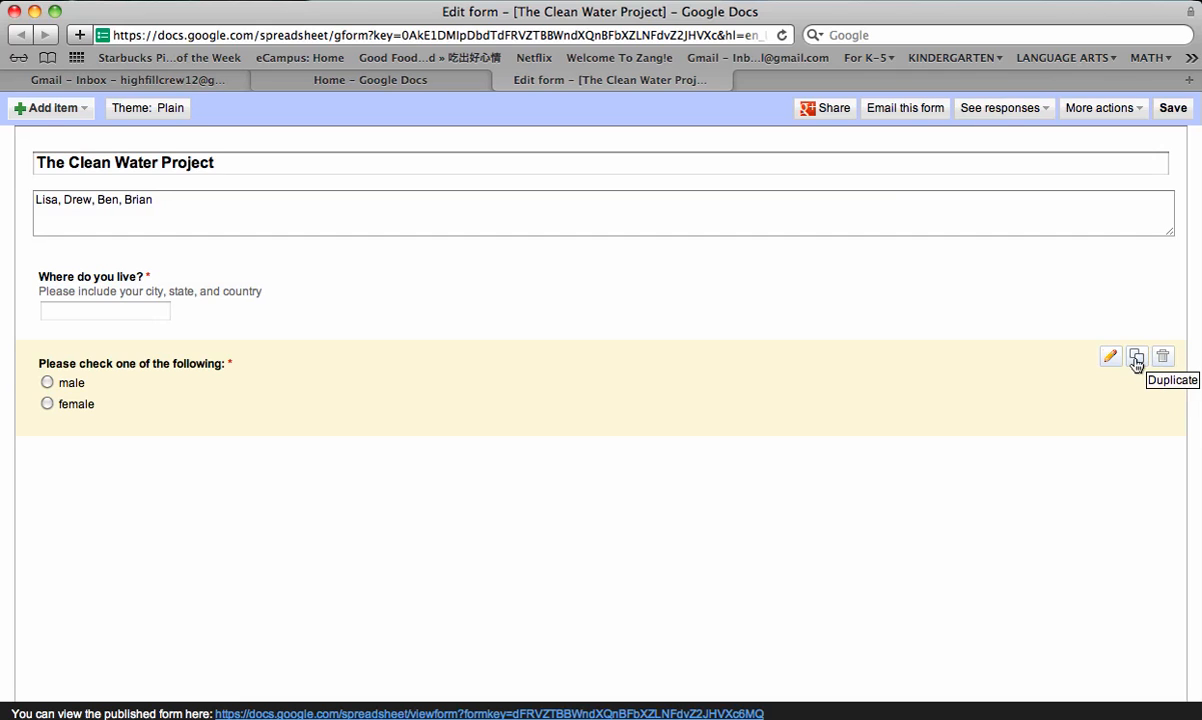
- Duplicate the gender question and retitle the copy 'Please tell me your age:'
click(1110, 356)
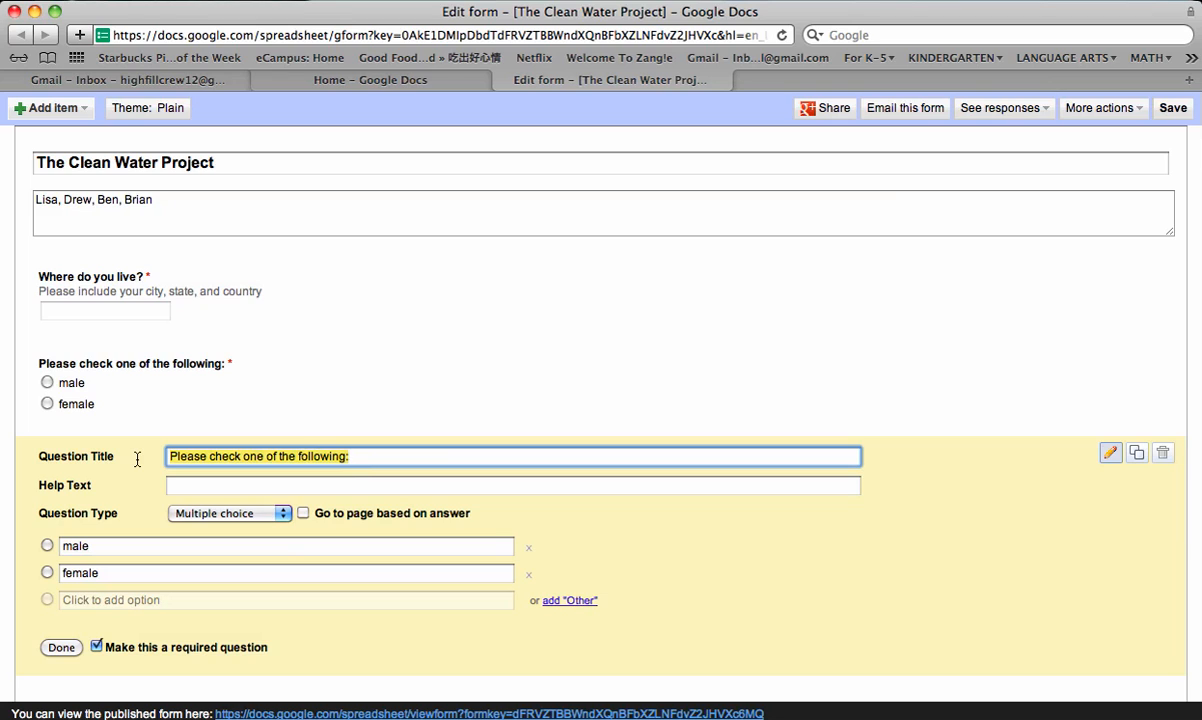
mouse_move(136, 464)
text(Please)
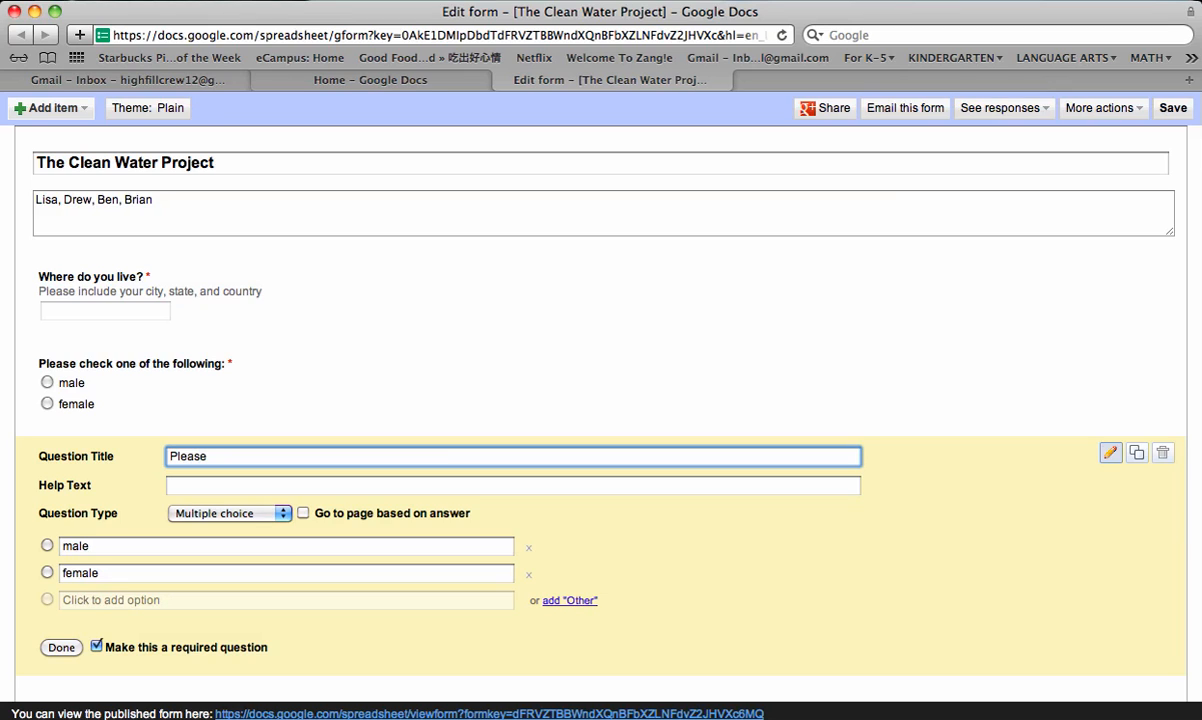
text(tell me you)
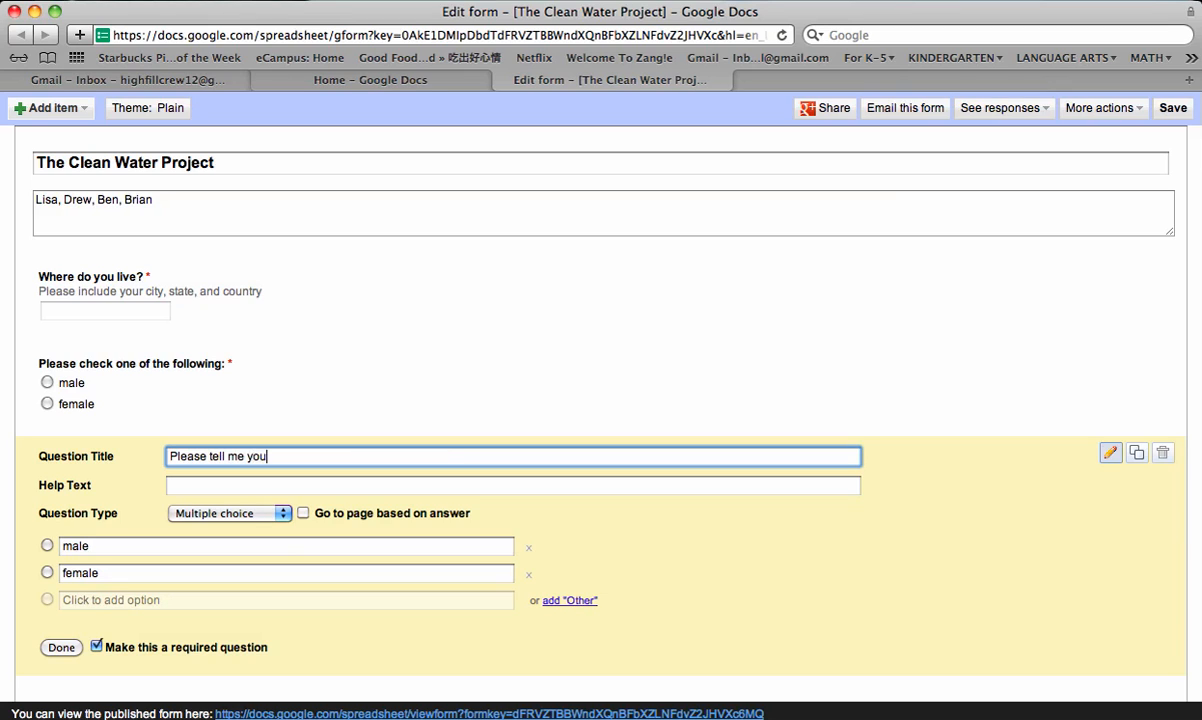
text(r age)
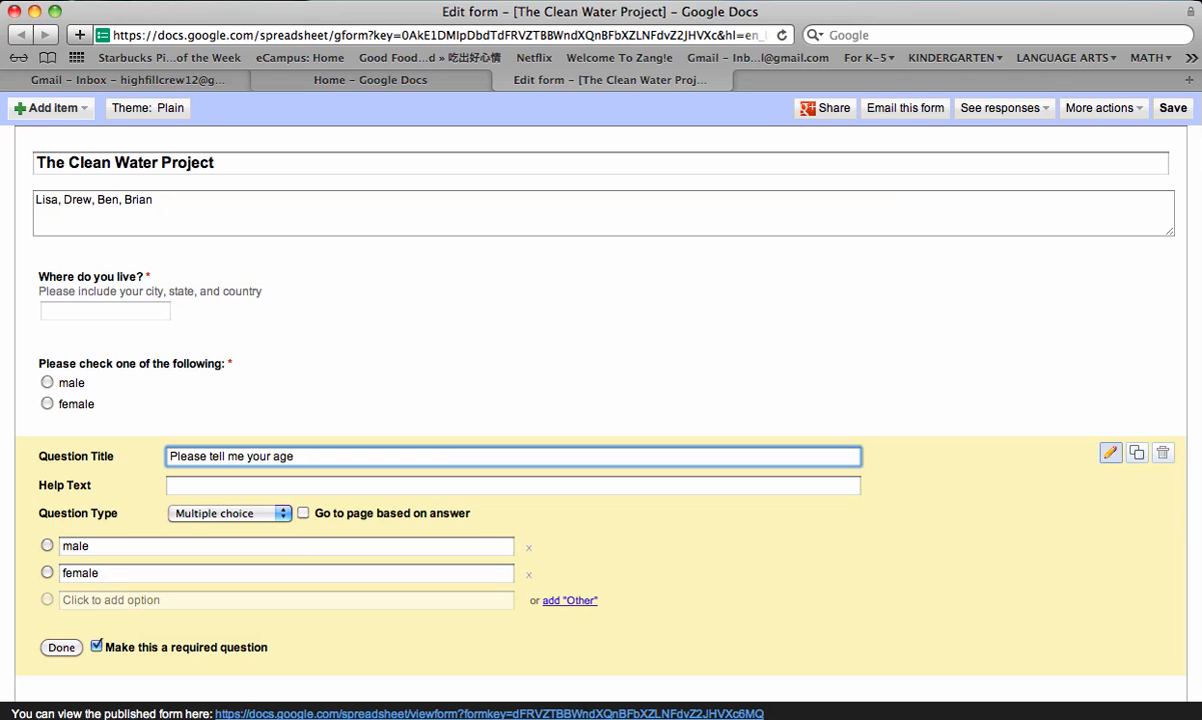
text(:)
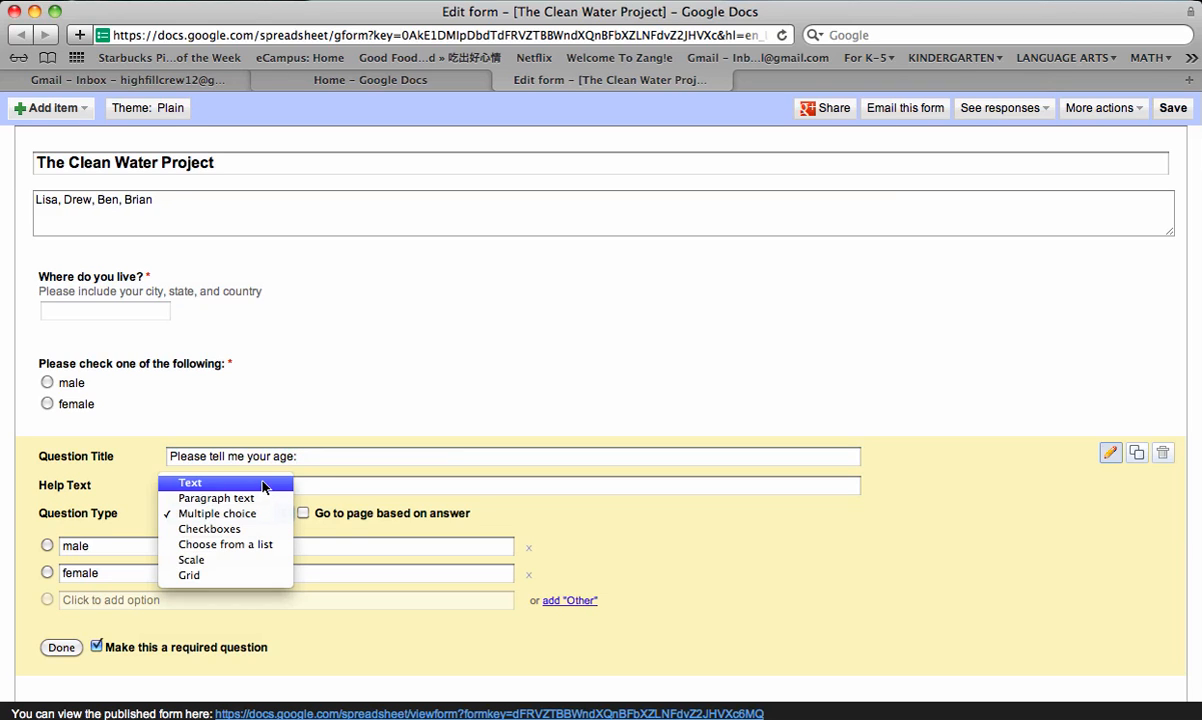
- Make the age question a required Text question, finish it, then reopen it with its title selected
click(188, 482)
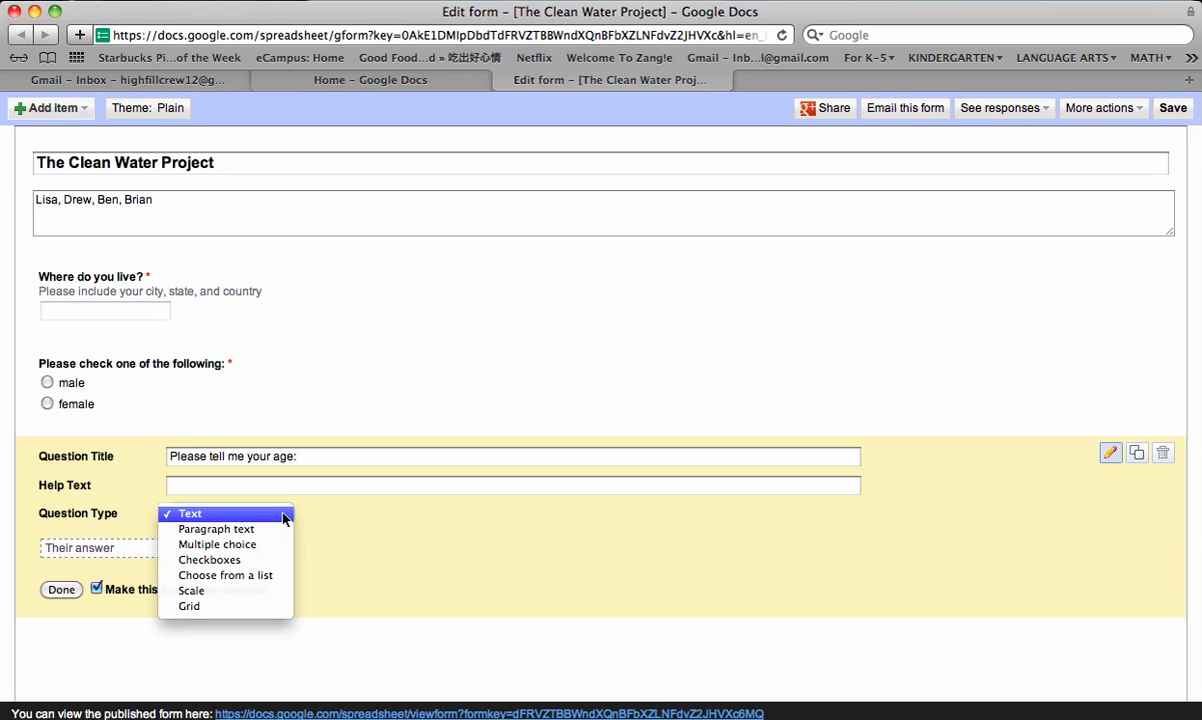
mouse_move(280, 504)
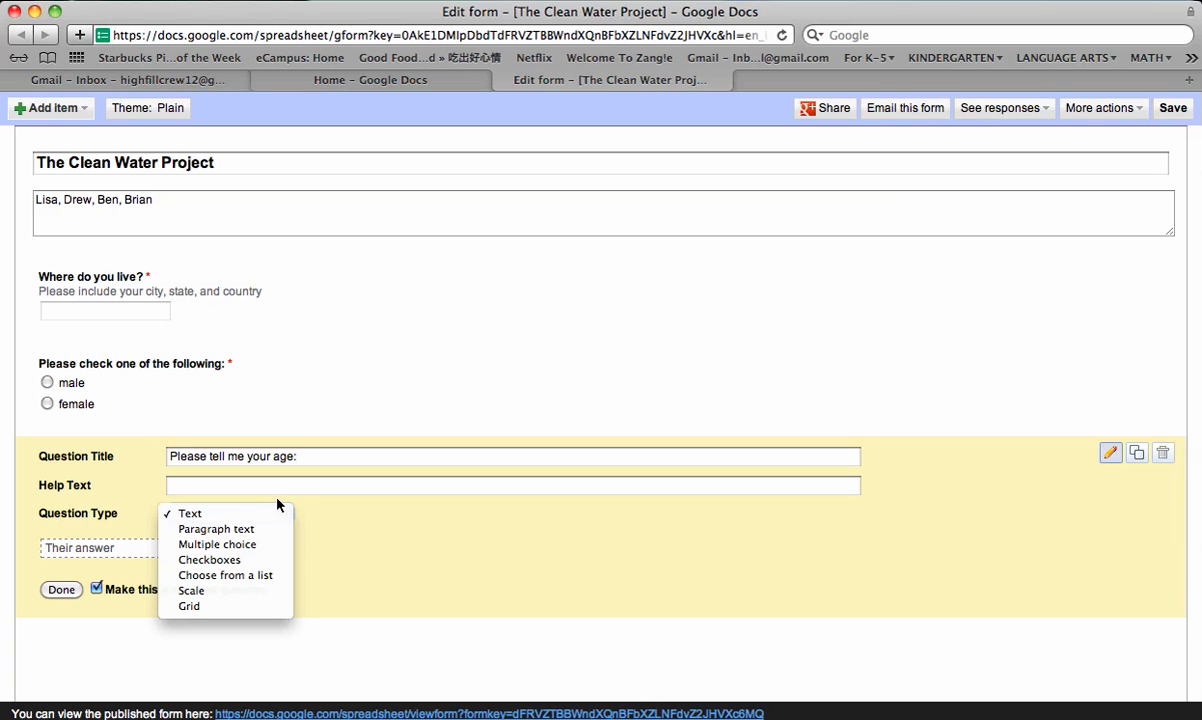
click(188, 512)
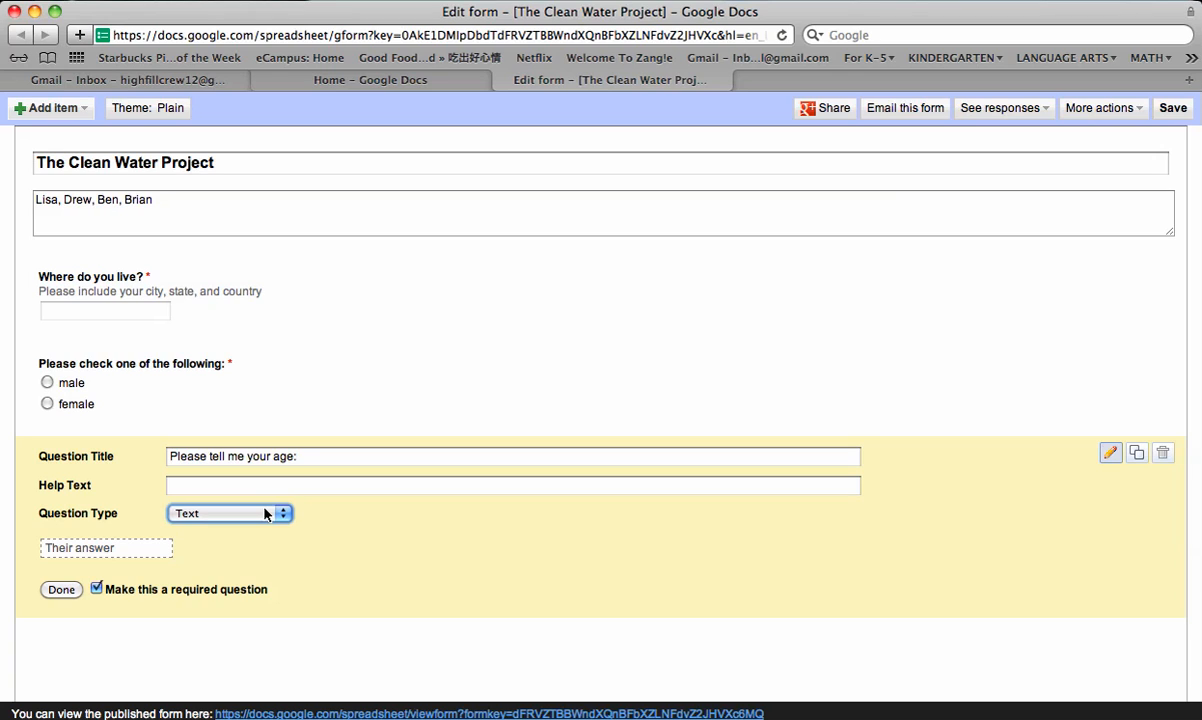
mouse_move(264, 532)
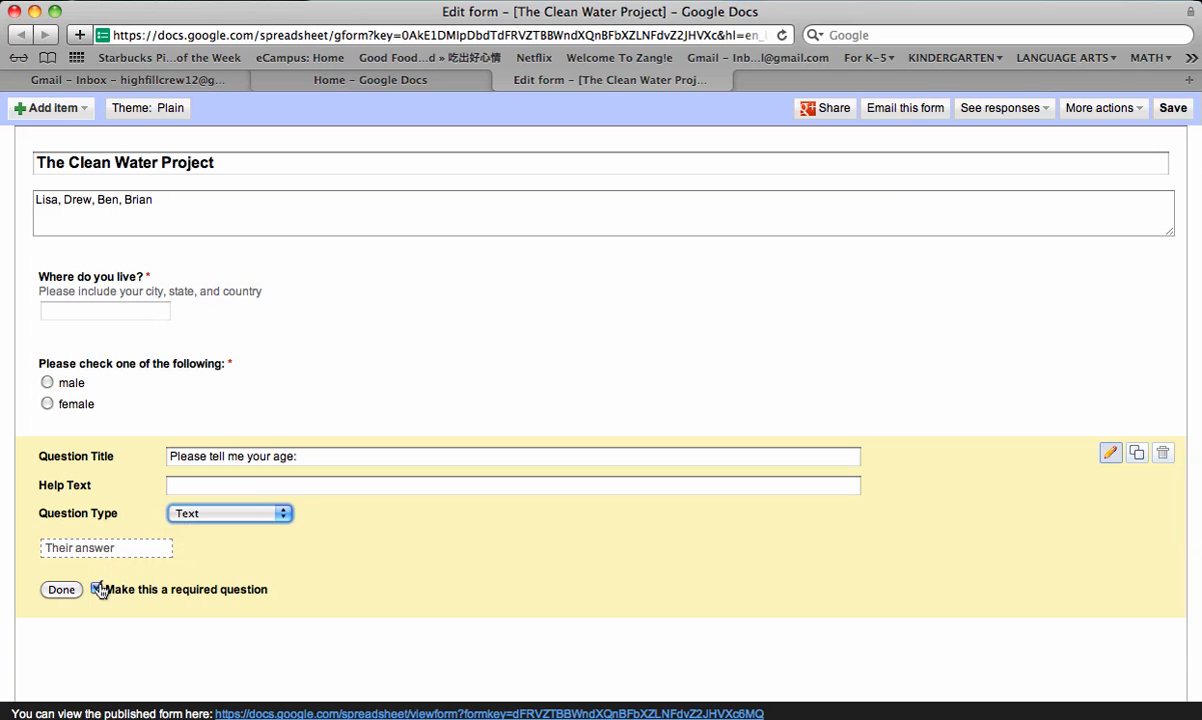
click(96, 588)
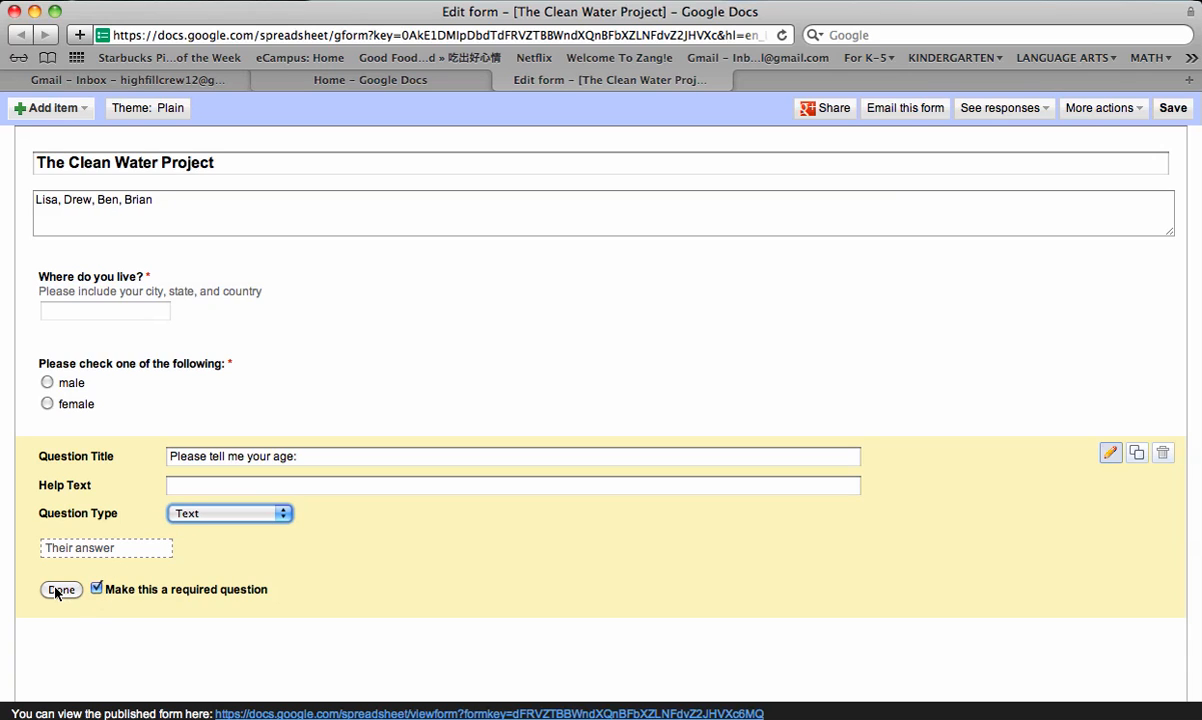
click(60, 588)
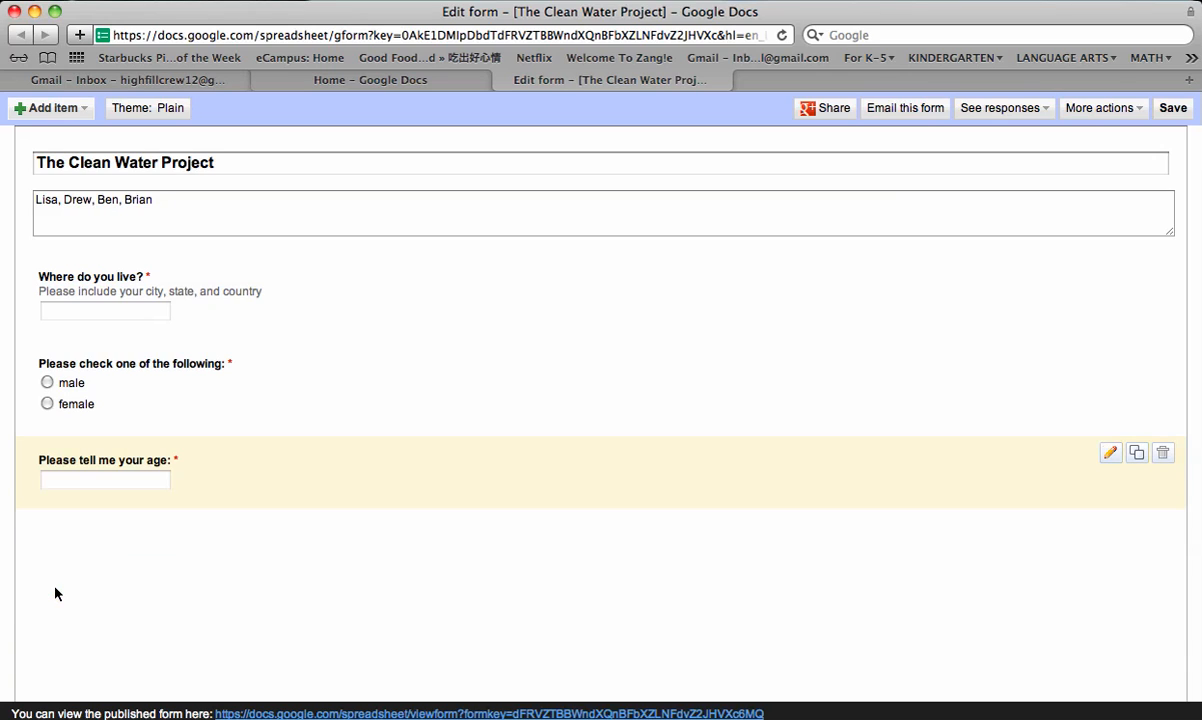
mouse_move(1092, 508)
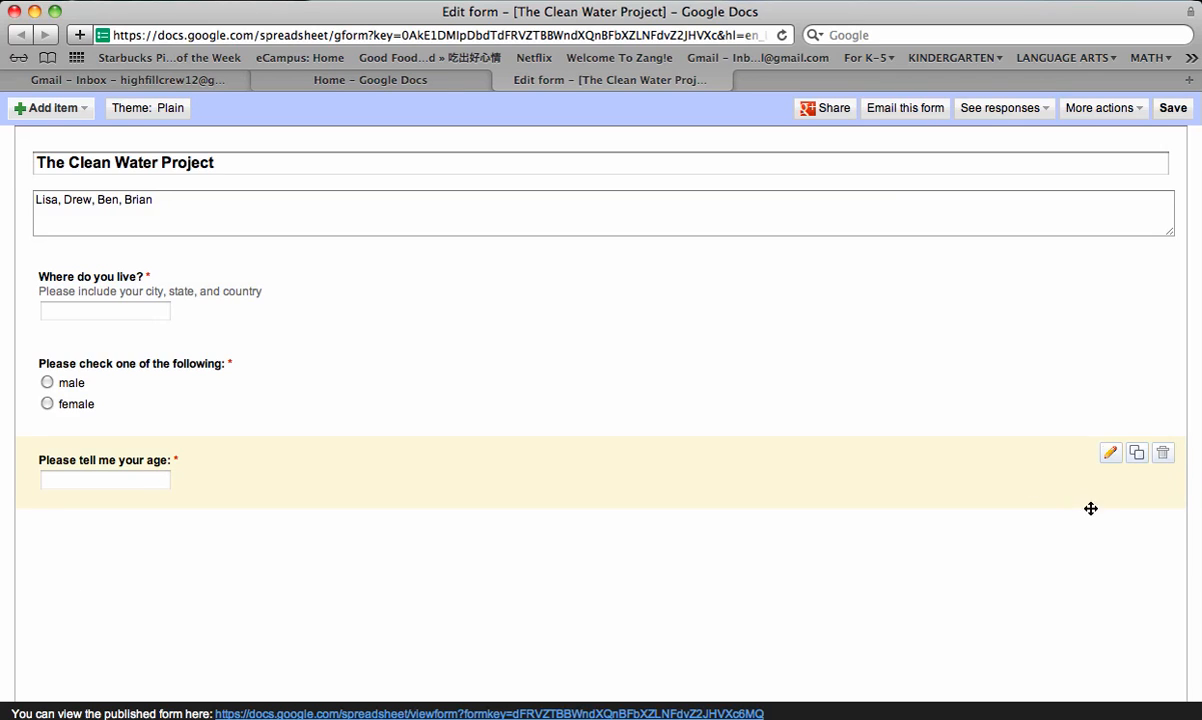
mouse_move(1108, 452)
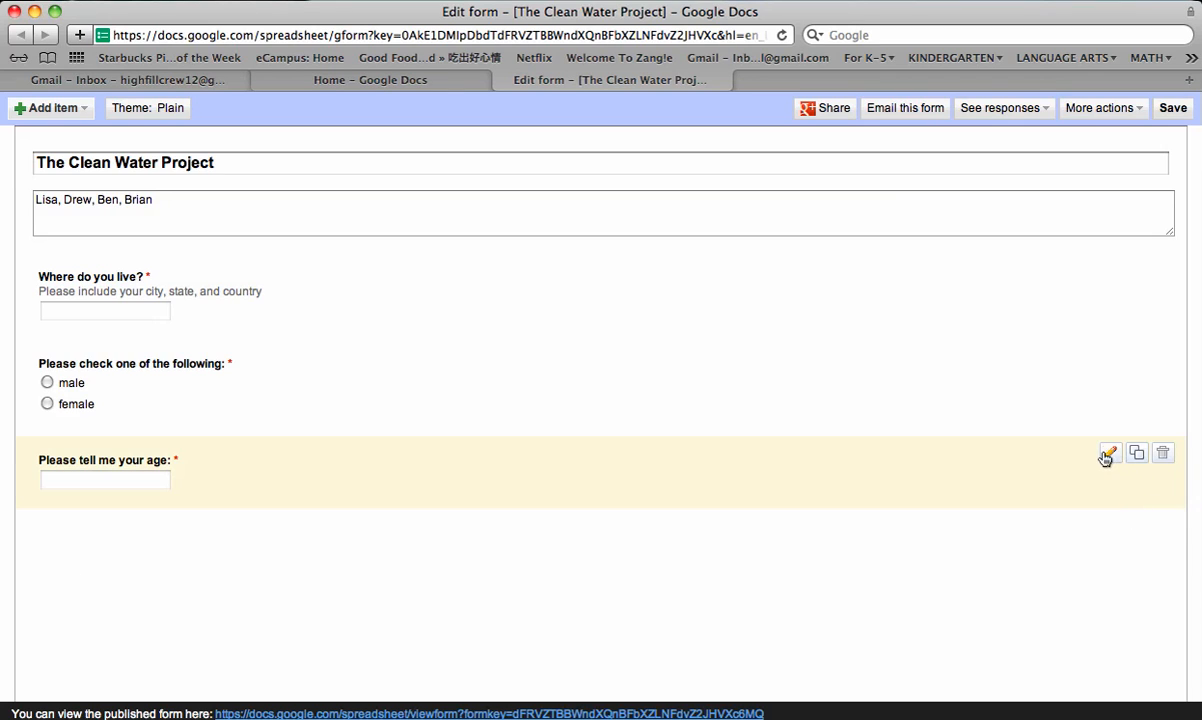
click(1108, 452)
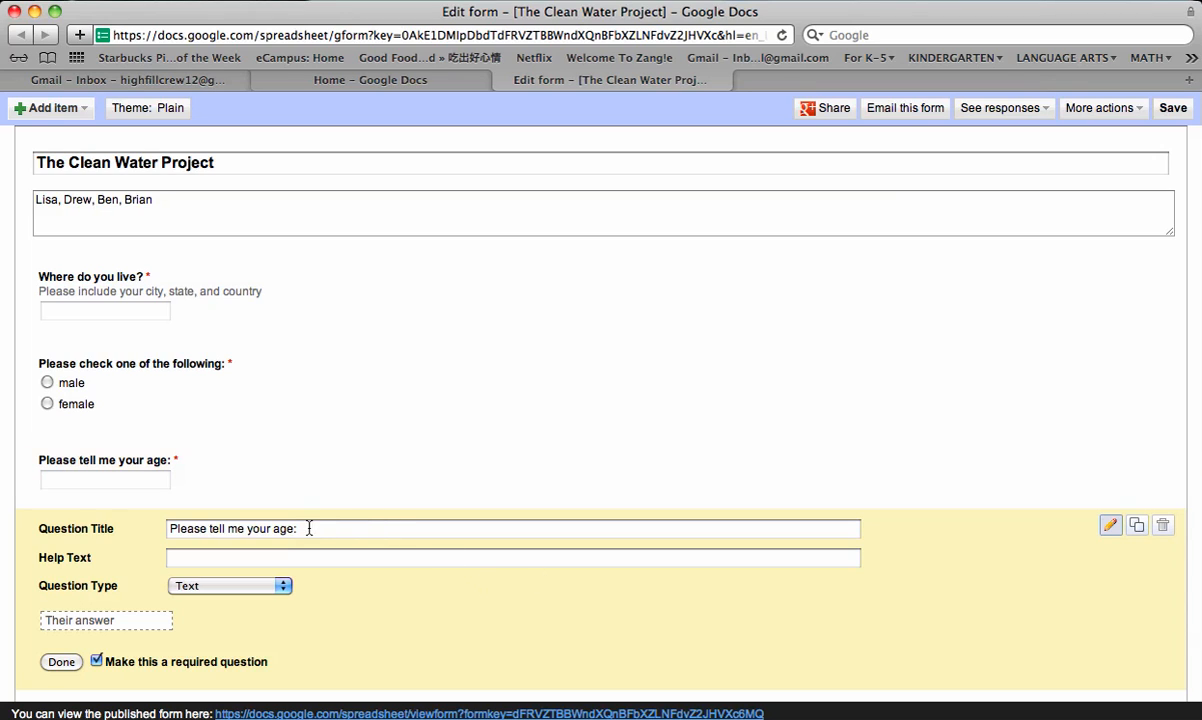
triple_click(512, 528)
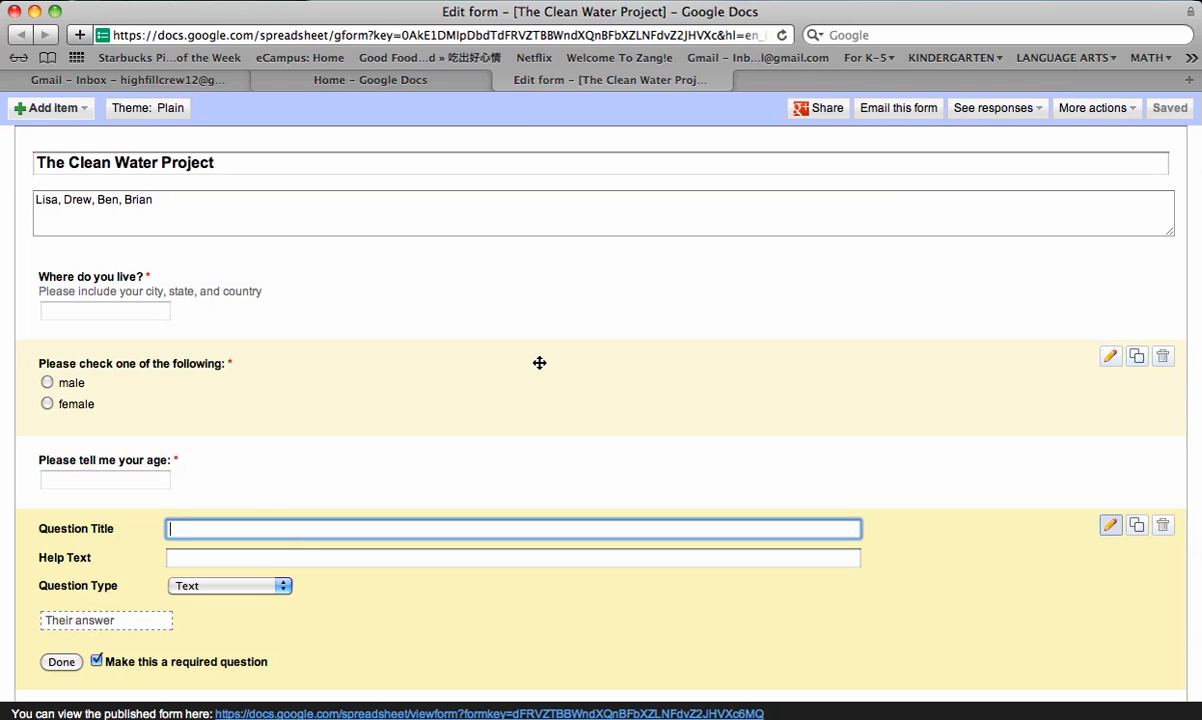
mouse_move(392, 188)
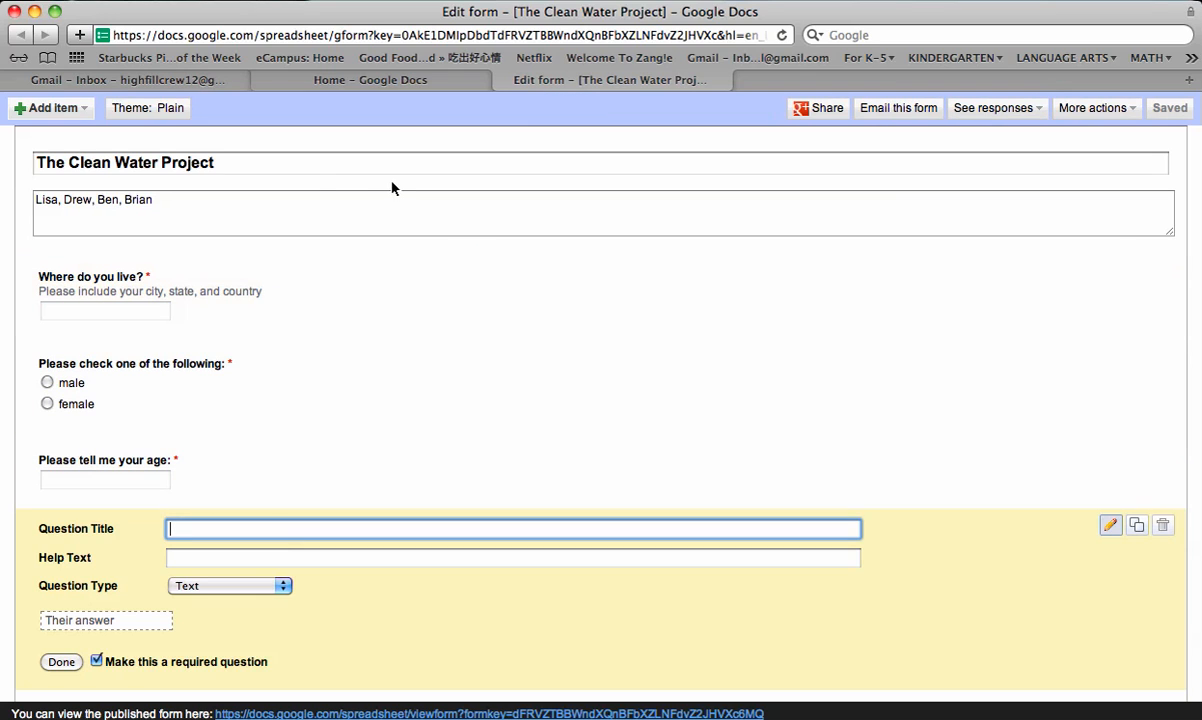
mouse_move(176, 138)
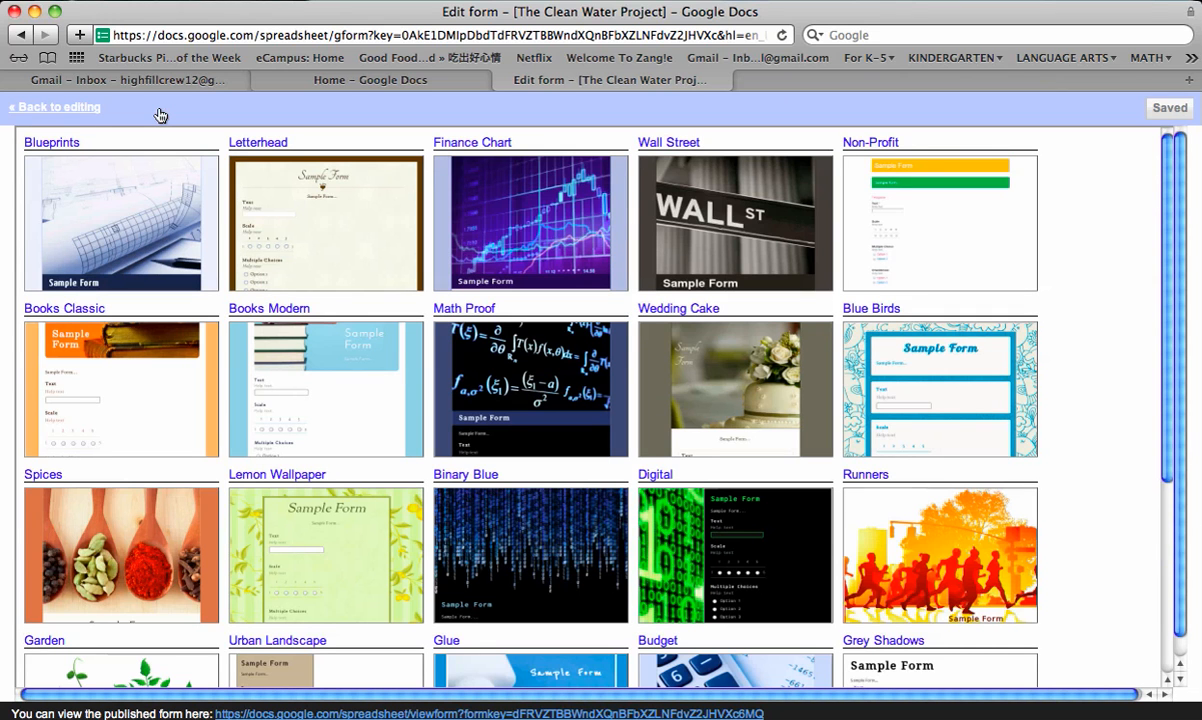
- Page forward twice in the theme gallery to themes 41–60 of 97
scroll(down, 3)
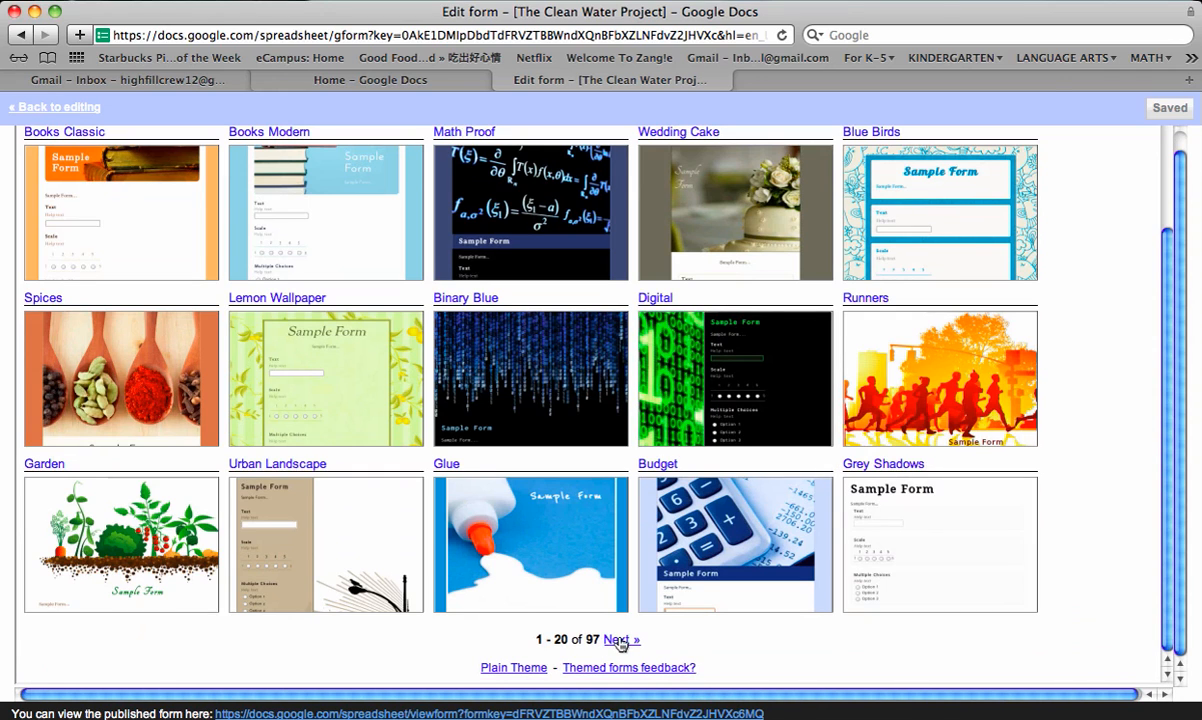
click(620, 640)
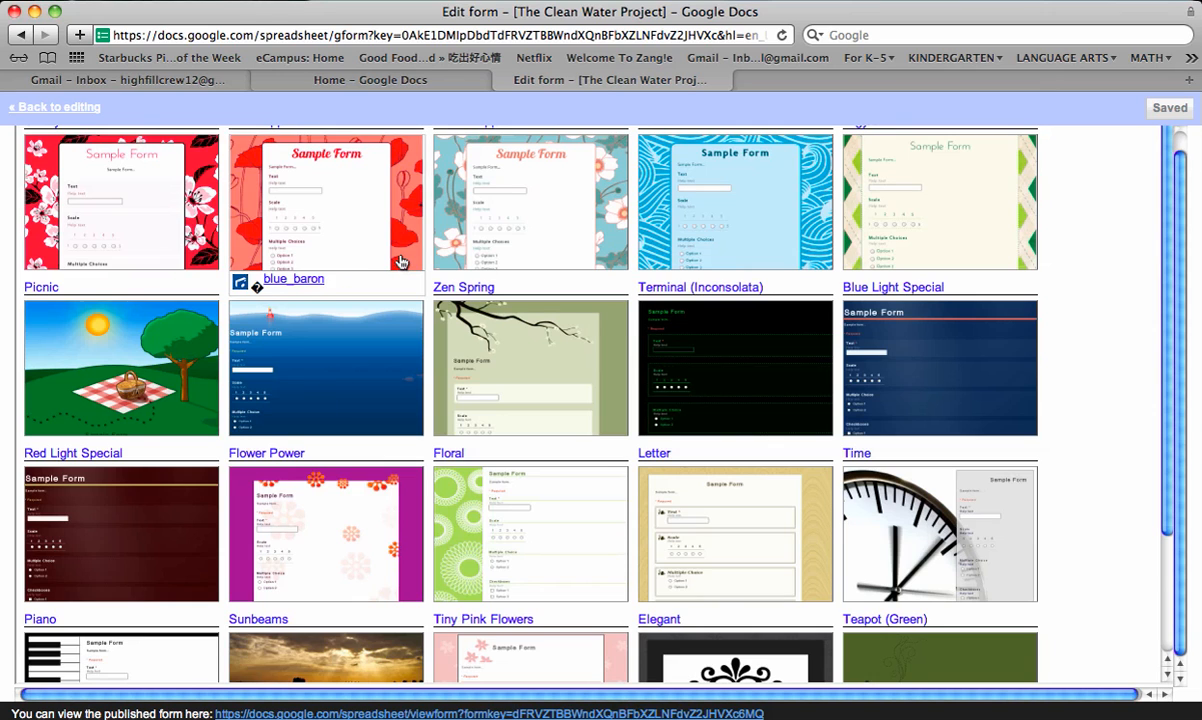
scroll(down, 3)
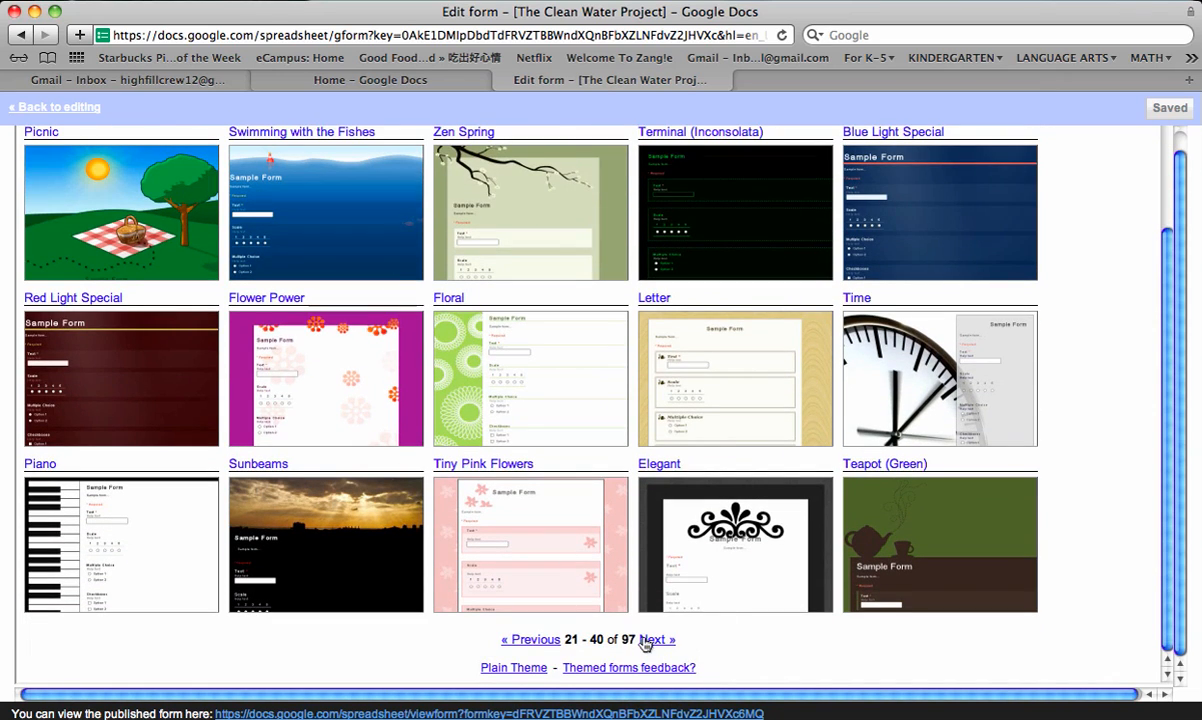
click(656, 640)
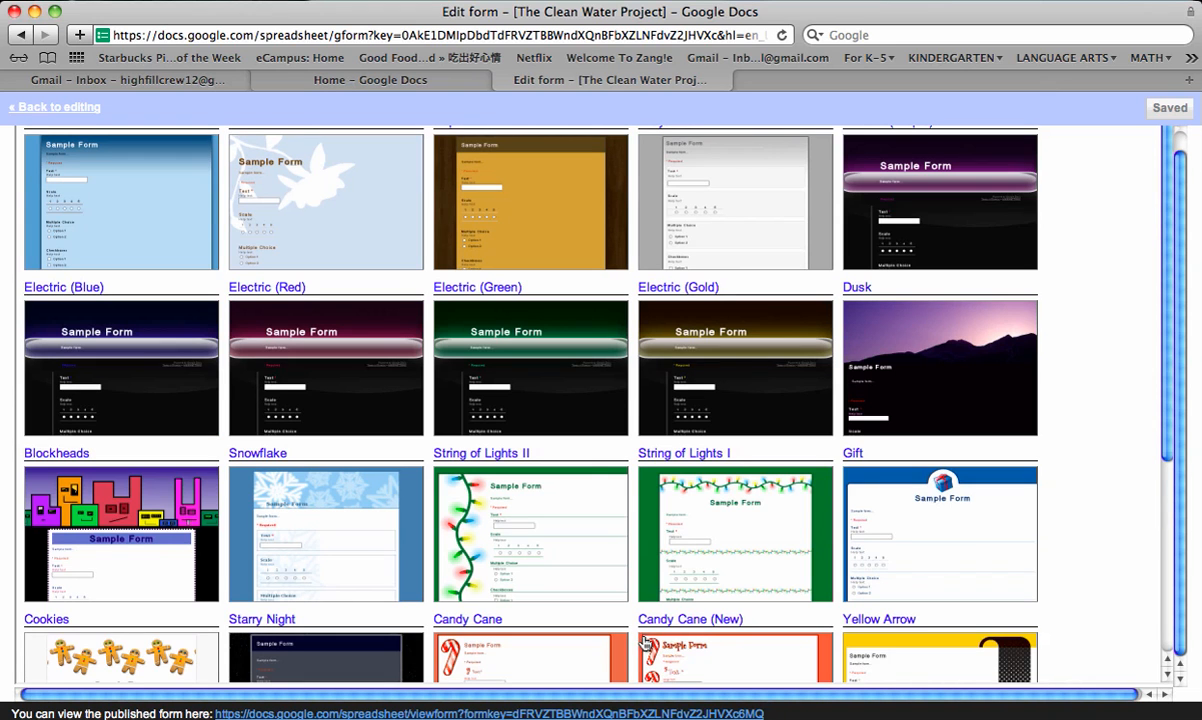
mouse_move(564, 250)
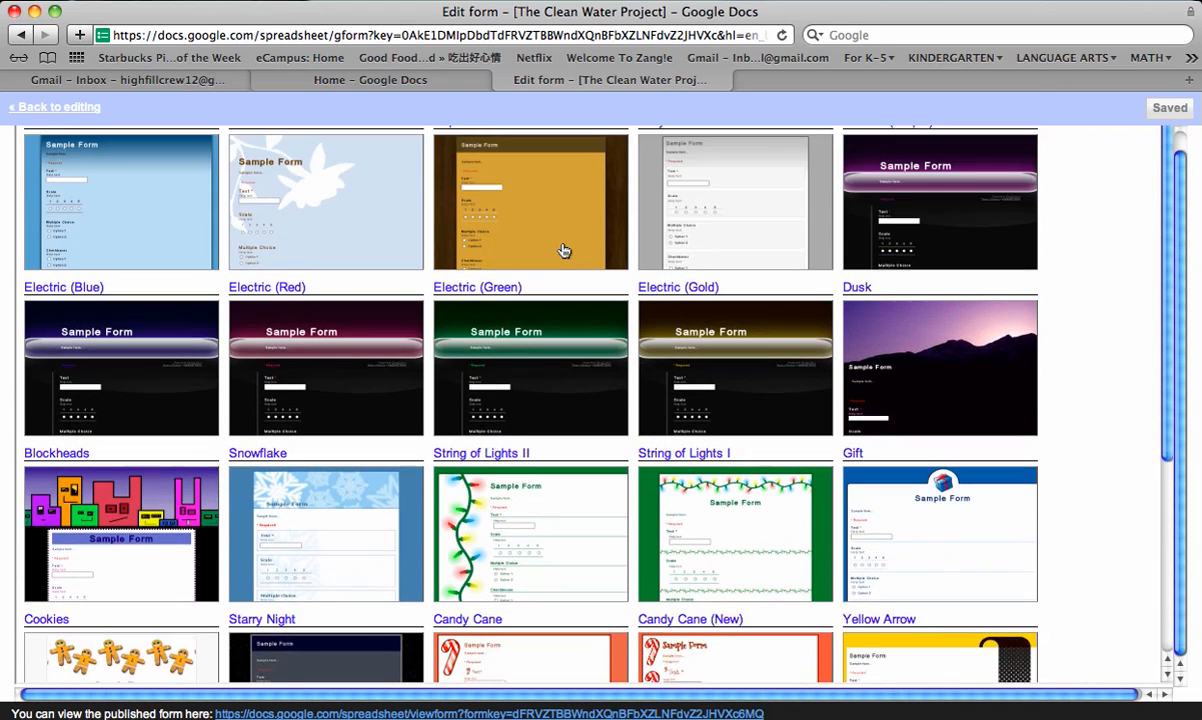
- Preview the Starry Night theme, then return to the theme gallery page
scroll(down, 3)
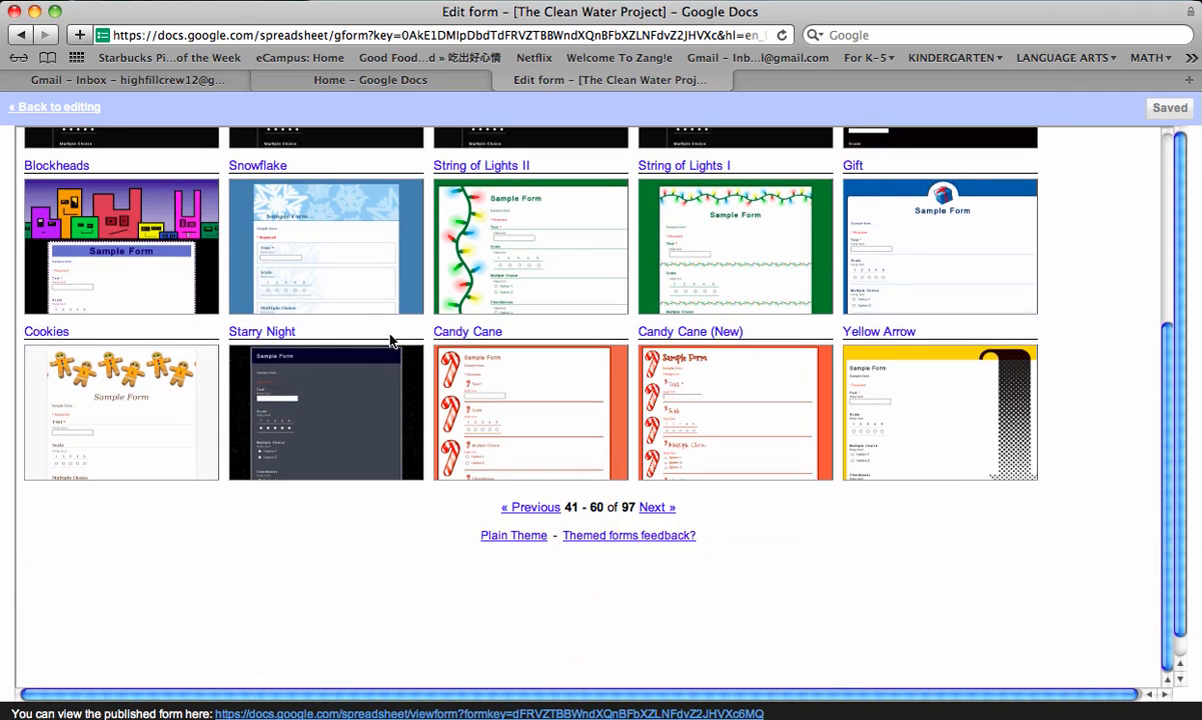
mouse_move(352, 418)
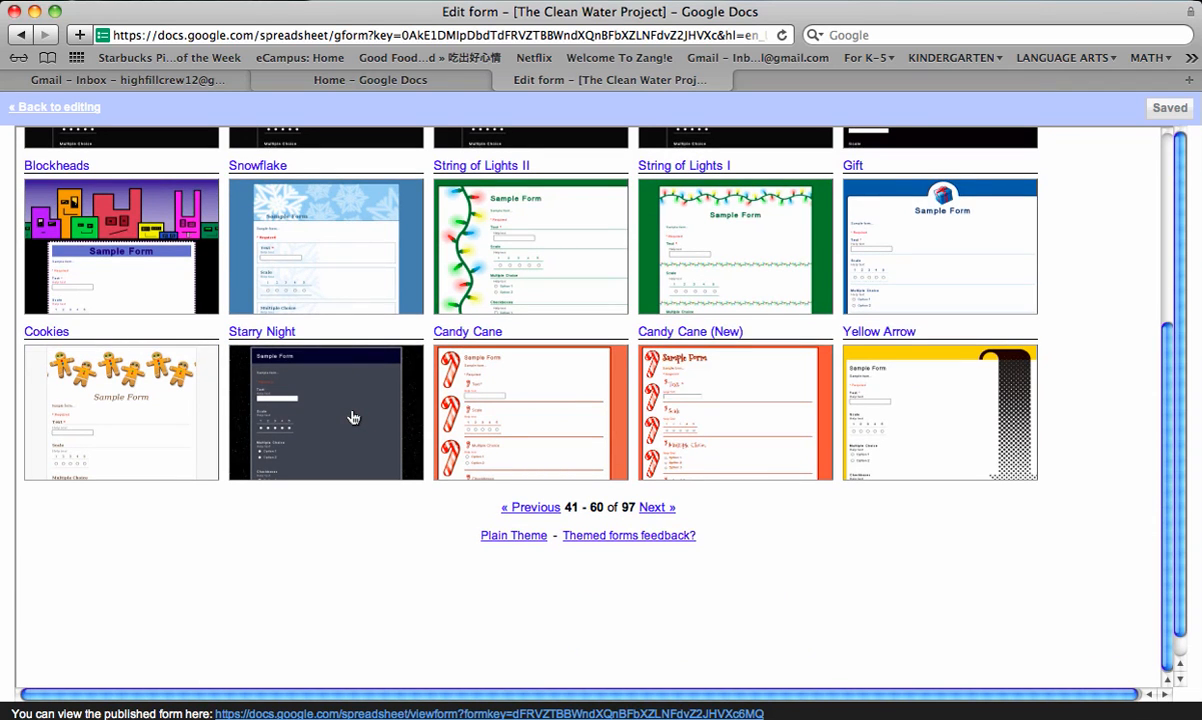
click(324, 410)
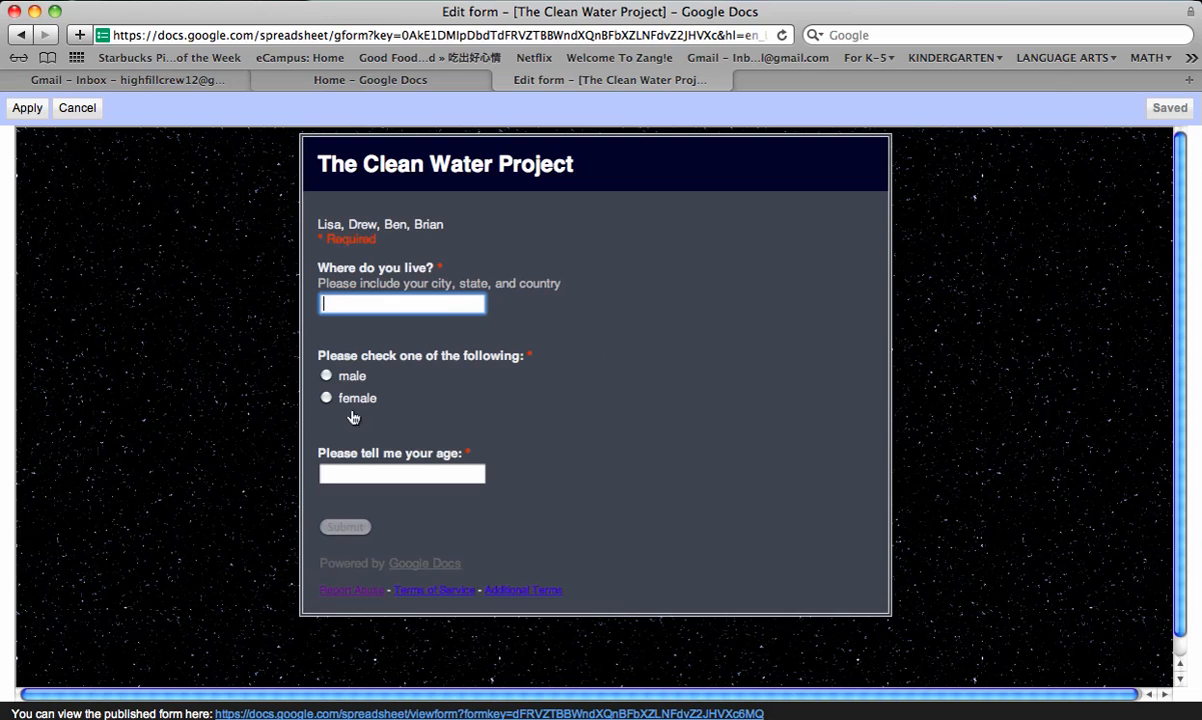
mouse_move(416, 422)
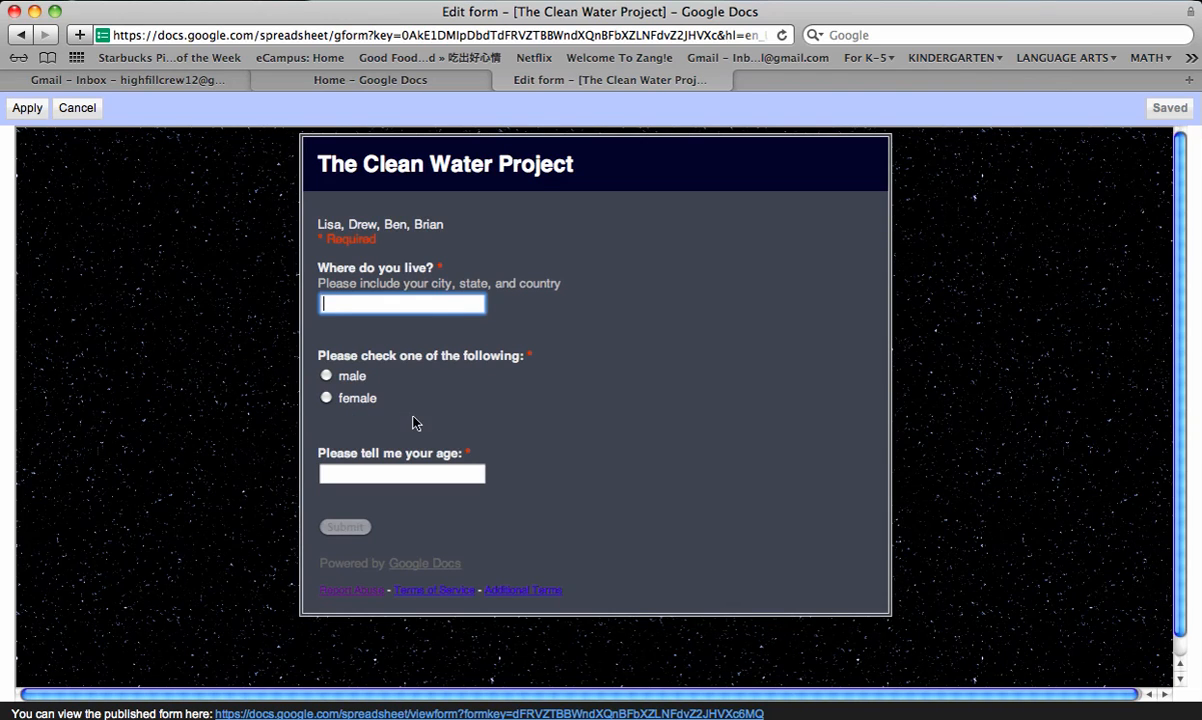
mouse_move(200, 292)
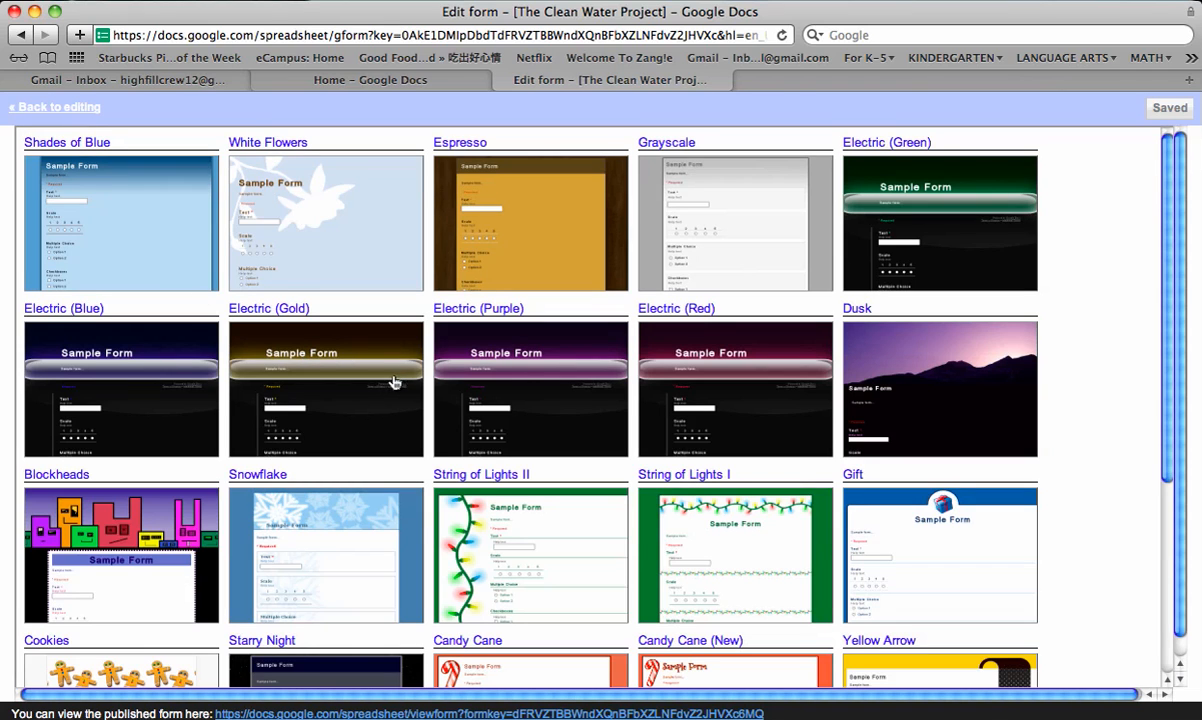
mouse_move(114, 172)
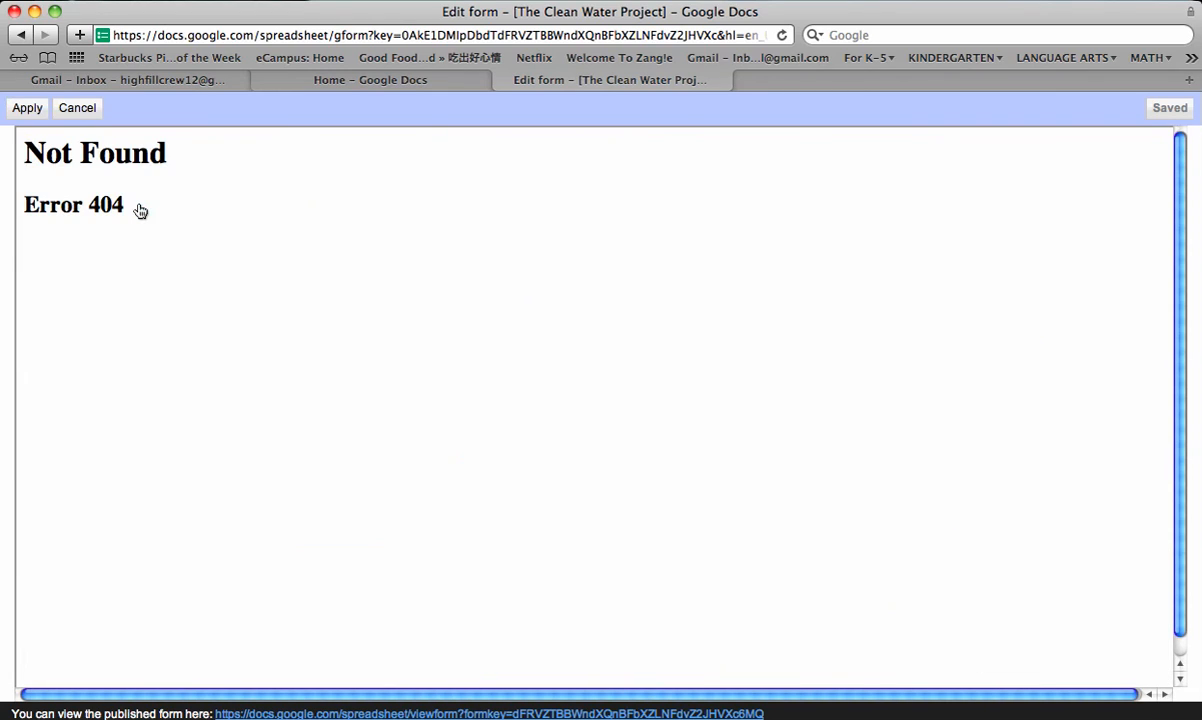
mouse_move(76, 108)
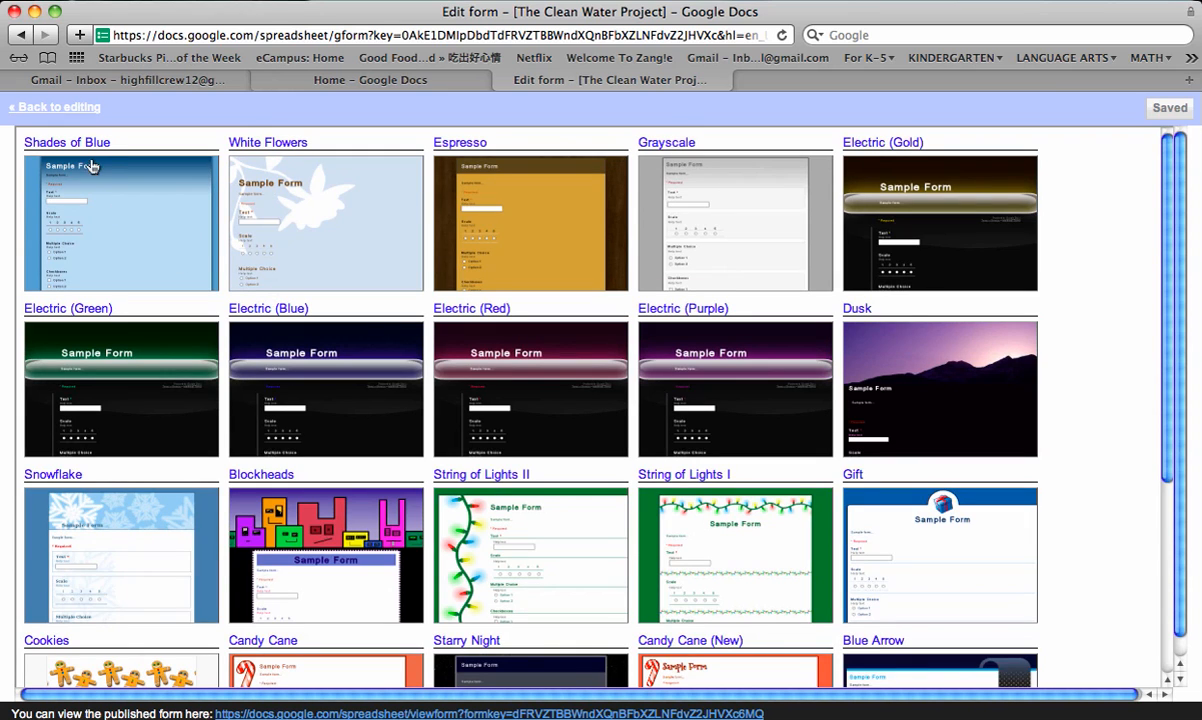
mouse_move(760, 444)
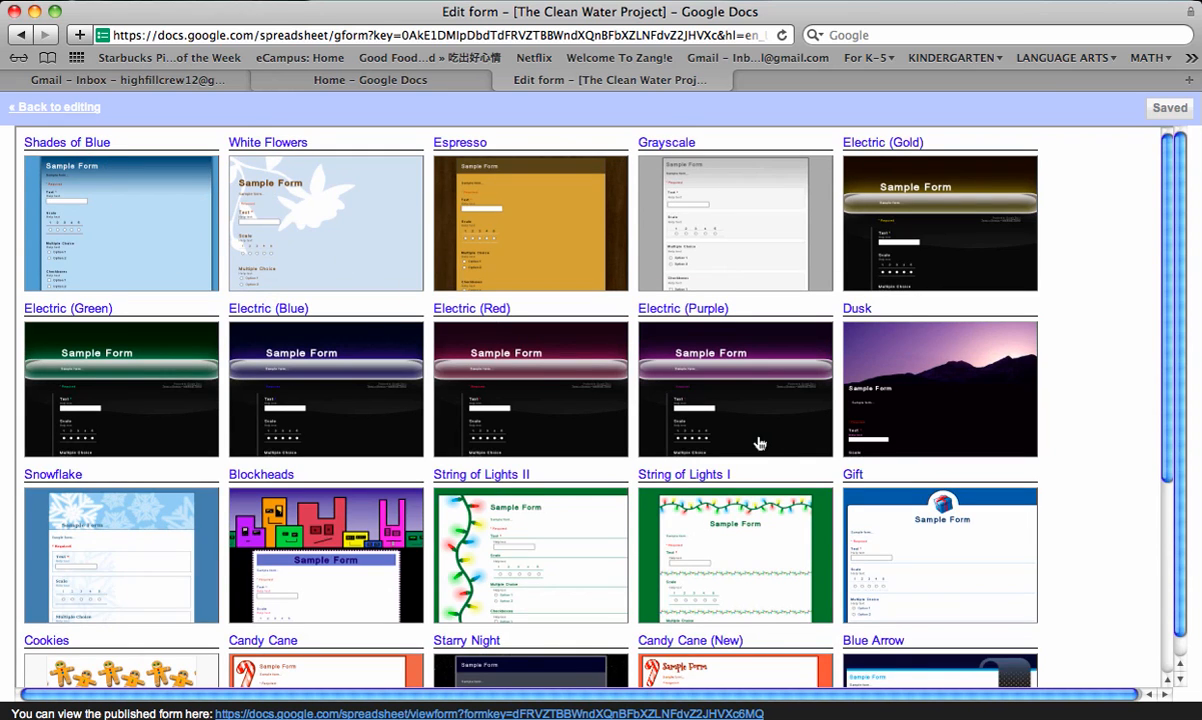
scroll(down, 3)
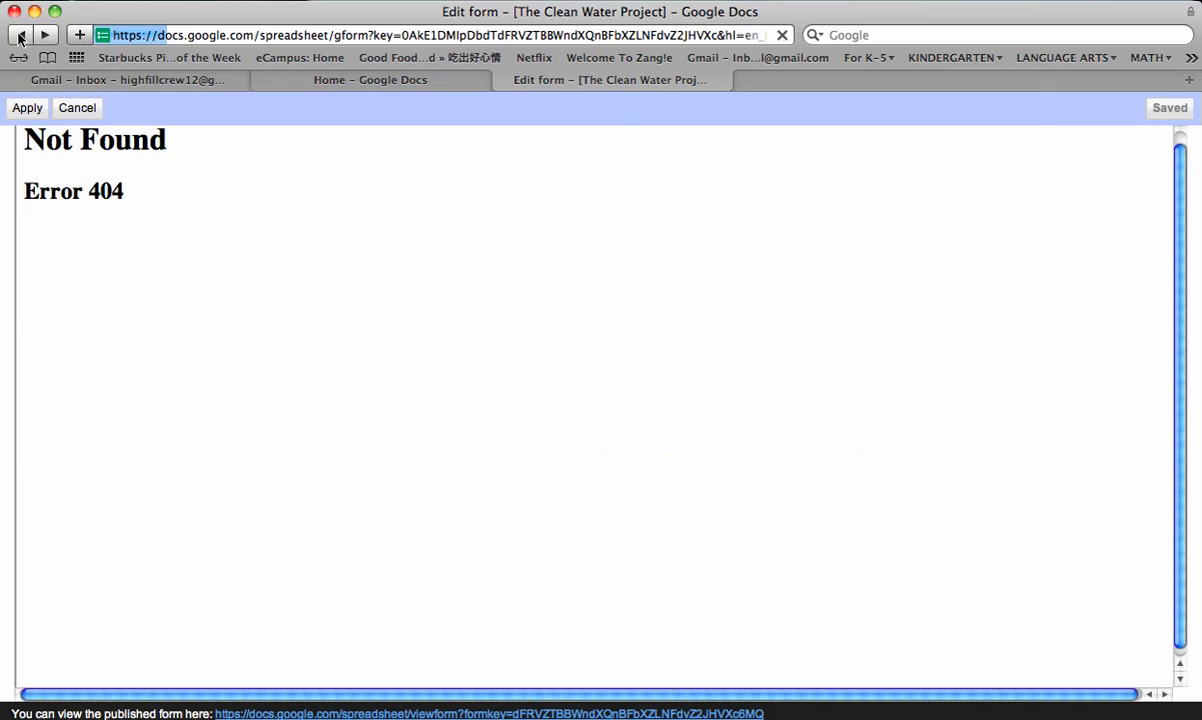
click(18, 36)
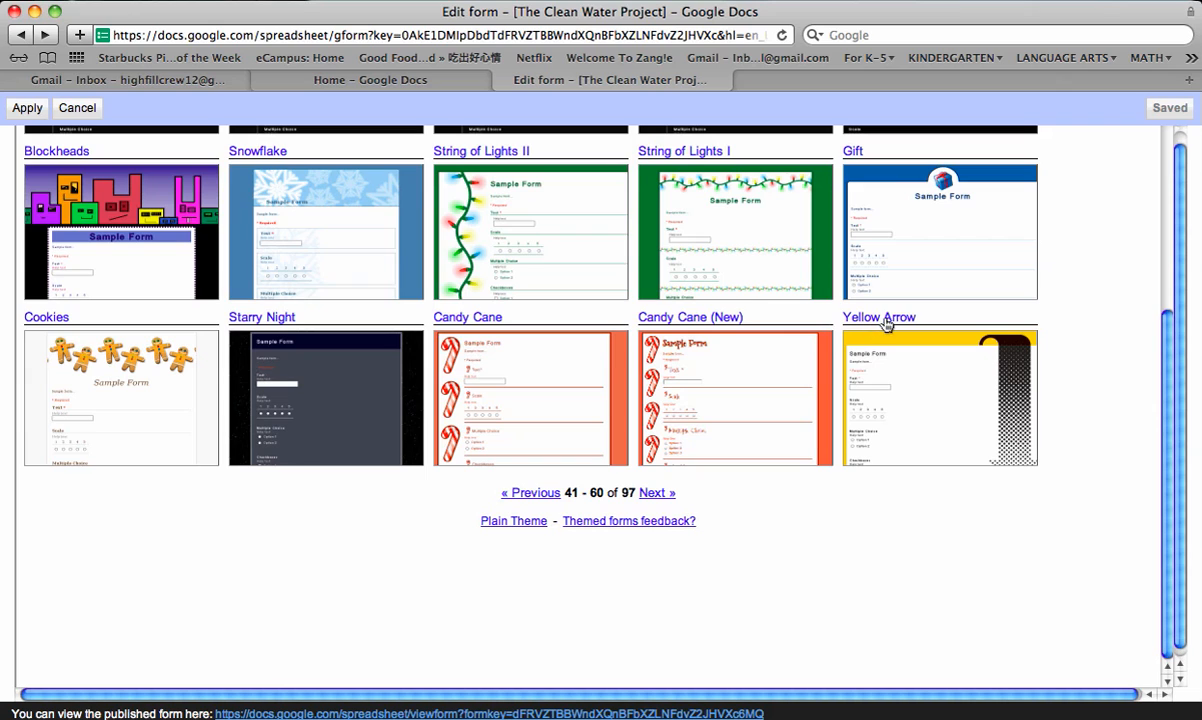
- Apply the Yellow Arrow theme to the form
click(938, 396)
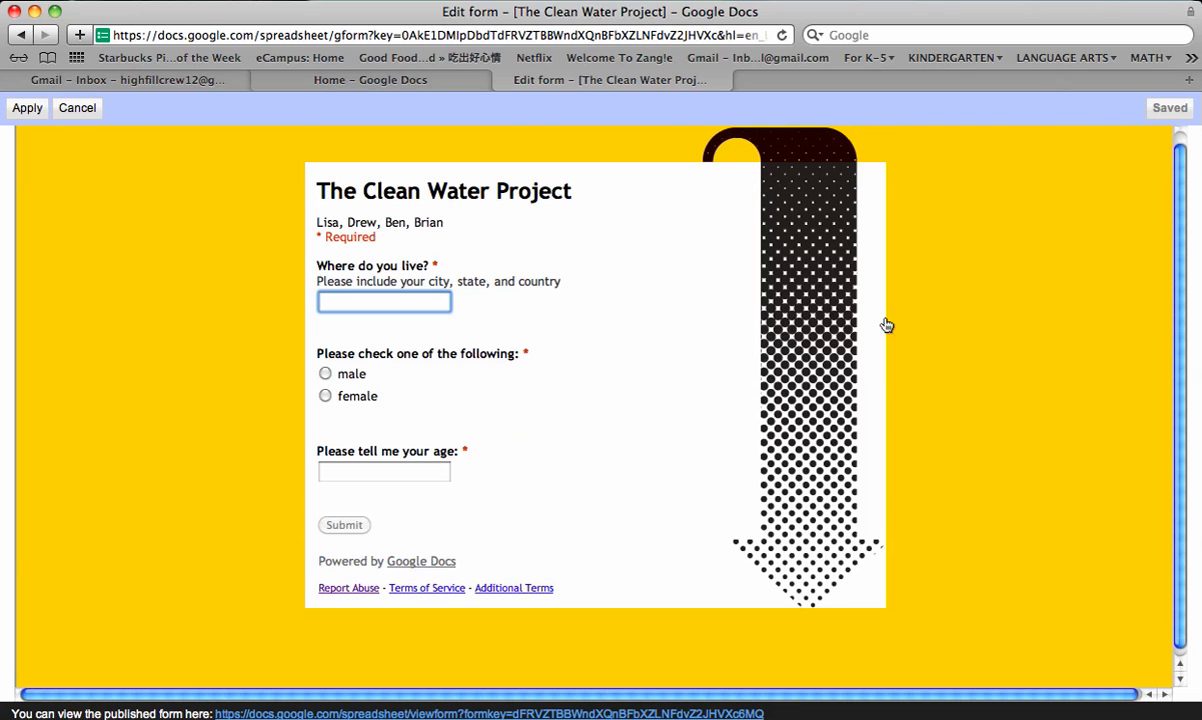
mouse_move(148, 212)
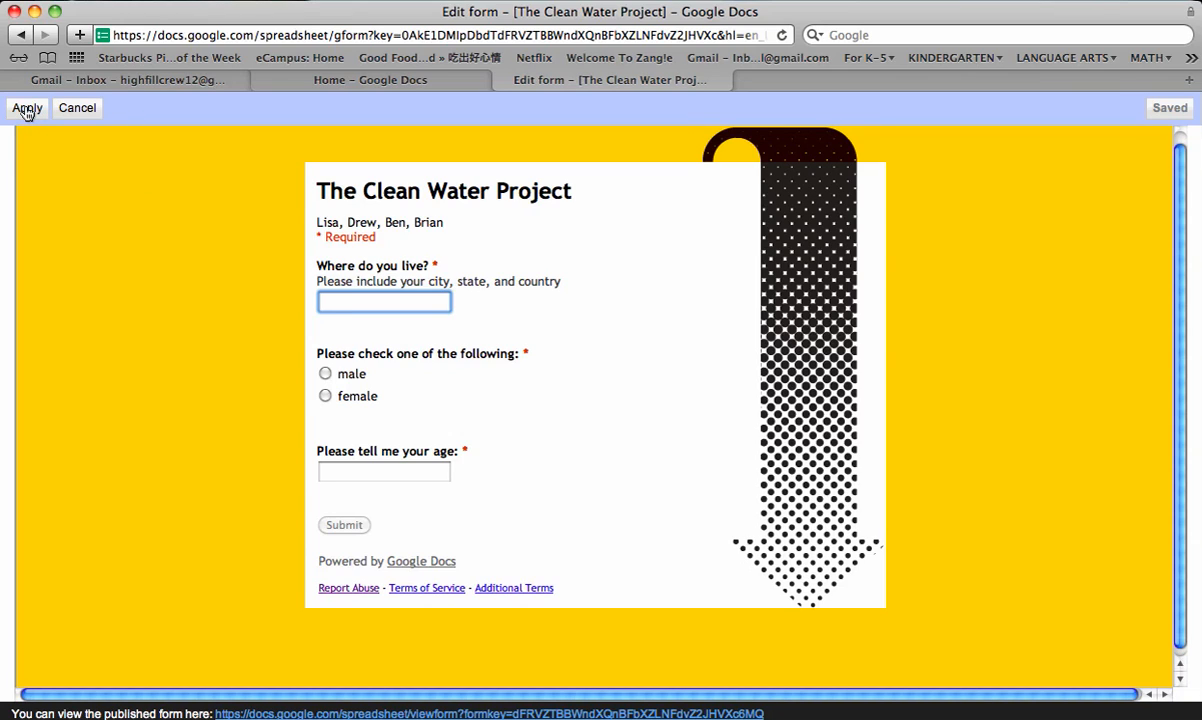
click(28, 108)
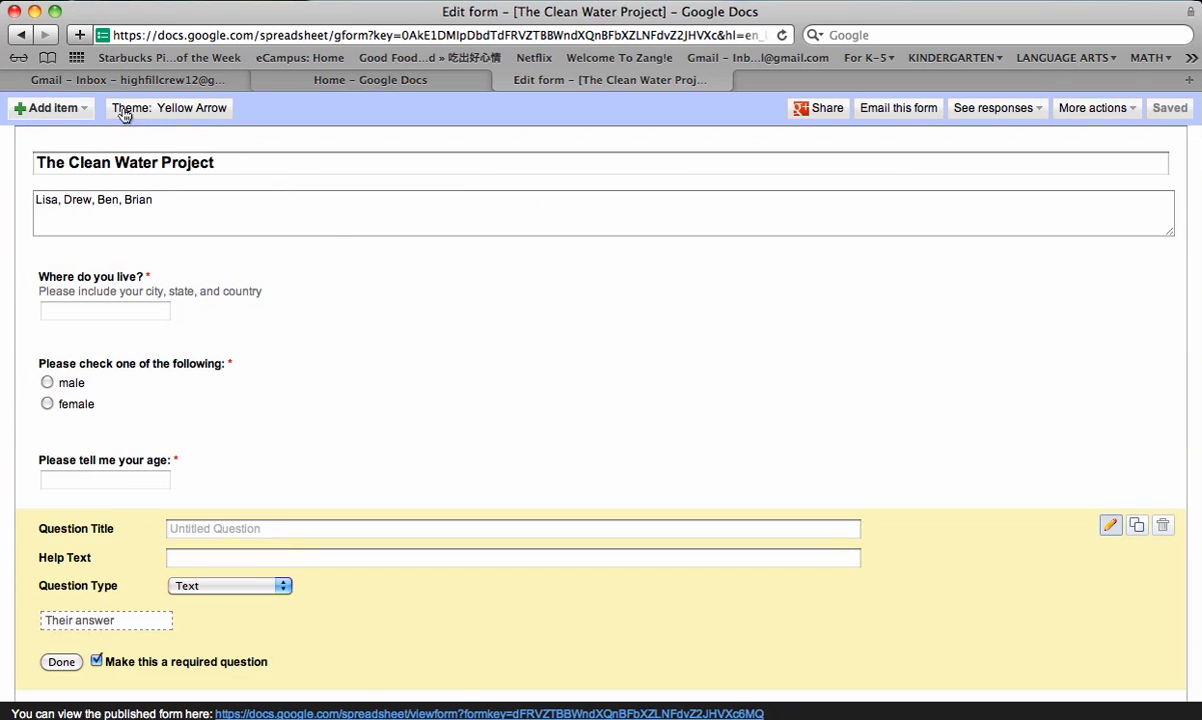
mouse_move(392, 248)
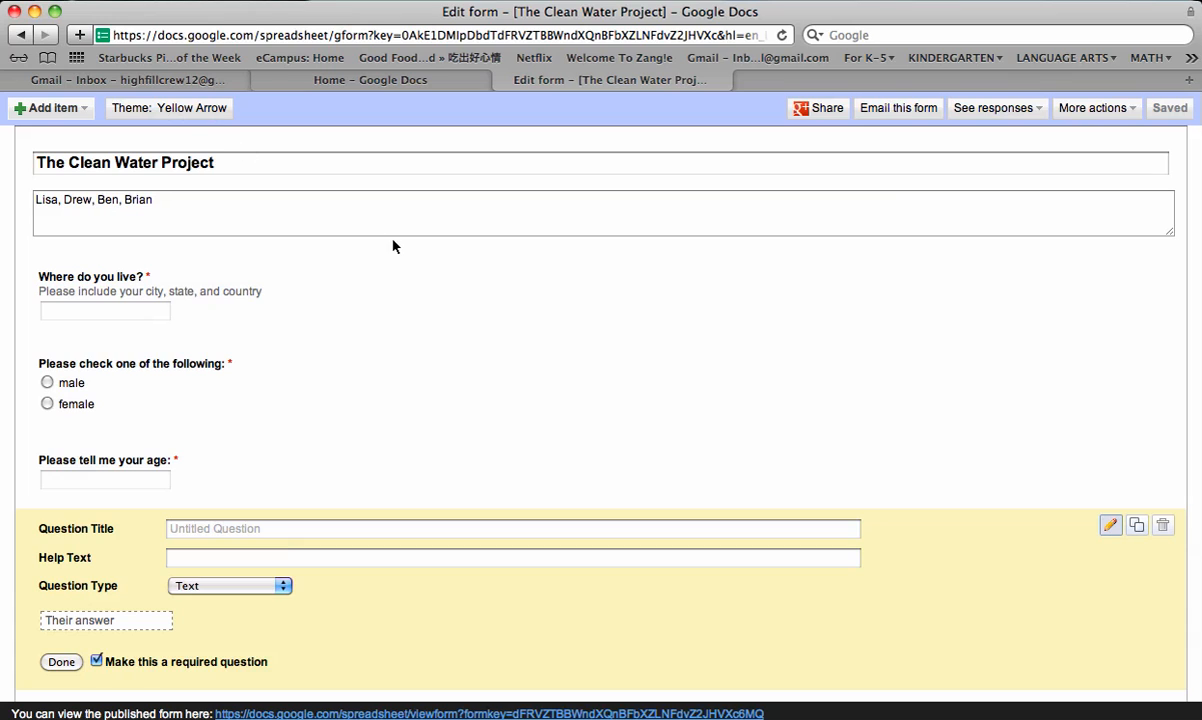
mouse_move(1140, 168)
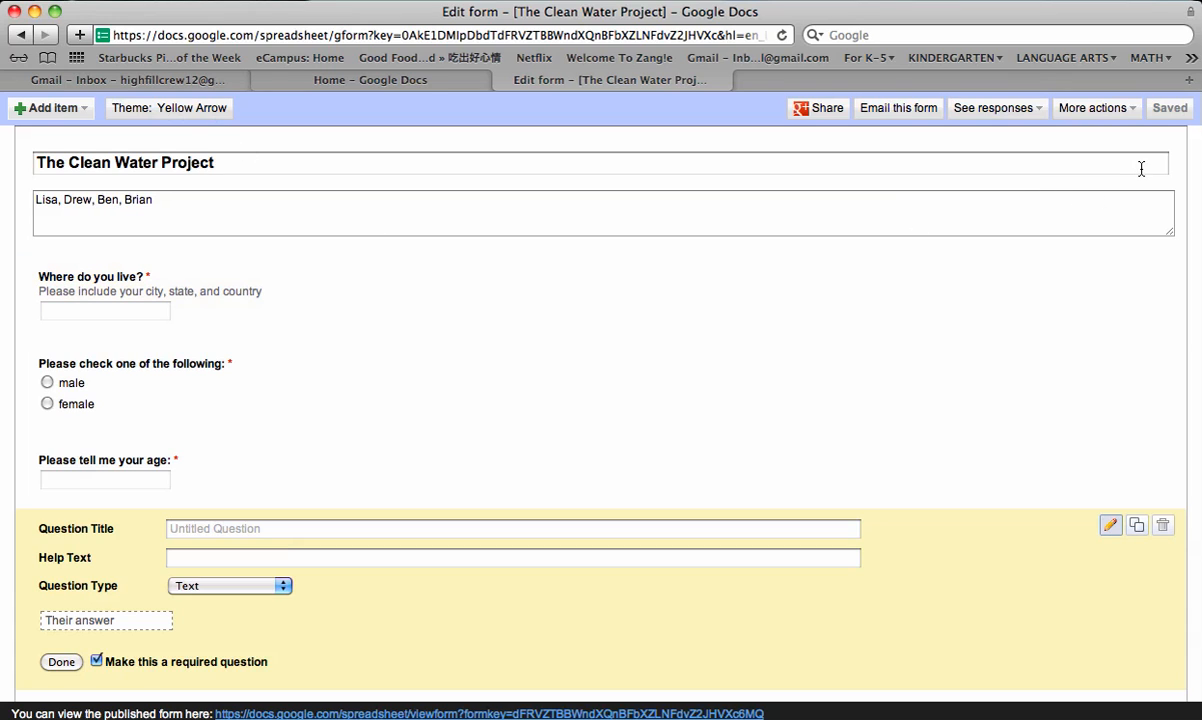
mouse_move(1172, 112)
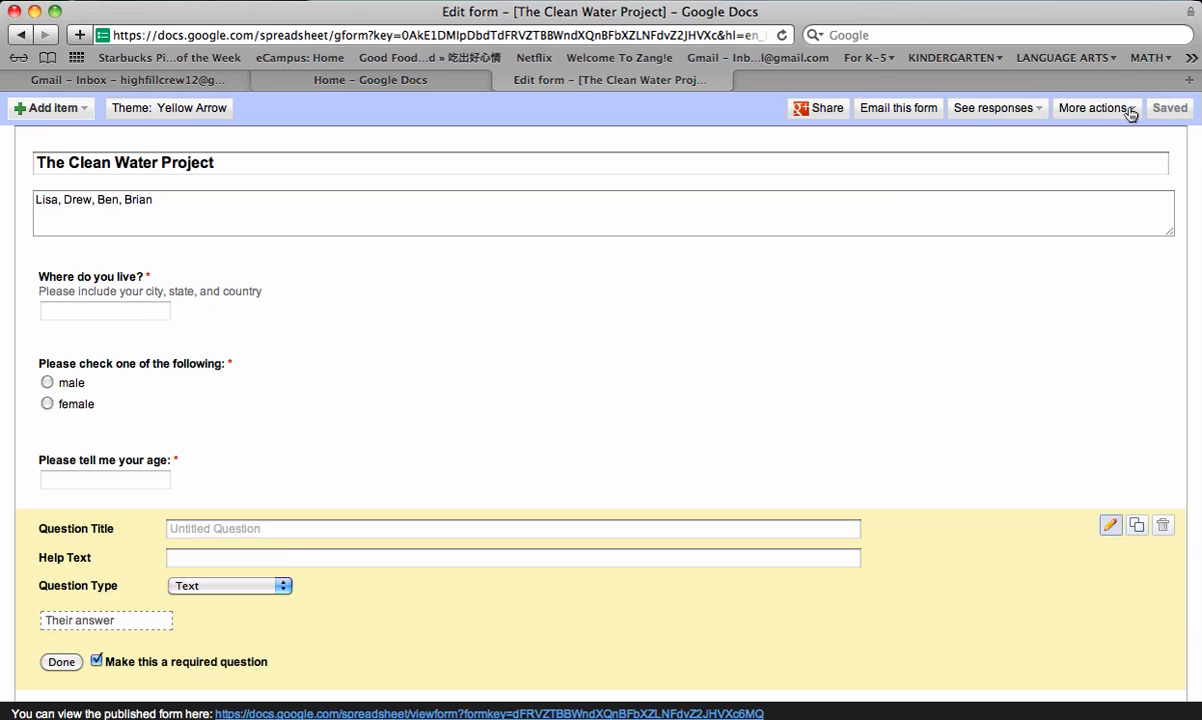
- Open the linked response spreadsheet via More actions > See responses > Spreadsheet
click(1092, 108)
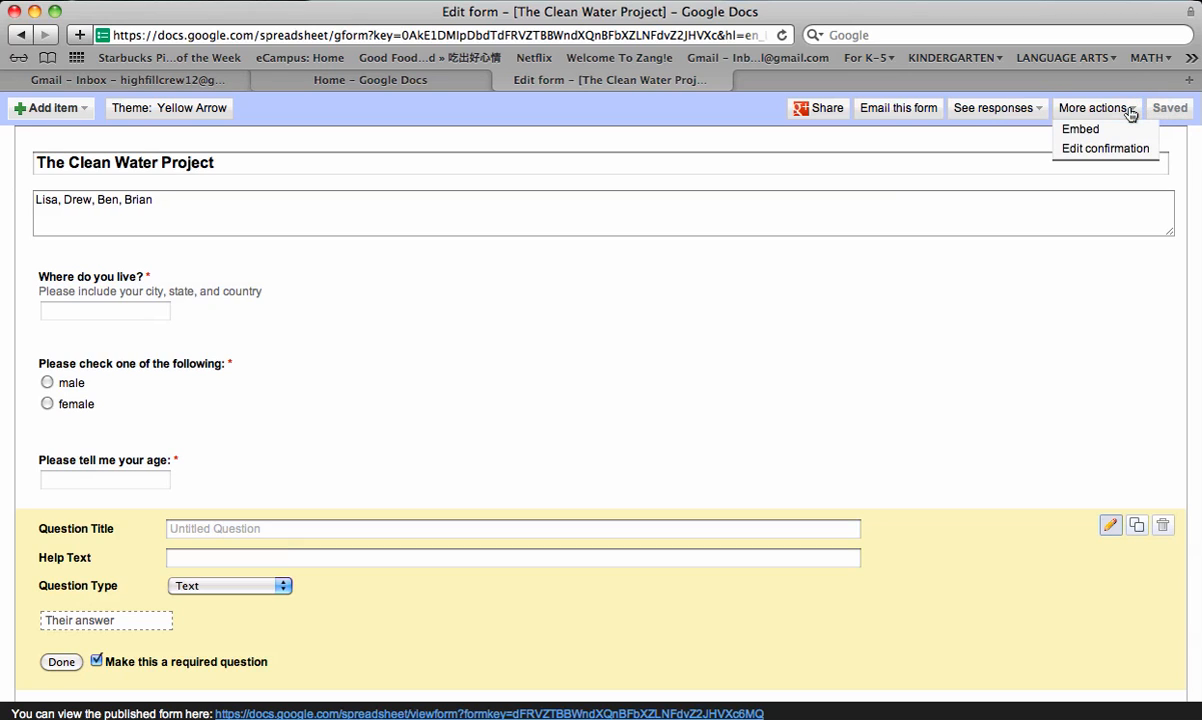
mouse_move(1078, 114)
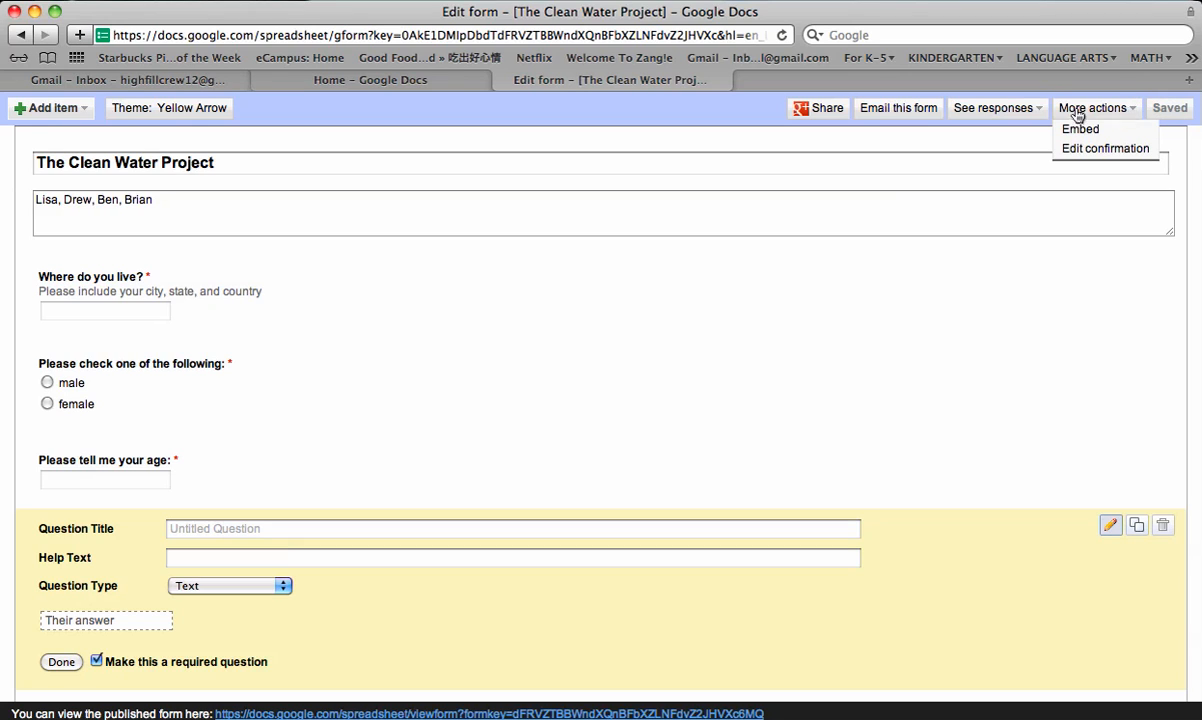
click(992, 108)
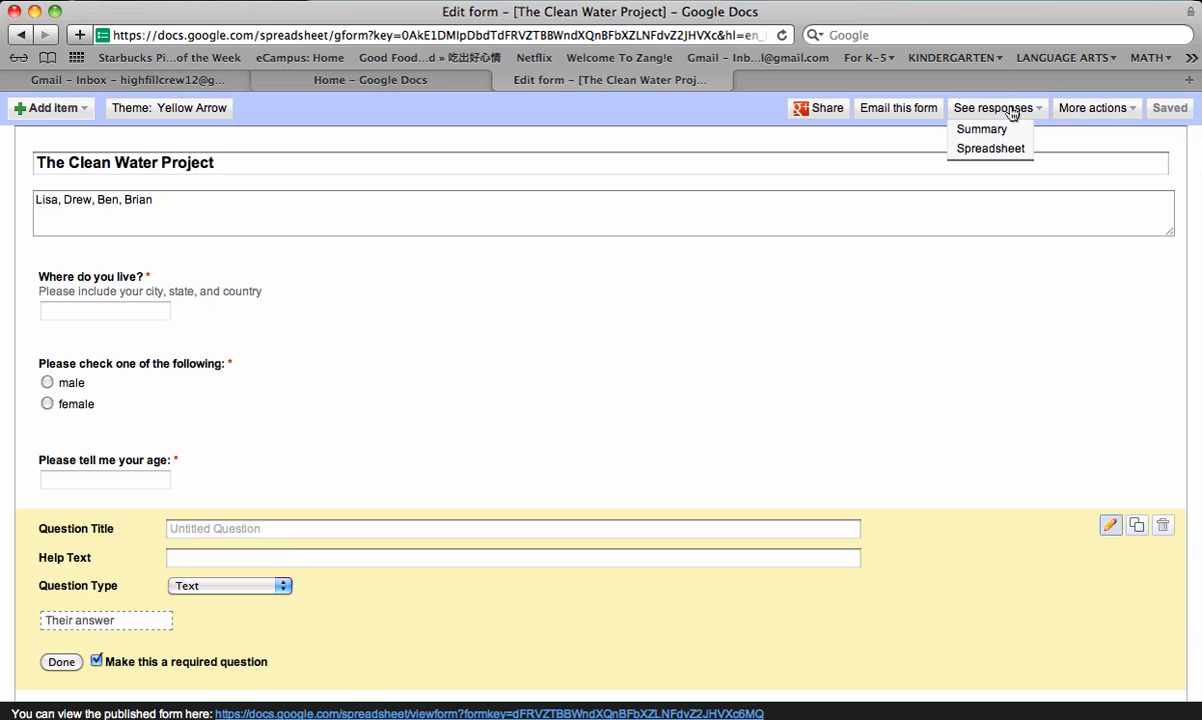
mouse_move(1022, 114)
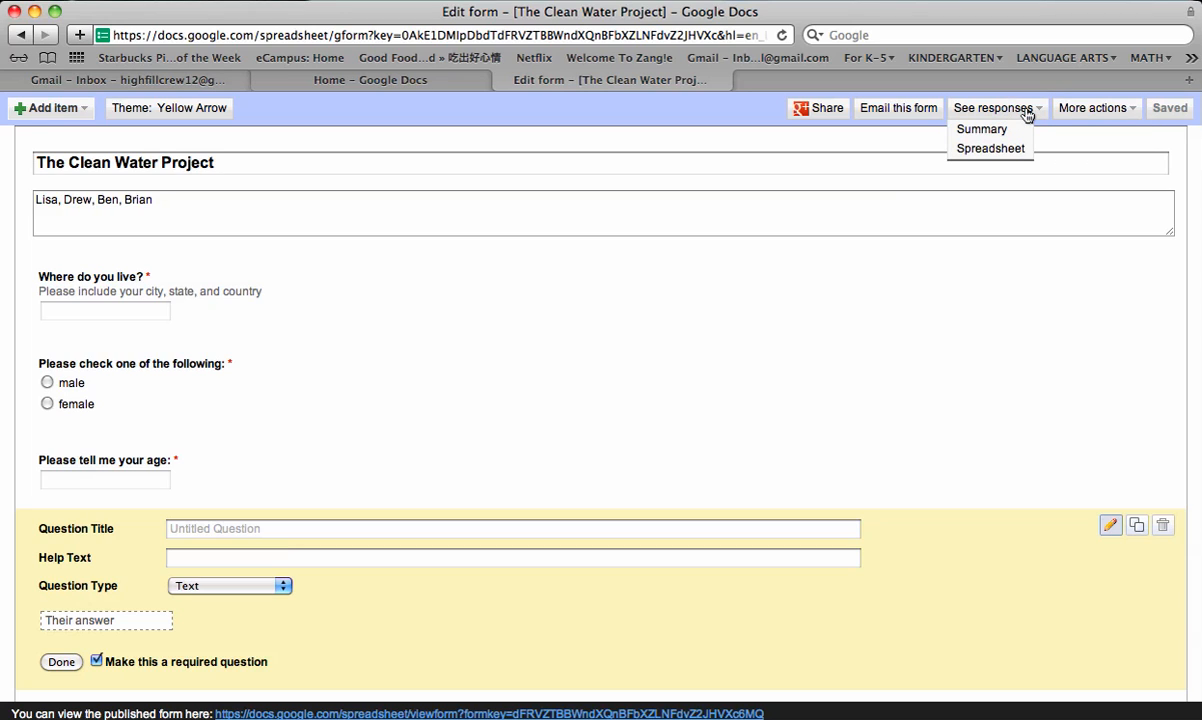
mouse_move(1004, 122)
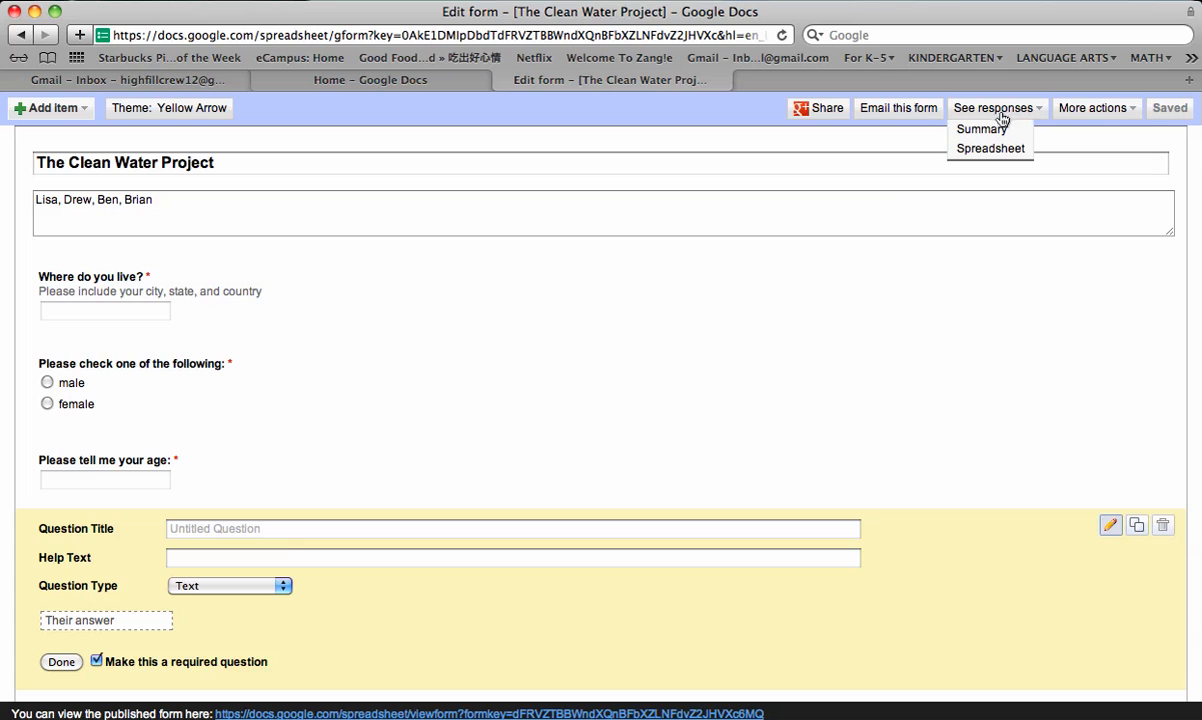
mouse_move(990, 148)
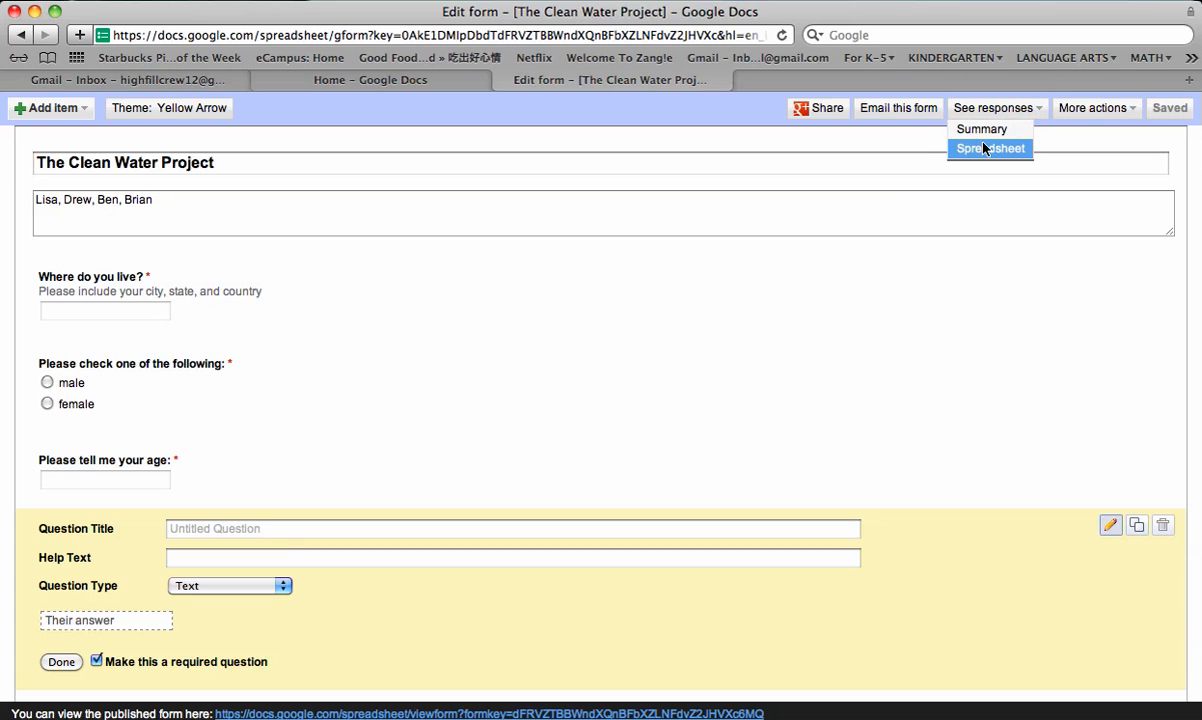
click(990, 148)
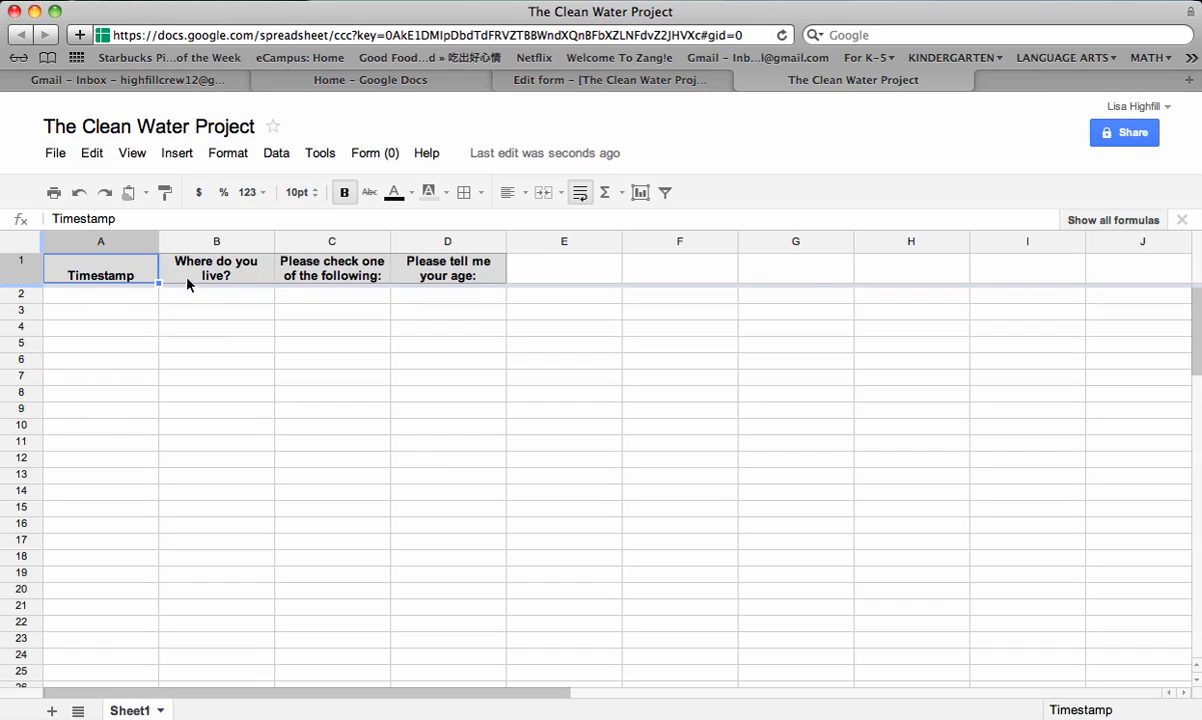
mouse_move(356, 282)
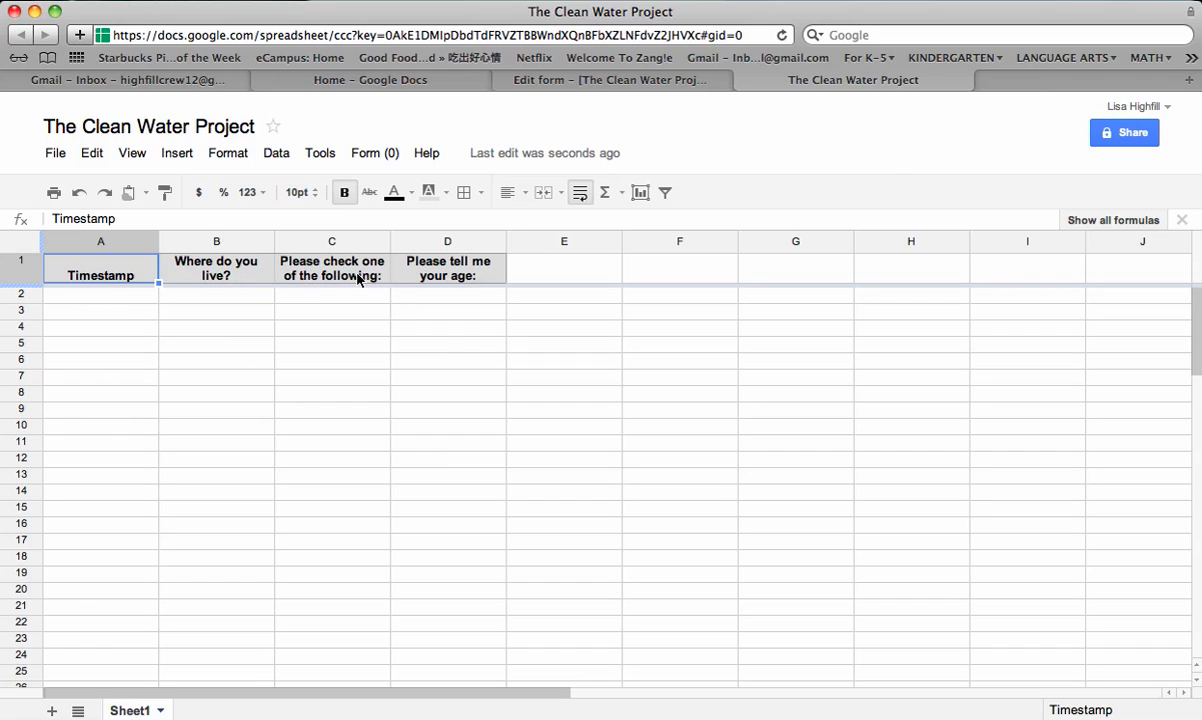
mouse_move(476, 288)
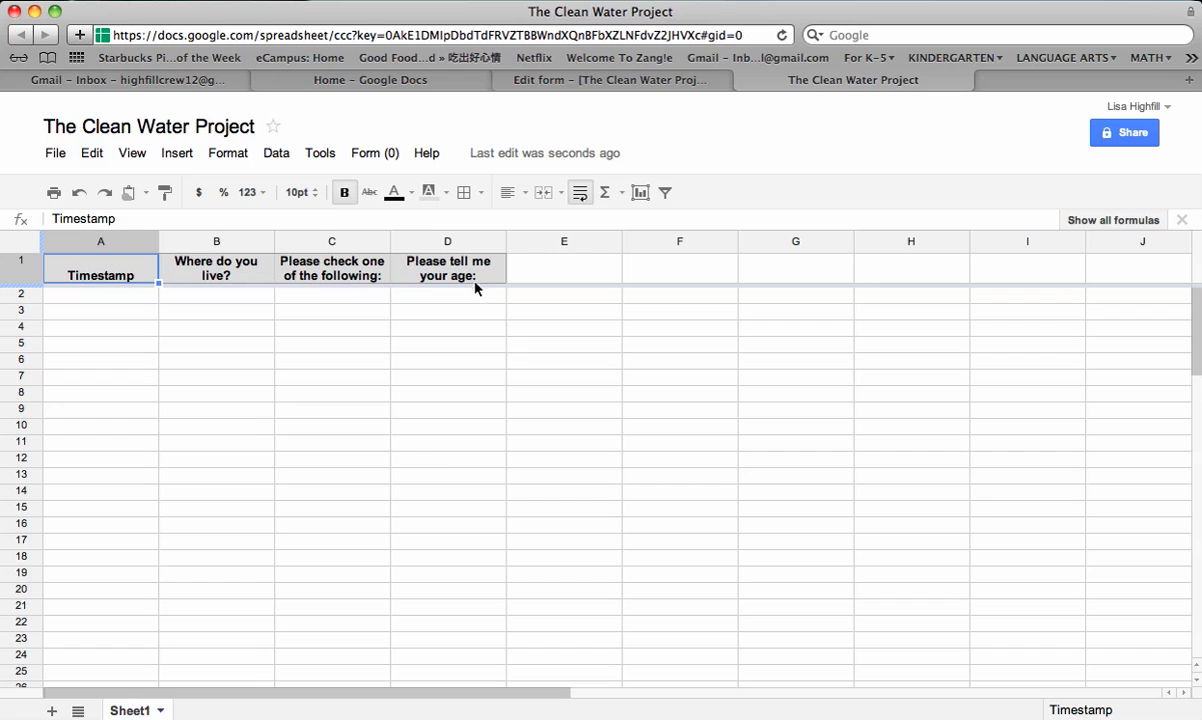
mouse_move(1100, 178)
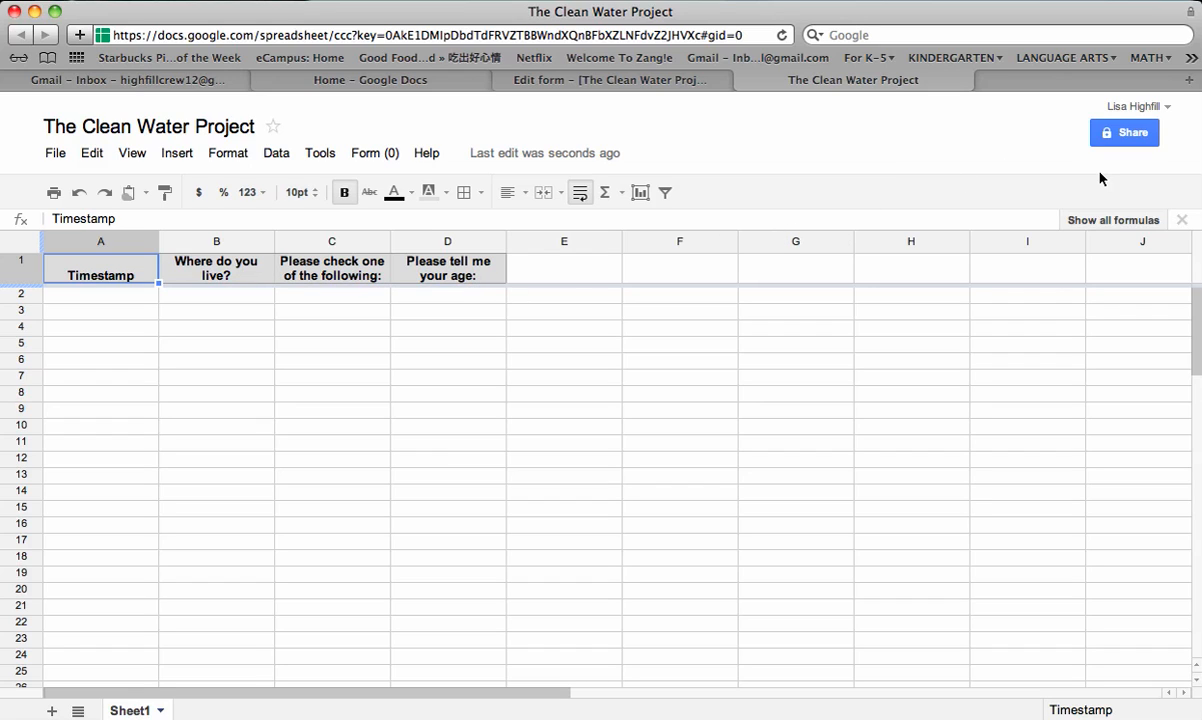
mouse_move(1124, 132)
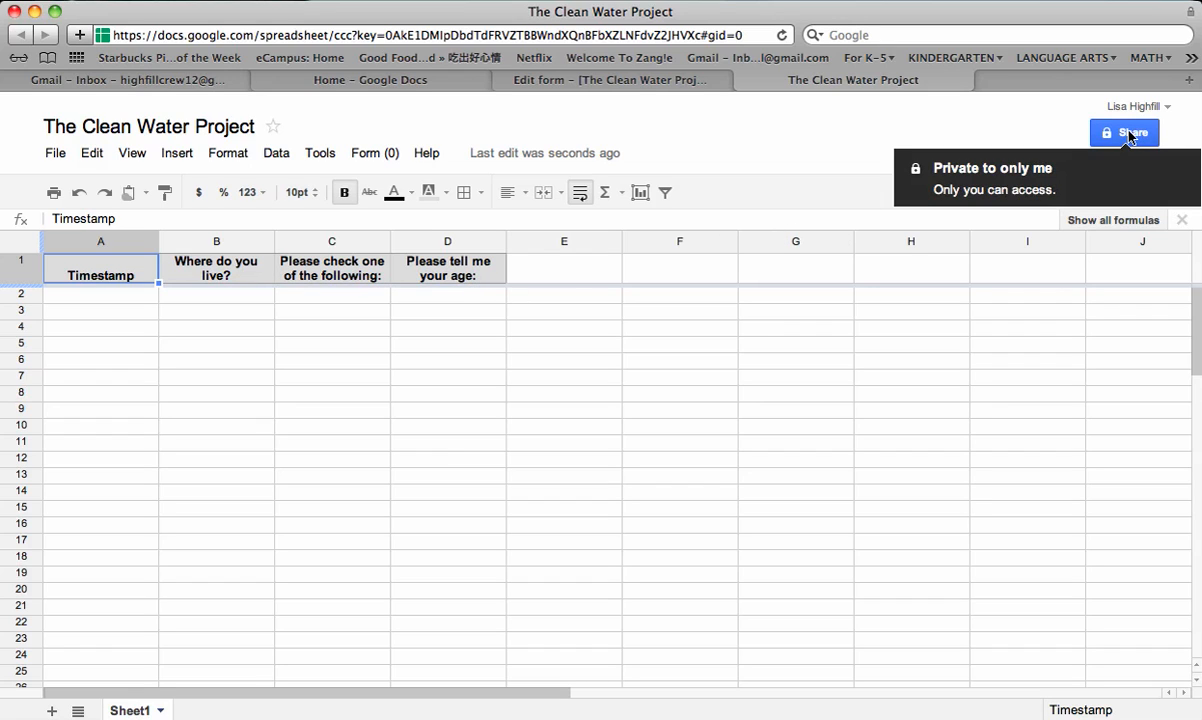
- Bring up the sharing settings of The Clean Water Project response spreadsheet
click(1124, 132)
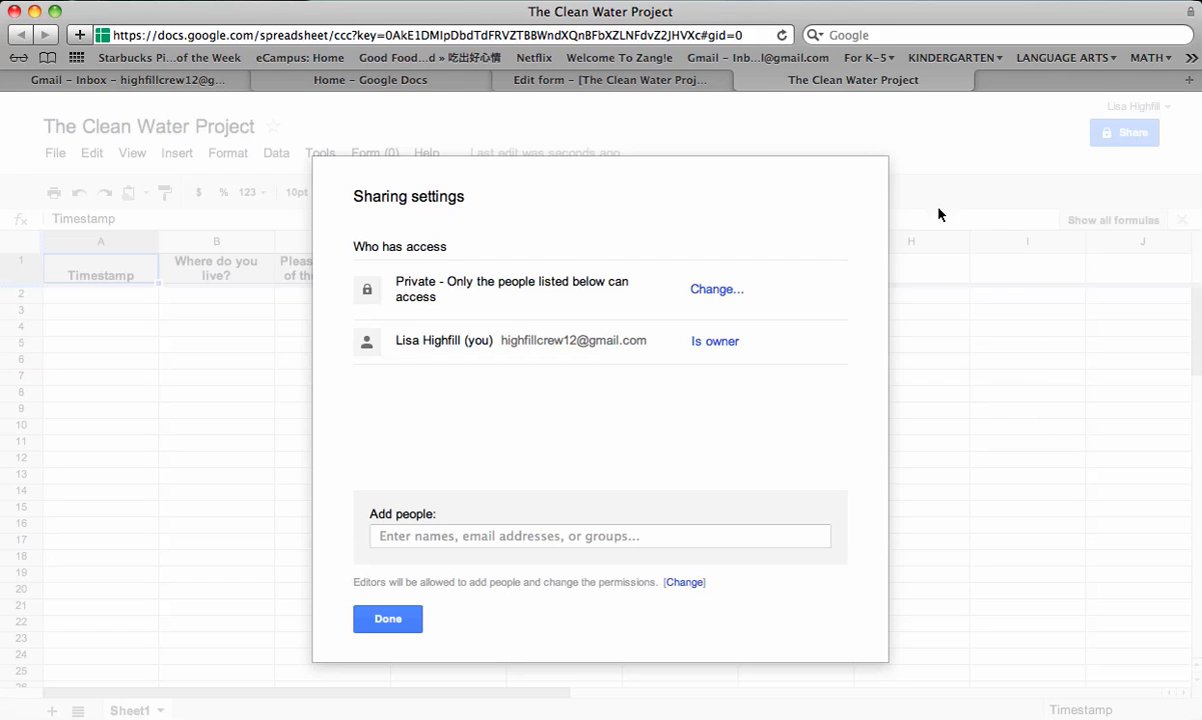
- Make the spreadsheet Public on the web with Allow anyone to edit, save and close sharing
click(716, 288)
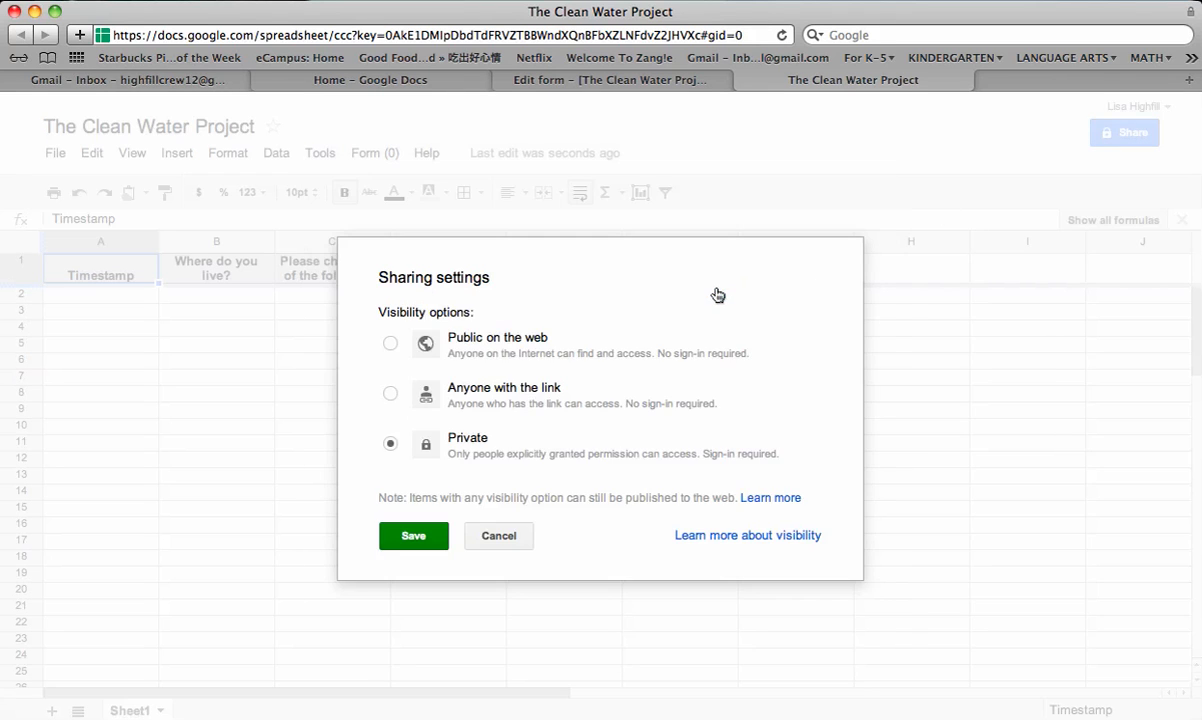
click(390, 344)
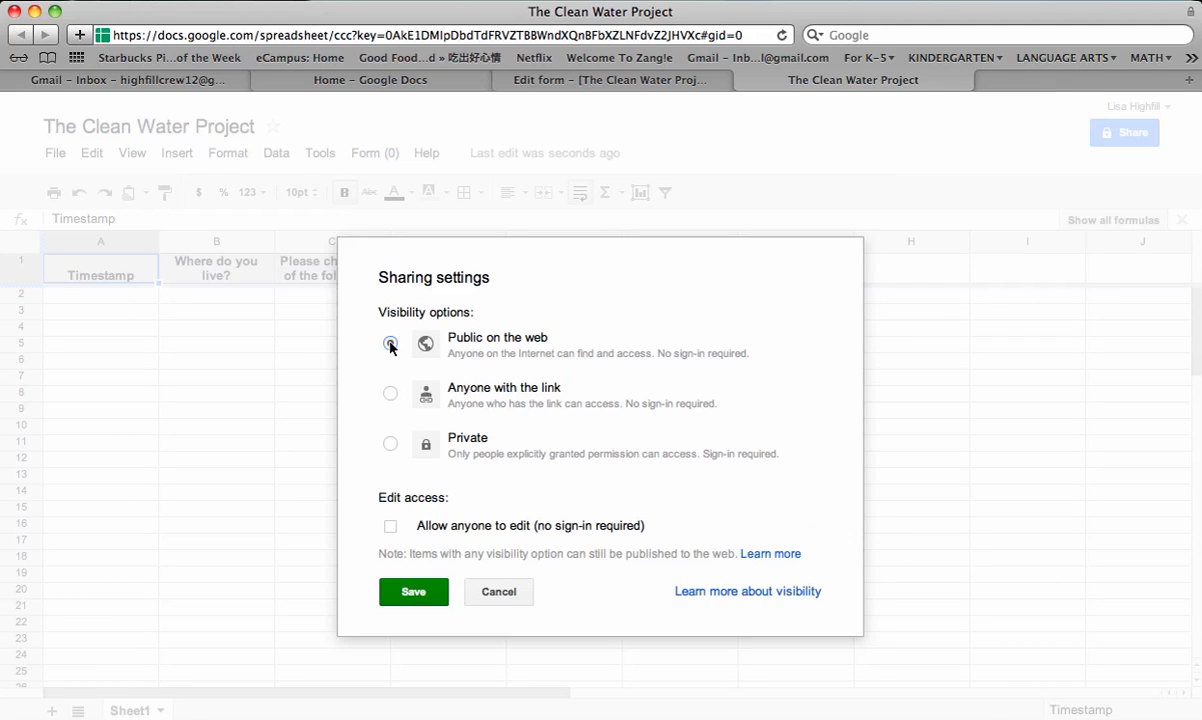
click(390, 344)
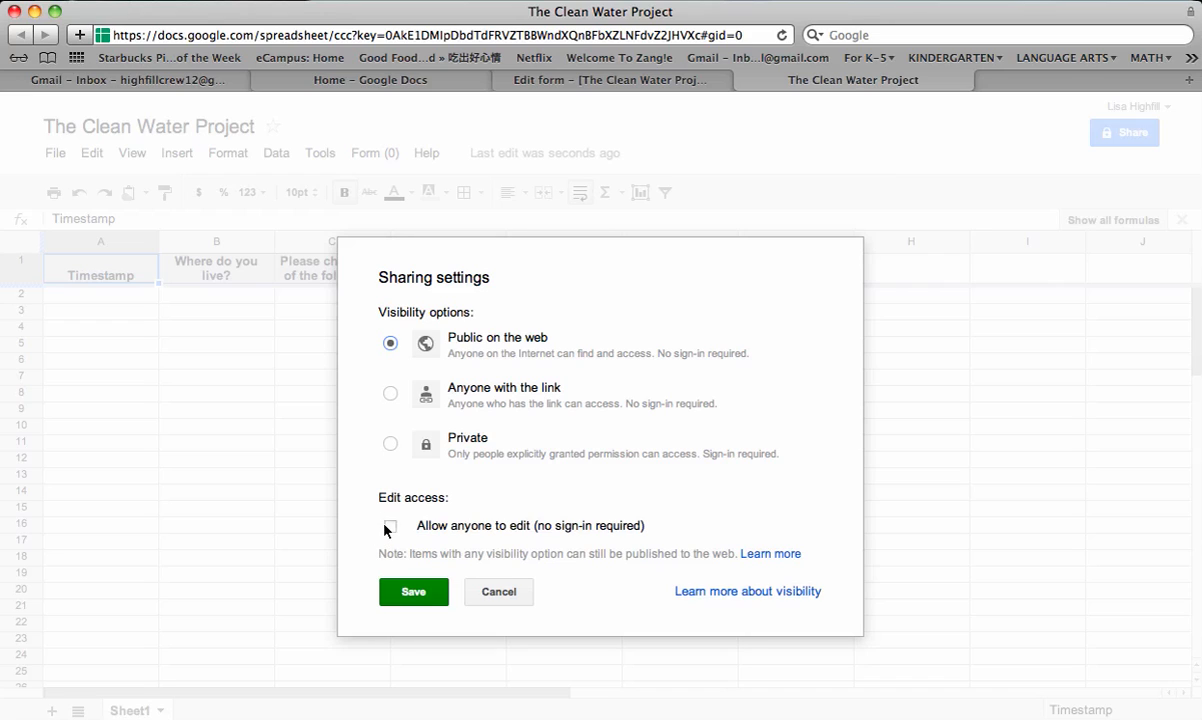
click(390, 526)
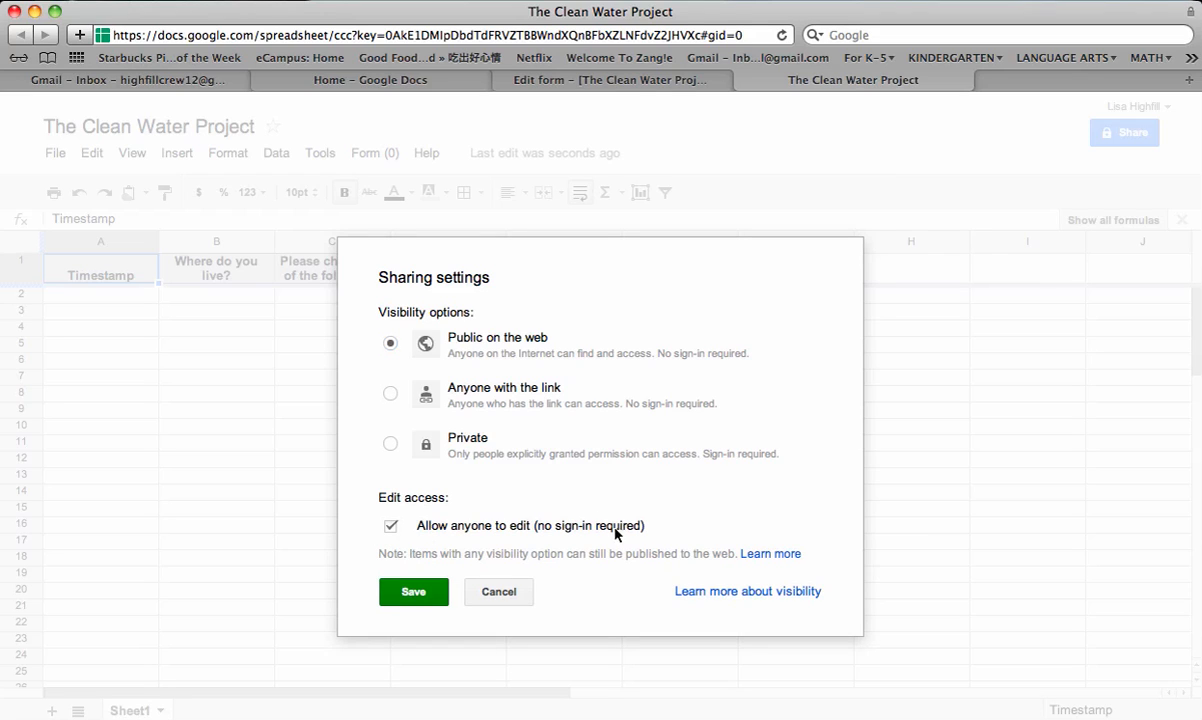
mouse_move(576, 556)
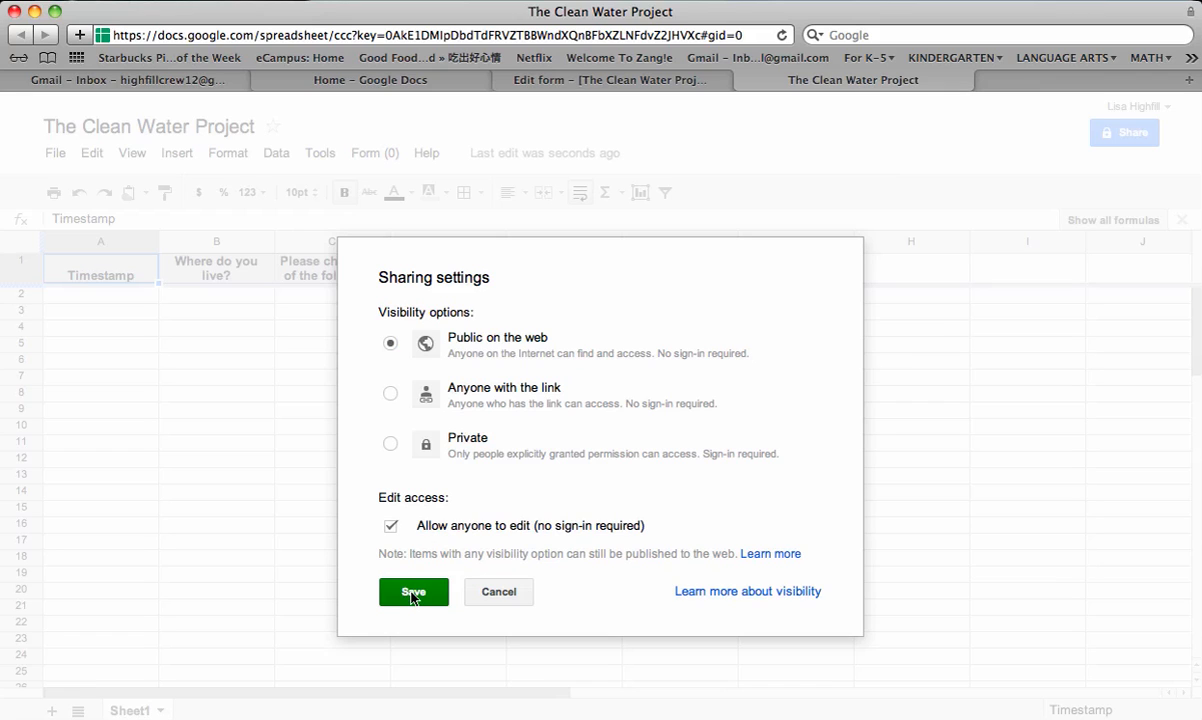
click(412, 592)
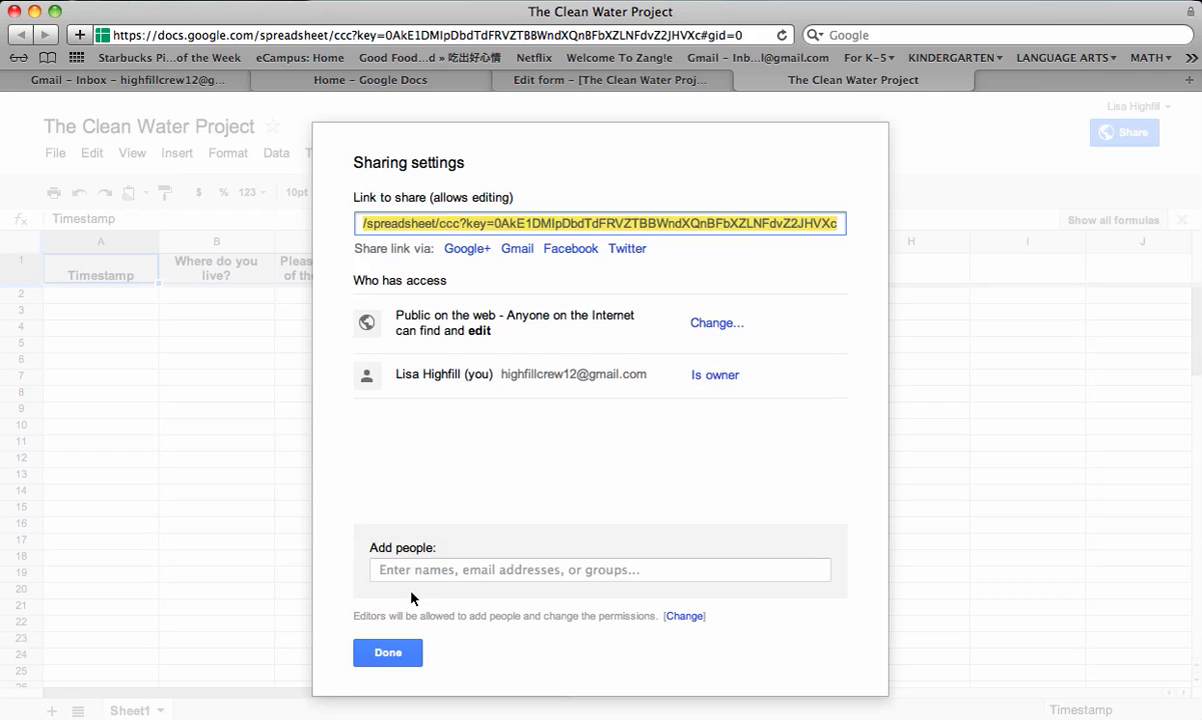
mouse_move(600, 214)
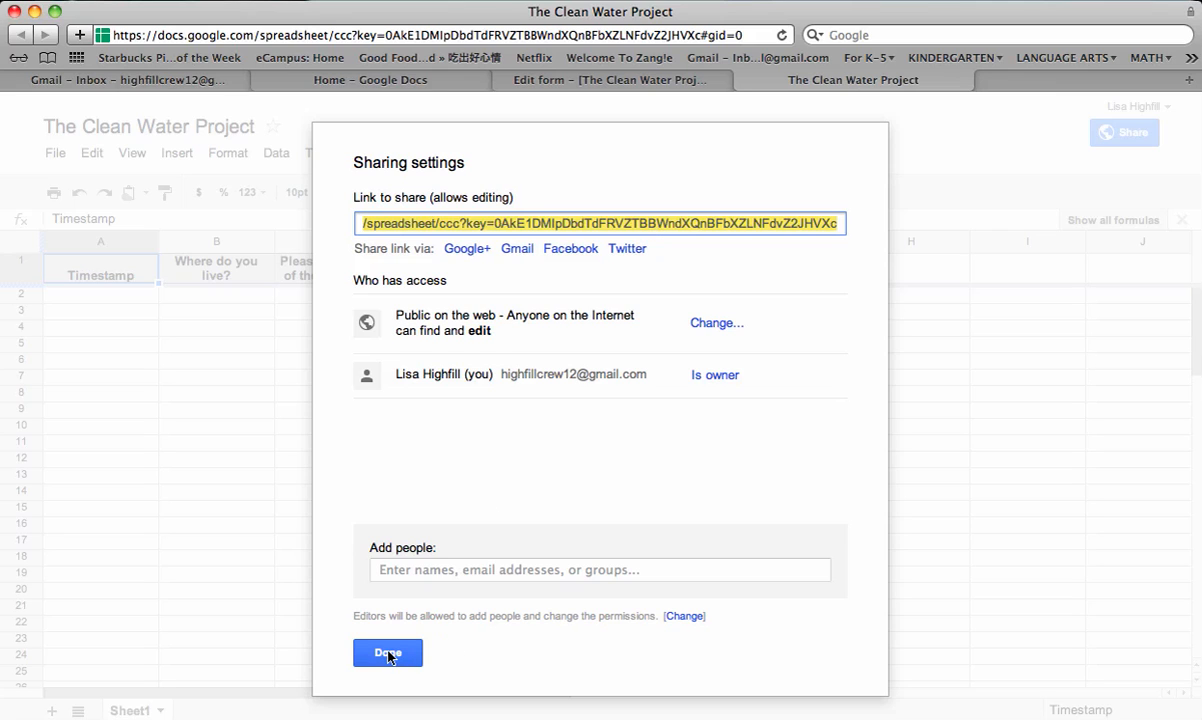
click(388, 652)
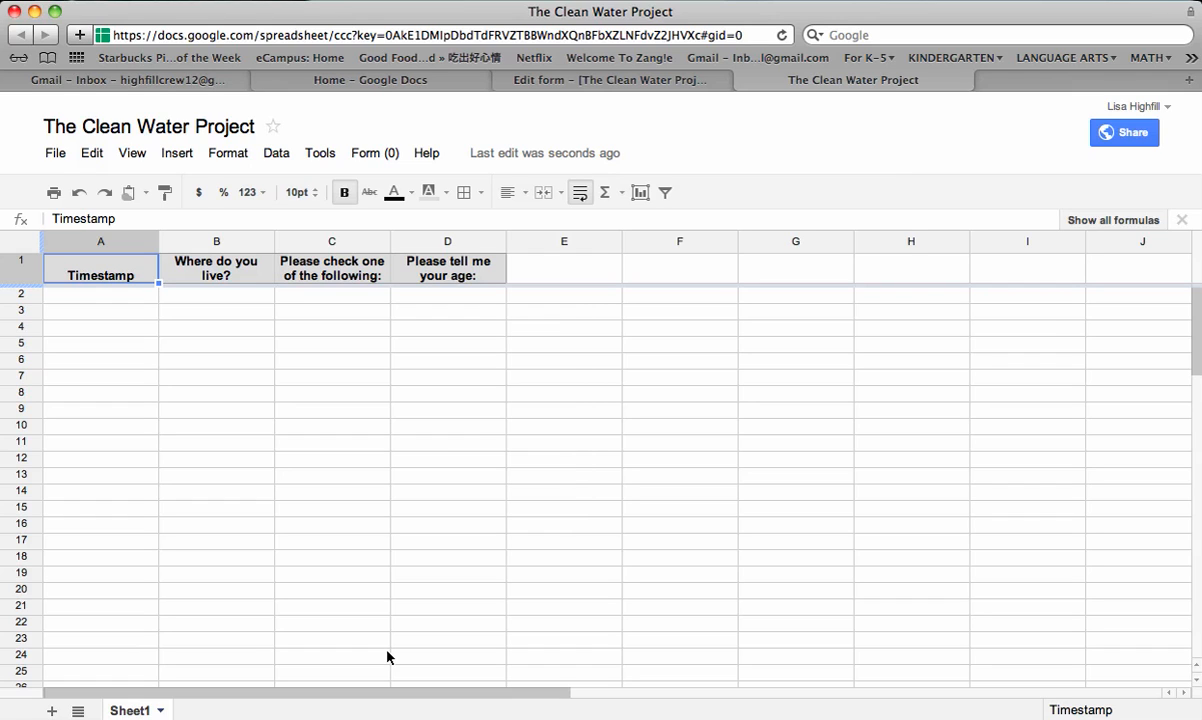
mouse_move(160, 88)
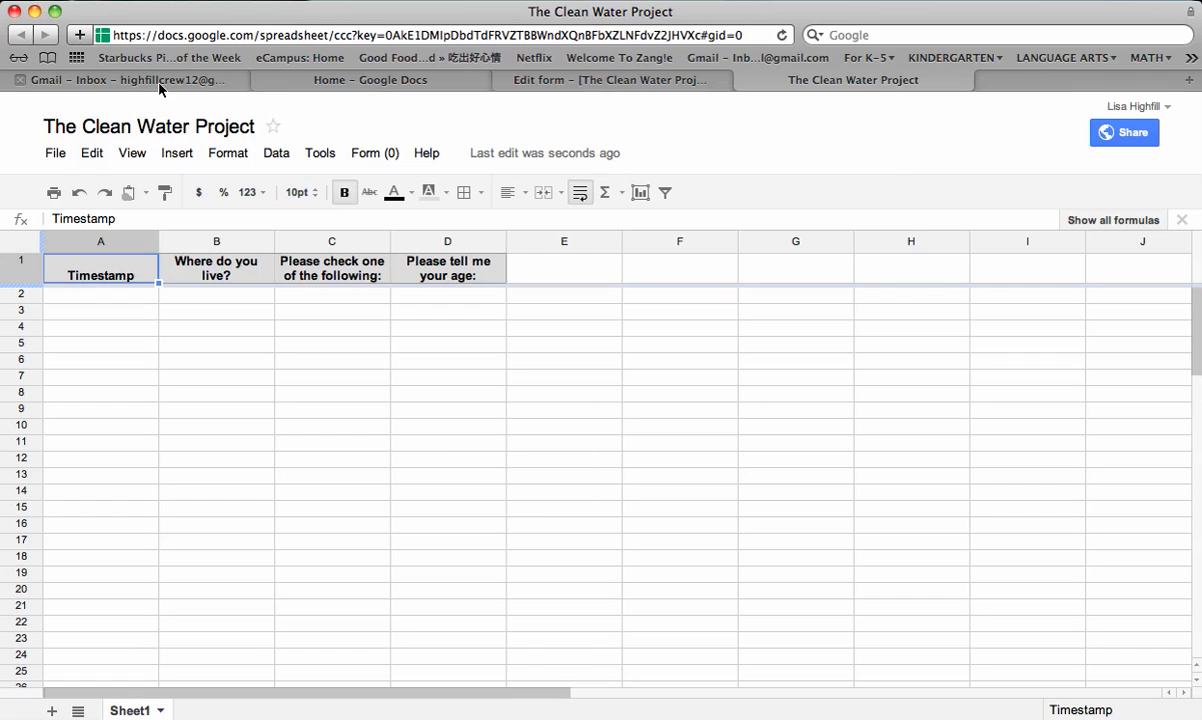
- Switch to the Gmail inbox browser tab
click(124, 80)
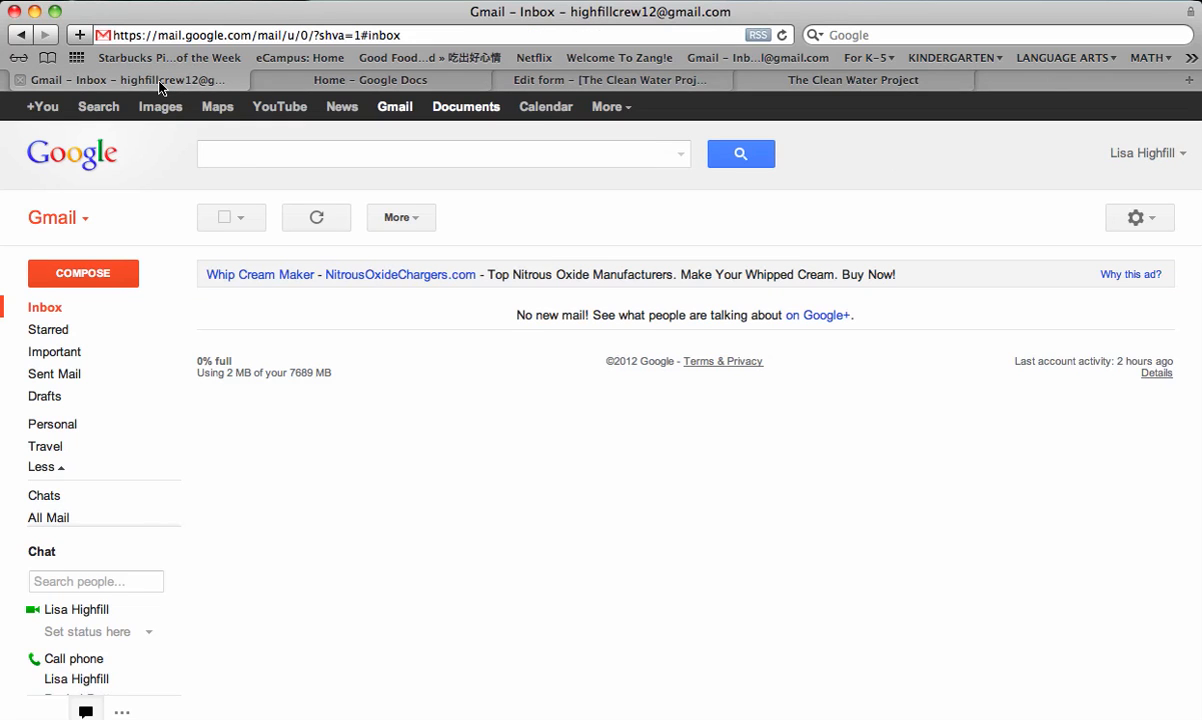
mouse_move(128, 180)
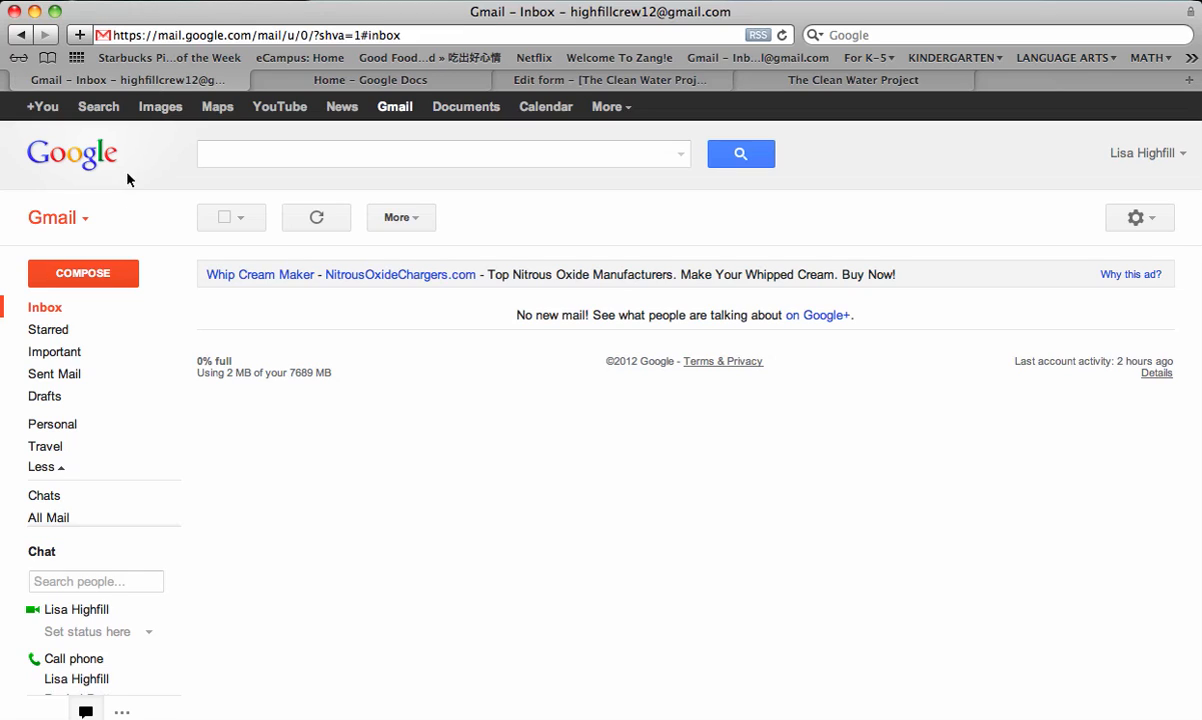
mouse_move(66, 120)
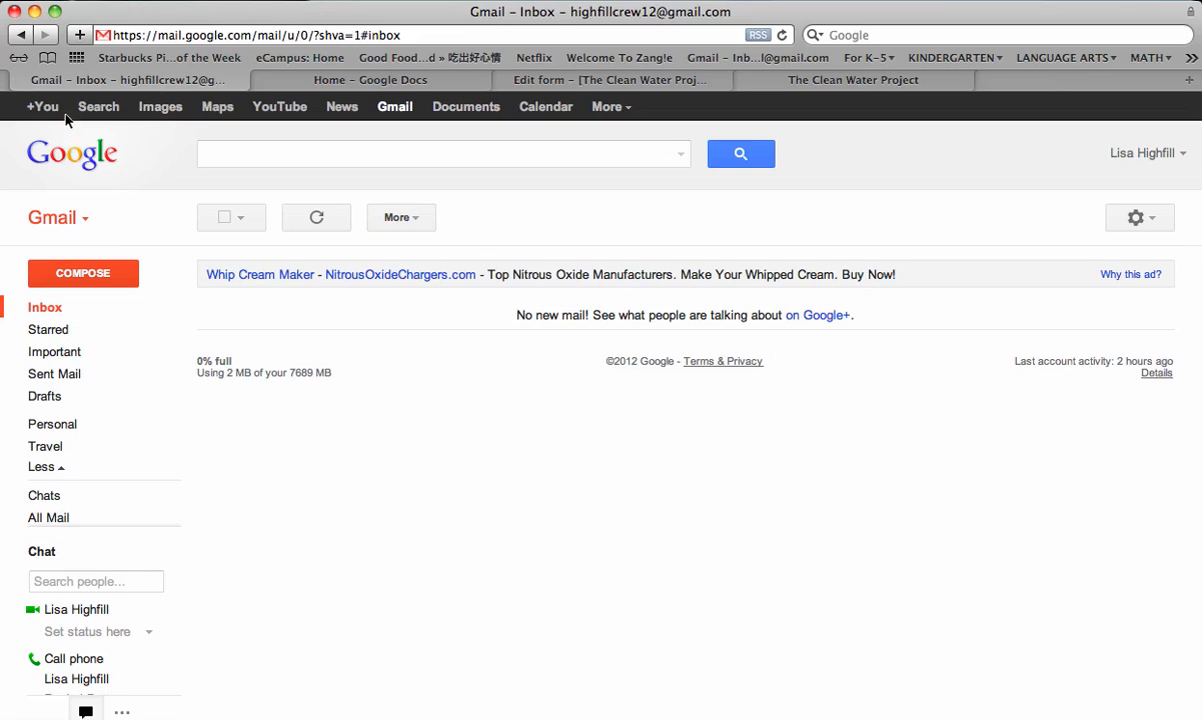
mouse_move(160, 108)
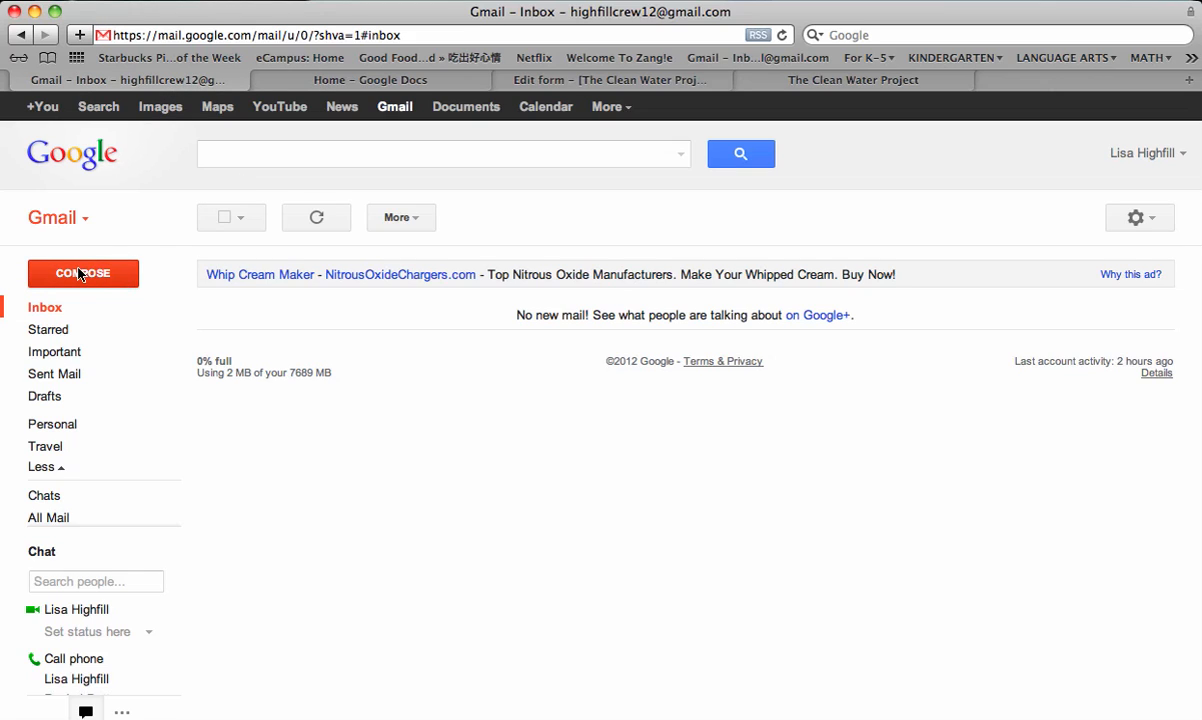
- Compose a new email to own account with subject 'Survey link'
click(82, 272)
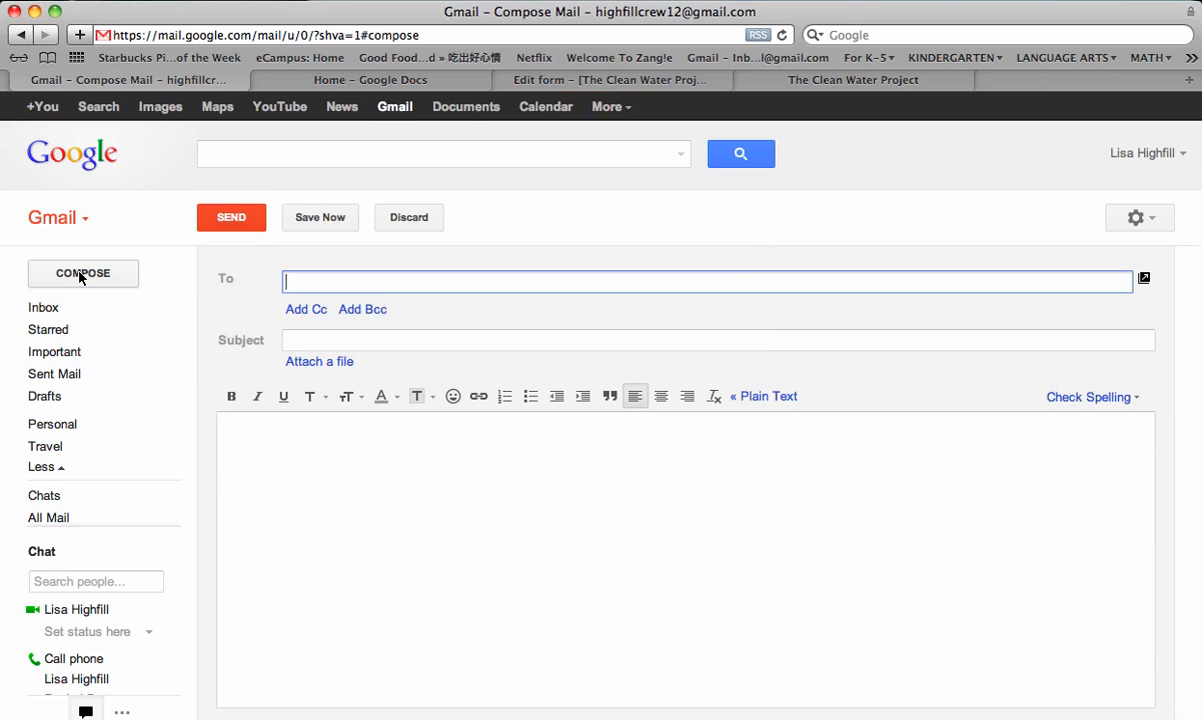
mouse_move(350, 458)
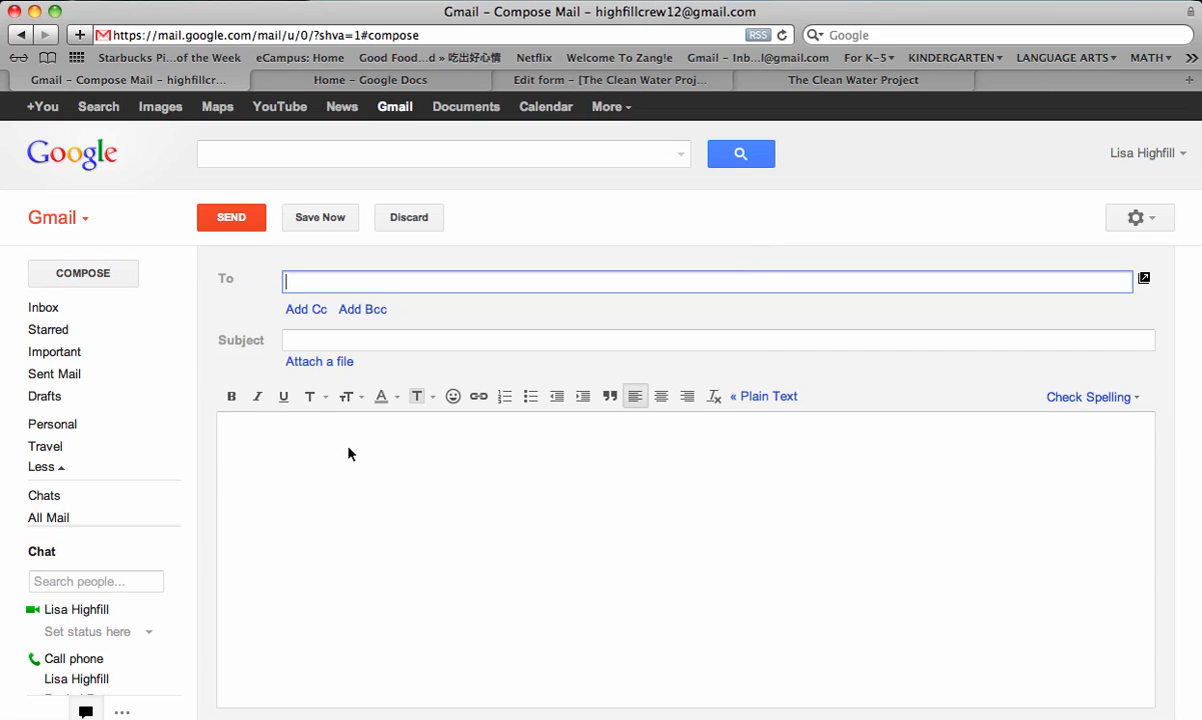
text(li)
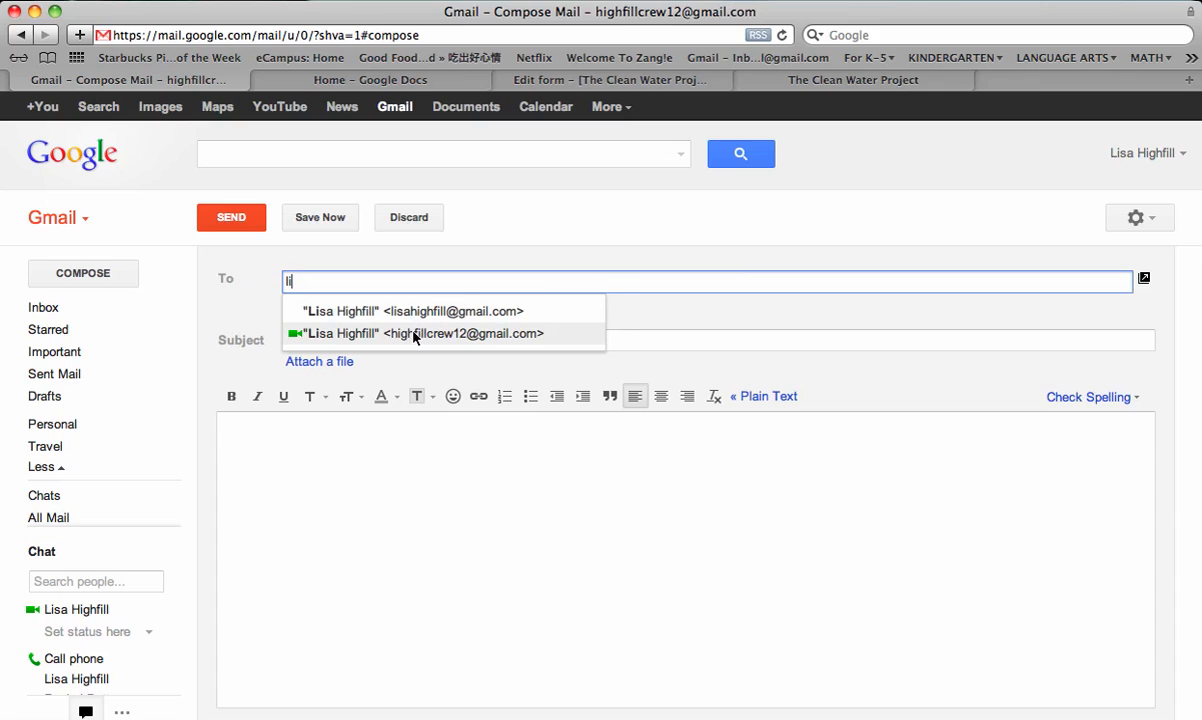
click(418, 332)
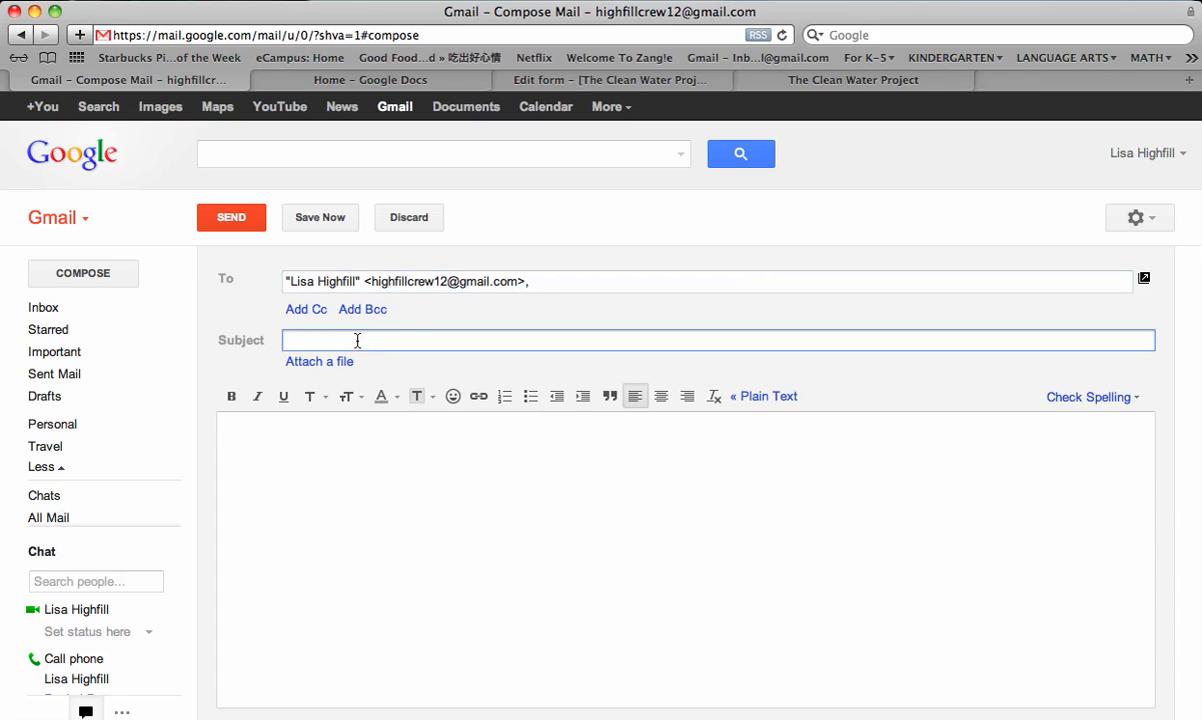
text(Survey)
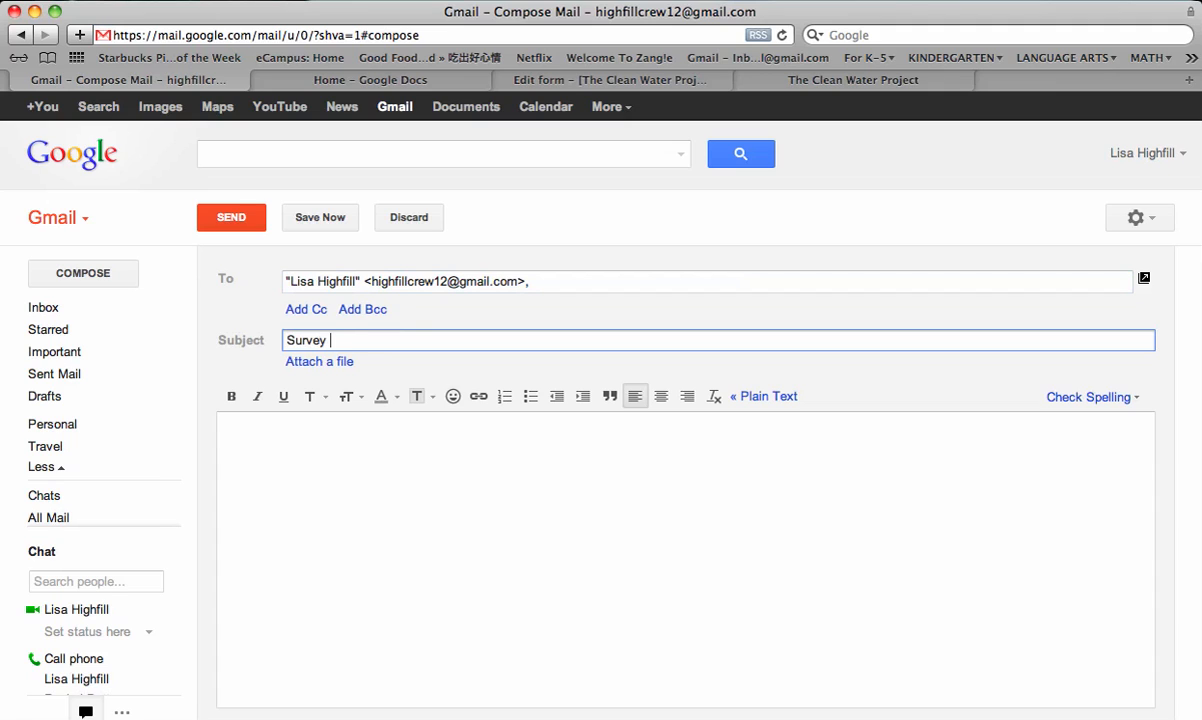
text(link)
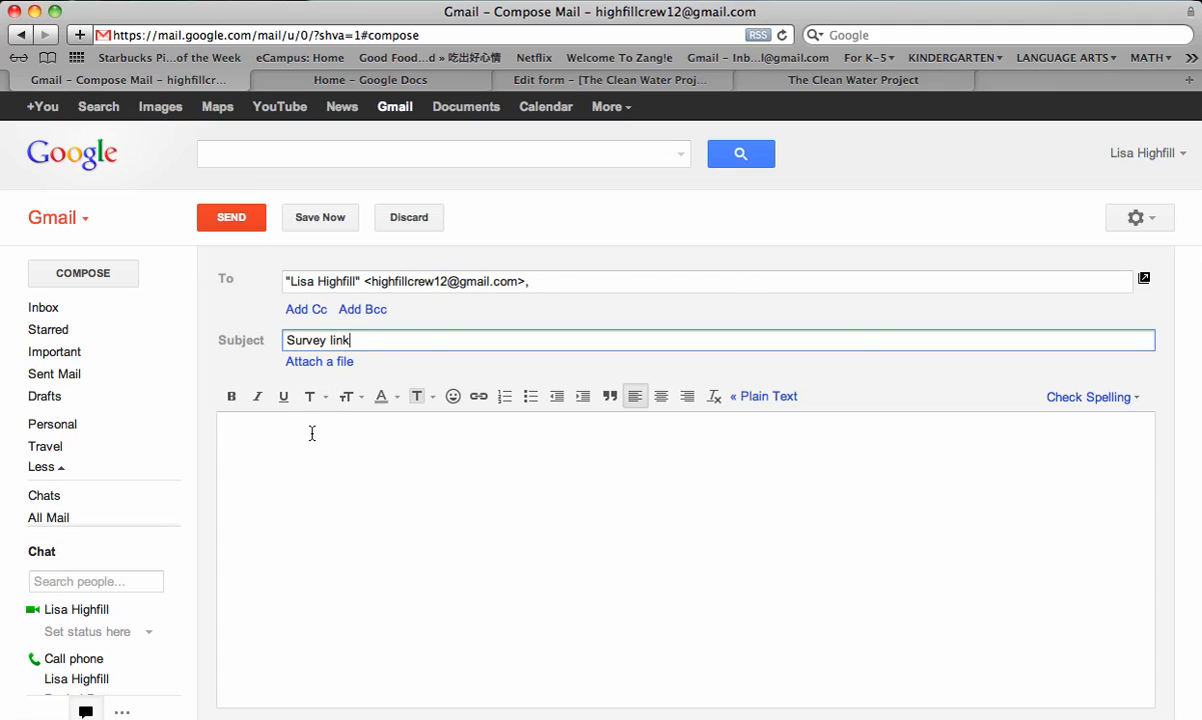
- Paste the spreadsheet link, add 'Here is the link to my group's survey :)' and send it
text(https://docs.google.com/spreadsheet/ccc?key=0AkE1DMlpDbdTdFRVZTBBWndXQnBFbXZLNFdvZ2JHVXc)
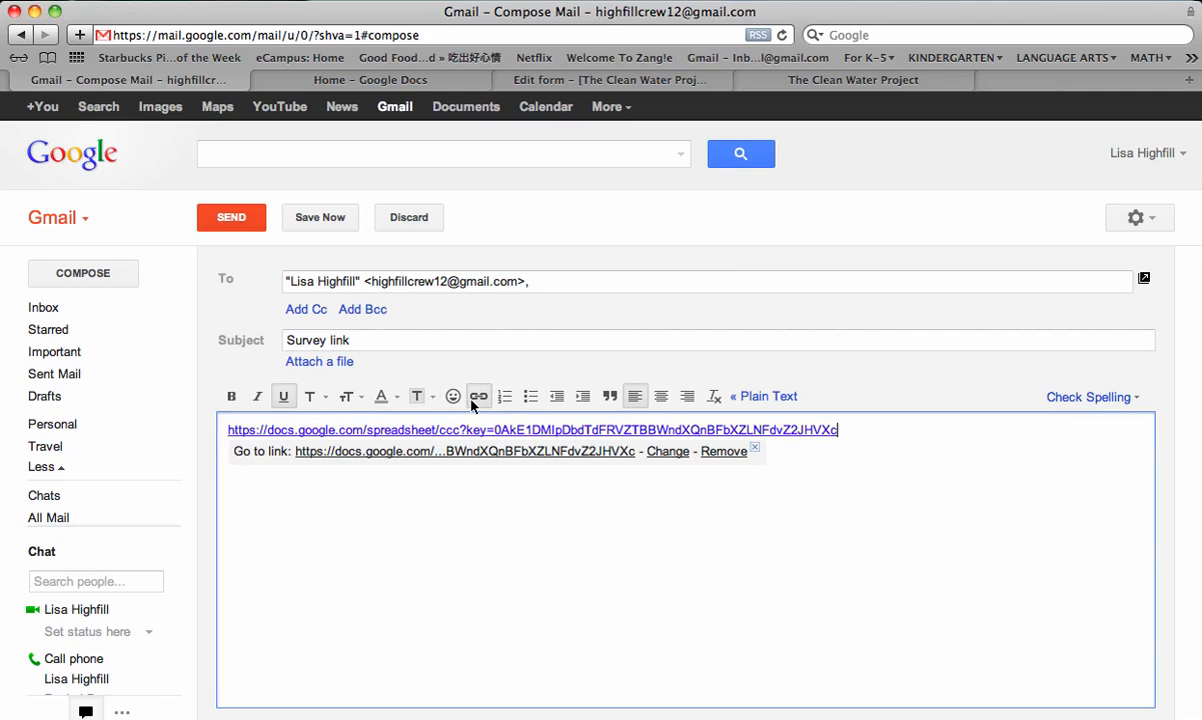
click(852, 444)
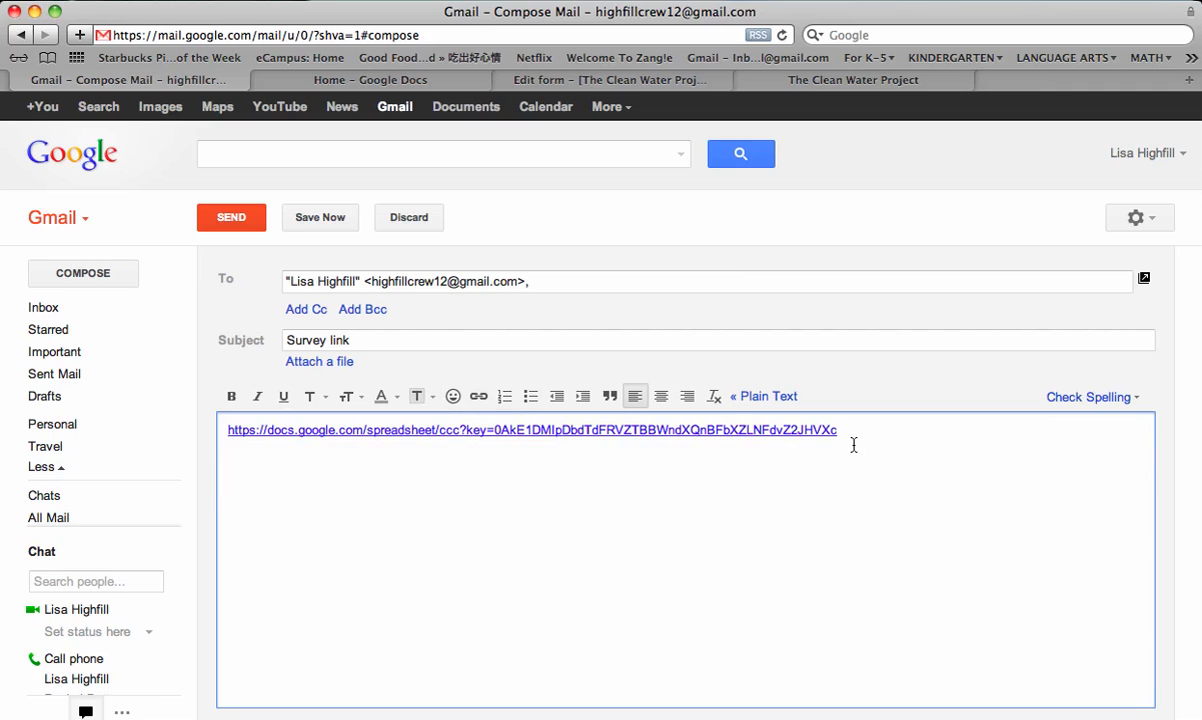
text(Here is the)
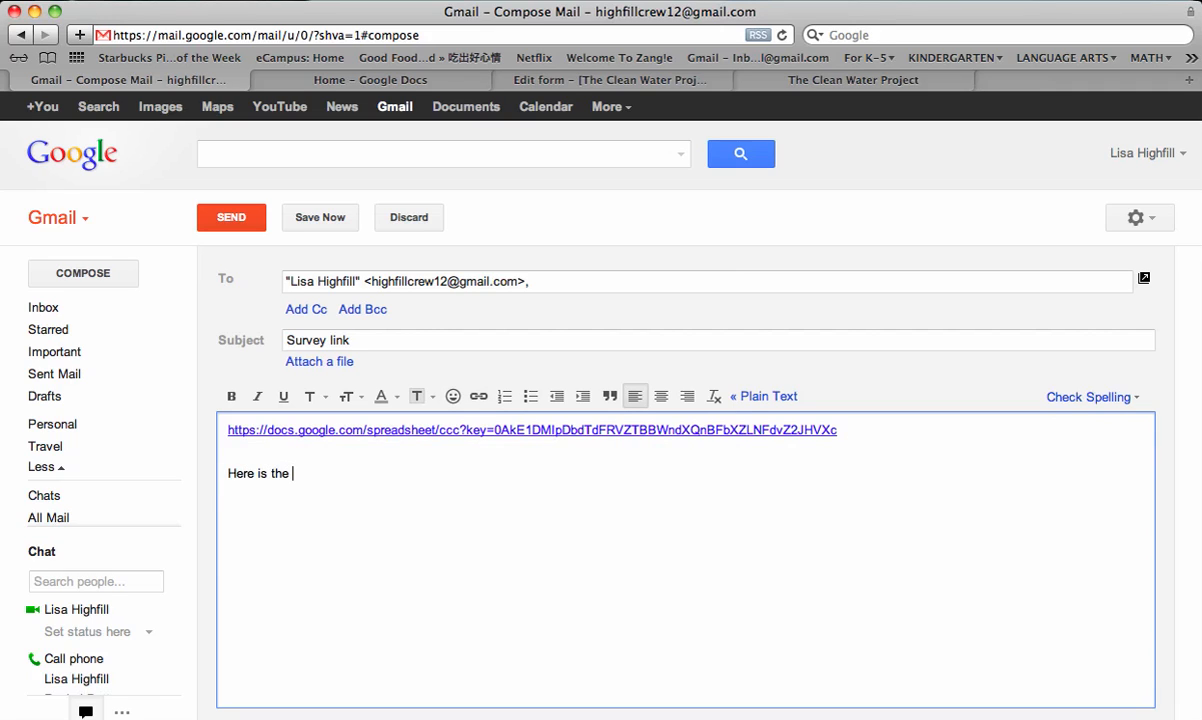
text(link to m)
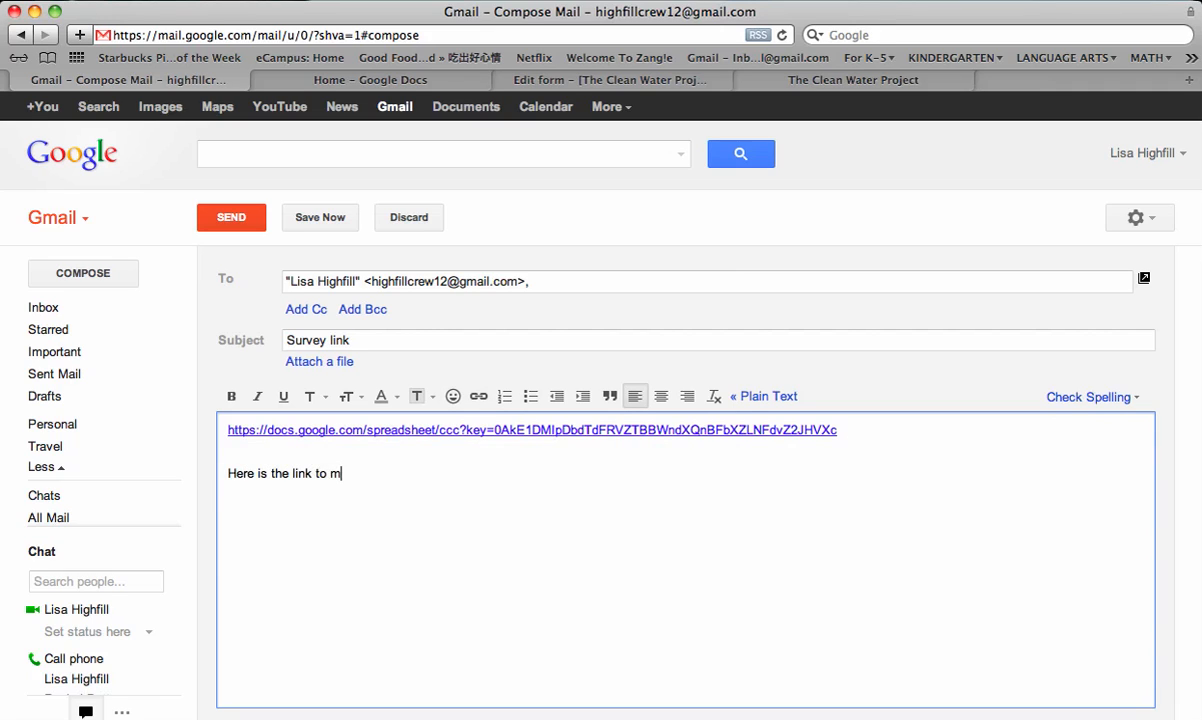
text(y group's)
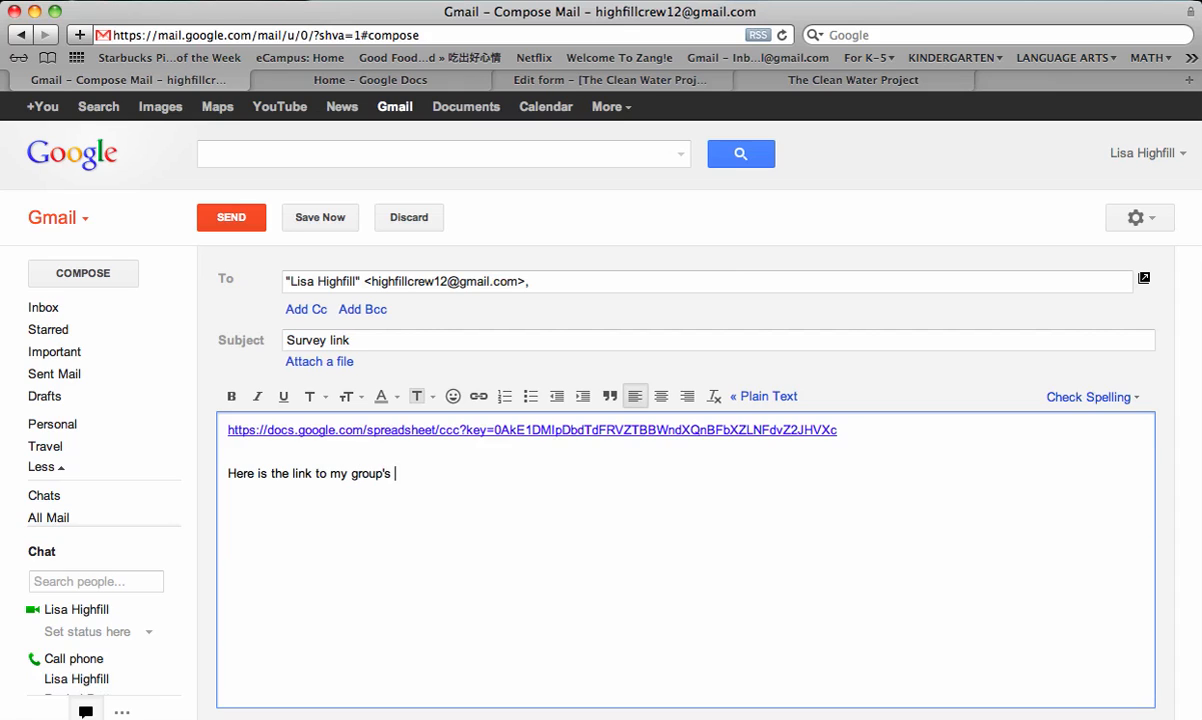
text(survey)
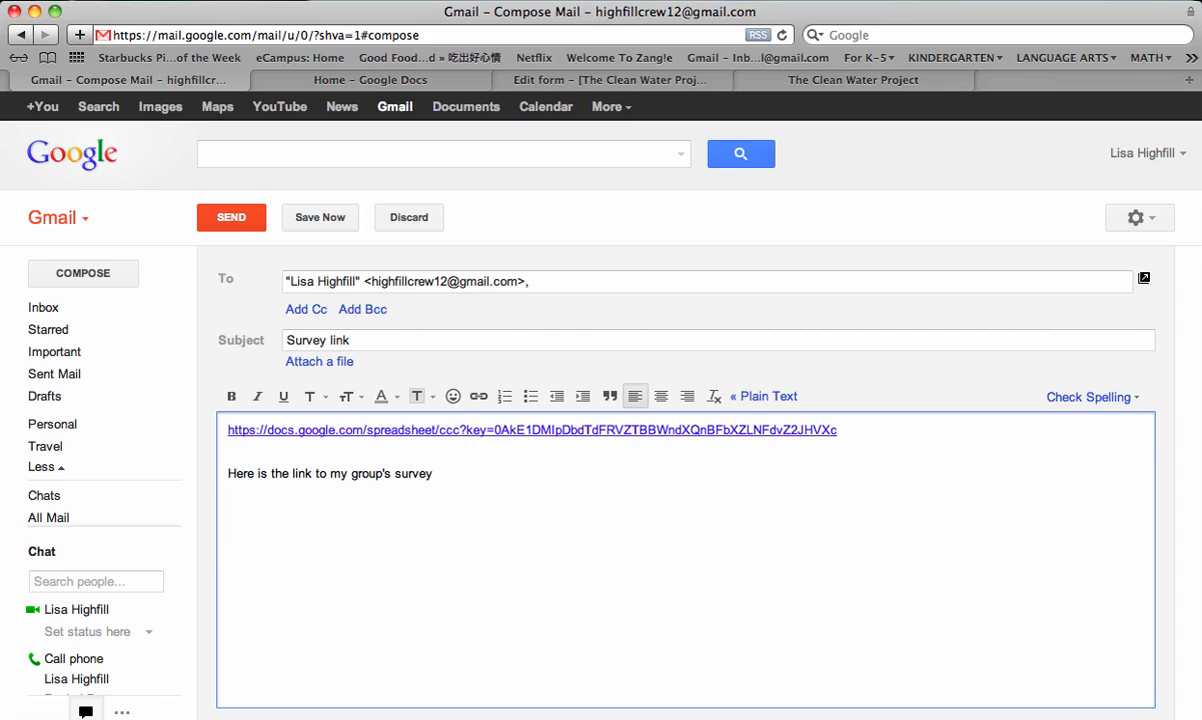
text(:))
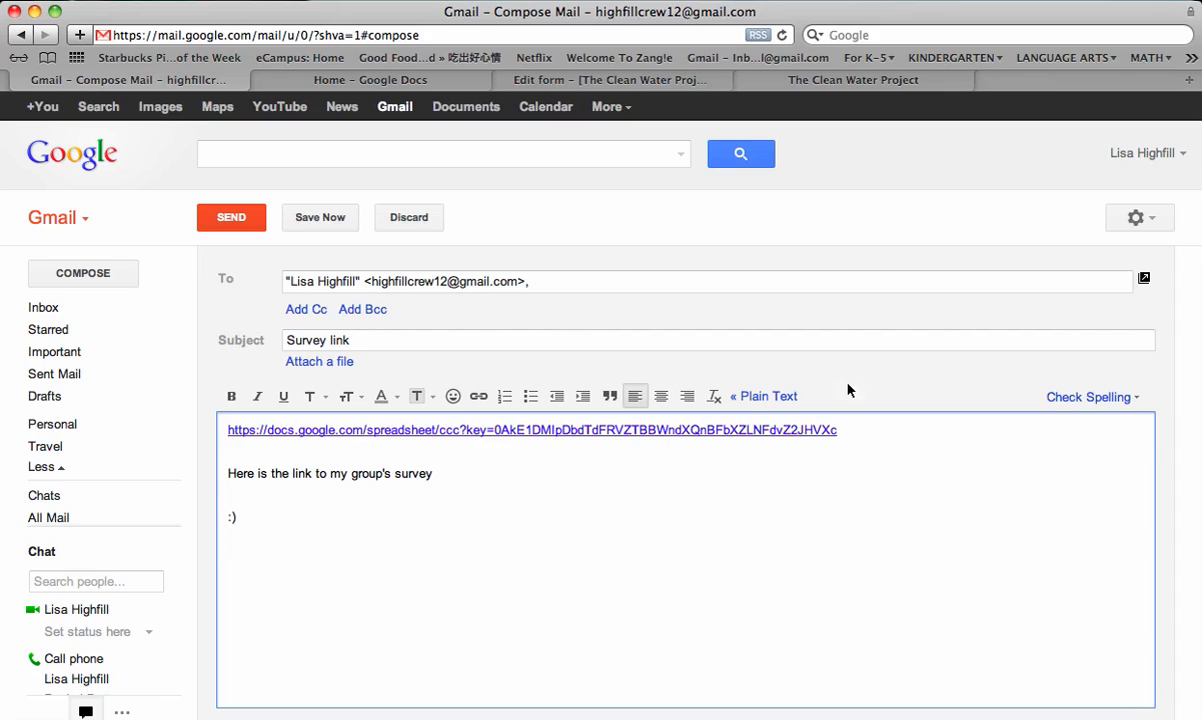
click(232, 216)
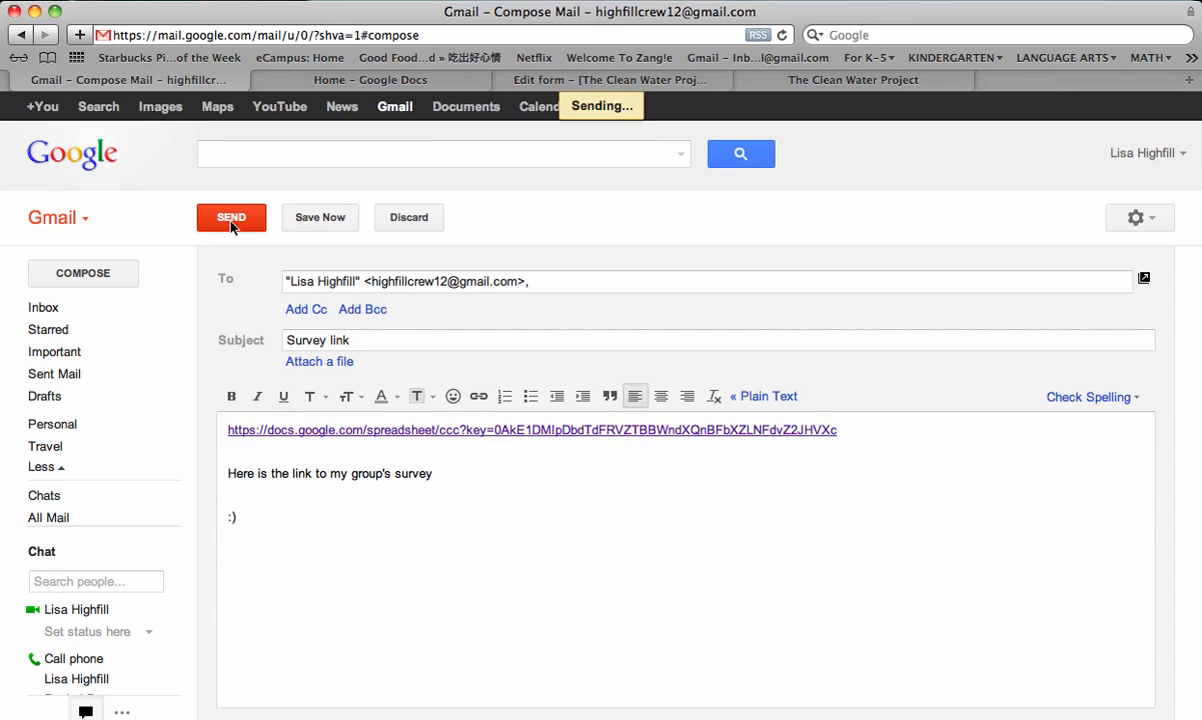
- Confirm the send and view the inbox with the new Survey link message
click(232, 216)
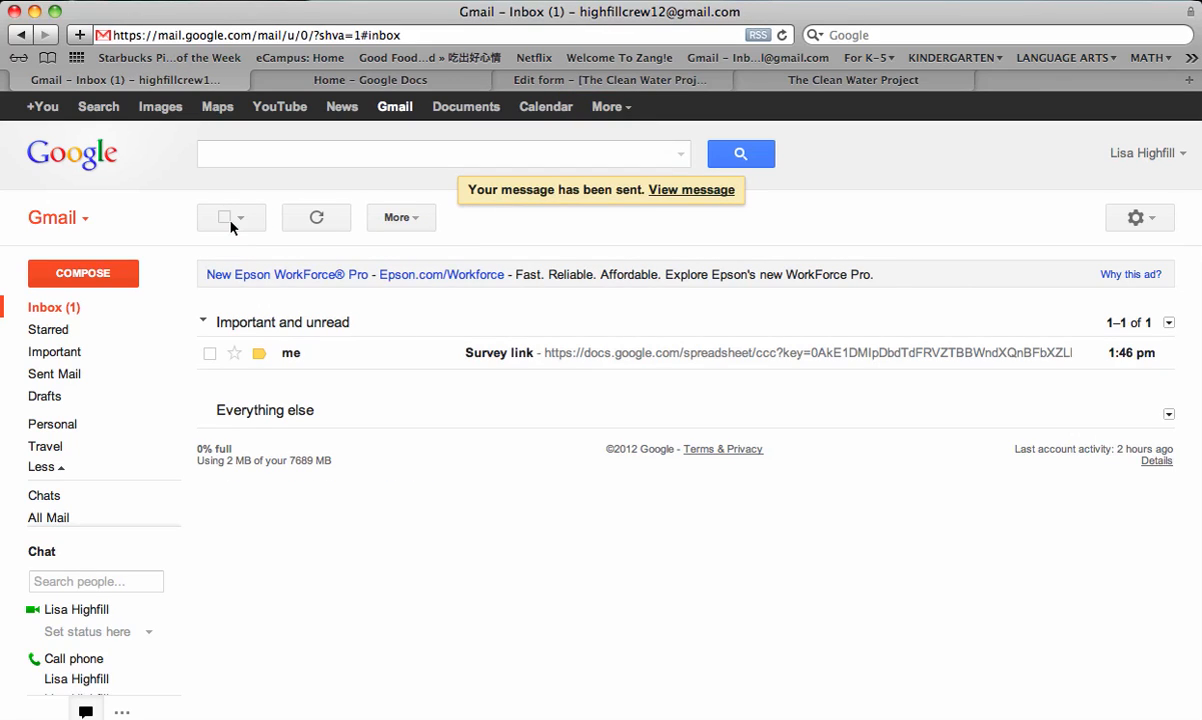
mouse_move(490, 424)
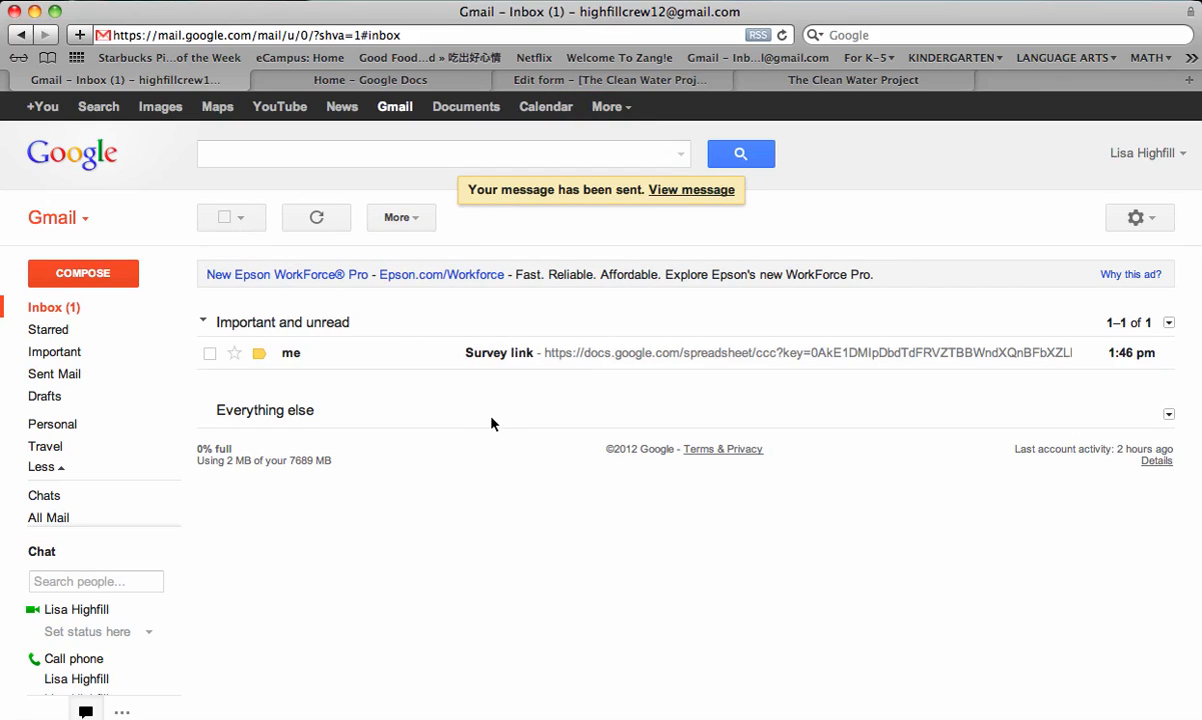
mouse_move(240, 178)
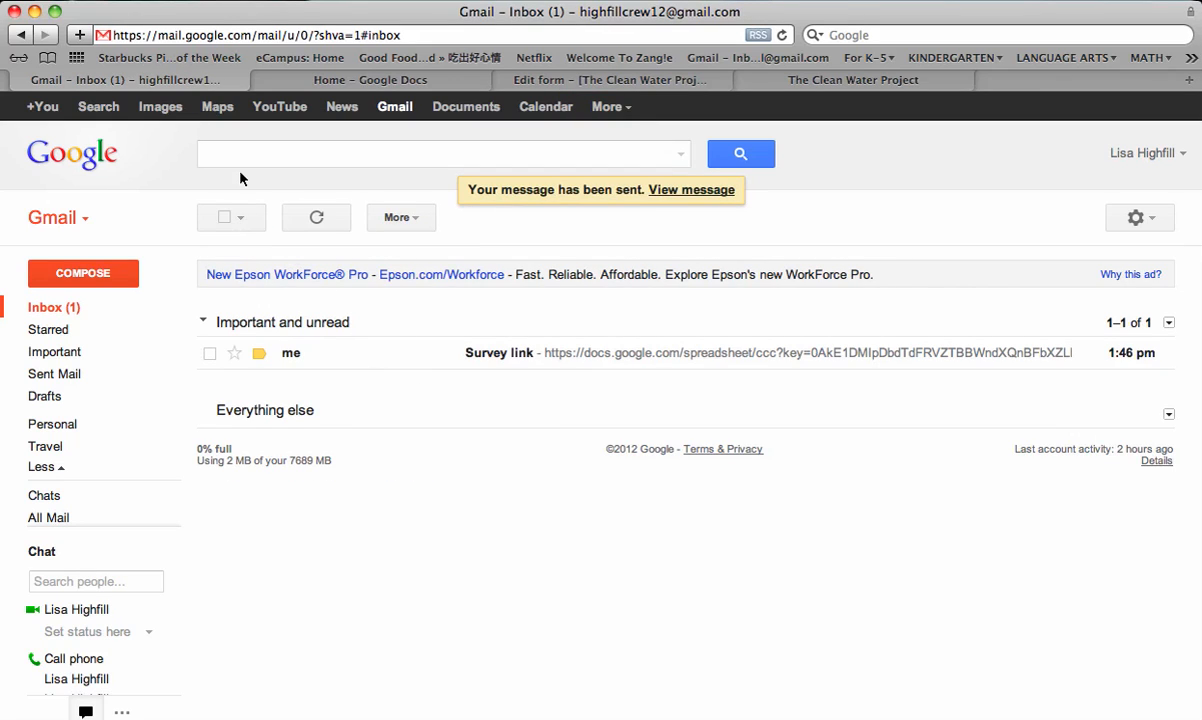
mouse_move(464, 106)
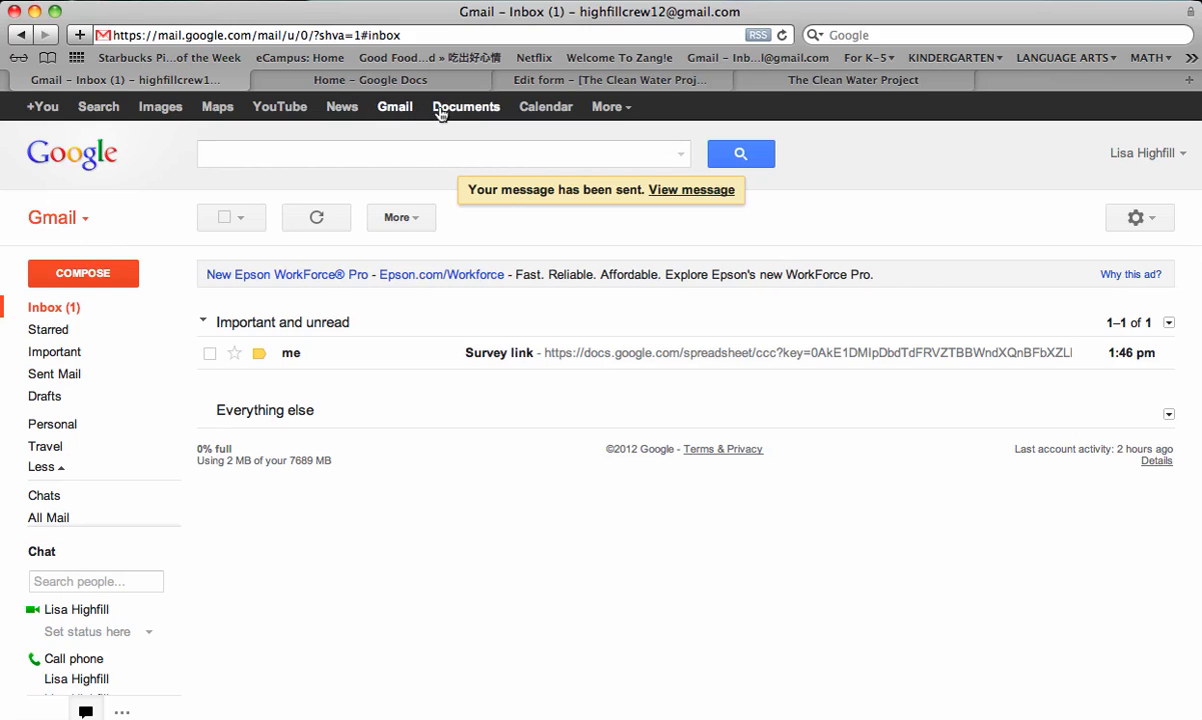
- Return to the Google Docs documents list from the Google bar
click(466, 106)
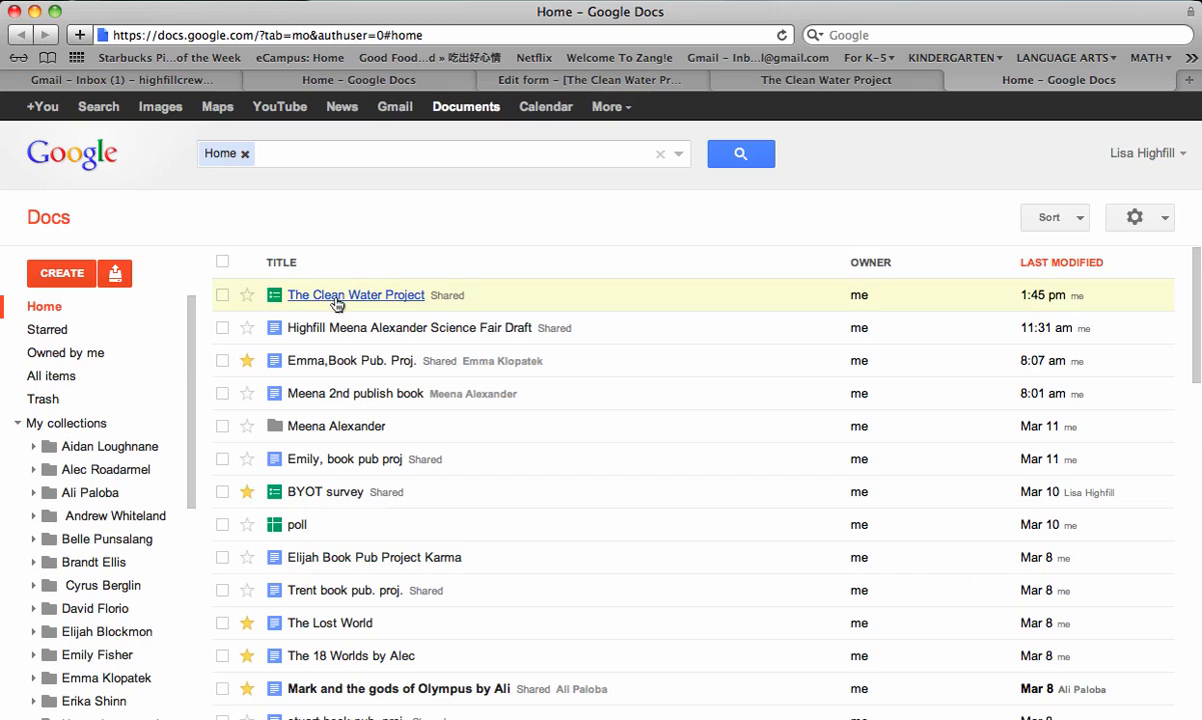
mouse_move(270, 300)
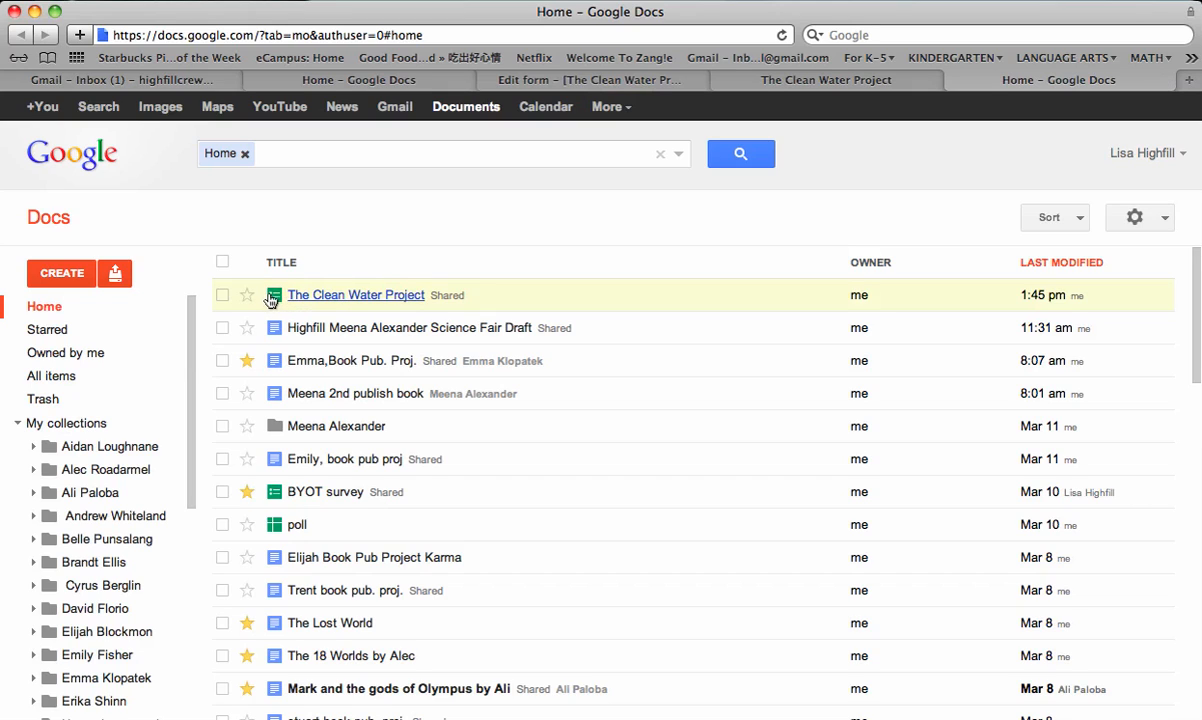
mouse_move(574, 280)
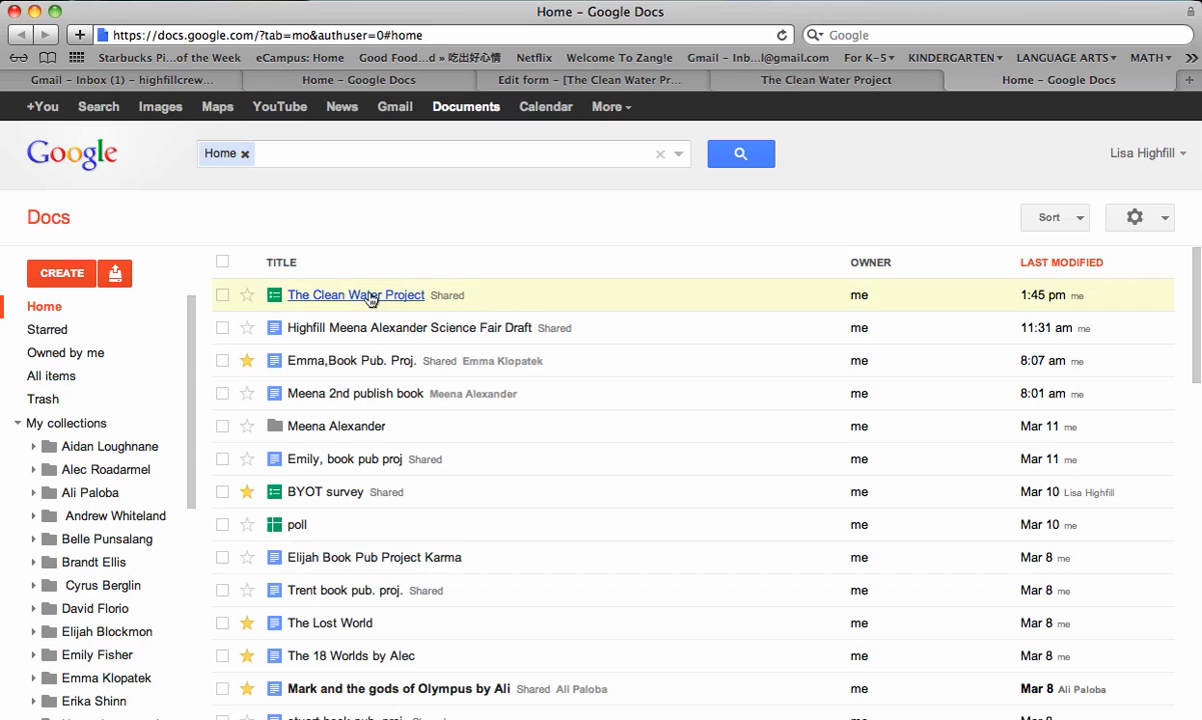
- Reopen The Clean Water Project spreadsheet and bring up its Form menu
click(356, 294)
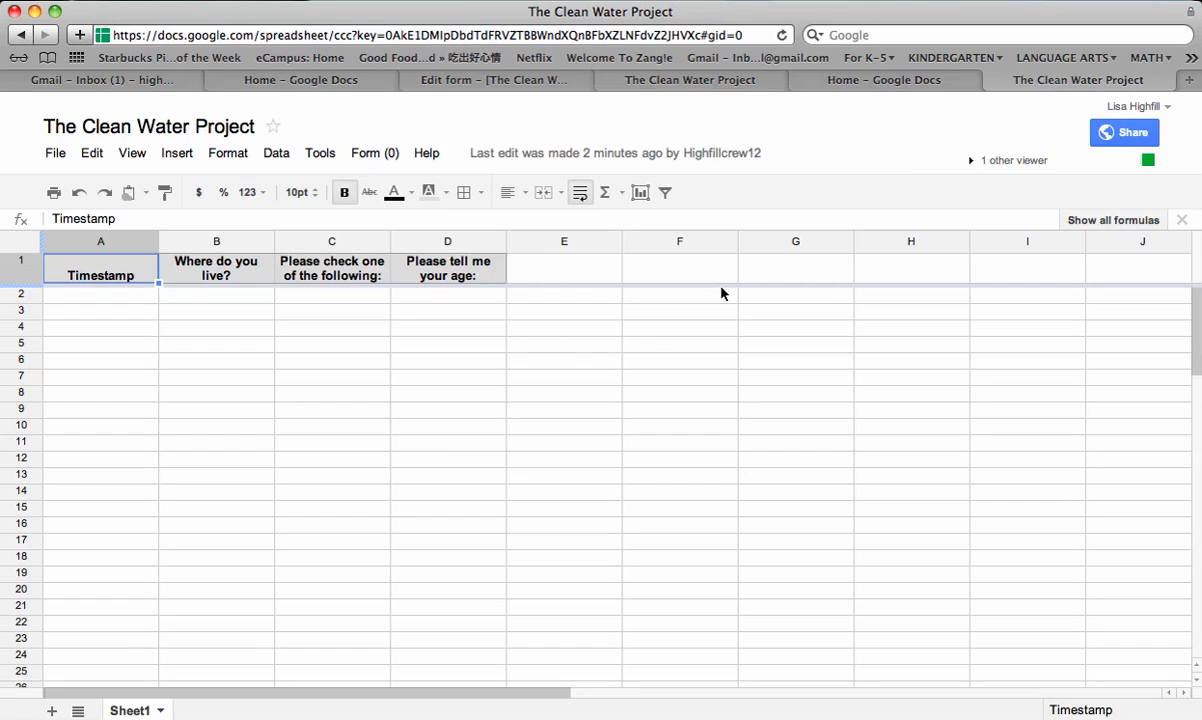
mouse_move(604, 280)
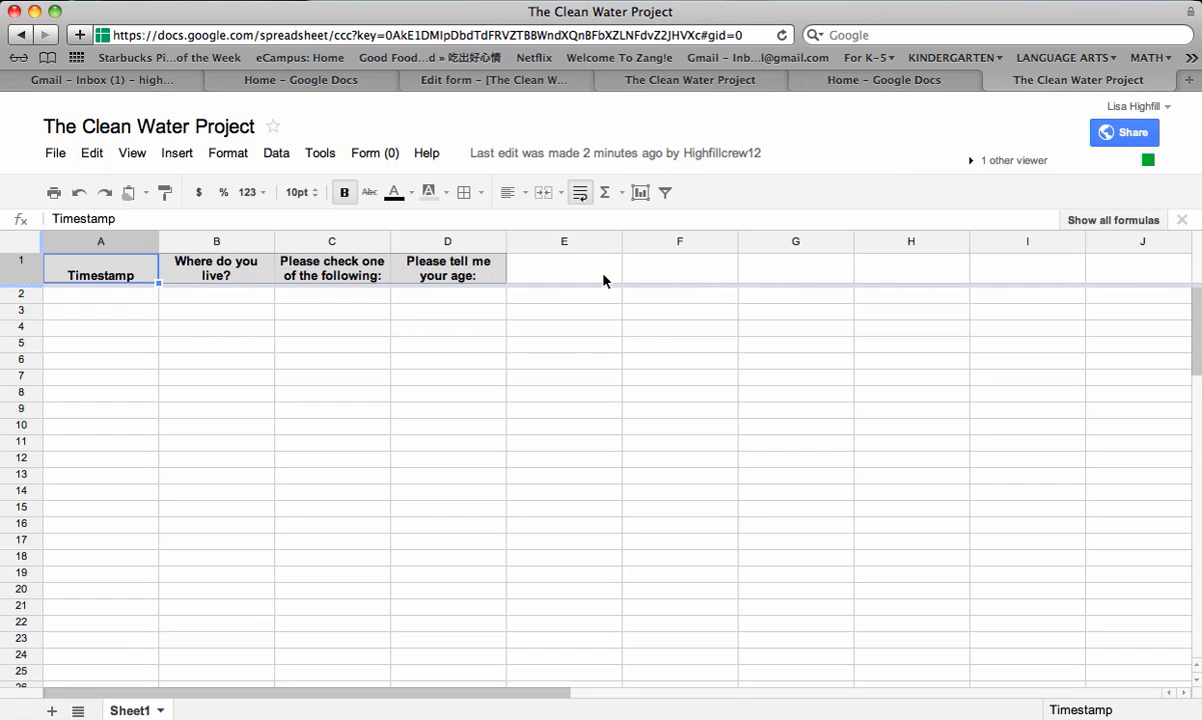
mouse_move(352, 296)
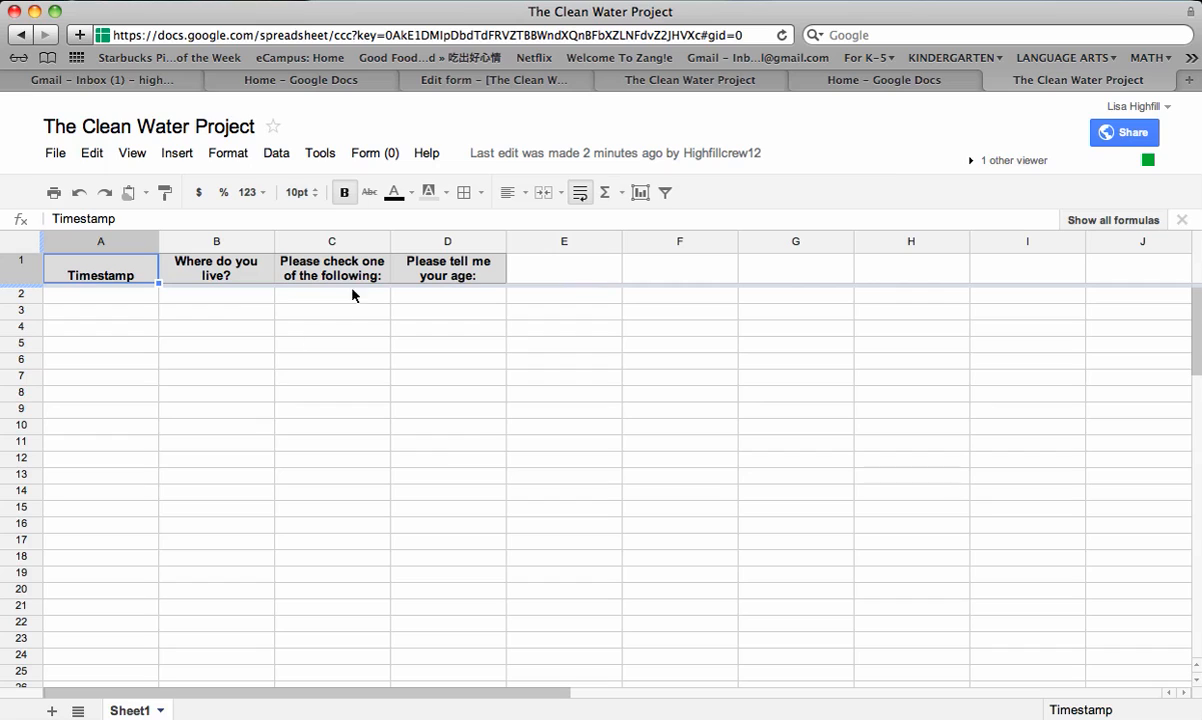
mouse_move(406, 274)
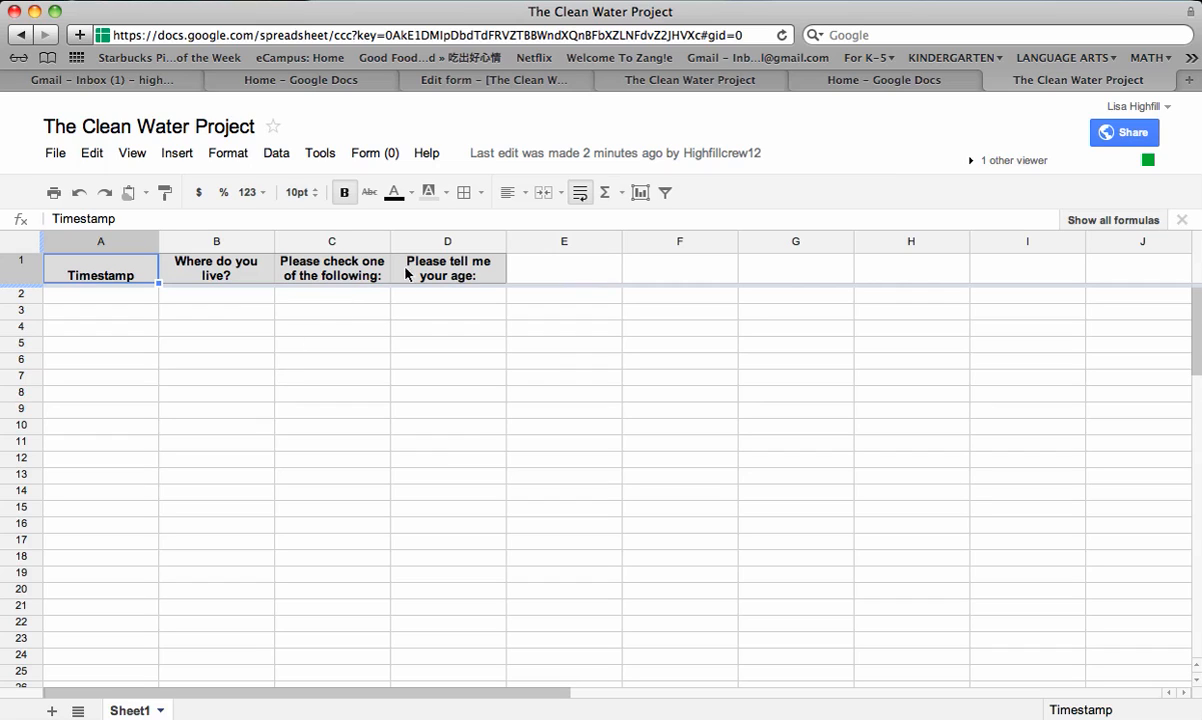
click(374, 152)
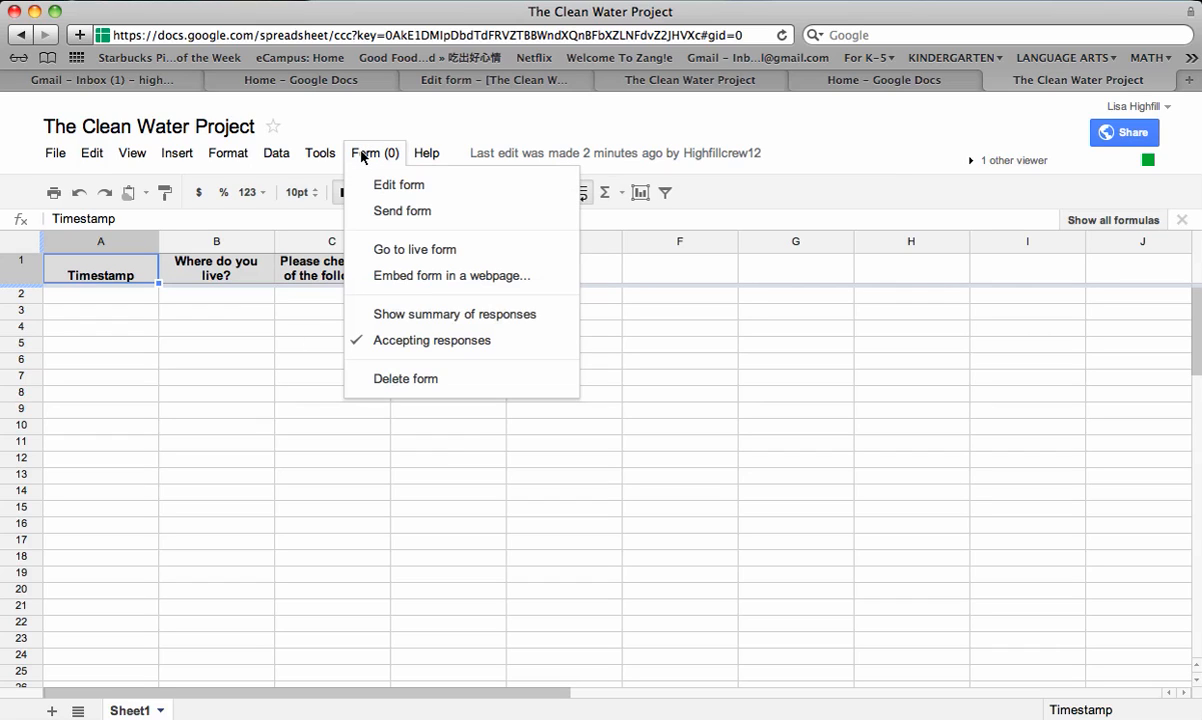
mouse_move(400, 244)
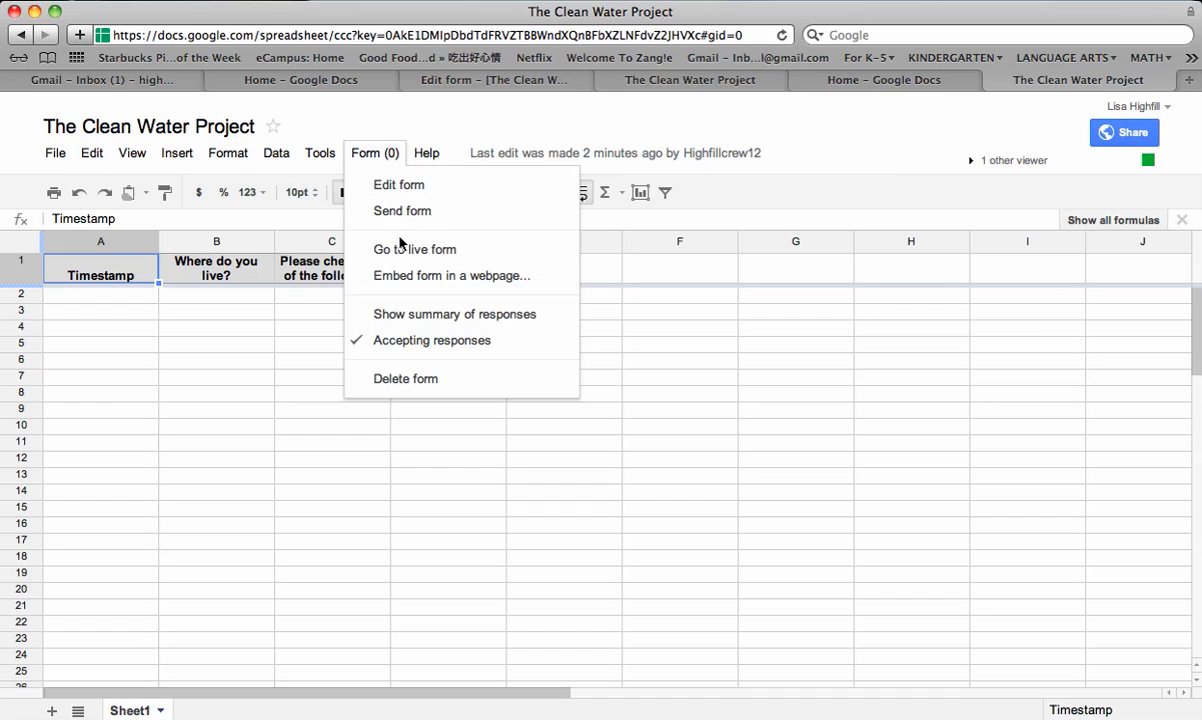
- Go to the live form and enter location 'Pleasanton, California, USA'
click(414, 248)
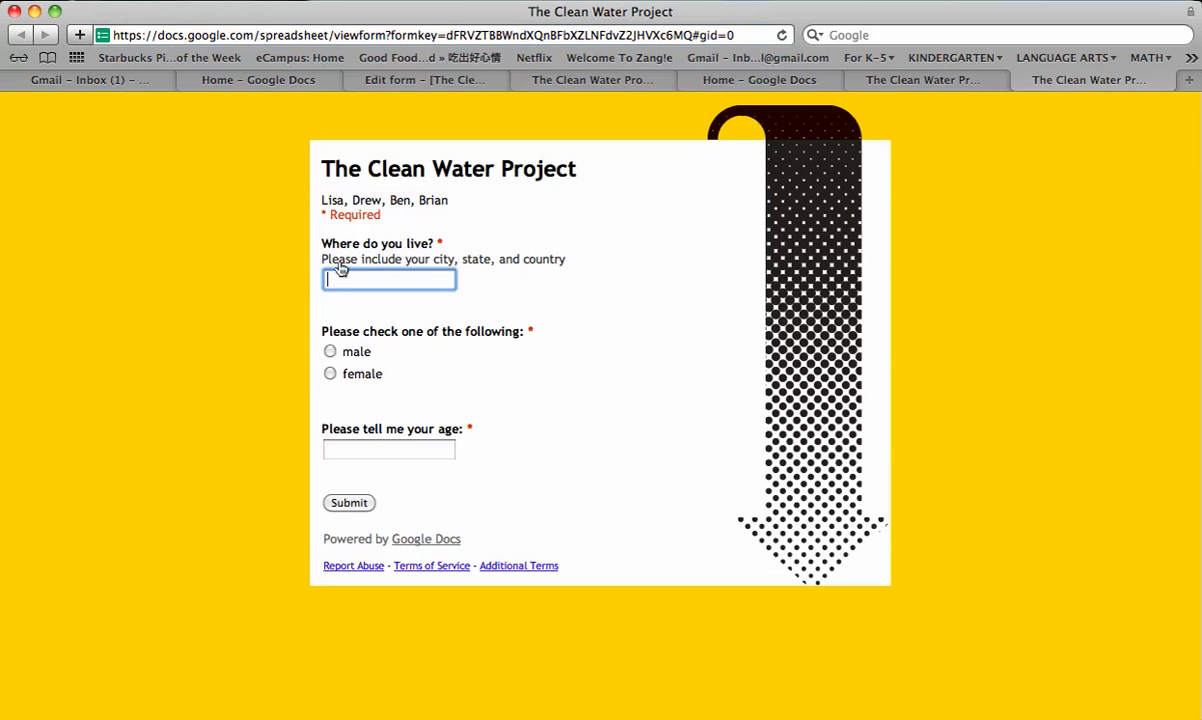
mouse_move(216, 278)
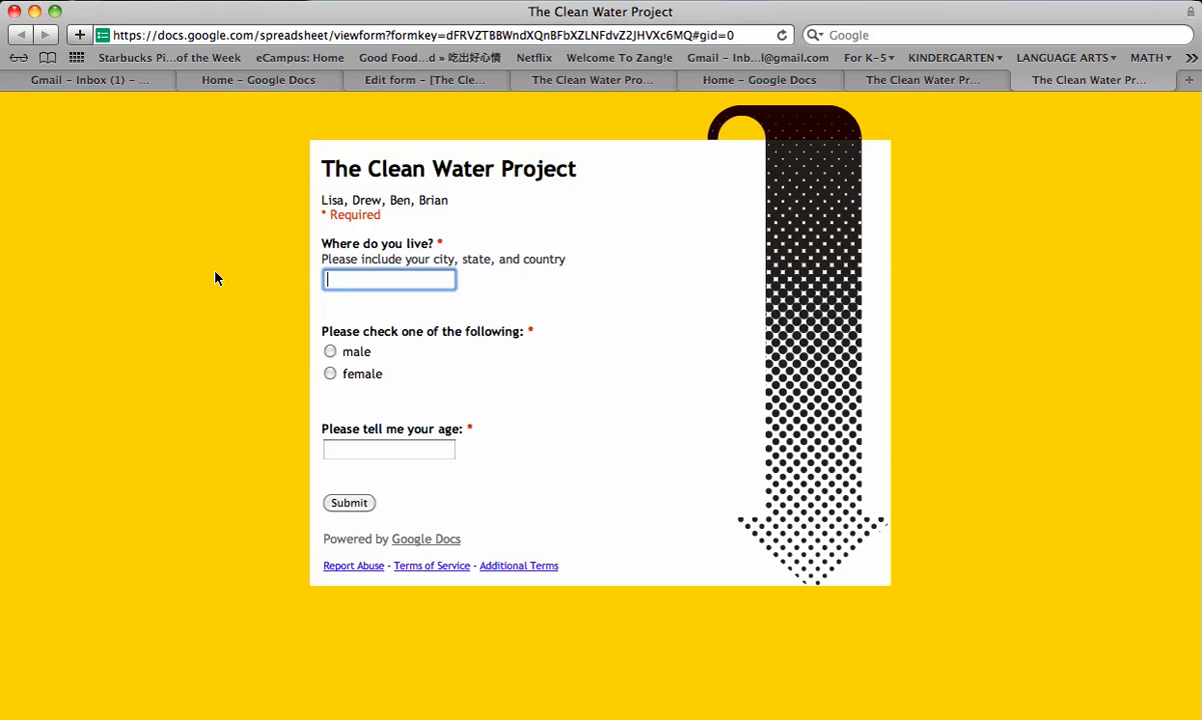
mouse_move(616, 318)
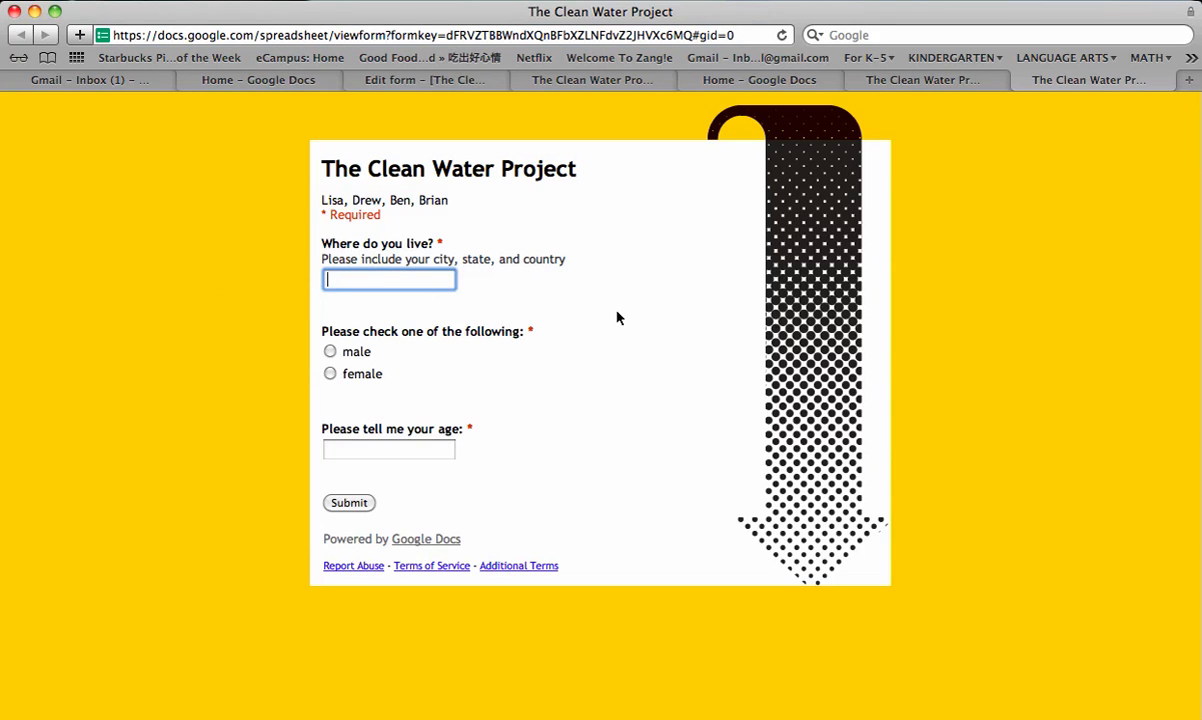
text(Pleasanto)
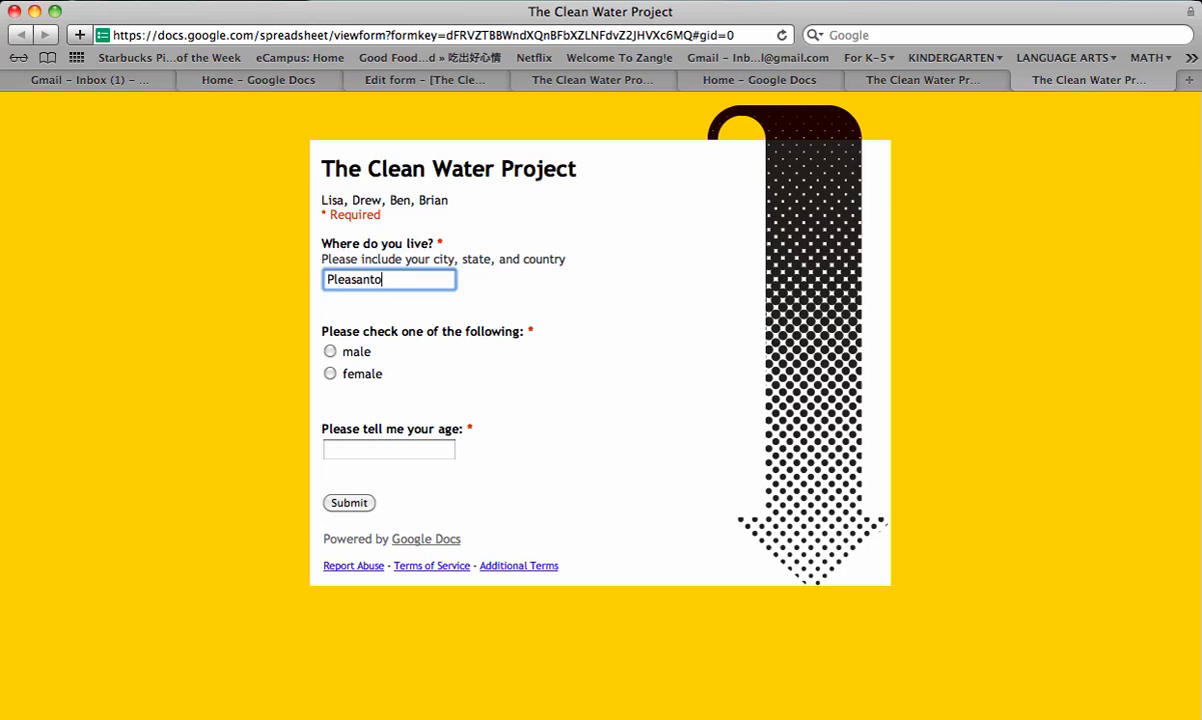
text(n, Cal)
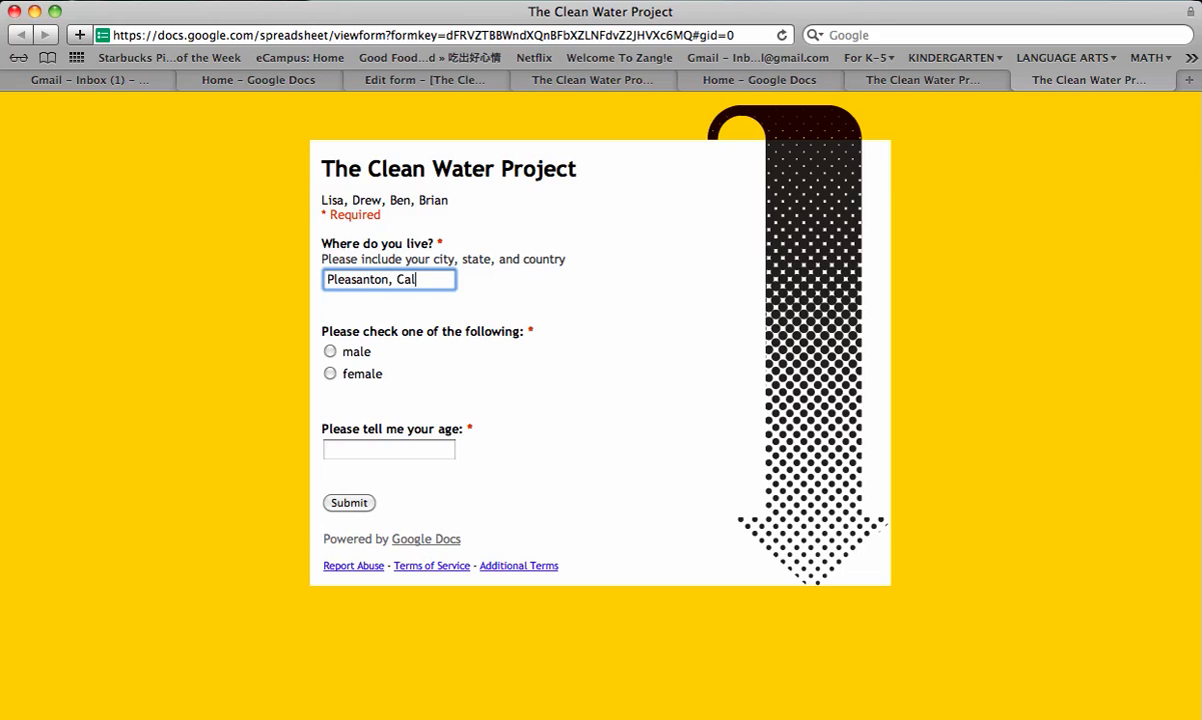
text(ifor)
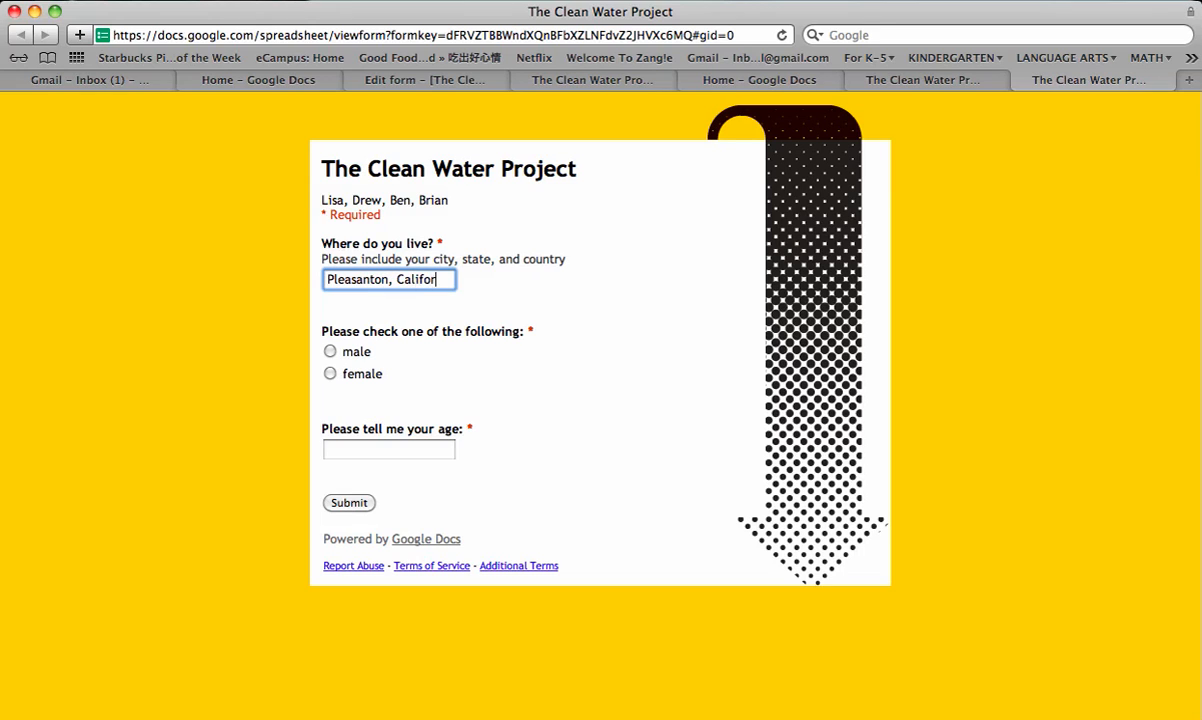
text(nia,)
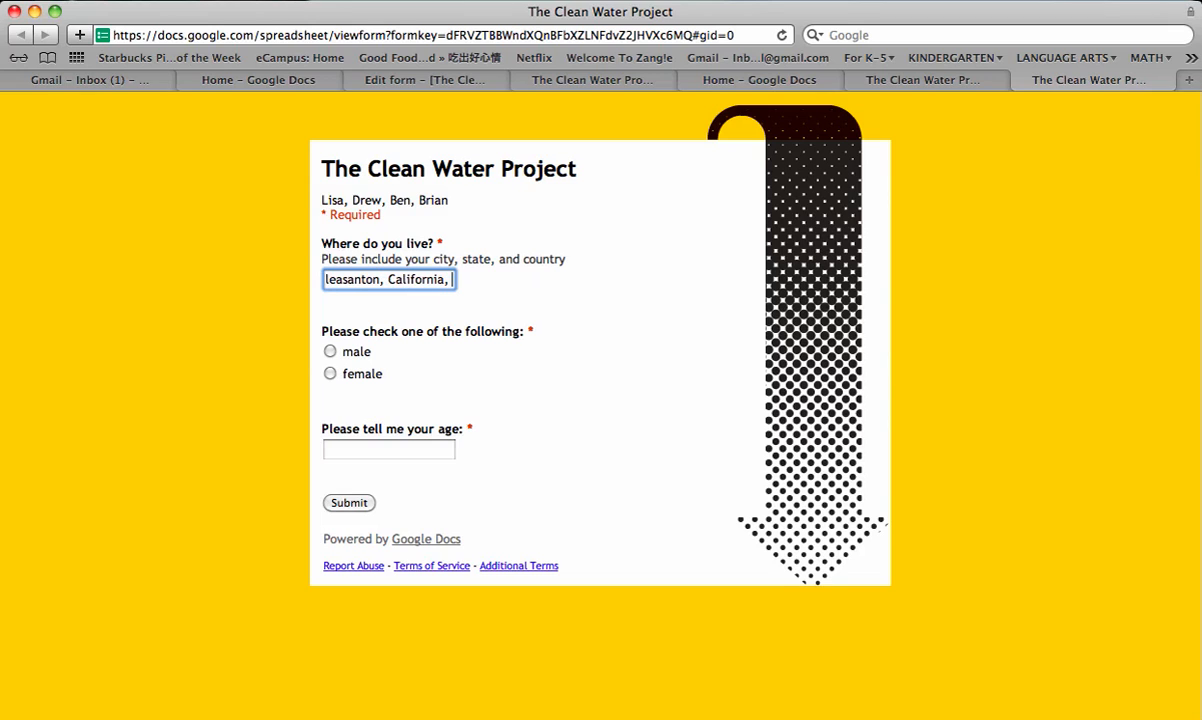
text(USA)
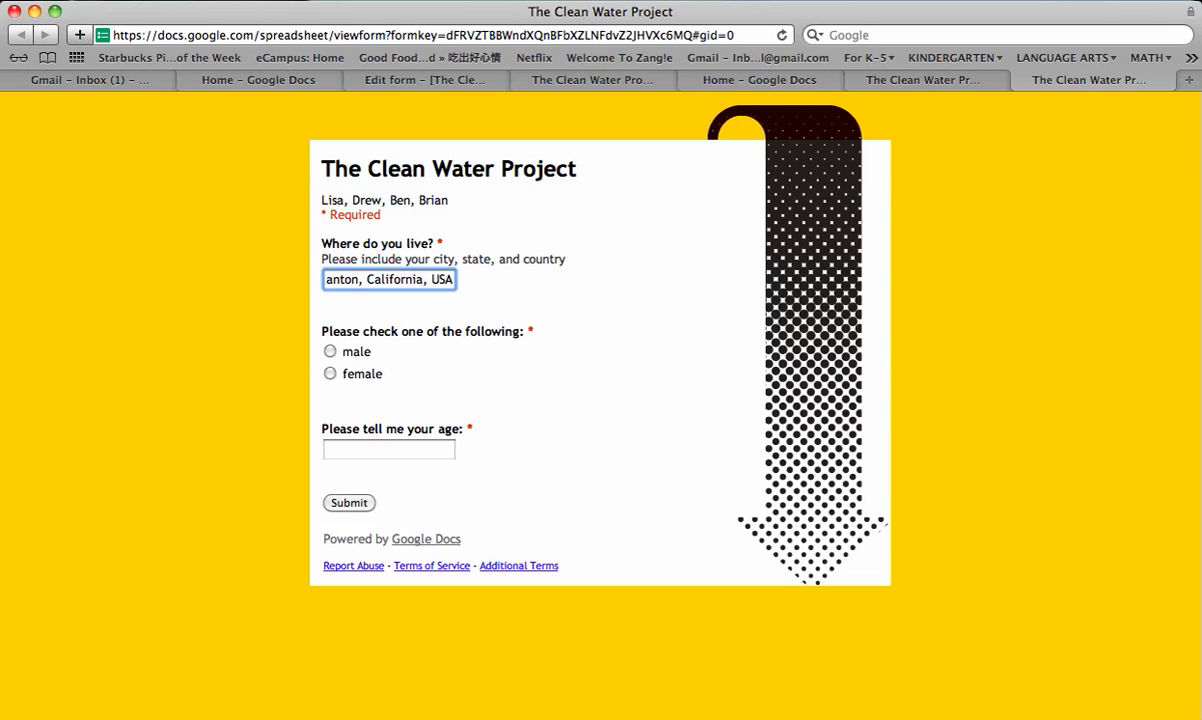
- Answer female and age 28, then submit the test response
click(330, 374)
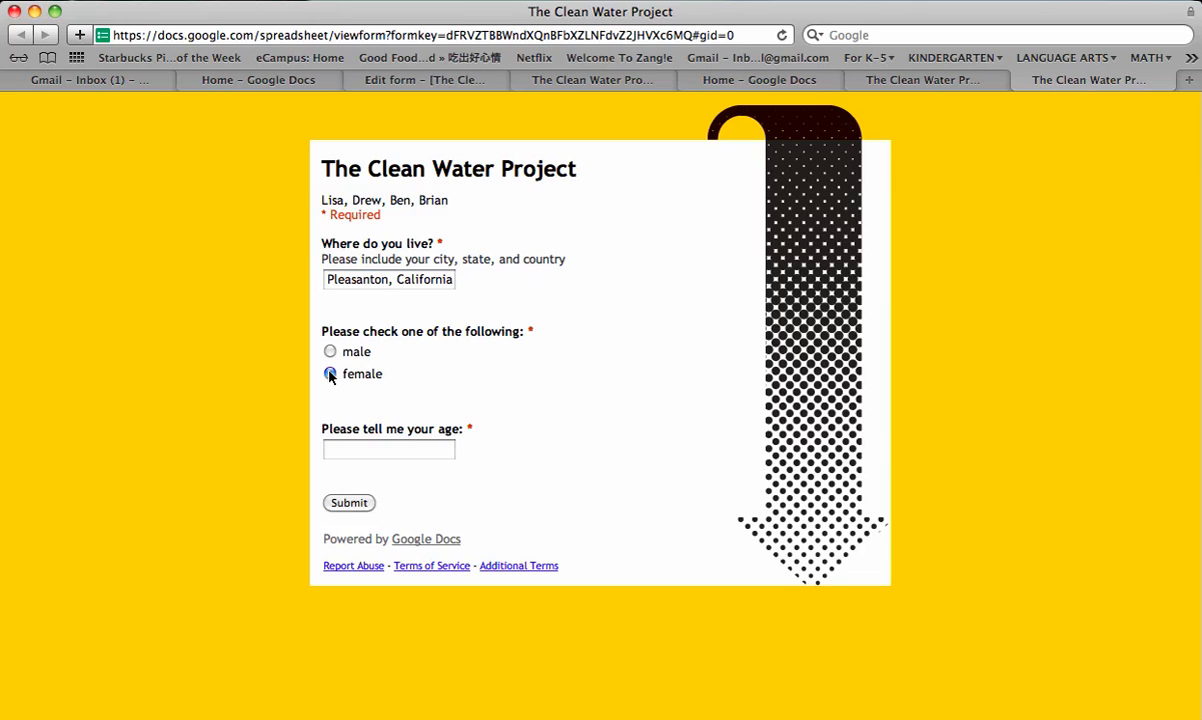
click(330, 374)
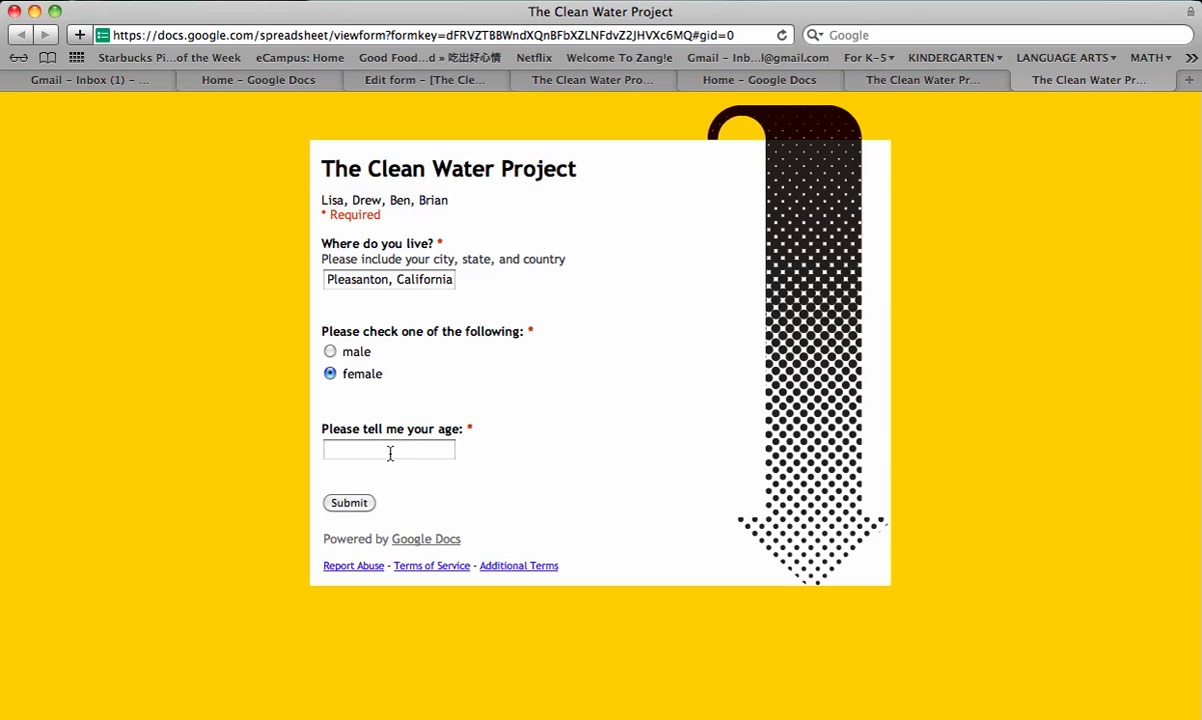
click(388, 450)
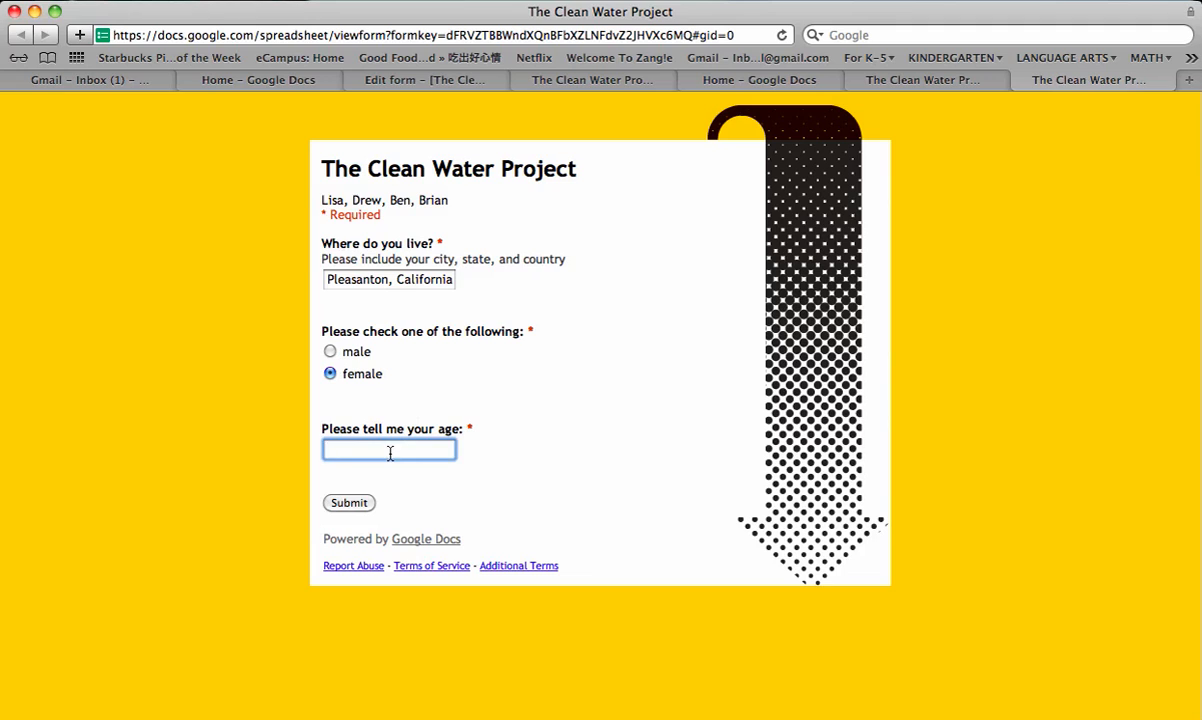
text(28)
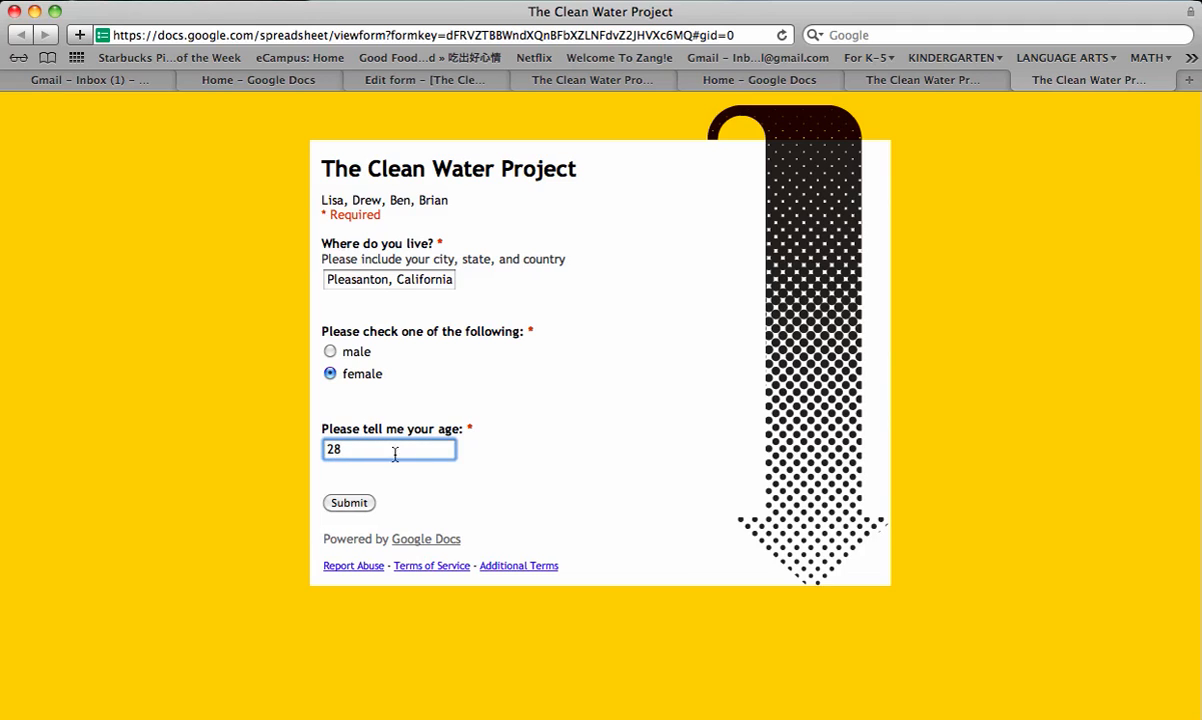
click(348, 502)
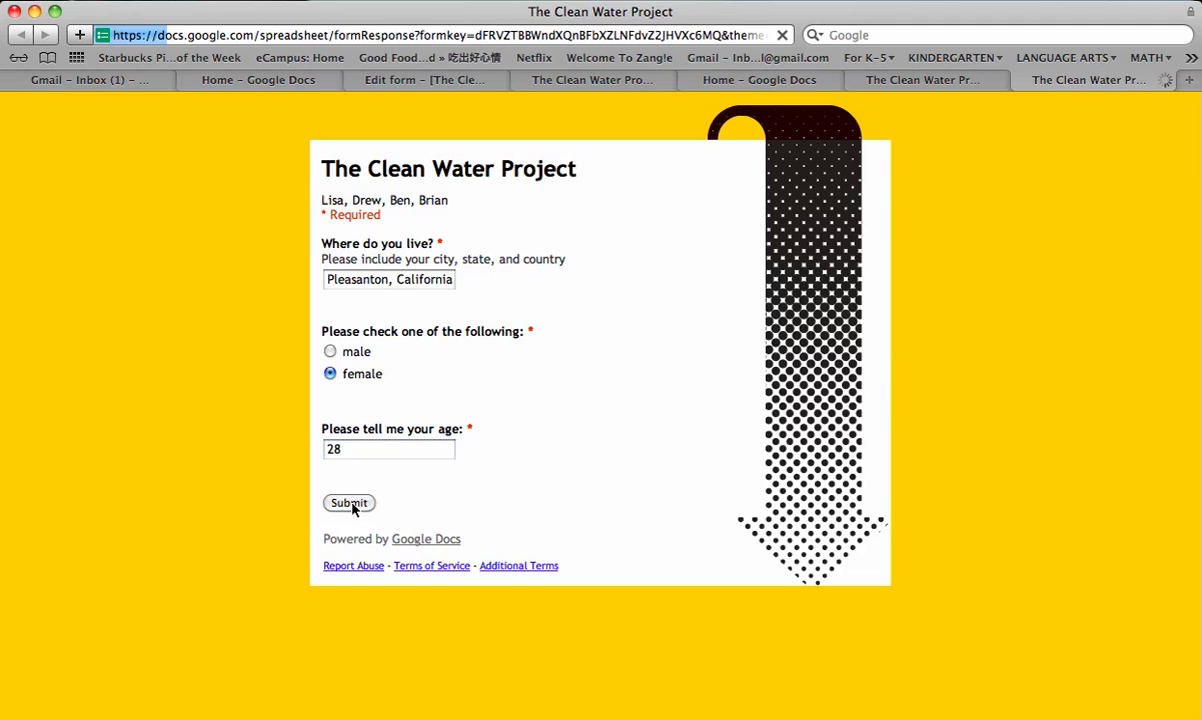
- Acknowledge the response-recorded page and return toward the response spreadsheet
click(348, 504)
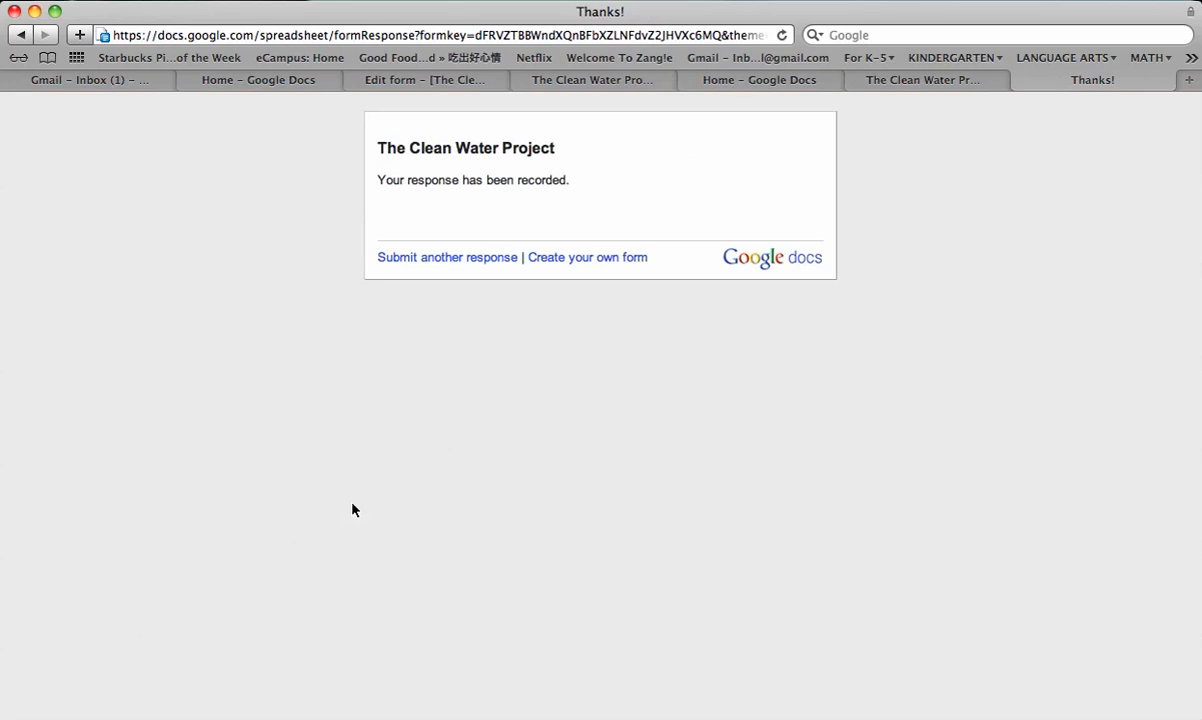
mouse_move(540, 190)
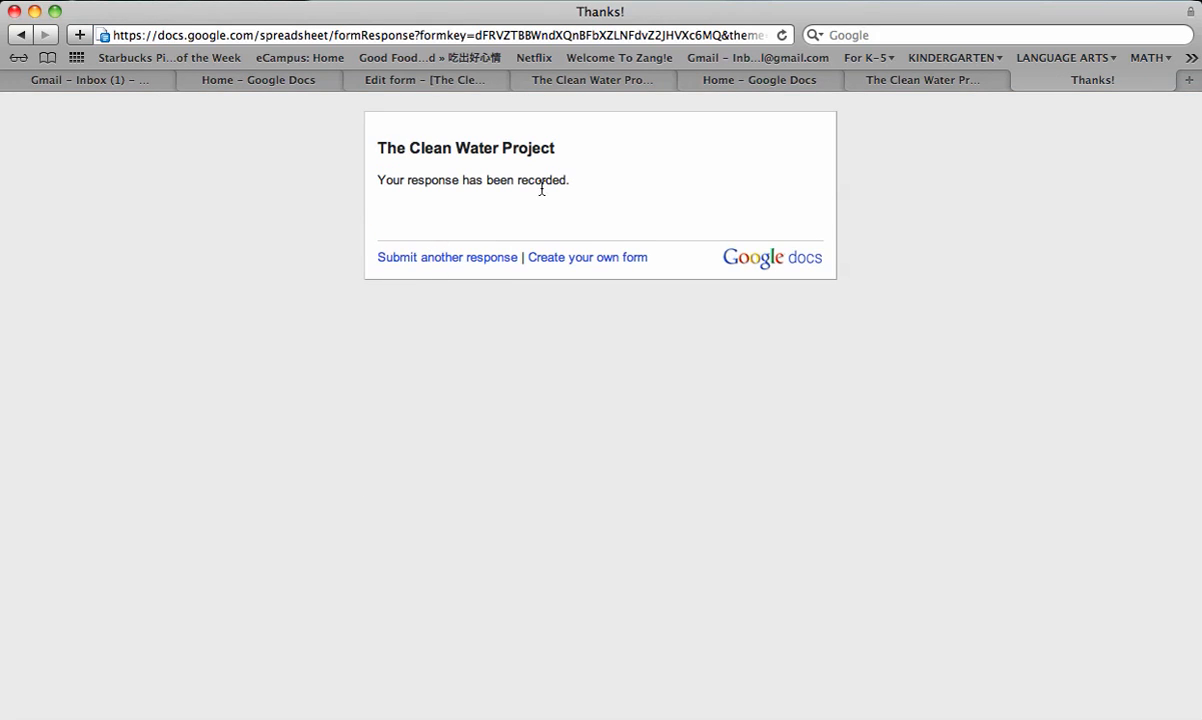
mouse_move(242, 112)
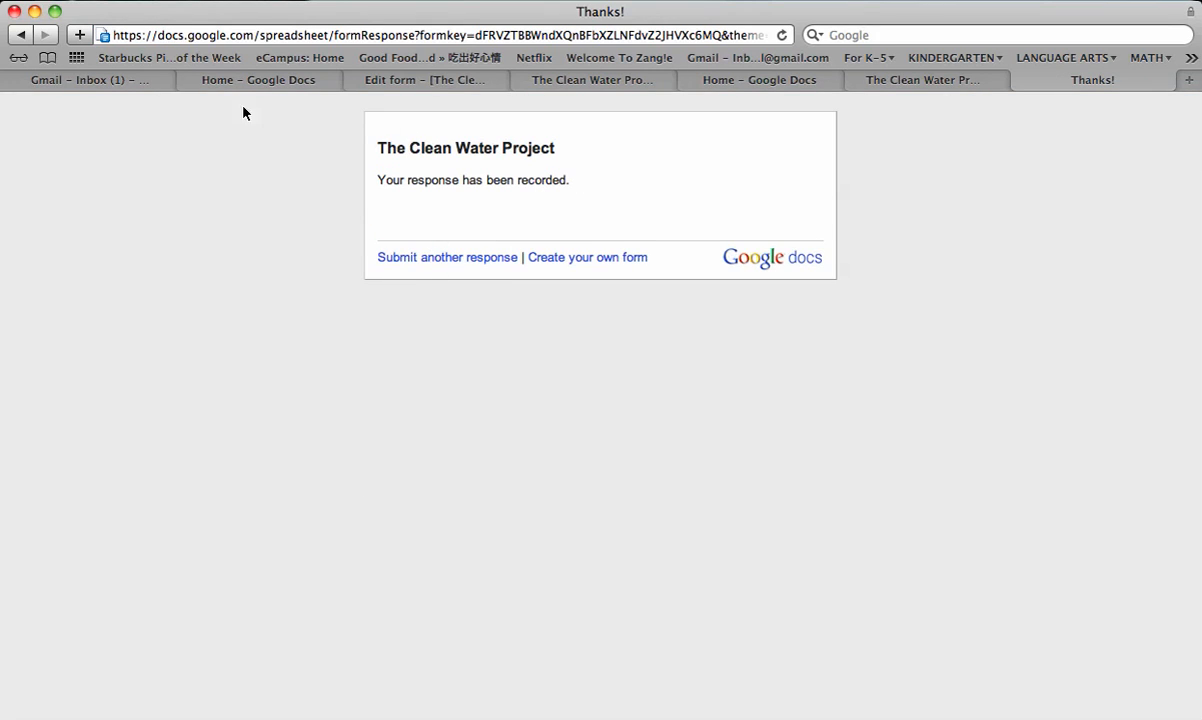
mouse_move(1036, 92)
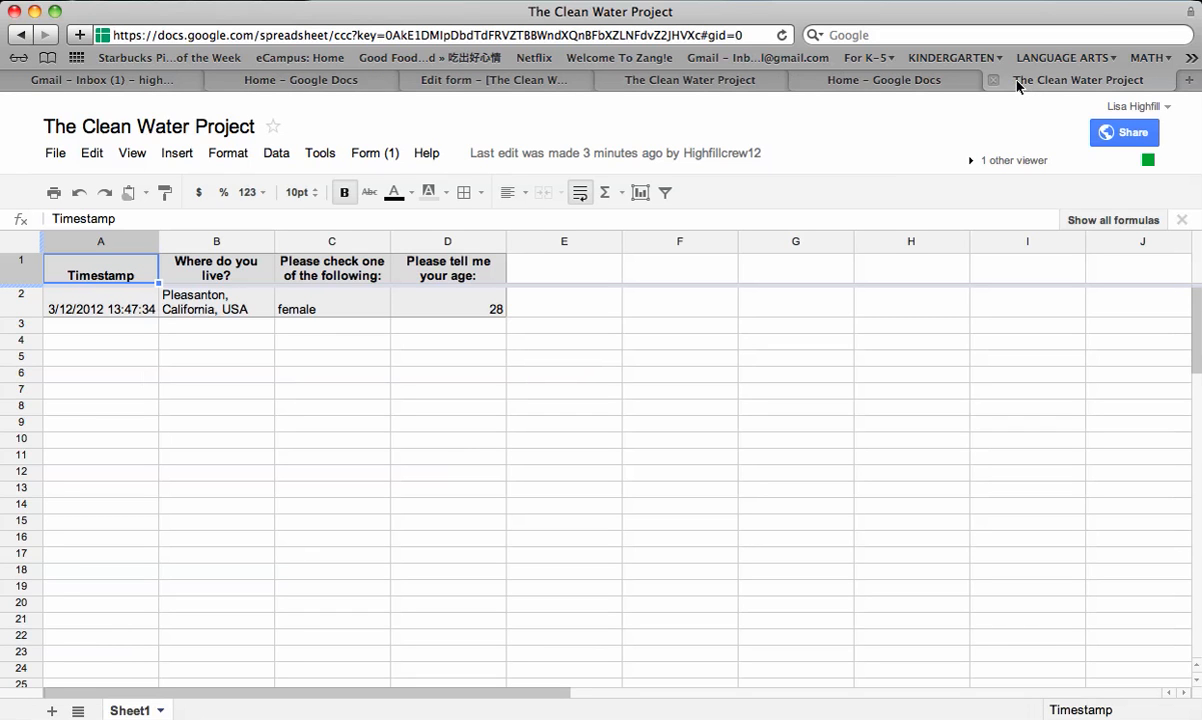
mouse_move(352, 440)
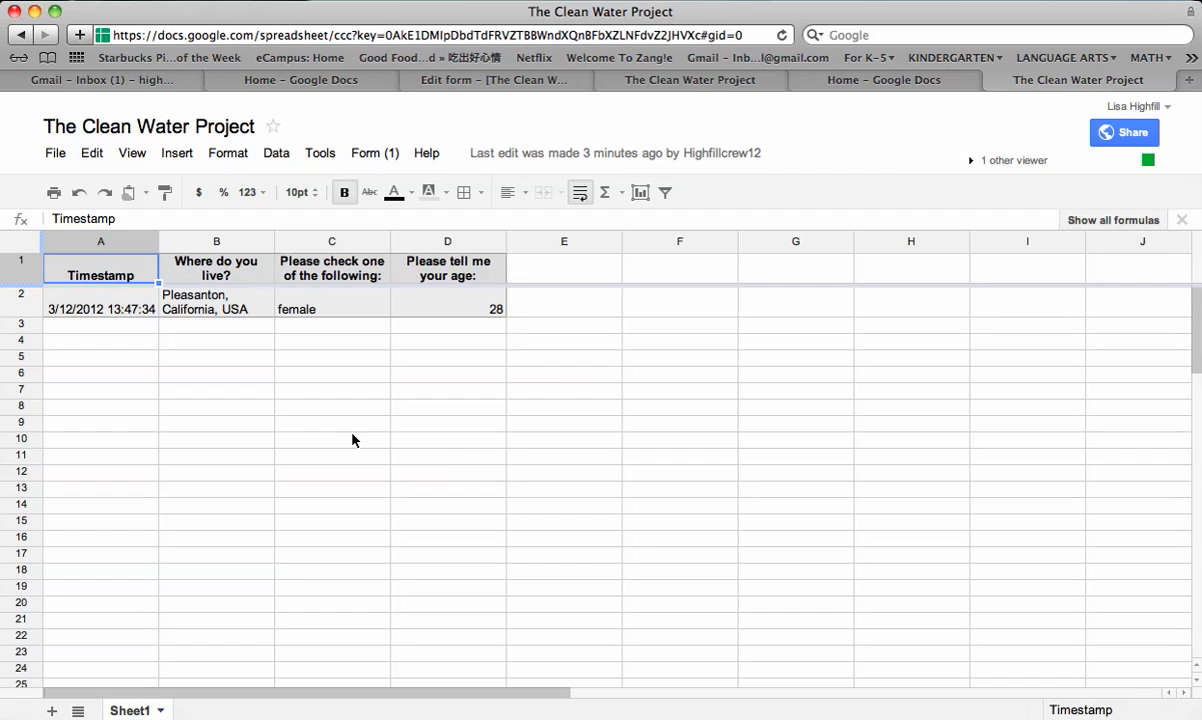
mouse_move(50, 310)
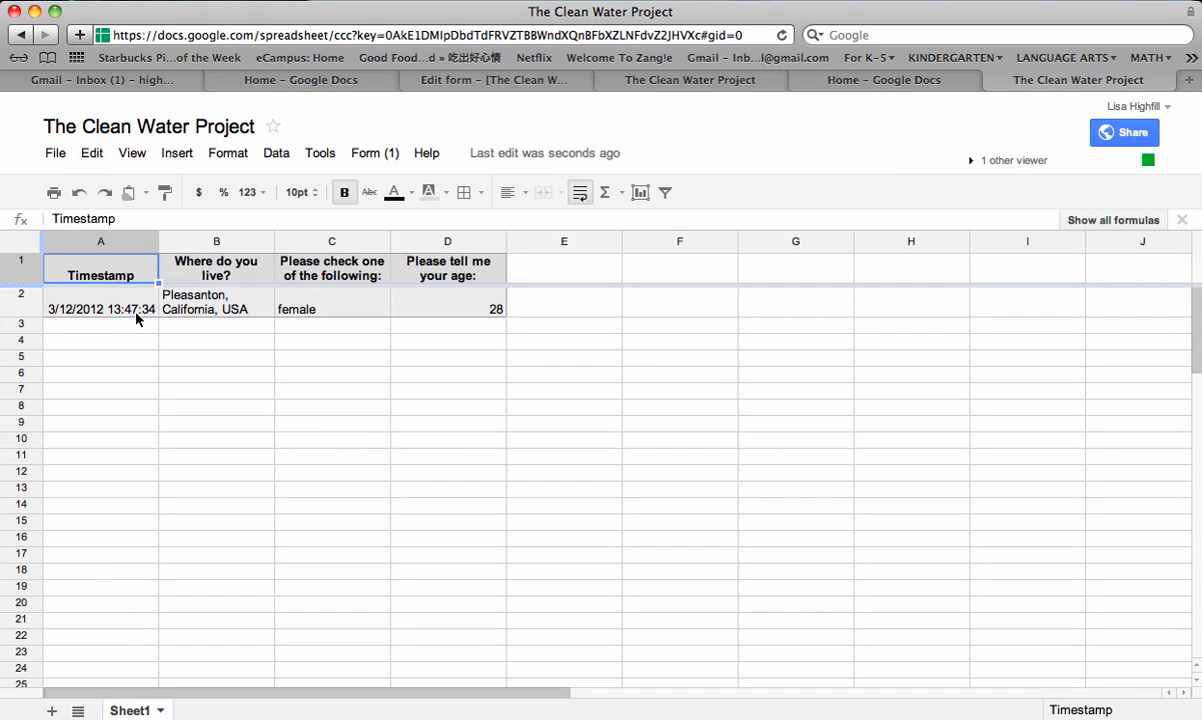
mouse_move(192, 308)
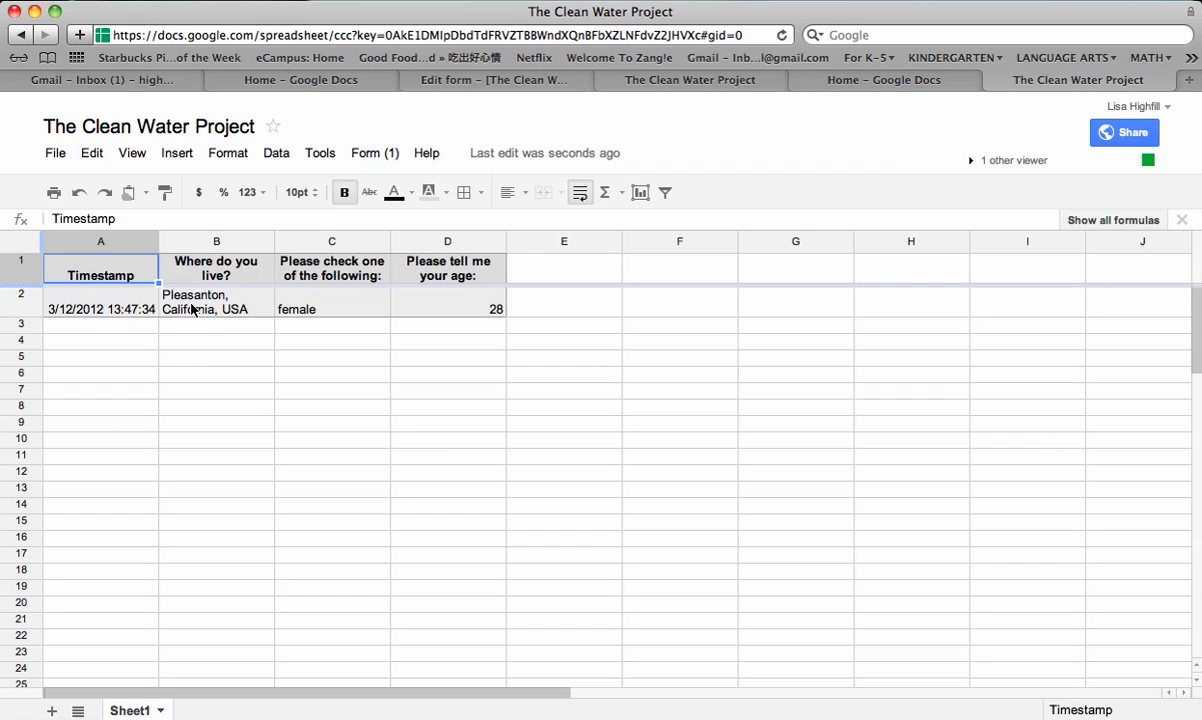
mouse_move(464, 304)
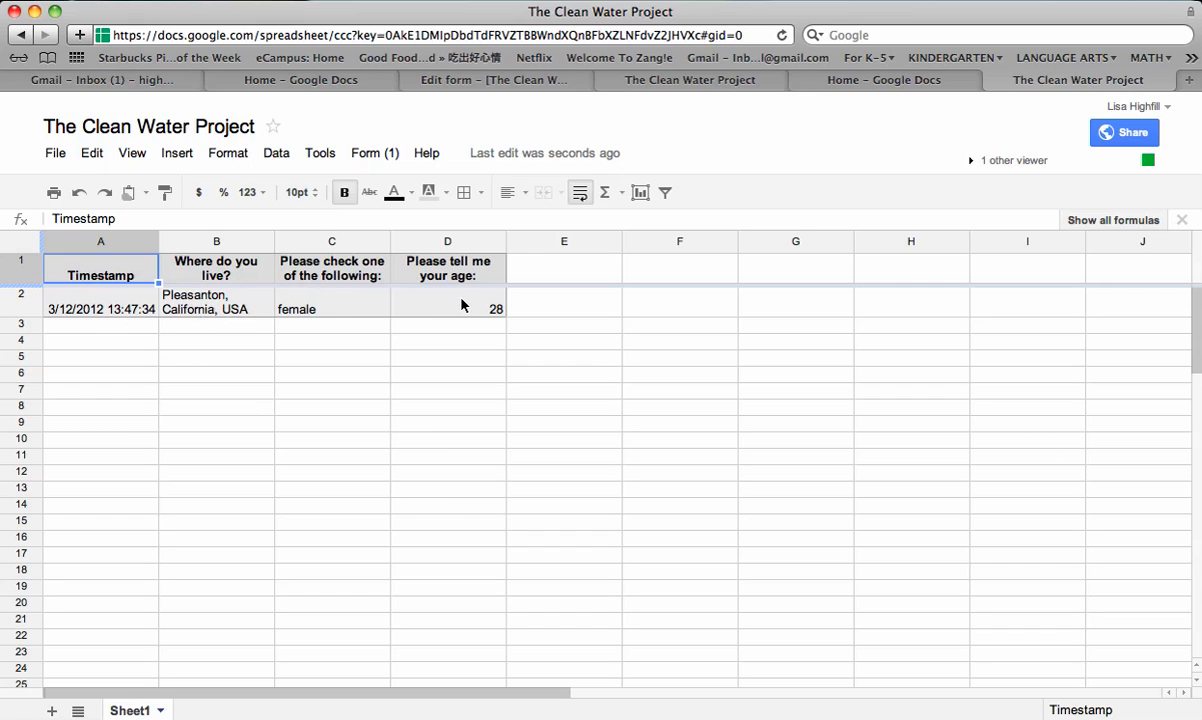
mouse_move(920, 292)
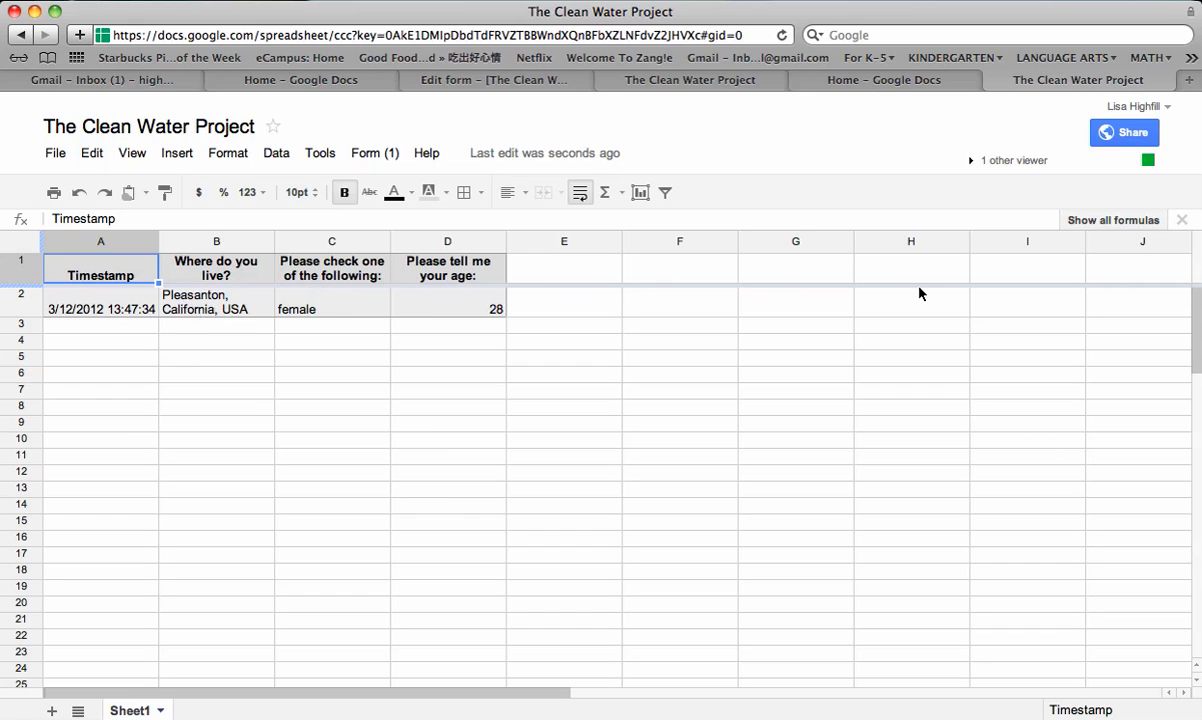
mouse_move(614, 410)
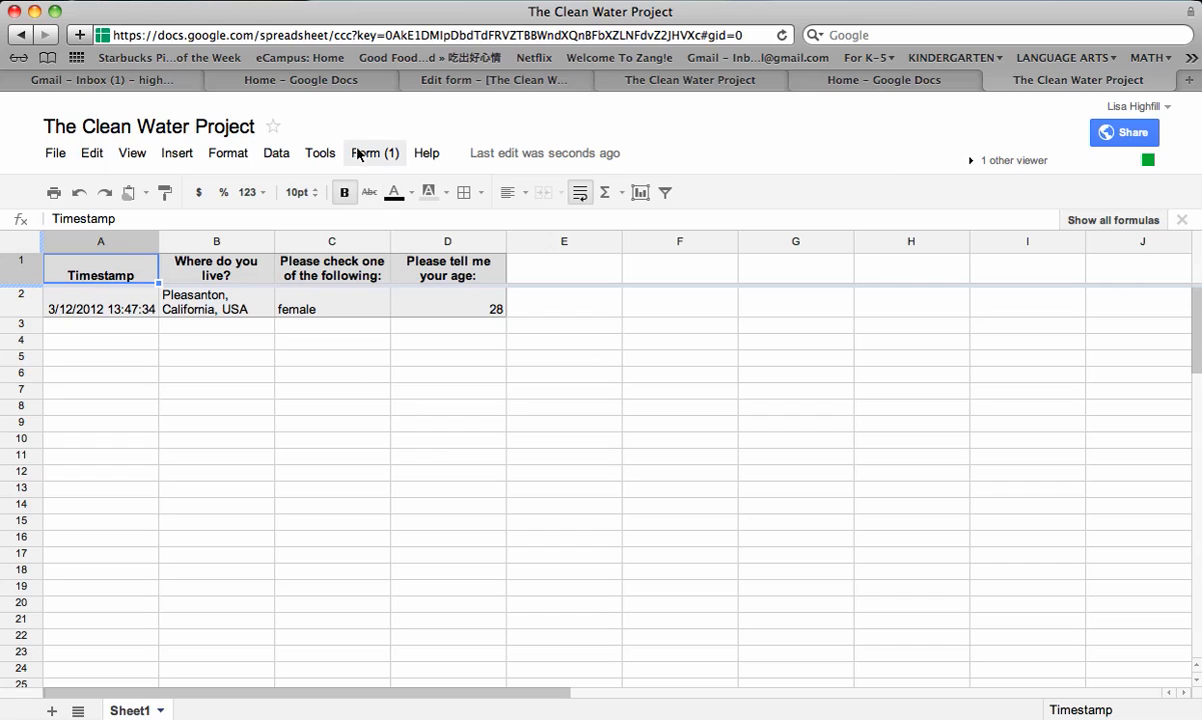
click(372, 152)
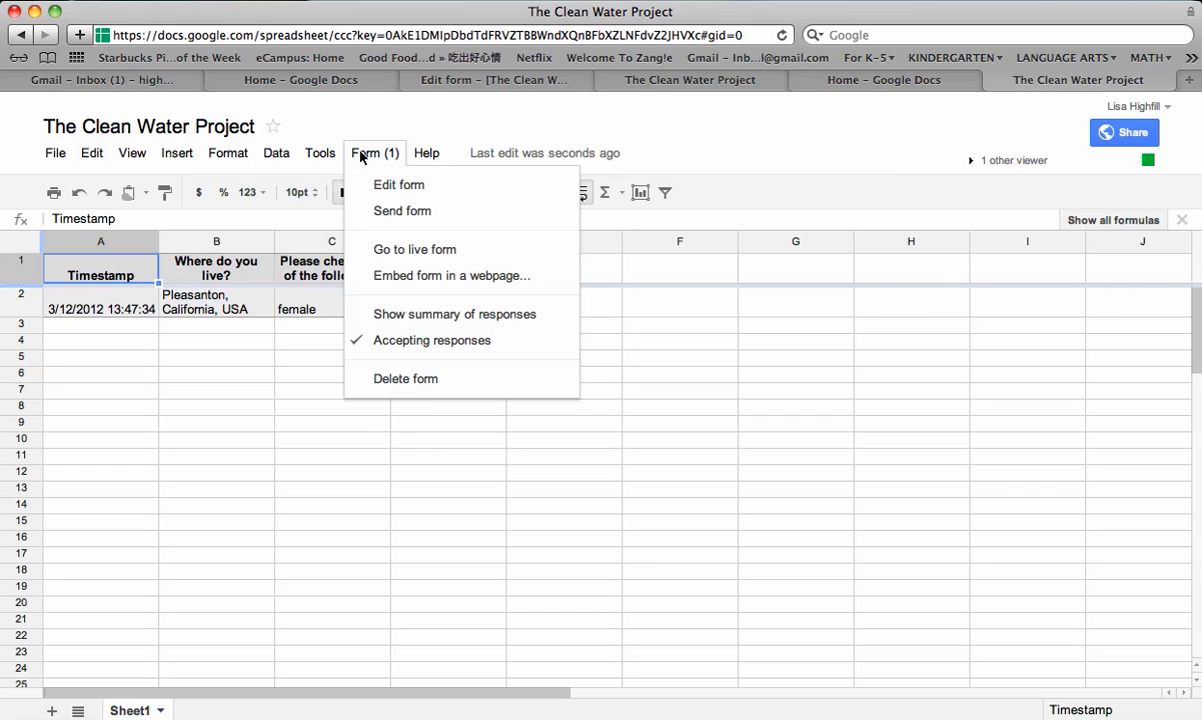
mouse_move(400, 184)
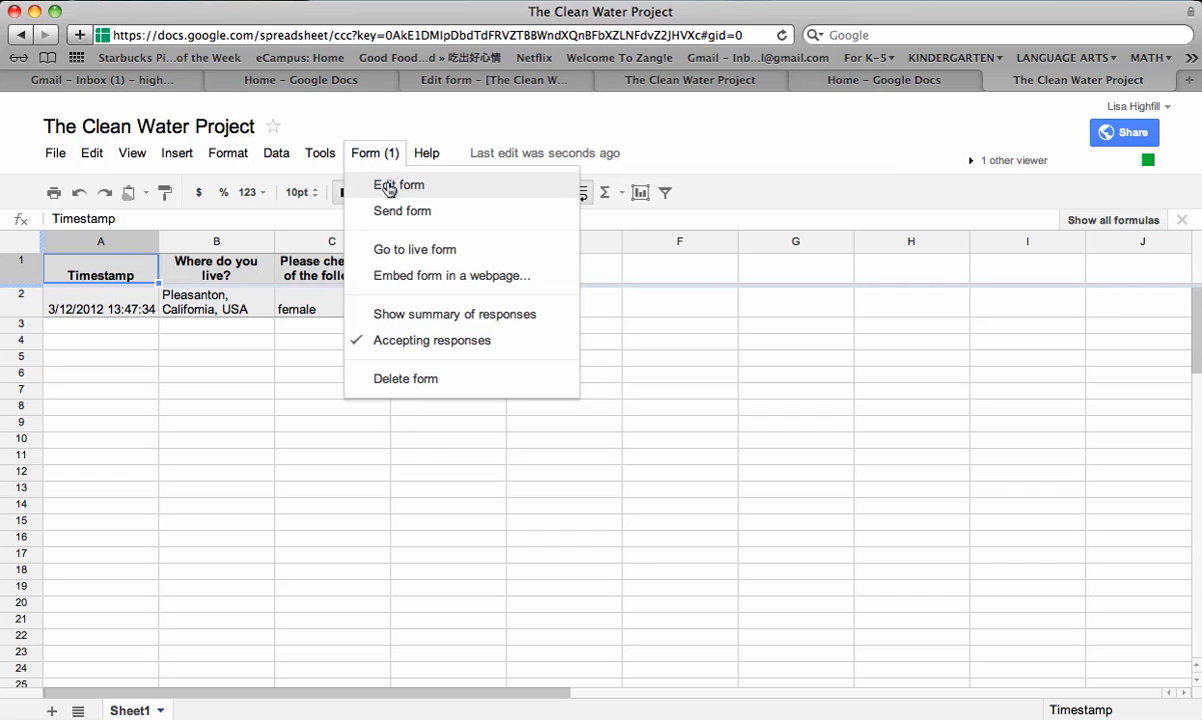
click(400, 184)
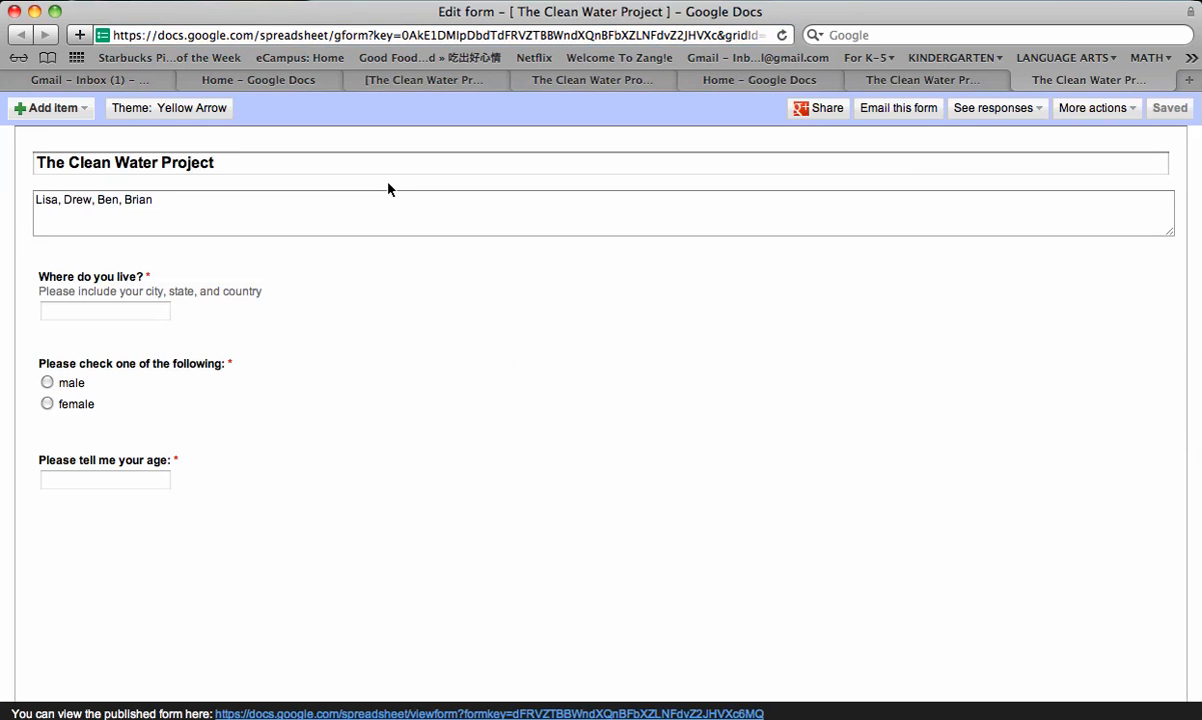
mouse_move(368, 218)
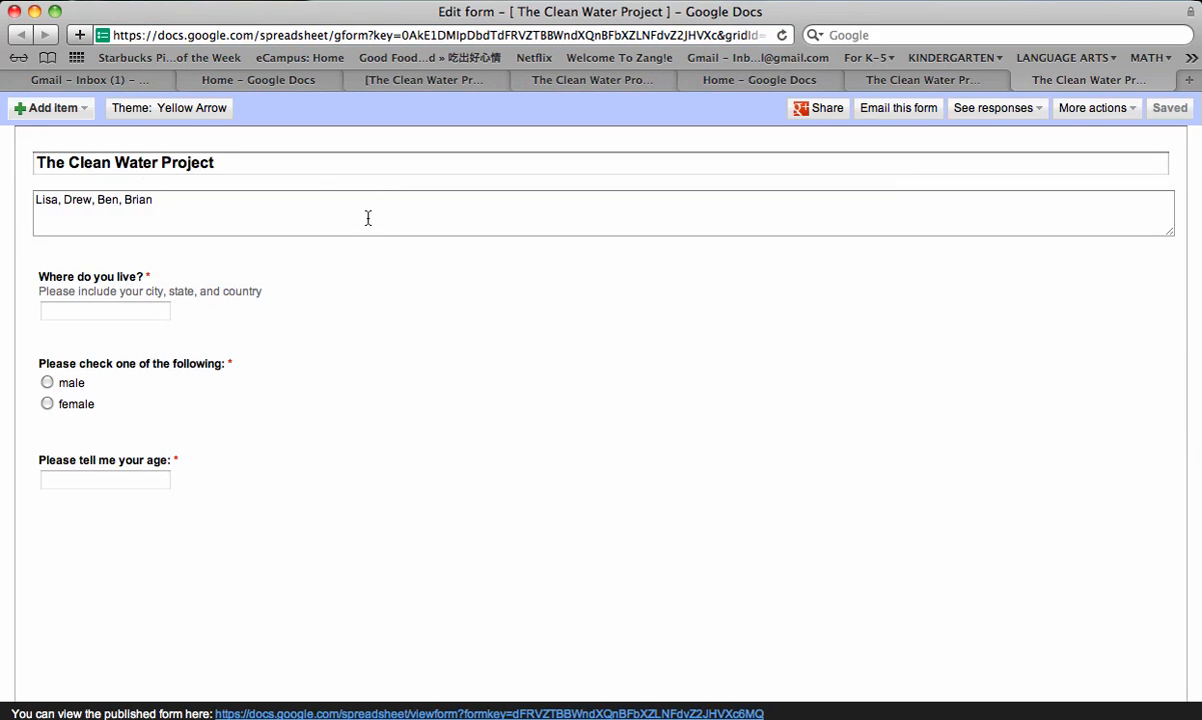
click(920, 80)
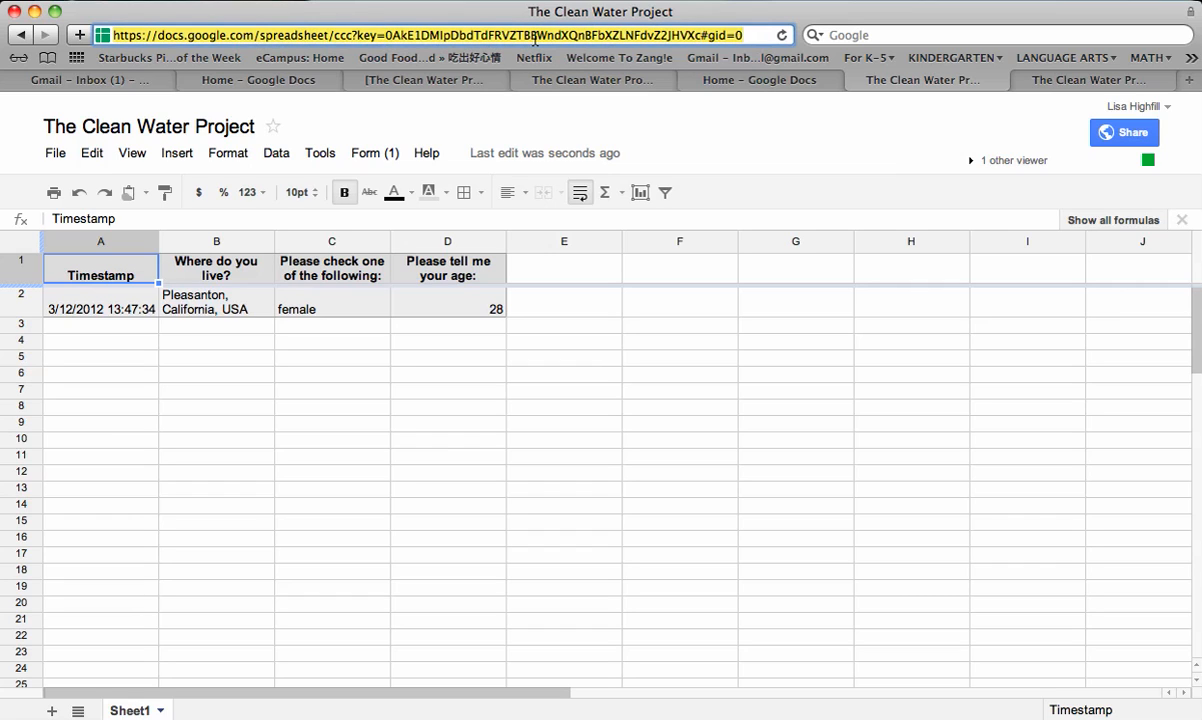
mouse_move(360, 416)
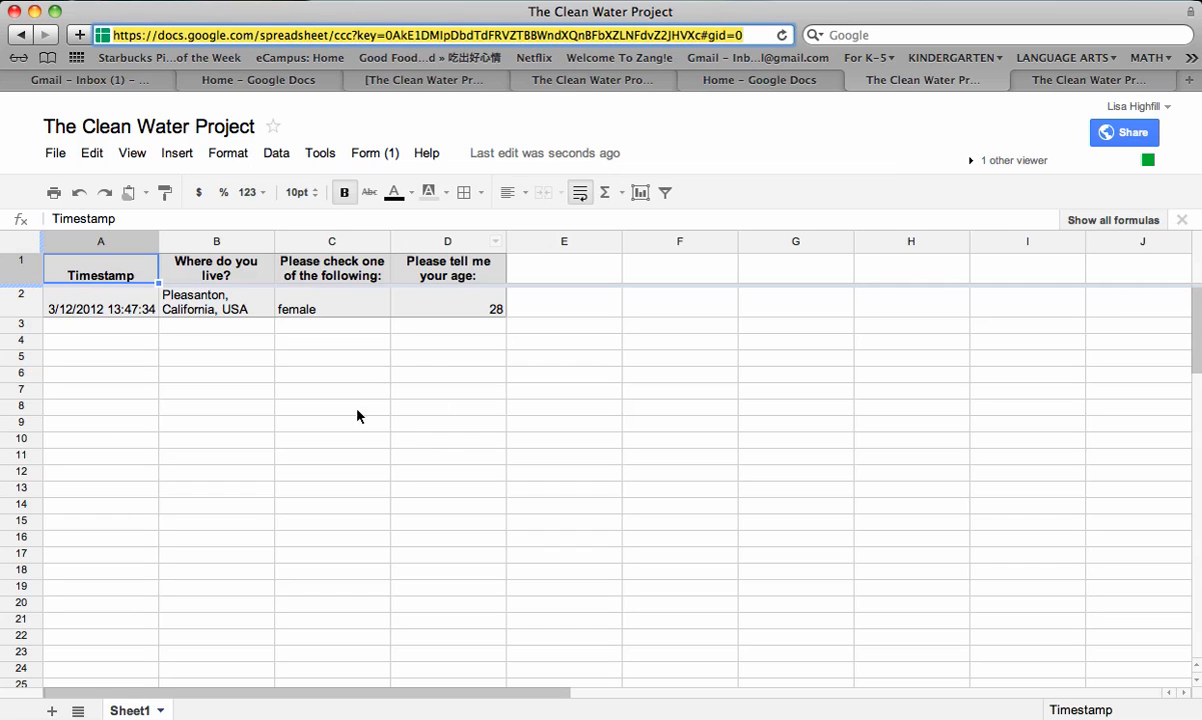
mouse_move(490, 396)
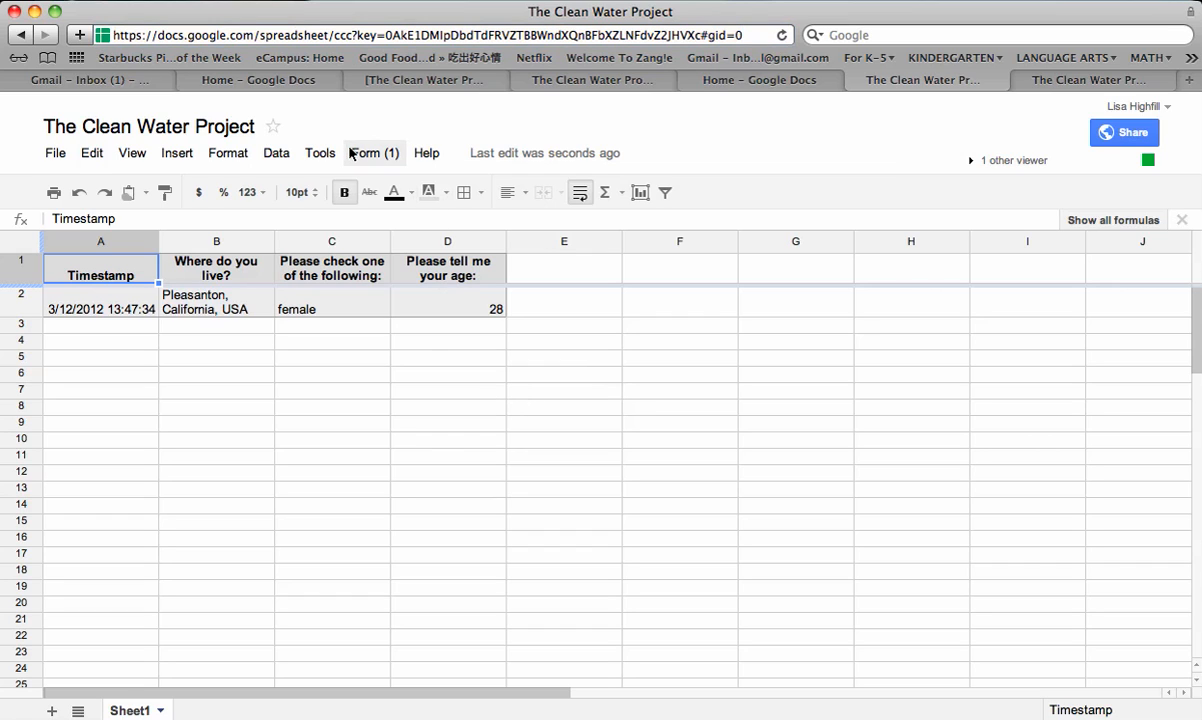
- Reopen the live Clean Water Project form from the Form menu and select its URL for sharing
click(372, 152)
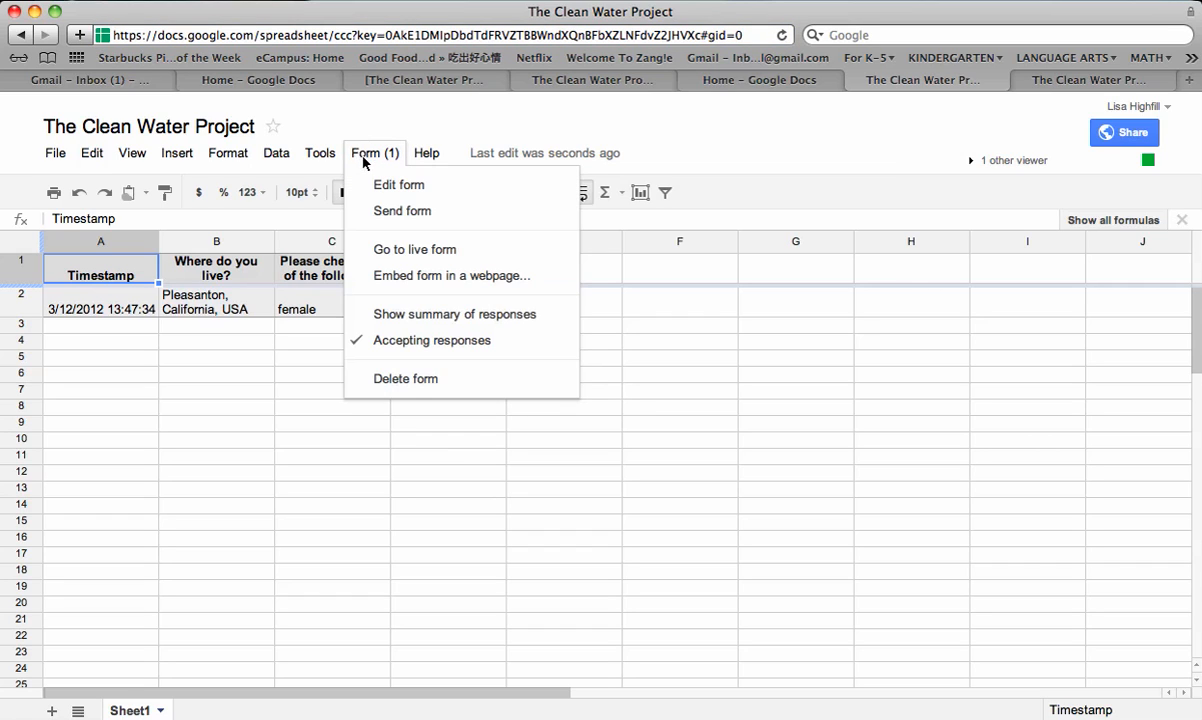
mouse_move(414, 248)
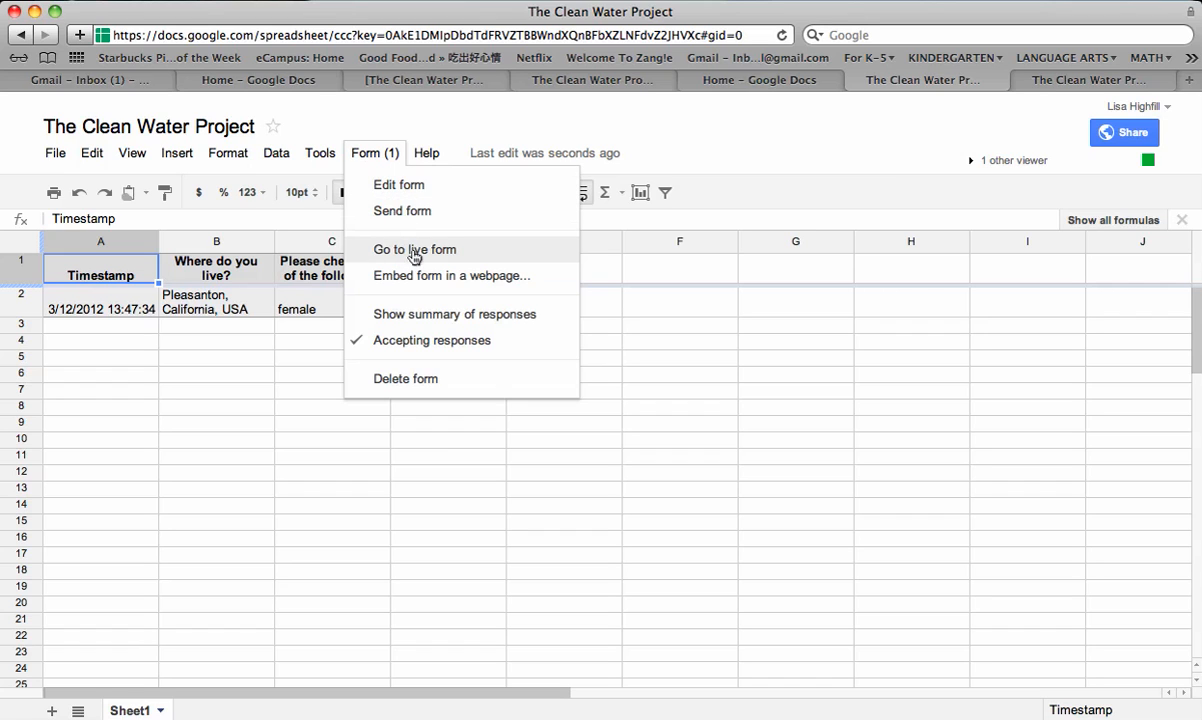
click(414, 248)
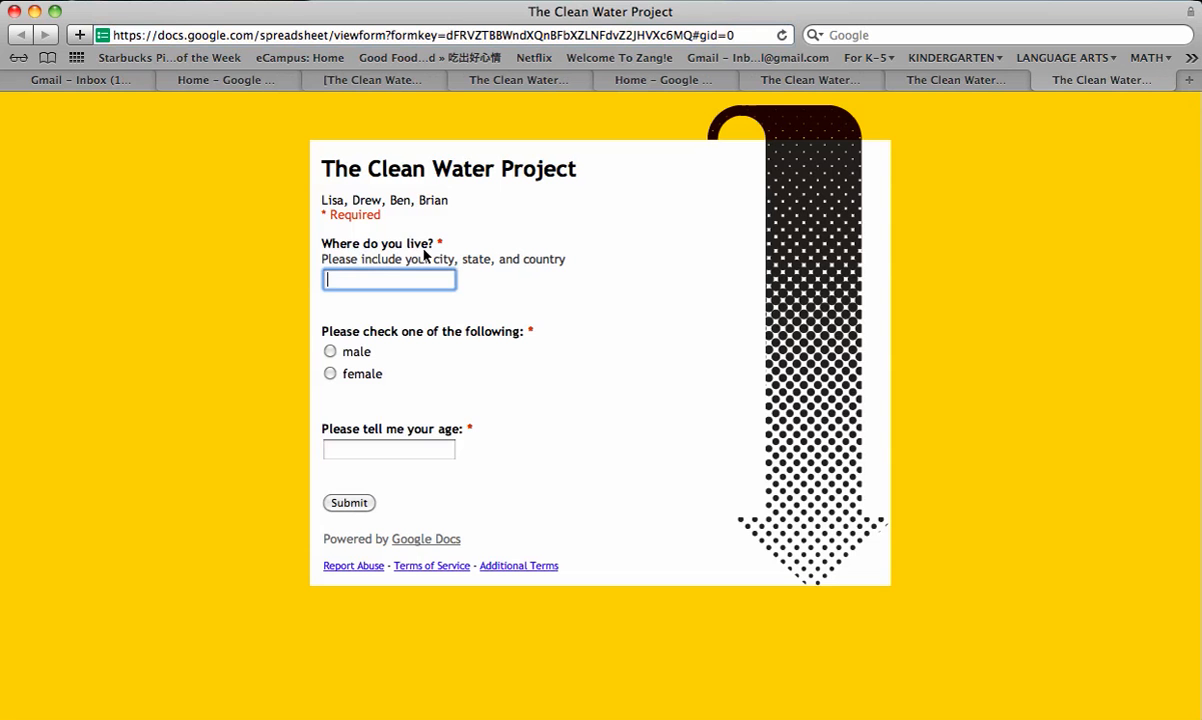
click(444, 34)
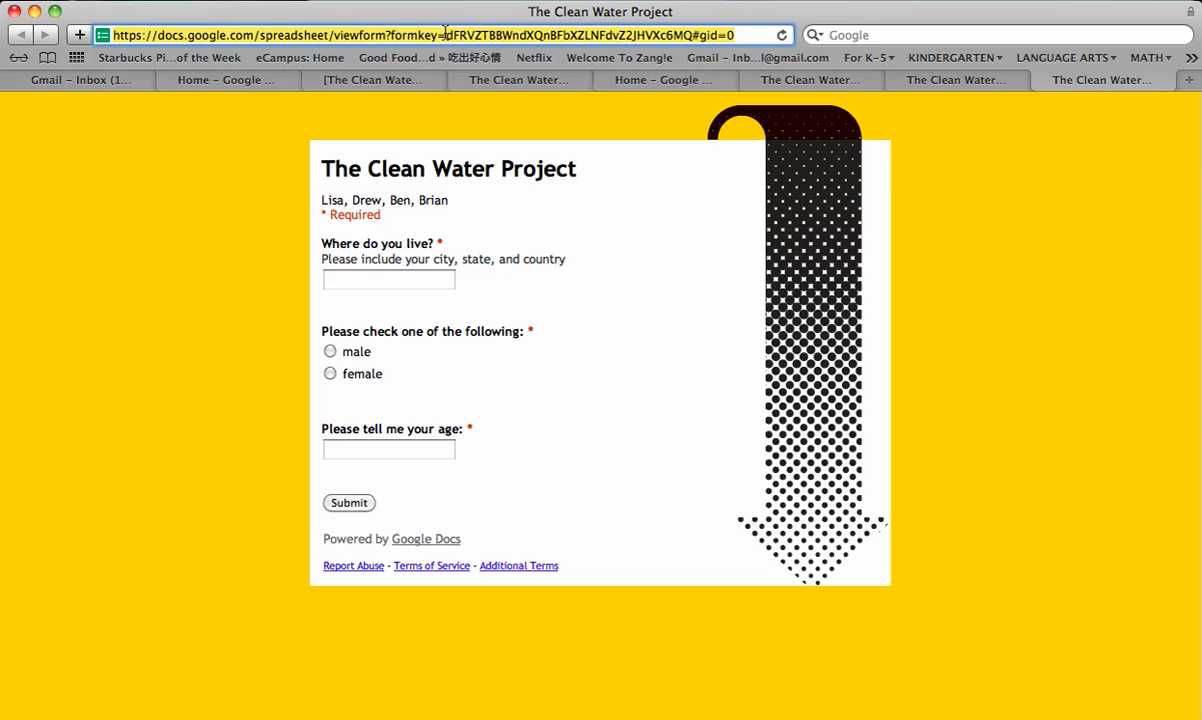
mouse_move(218, 420)
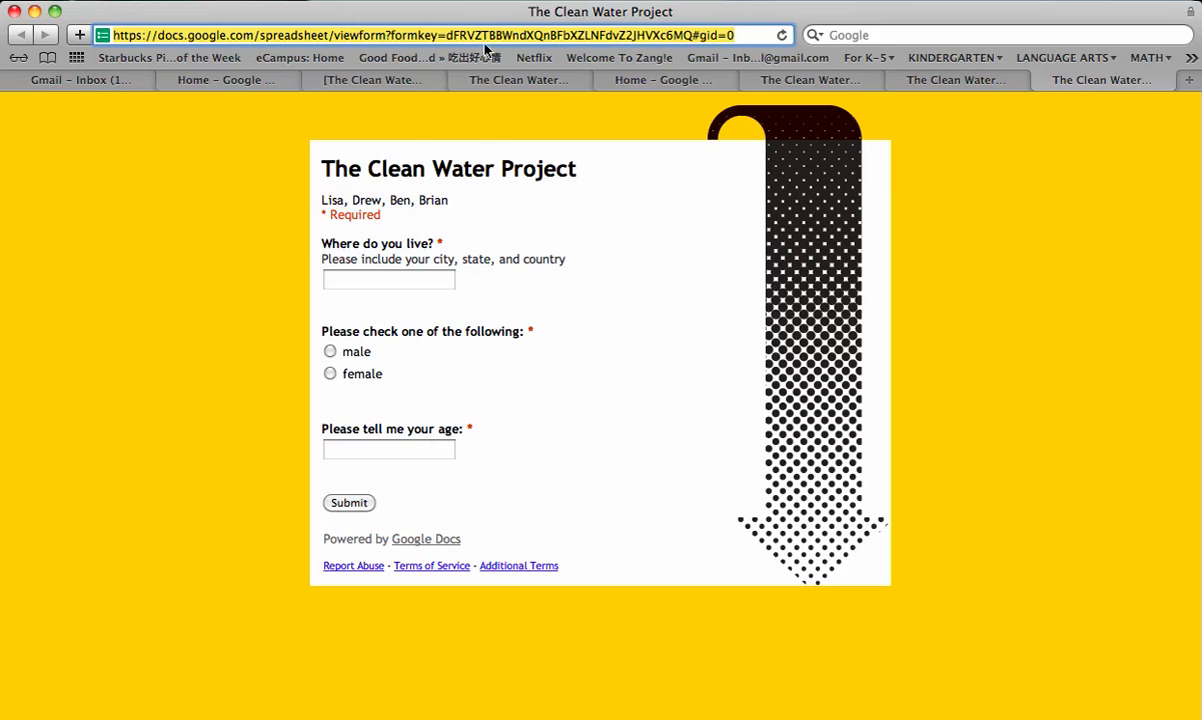
mouse_move(504, 36)
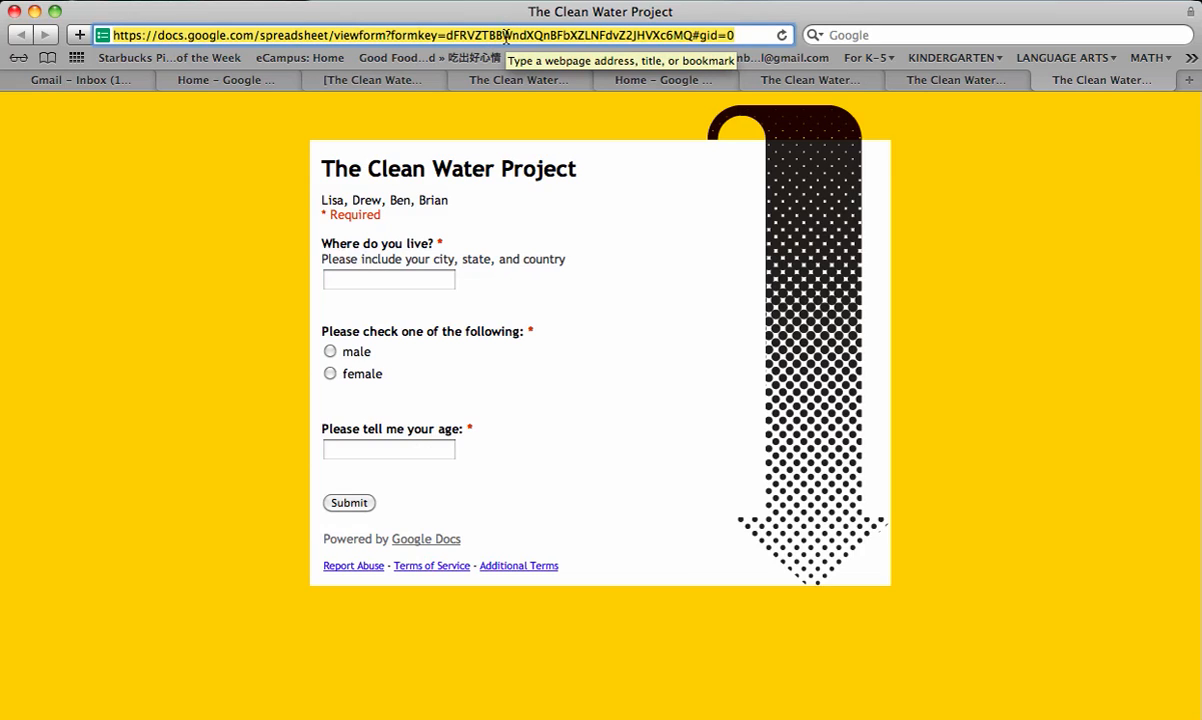
mouse_move(260, 288)
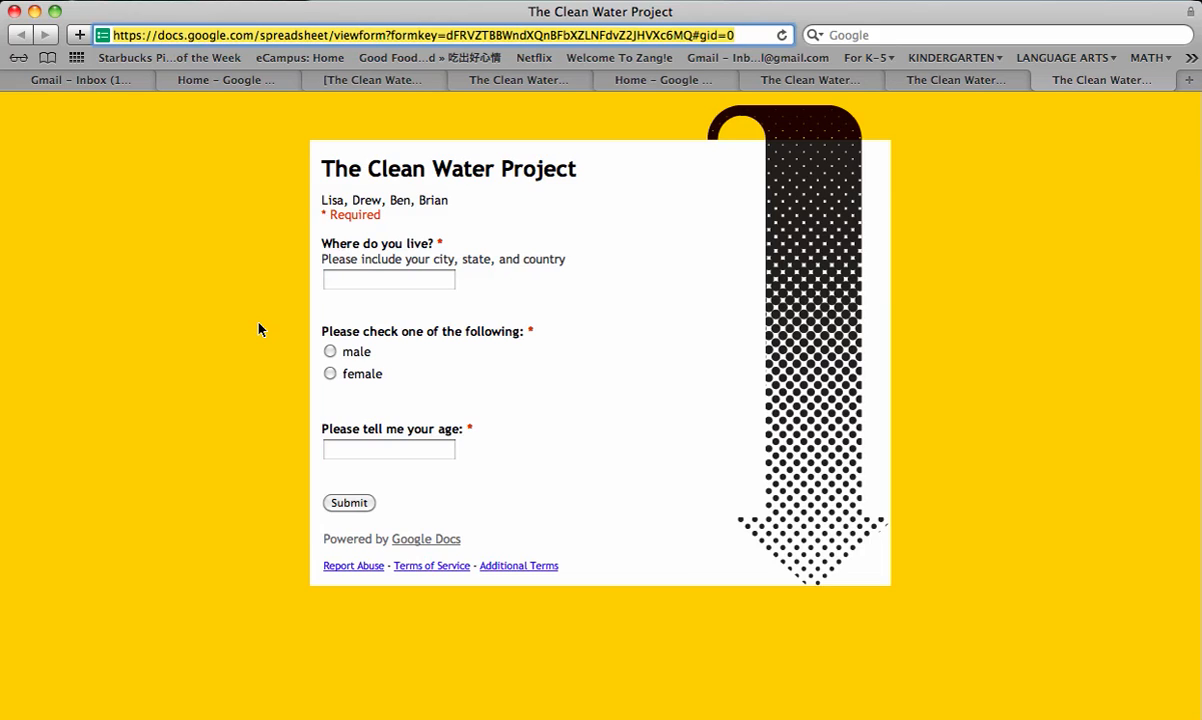
mouse_move(232, 352)
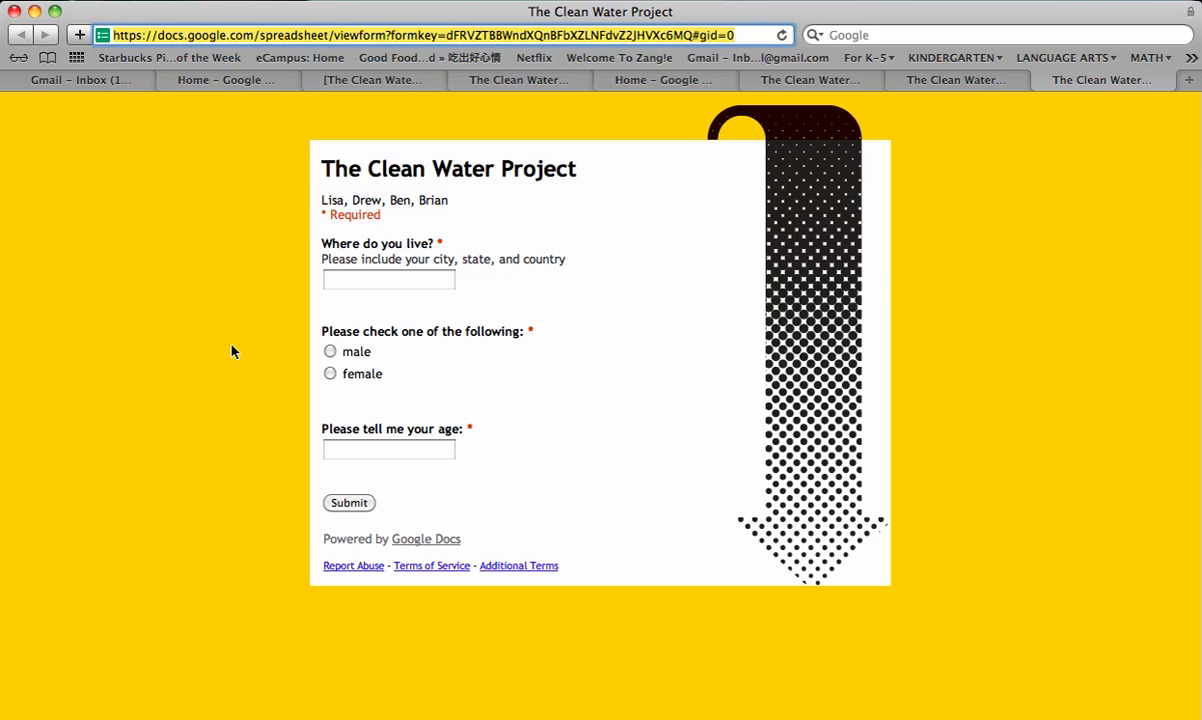